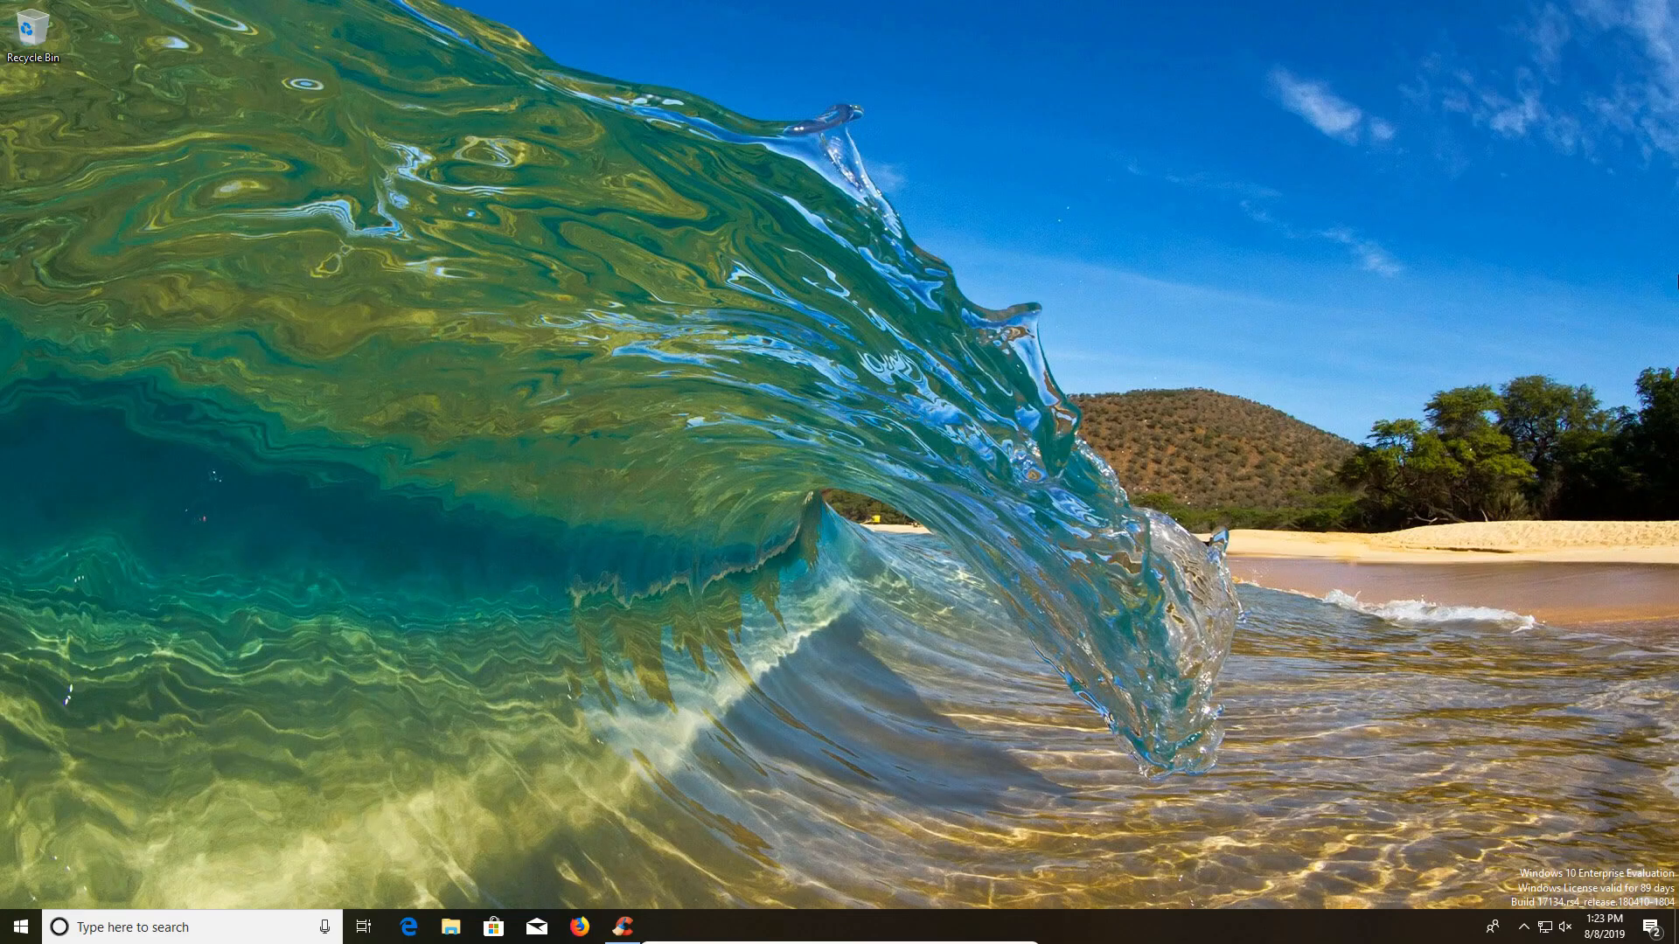
Launch CCleaner from the taskbar to reach its Easy Clean welcome screen
{"action": "left_click", "coordinate": [621, 927]}
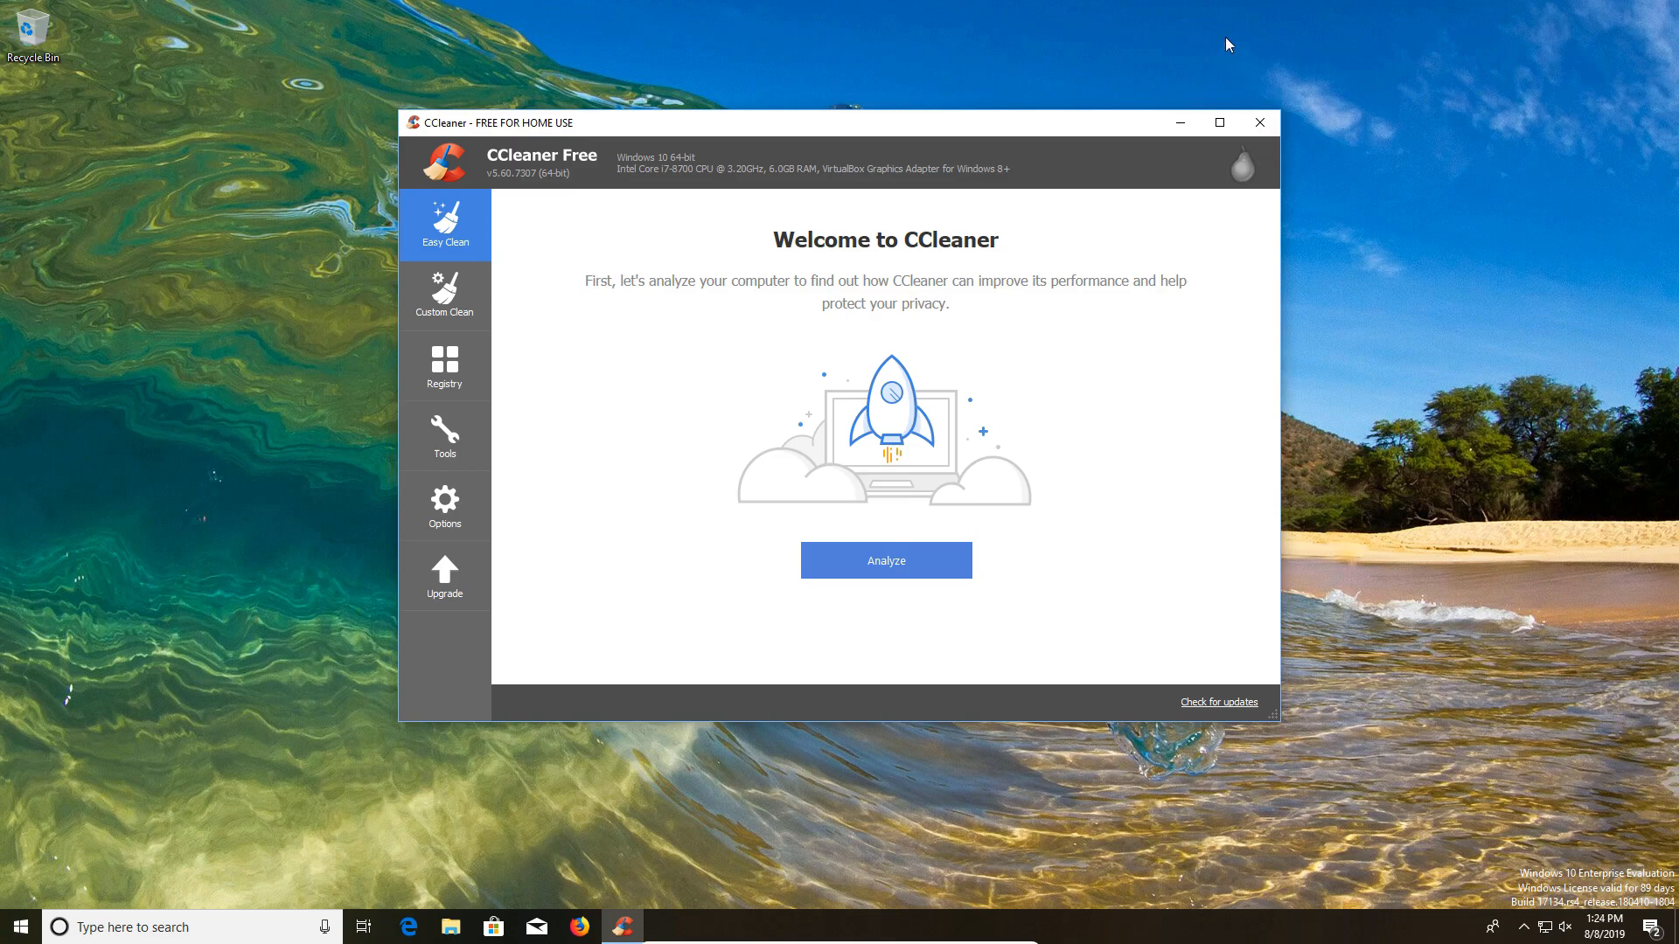
{"action": "mouse_move", "coordinate": [531, 258]}
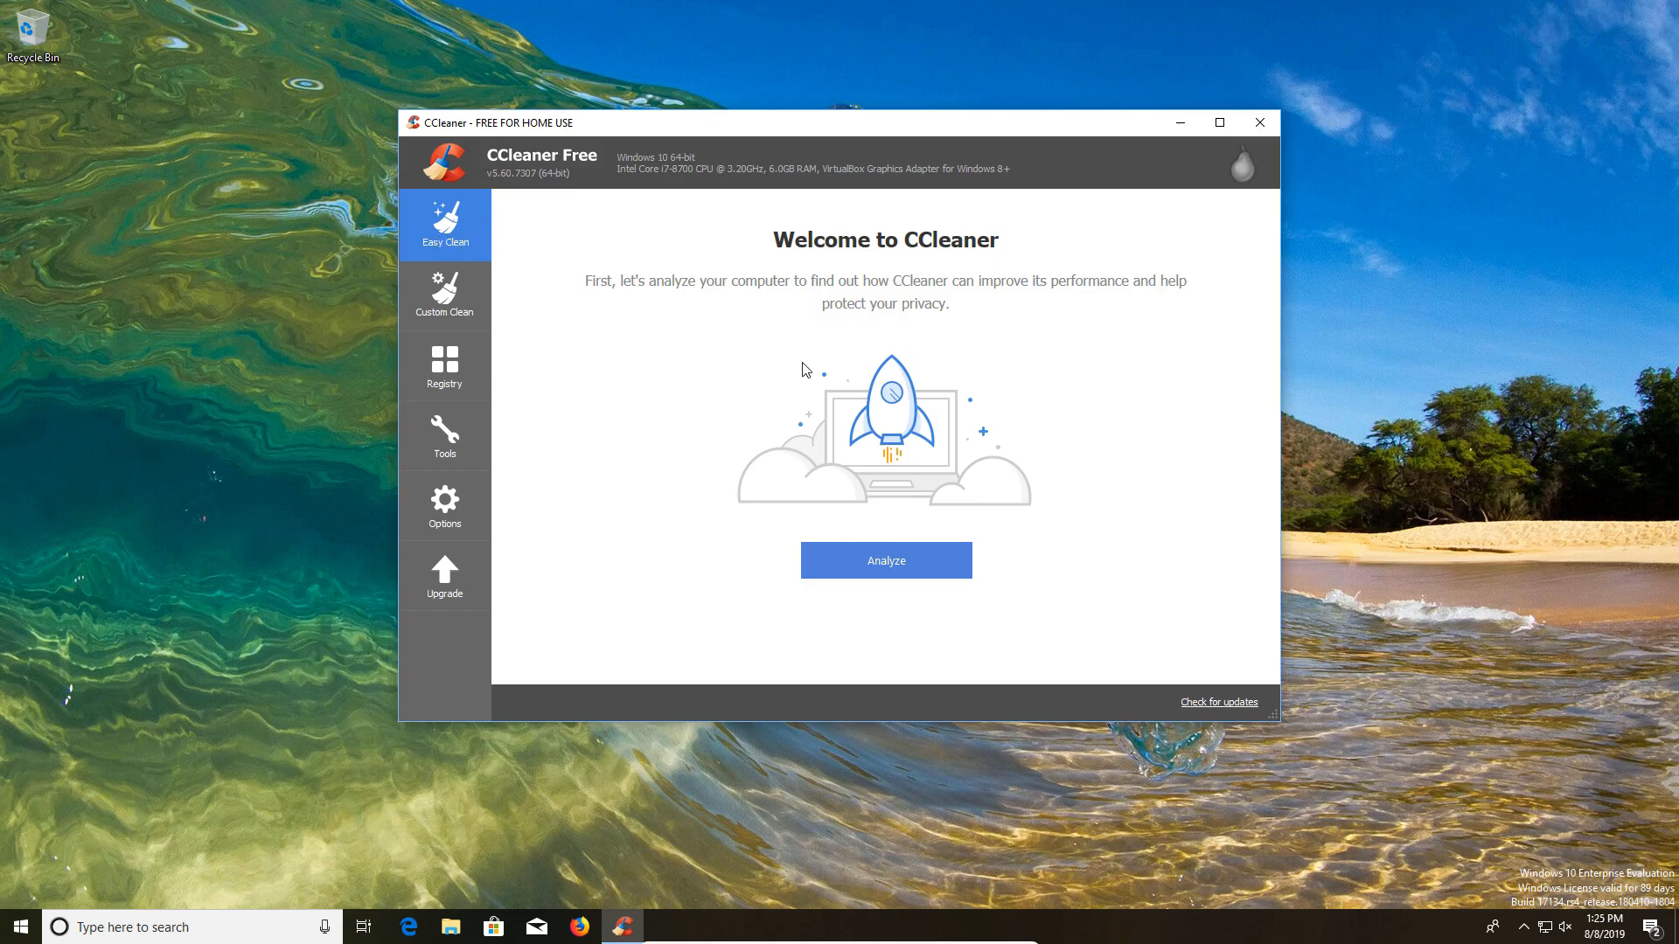
Analyze the computer and review the 45 trackers and 209 MB of junk without changes
{"action": "left_click", "coordinate": [884, 560]}
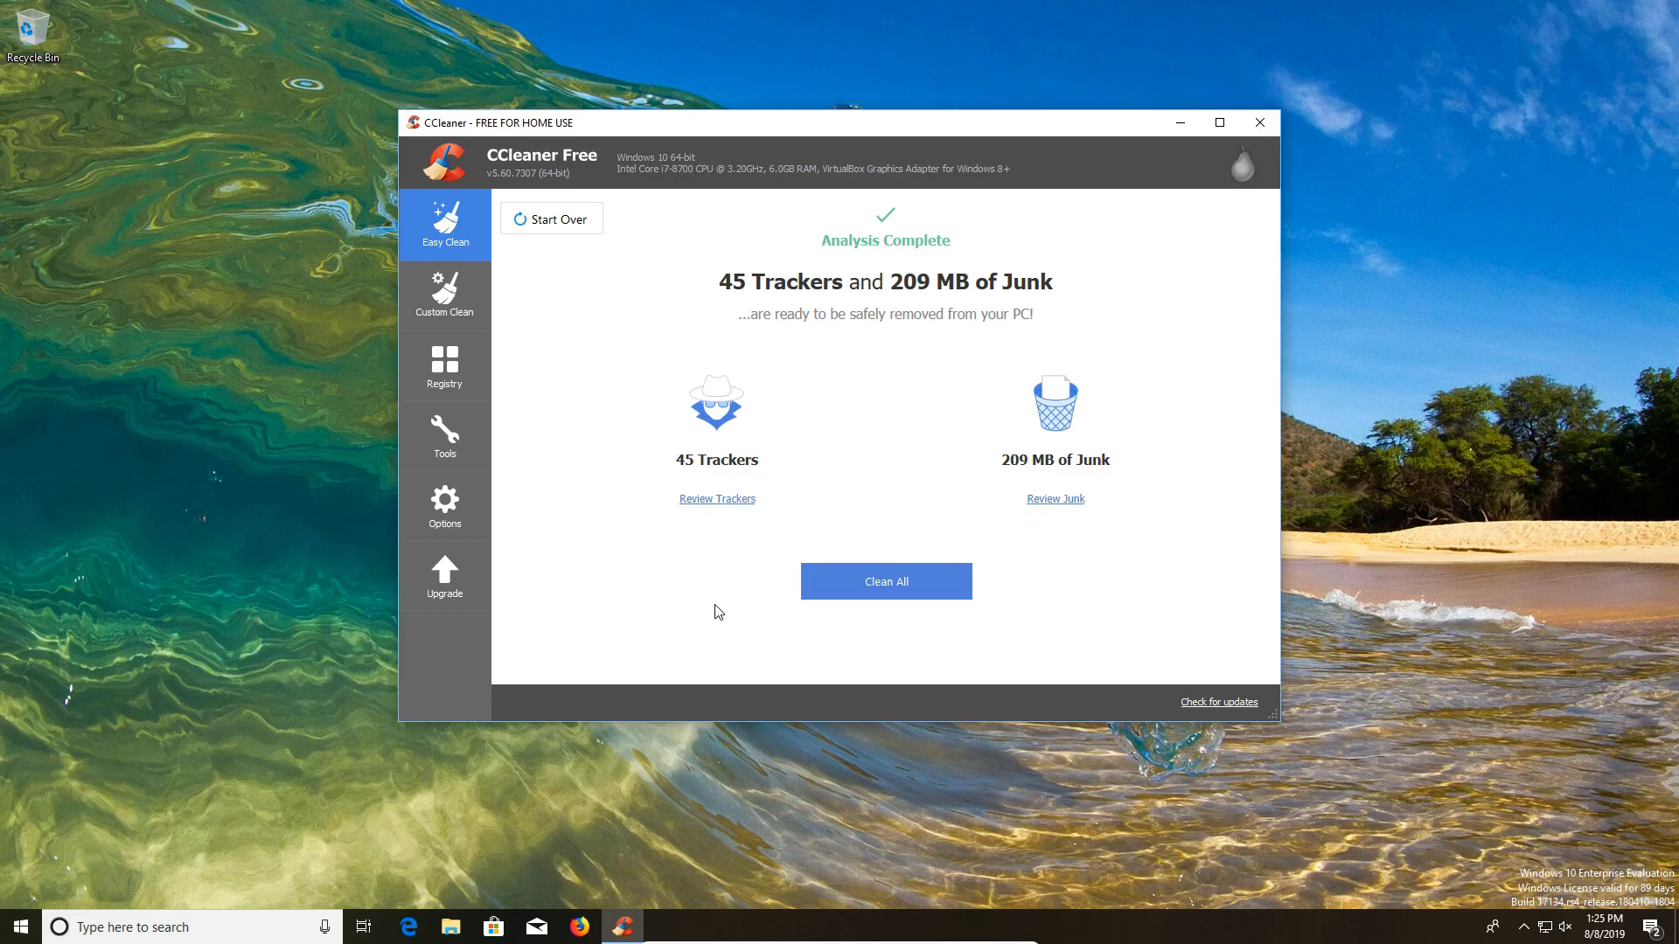
{"action": "left_click", "coordinate": [716, 498]}
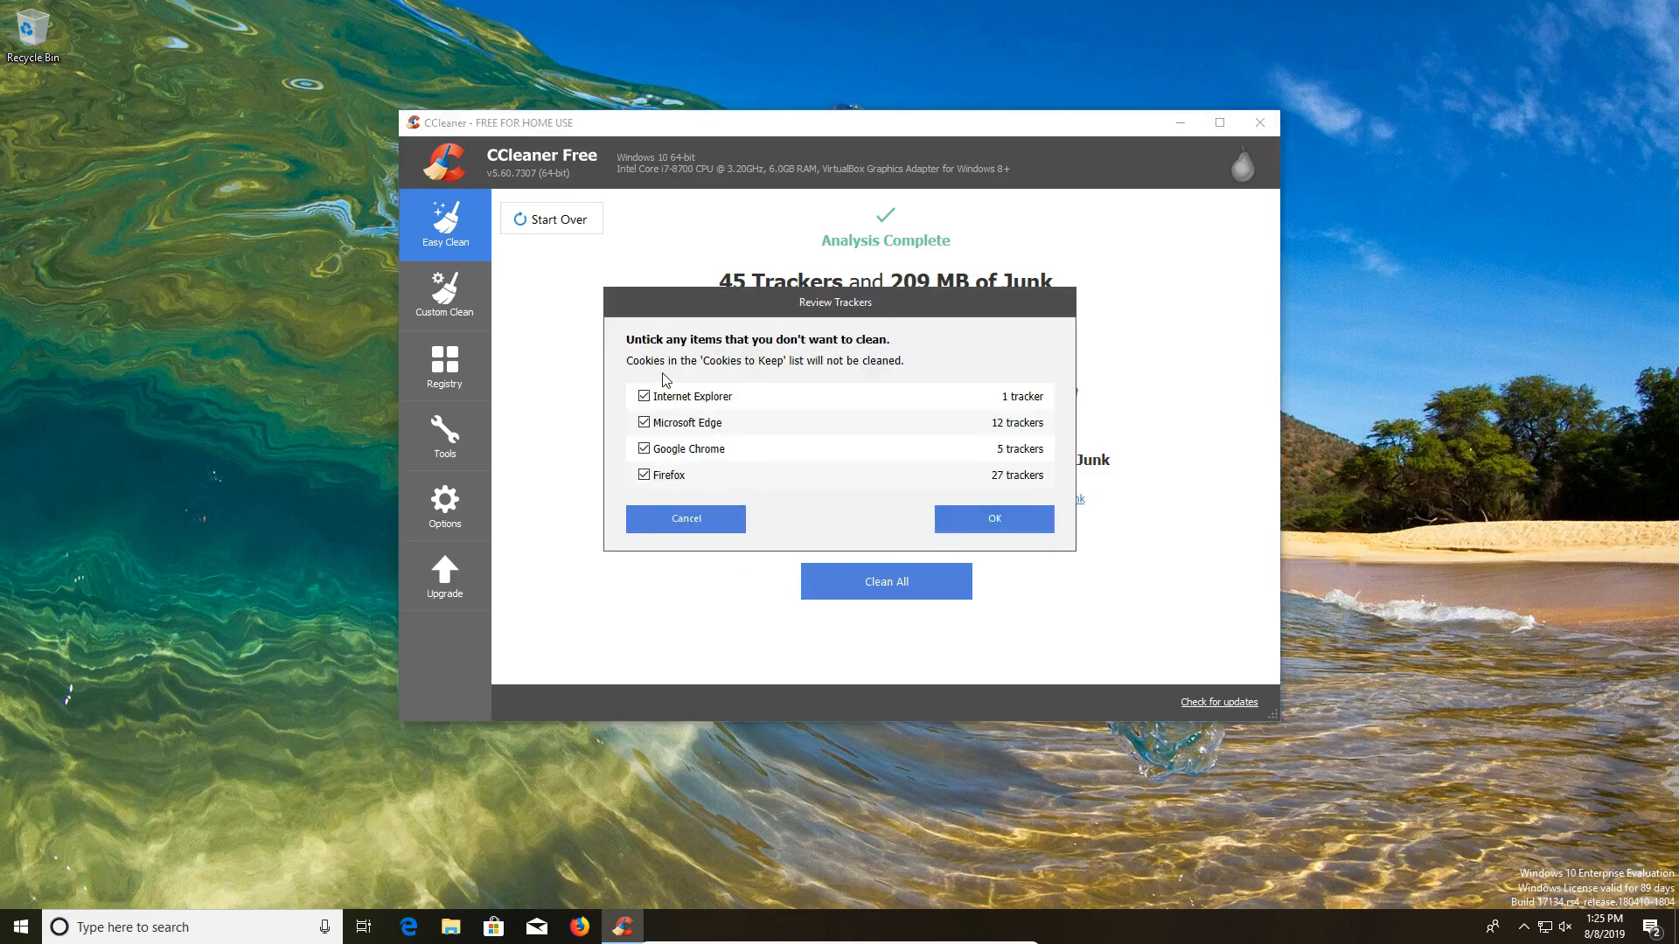
{"action": "left_click", "coordinate": [644, 421]}
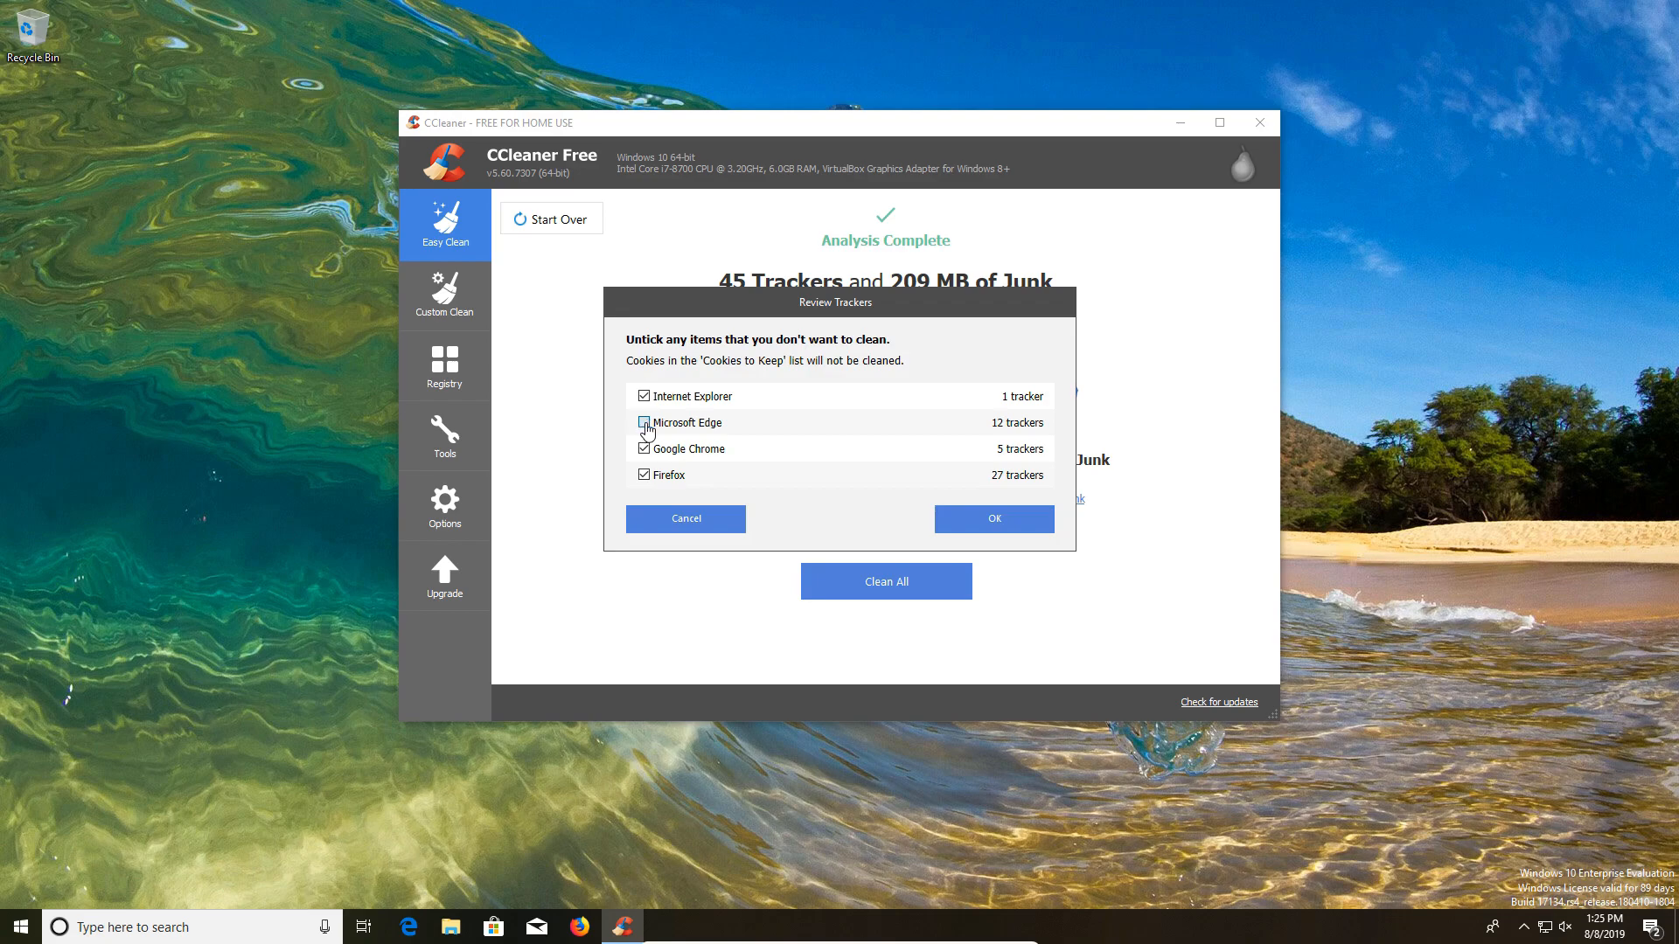
{"action": "left_click", "coordinate": [991, 519]}
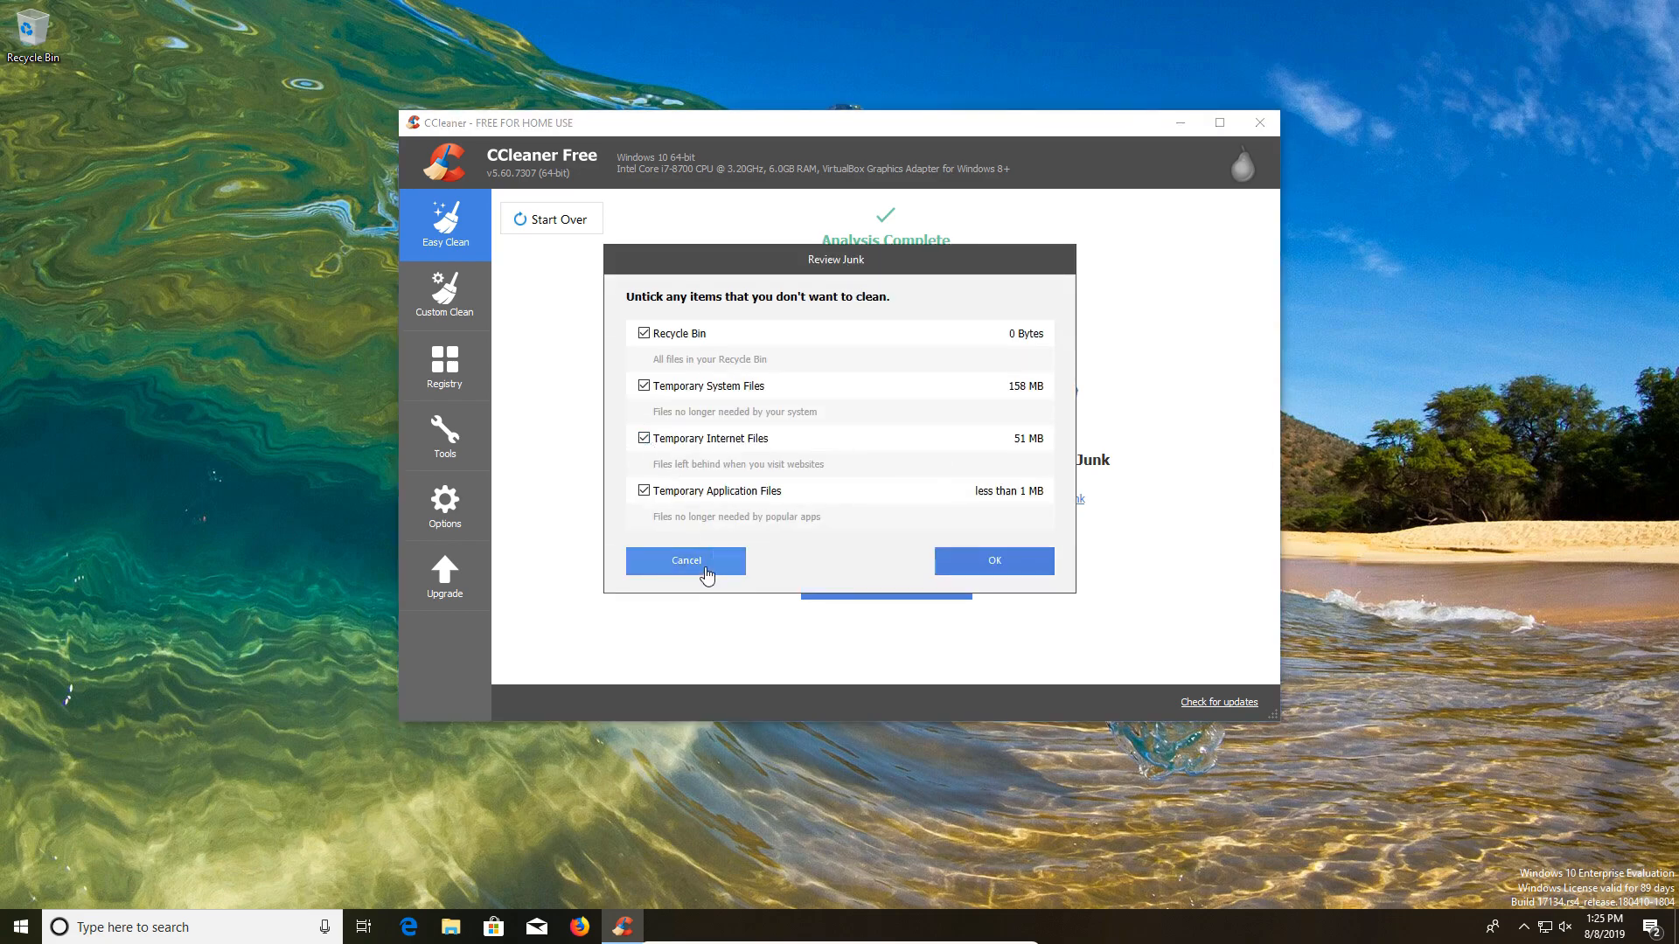
{"action": "left_click", "coordinate": [686, 560]}
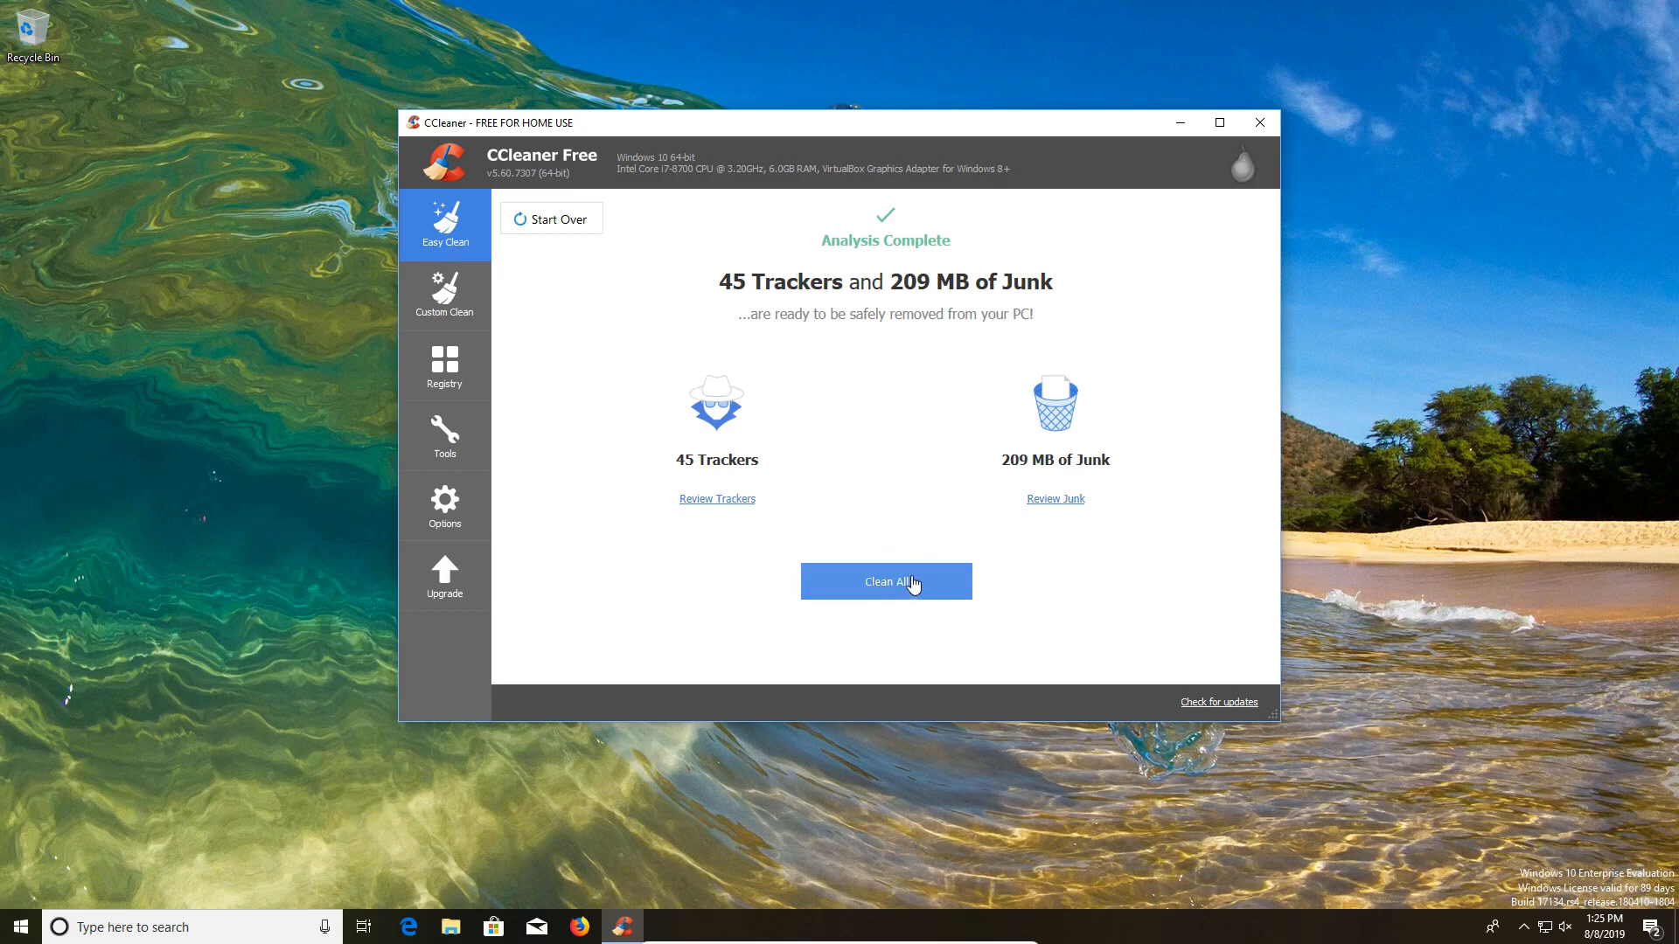
{"action": "mouse_move", "coordinate": [899, 477]}
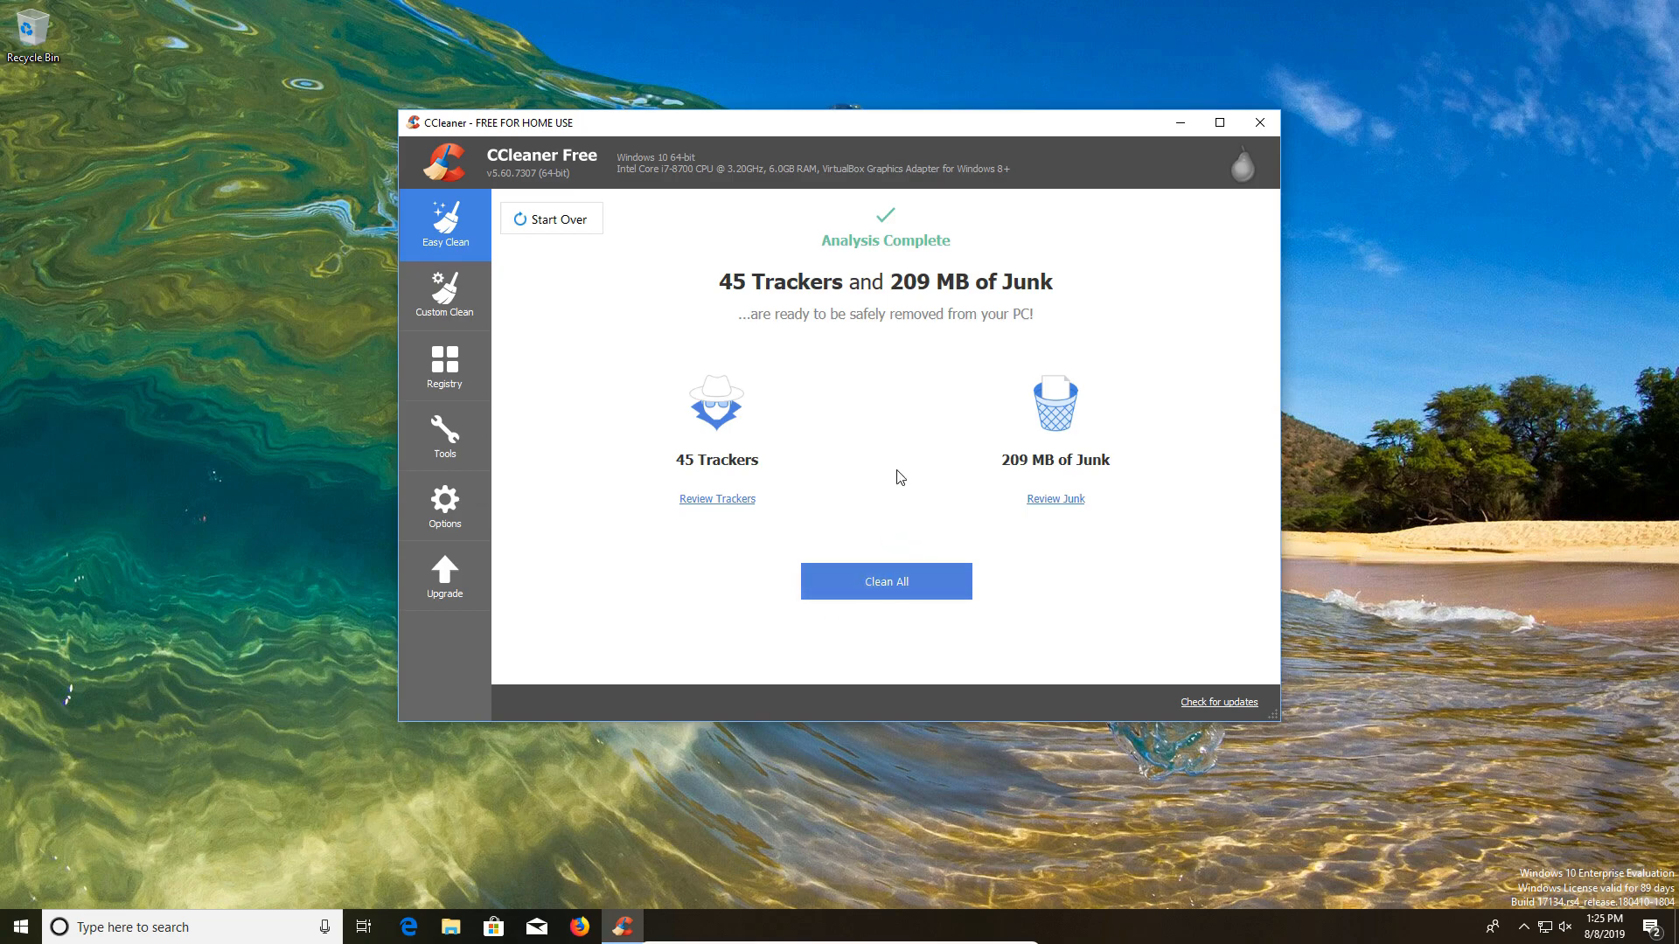
Open Custom Clean and browse its Windows and Applications cleaning item lists
{"action": "left_click", "coordinate": [443, 295]}
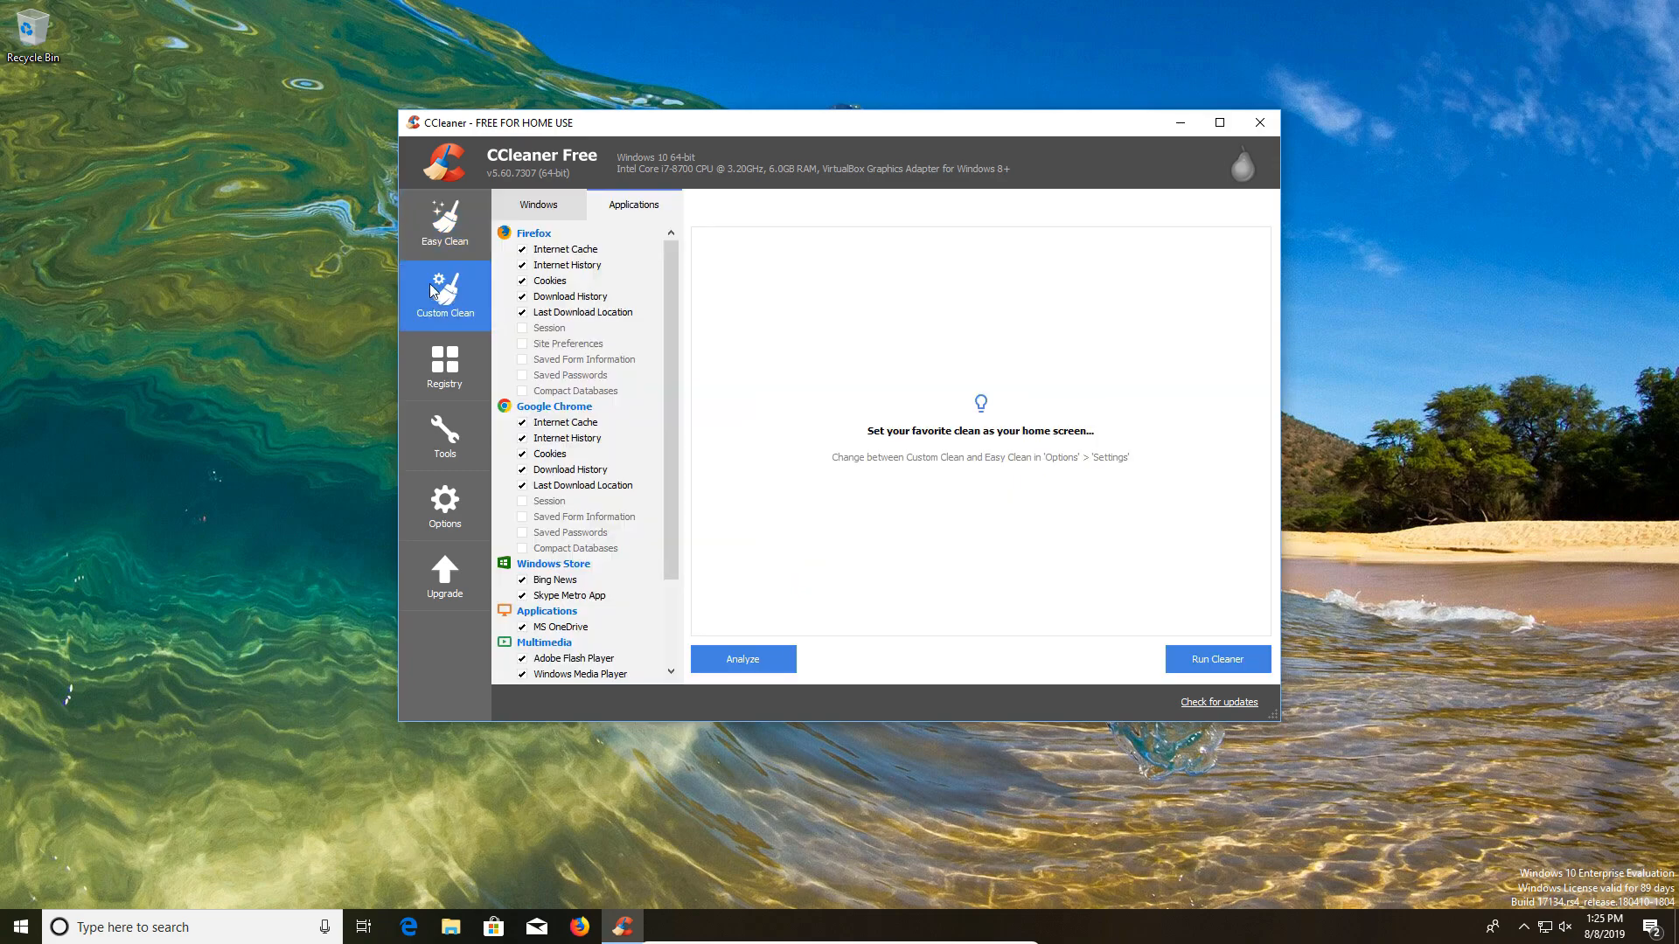
{"action": "left_click", "coordinate": [538, 204]}
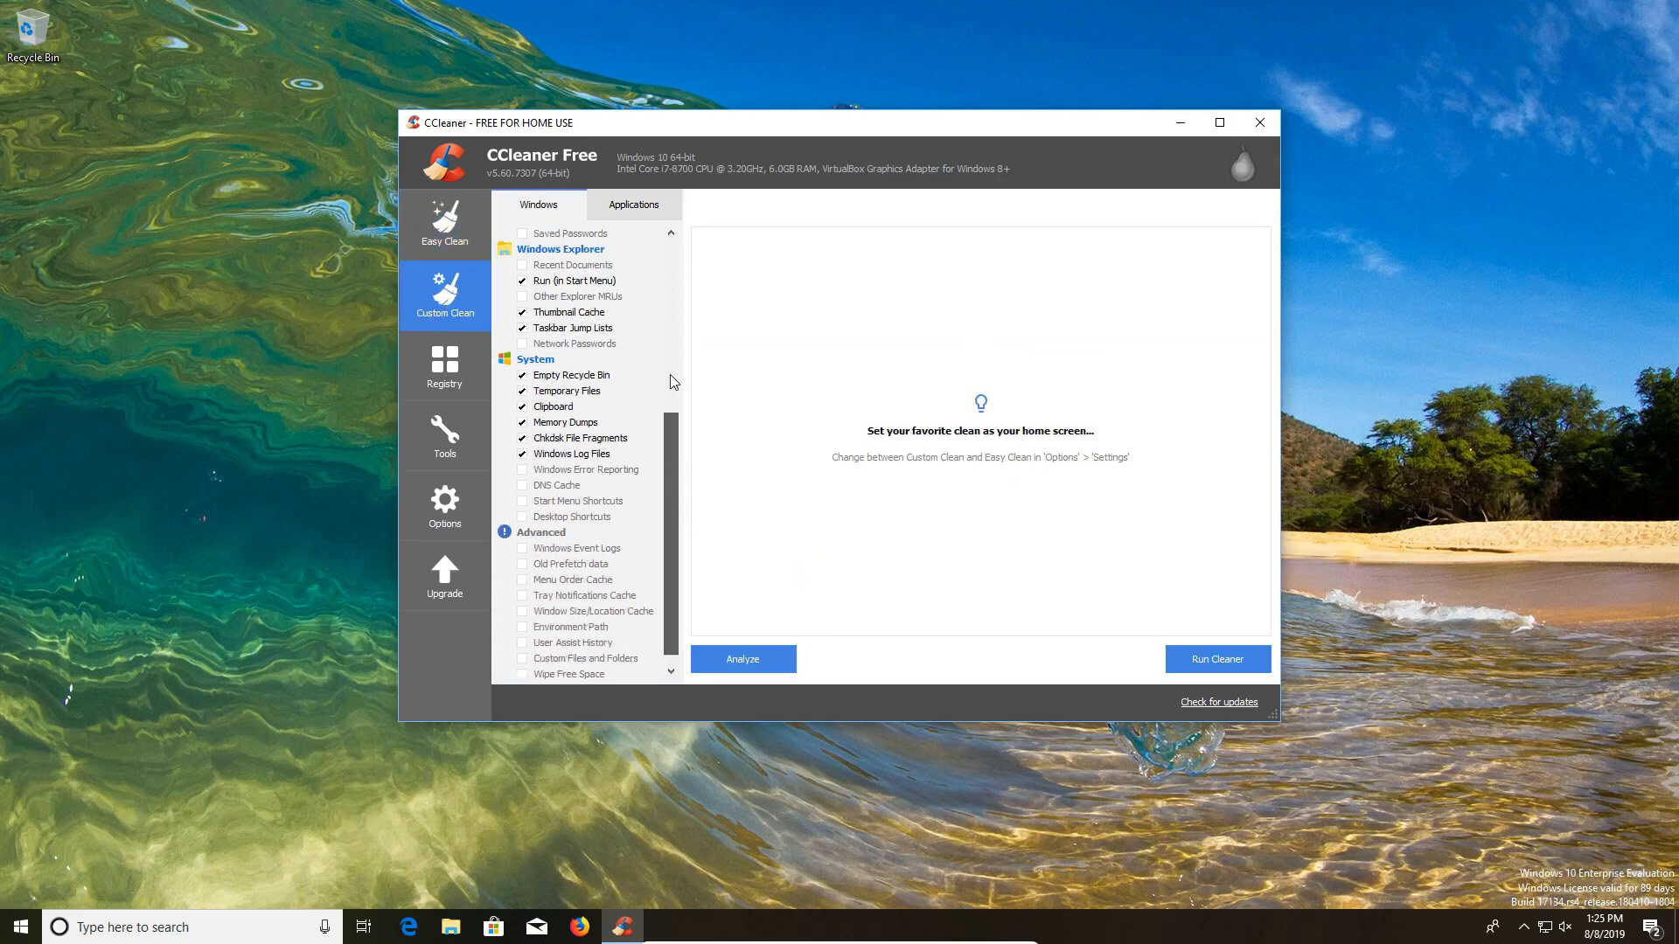
{"action": "left_click", "coordinate": [631, 204]}
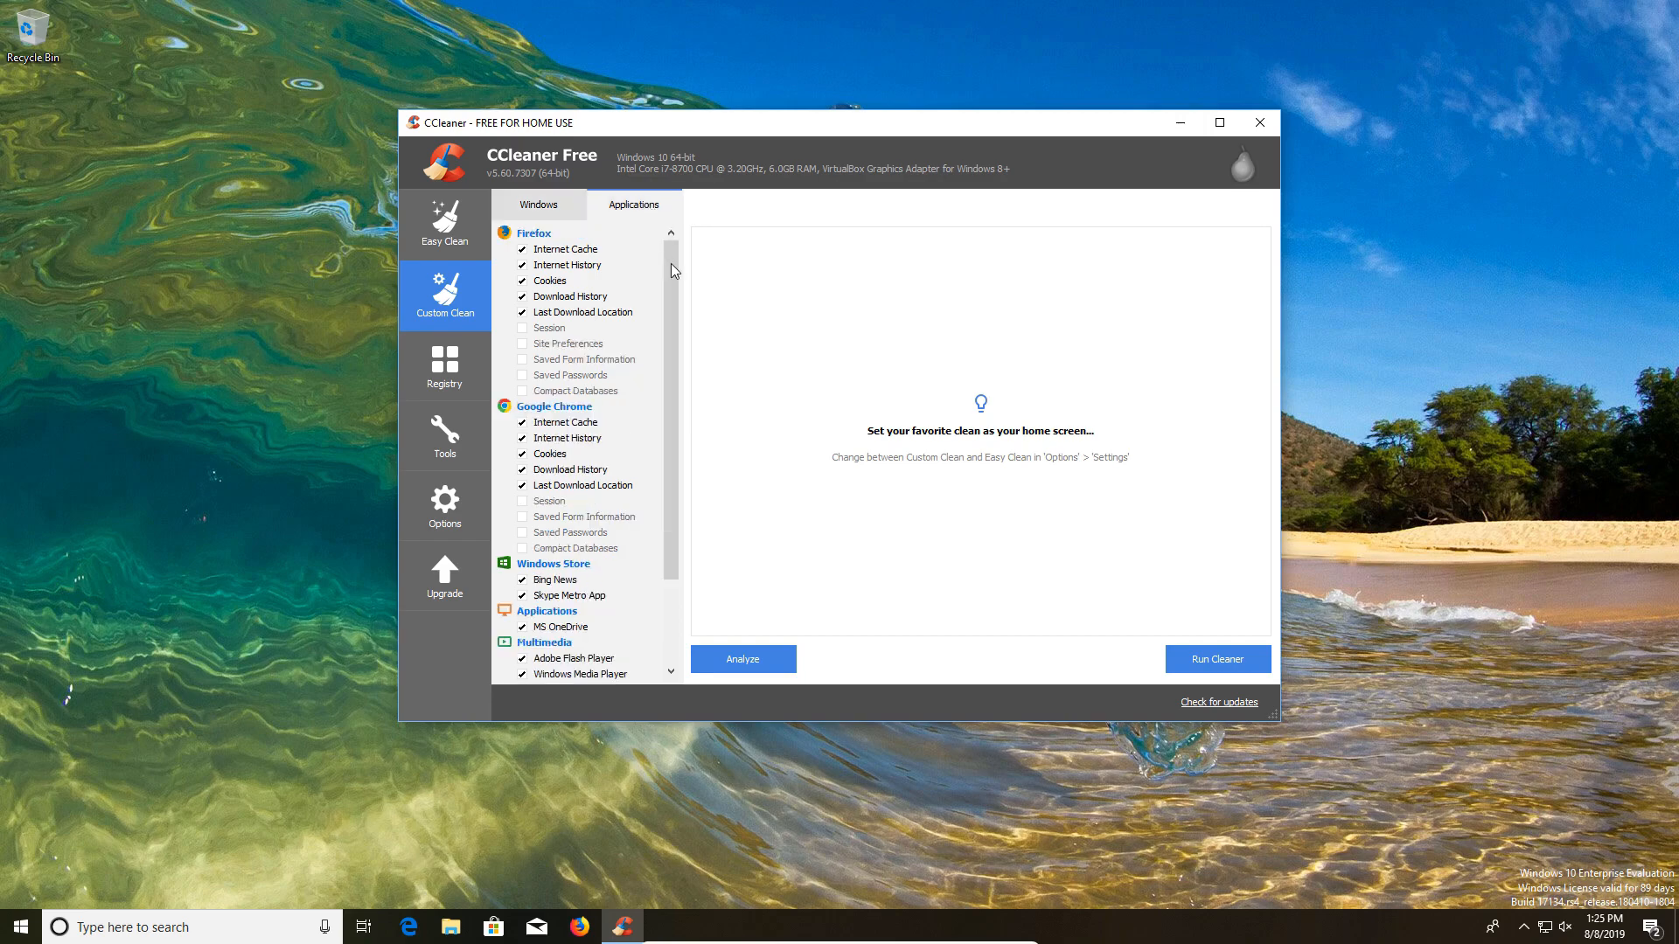
{"action": "left_click", "coordinate": [538, 205]}
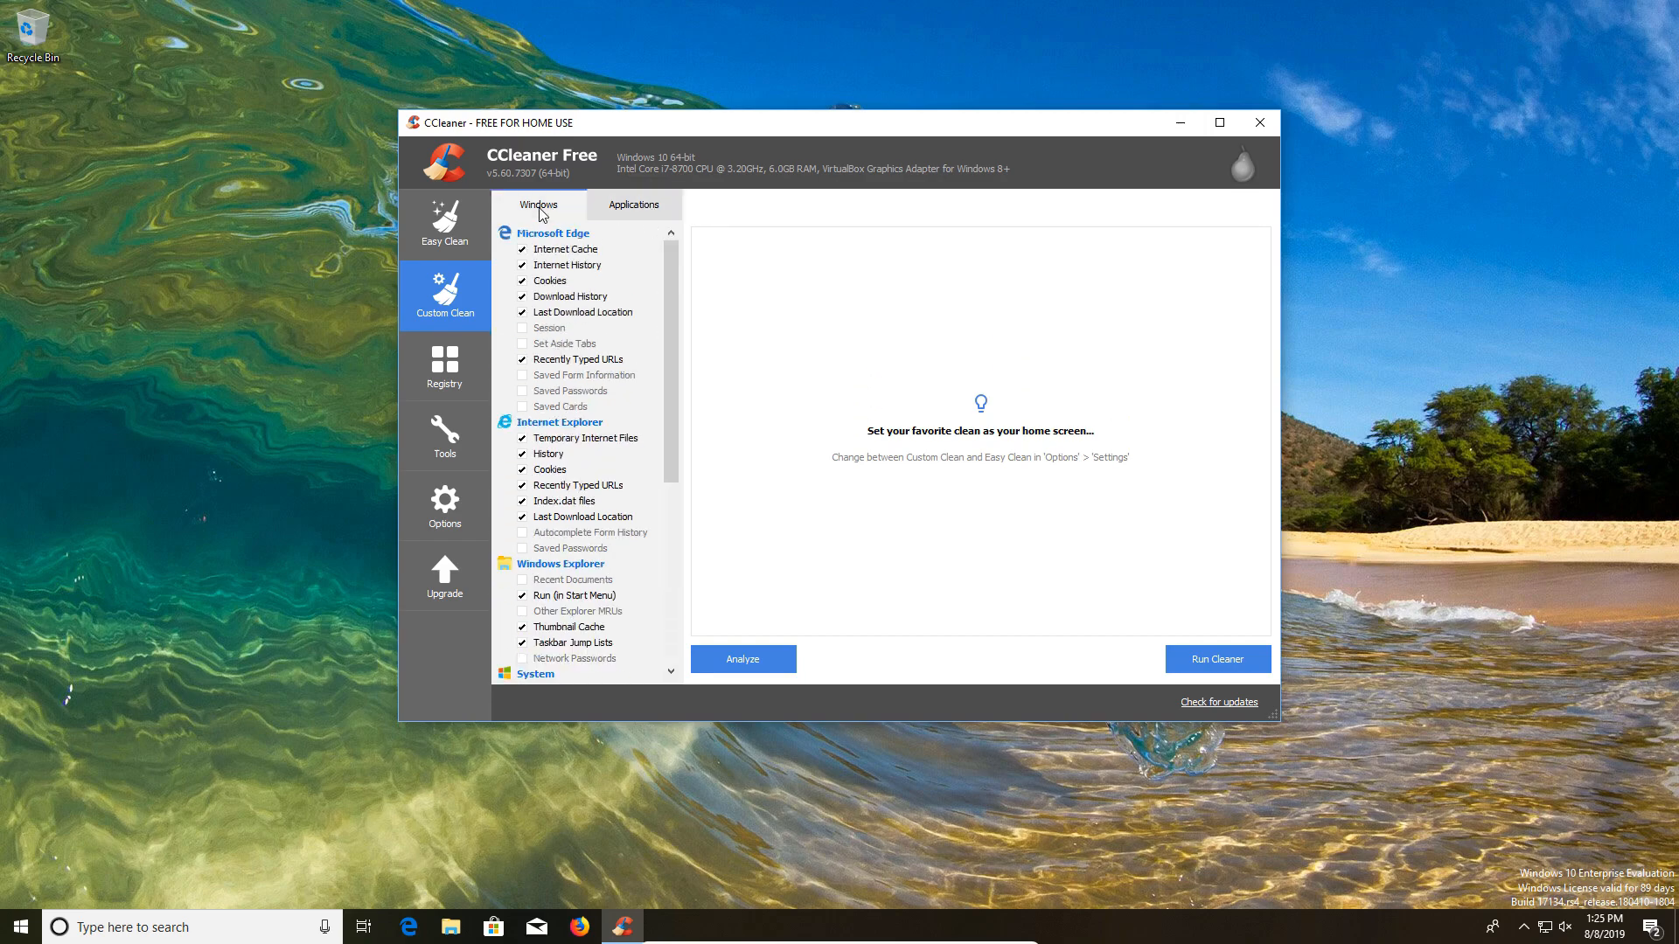
{"action": "scroll", "scroll_direction": "down", "scroll_amount": 3}
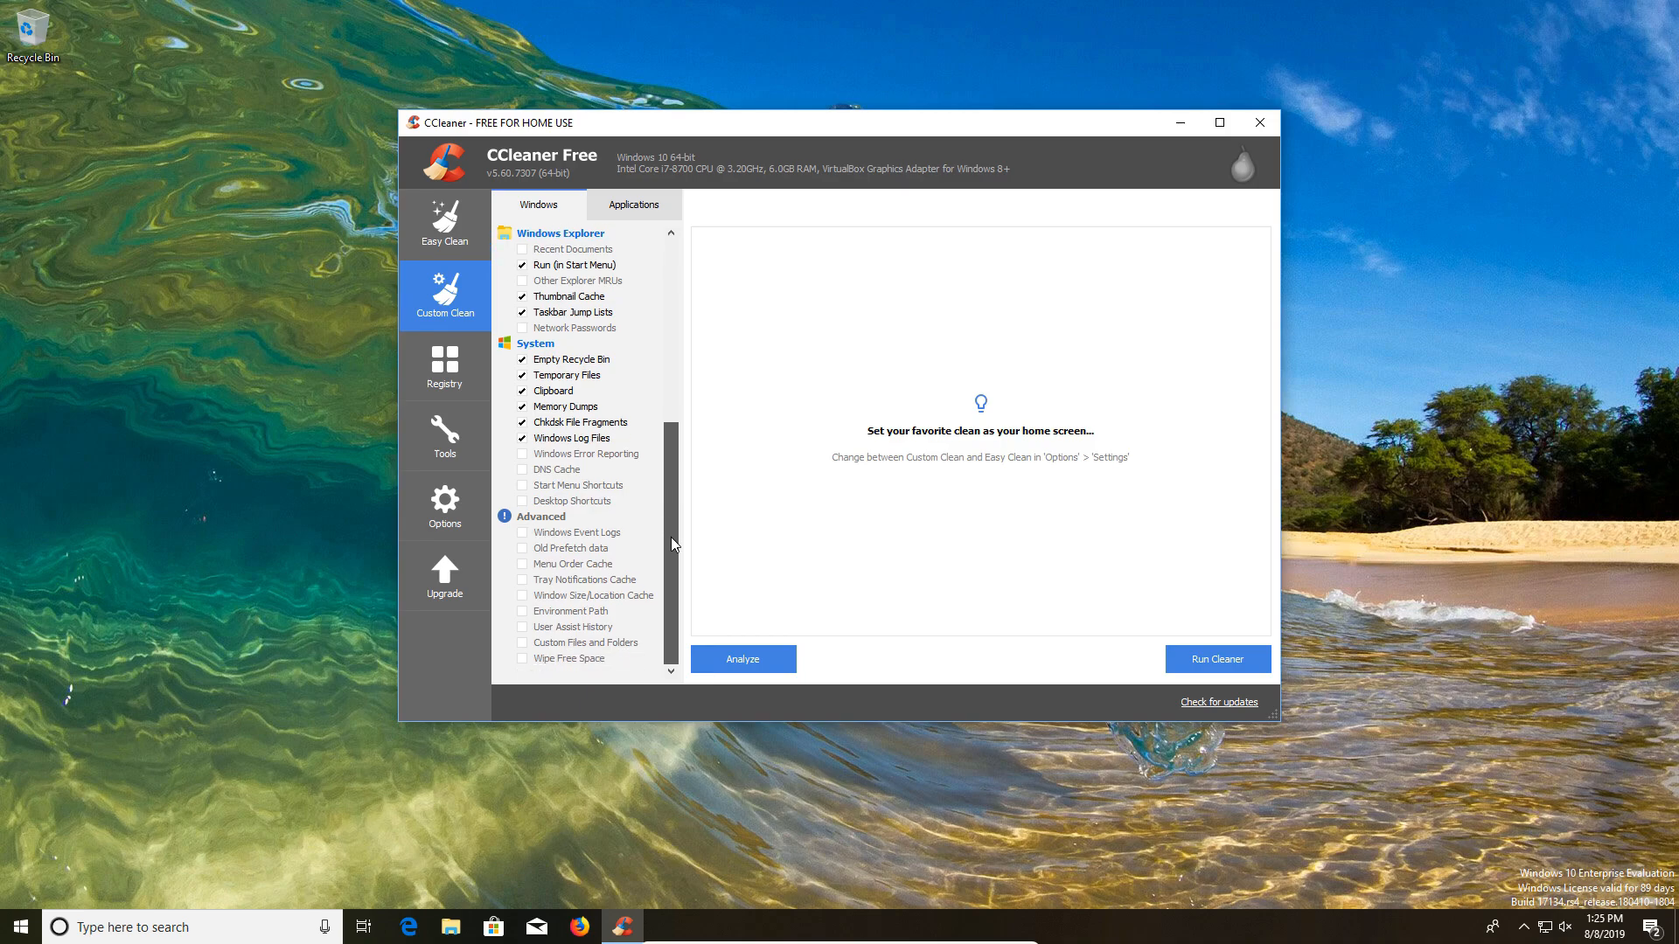
{"action": "mouse_move", "coordinate": [521, 461]}
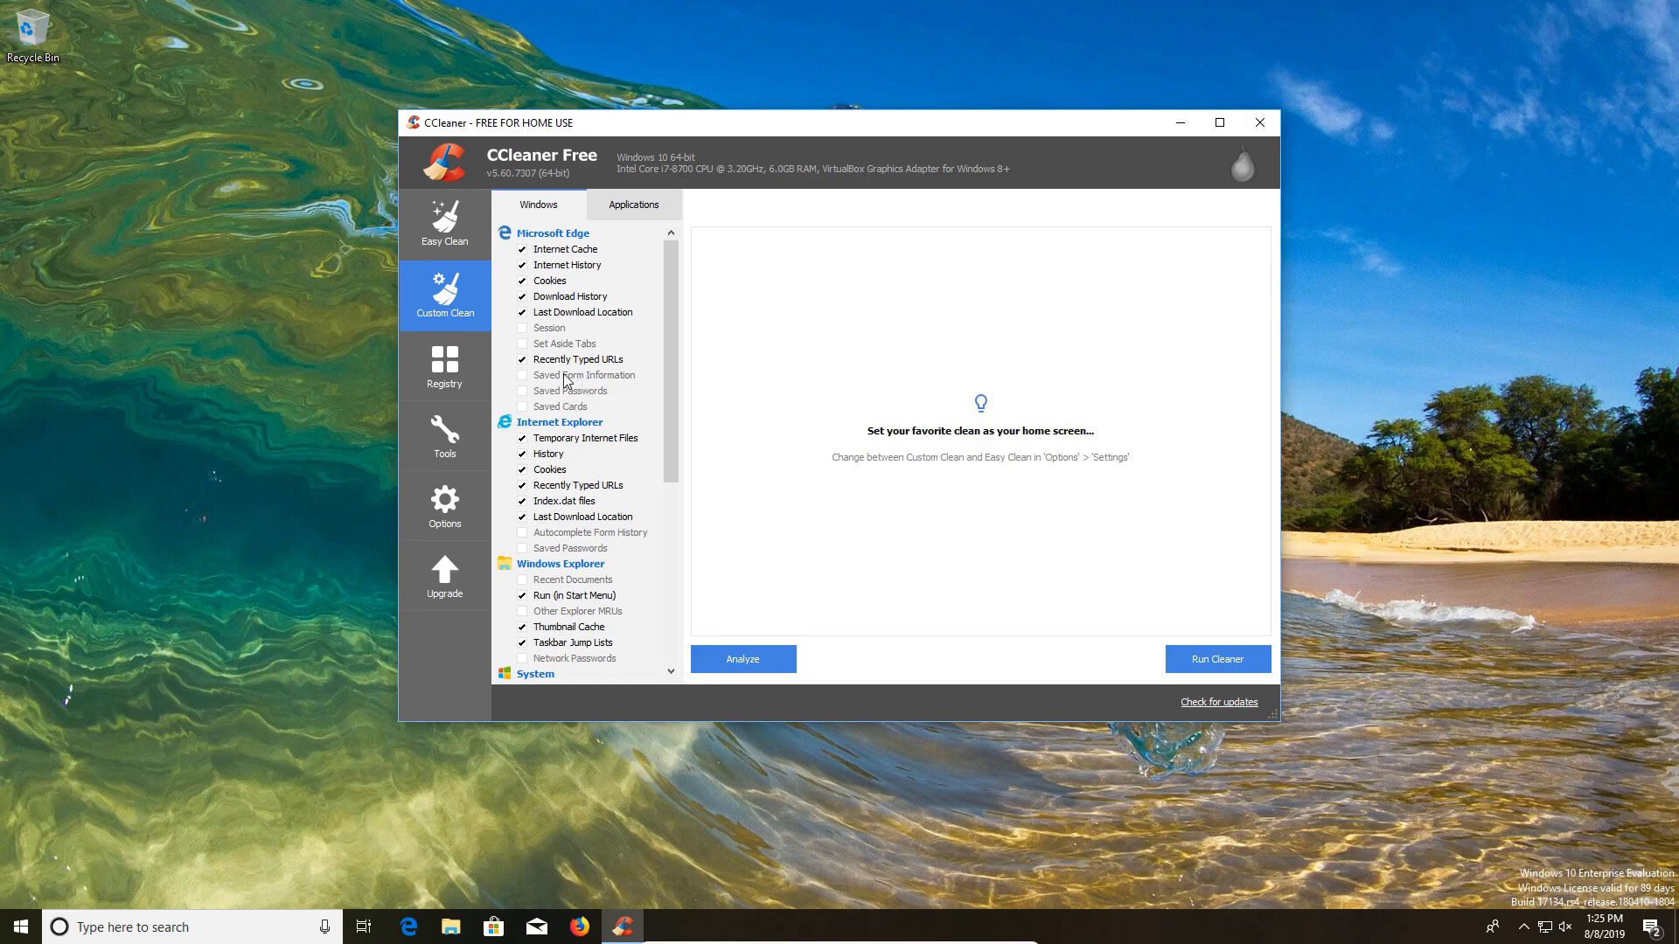
{"action": "left_click", "coordinate": [634, 205]}
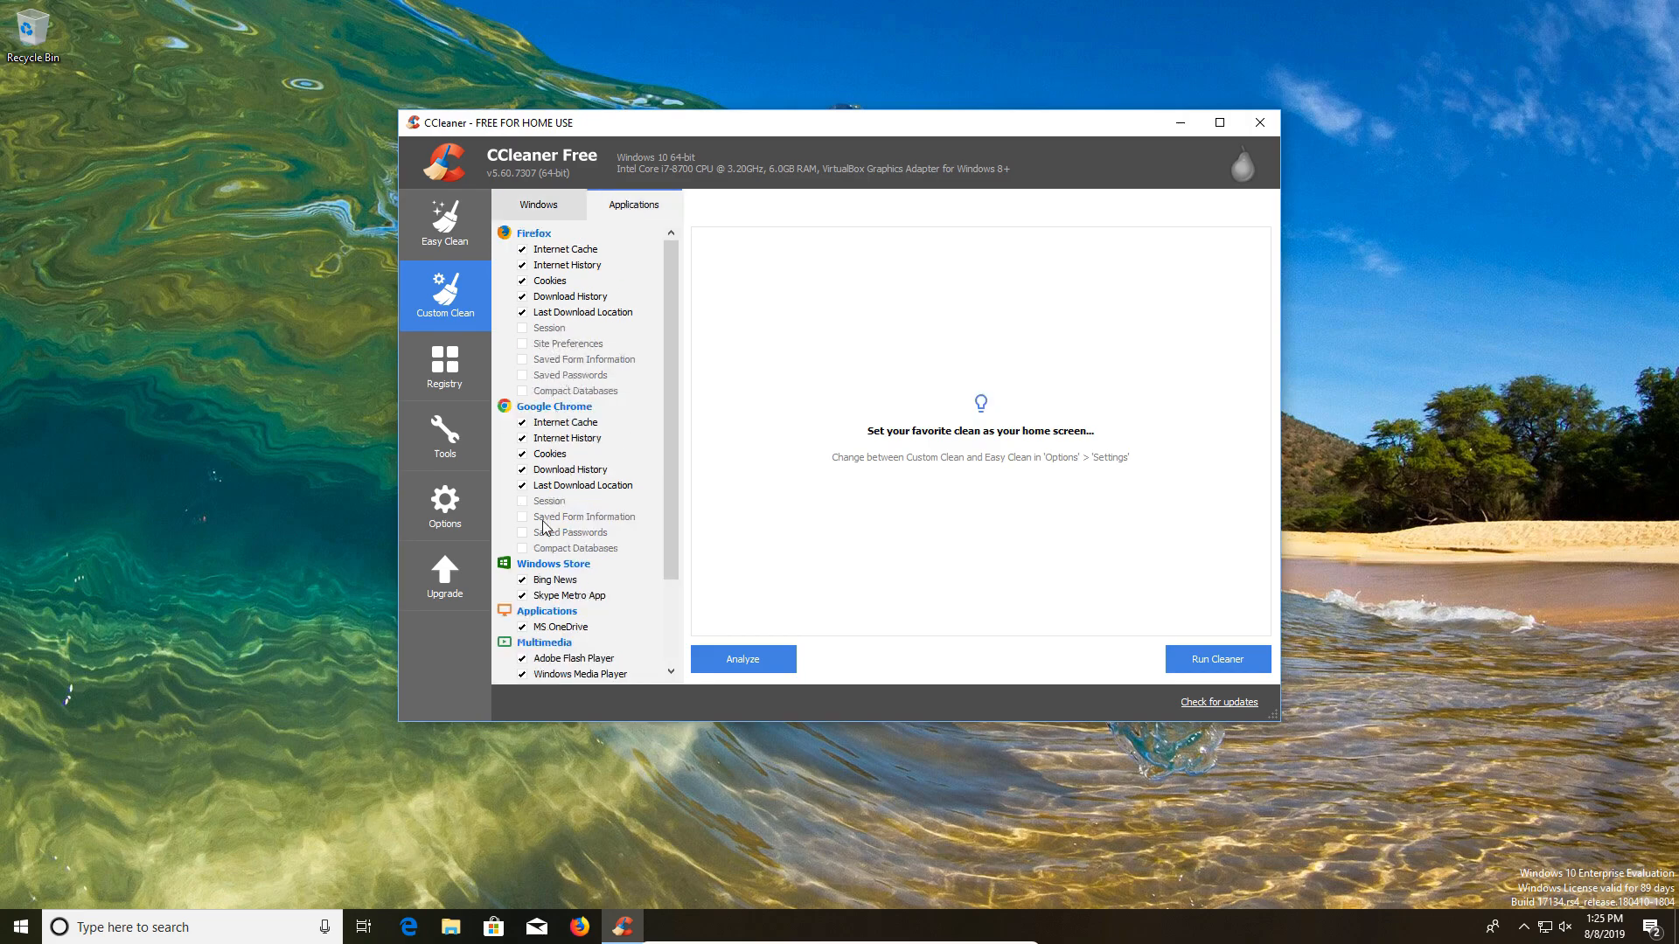
{"action": "scroll", "scroll_direction": "down", "scroll_amount": 3}
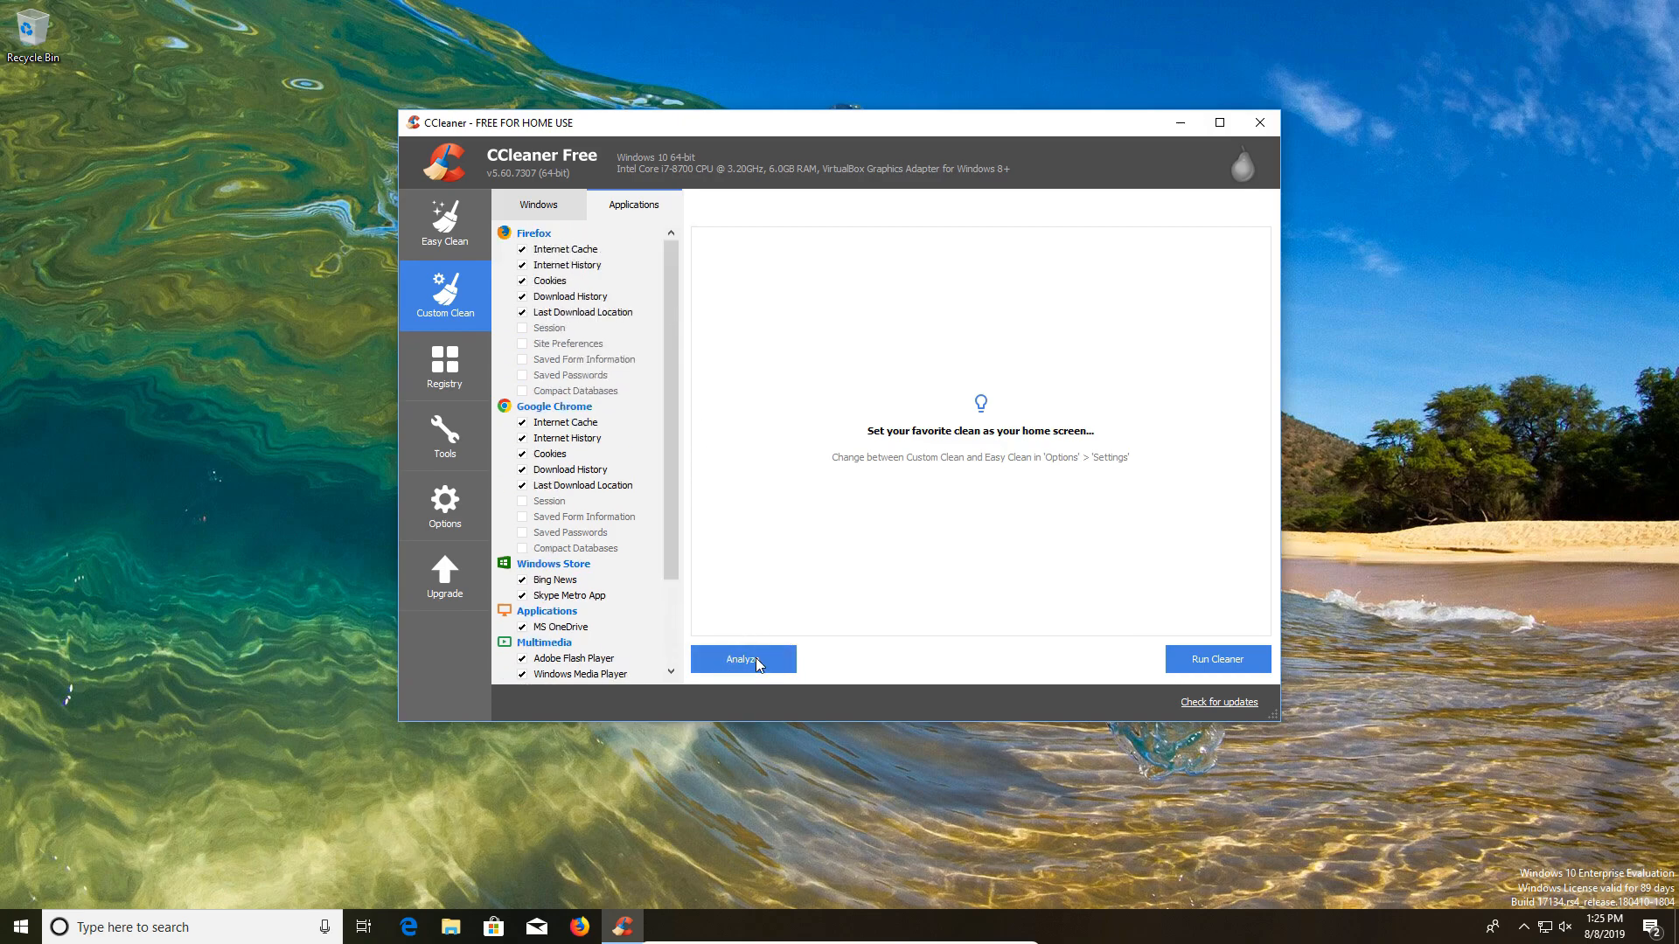
Analyze the Custom Clean selection and run the cleaner on the roughly 210 MB found
{"action": "left_click", "coordinate": [742, 658]}
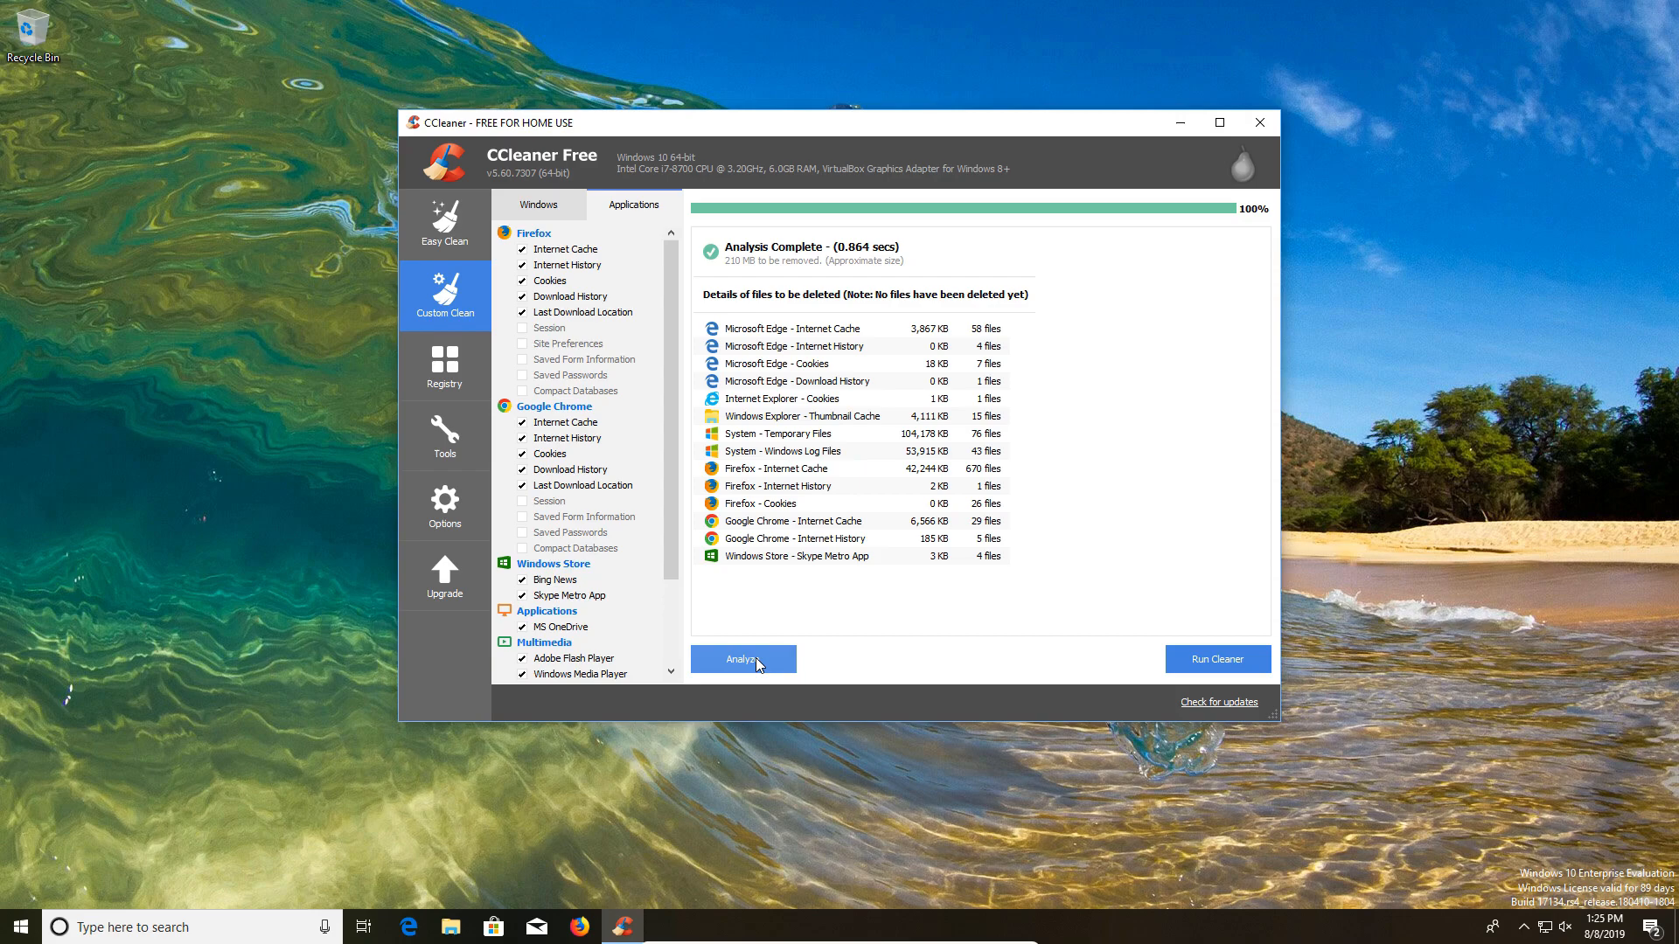
{"action": "mouse_move", "coordinate": [863, 329]}
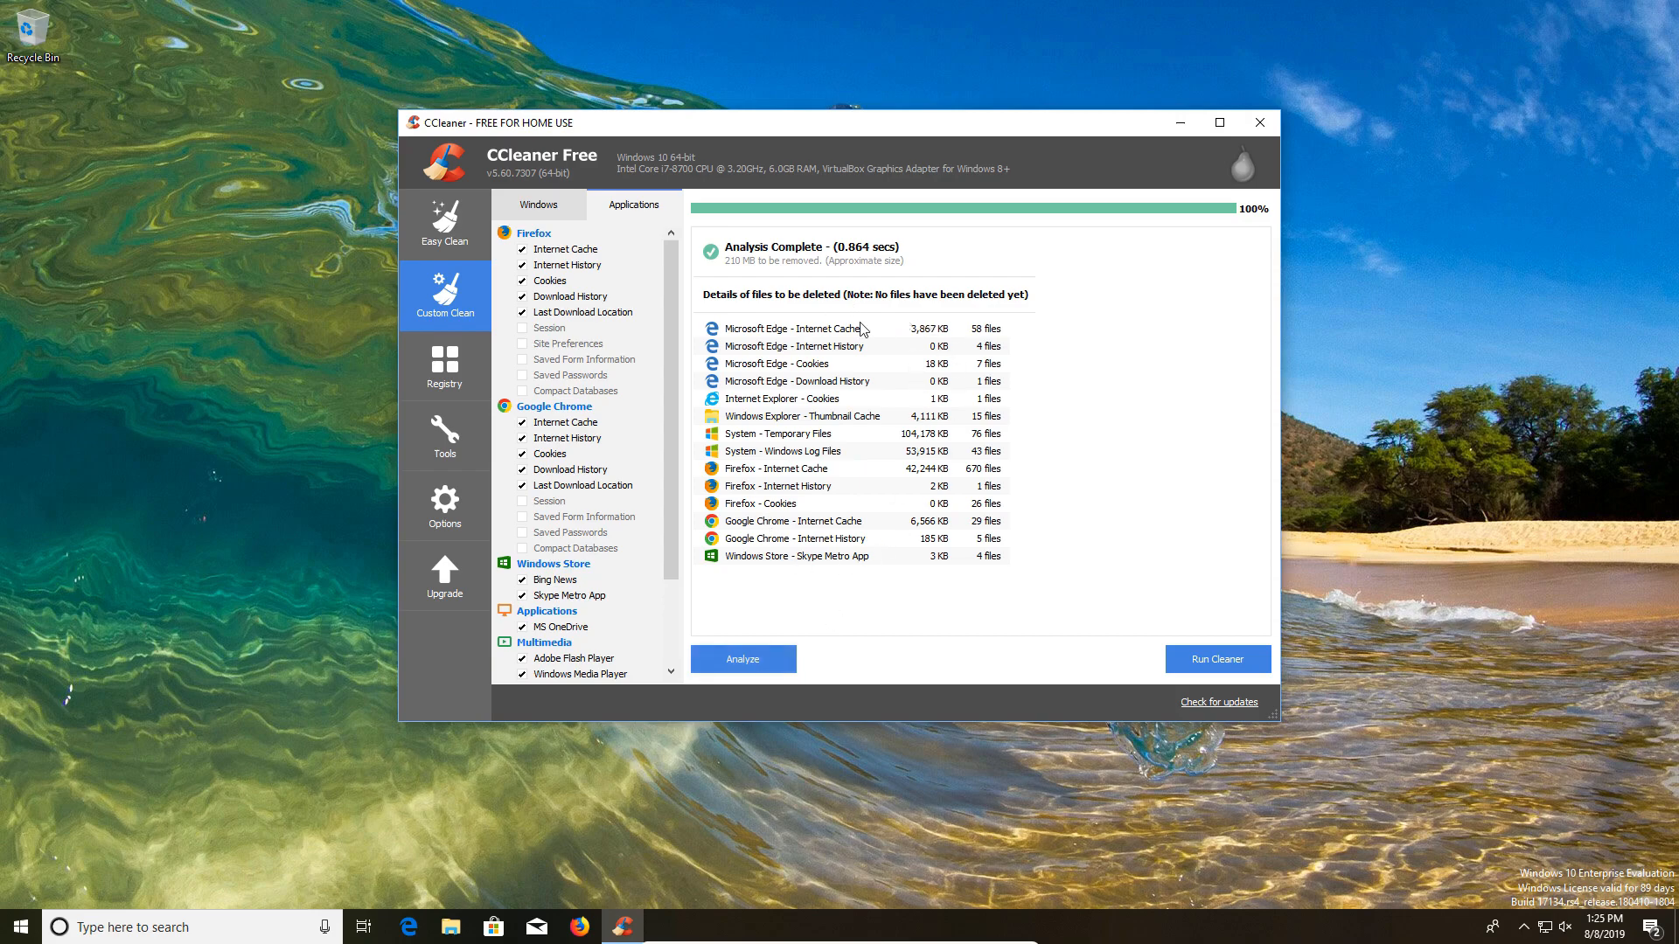
{"action": "mouse_move", "coordinate": [936, 458]}
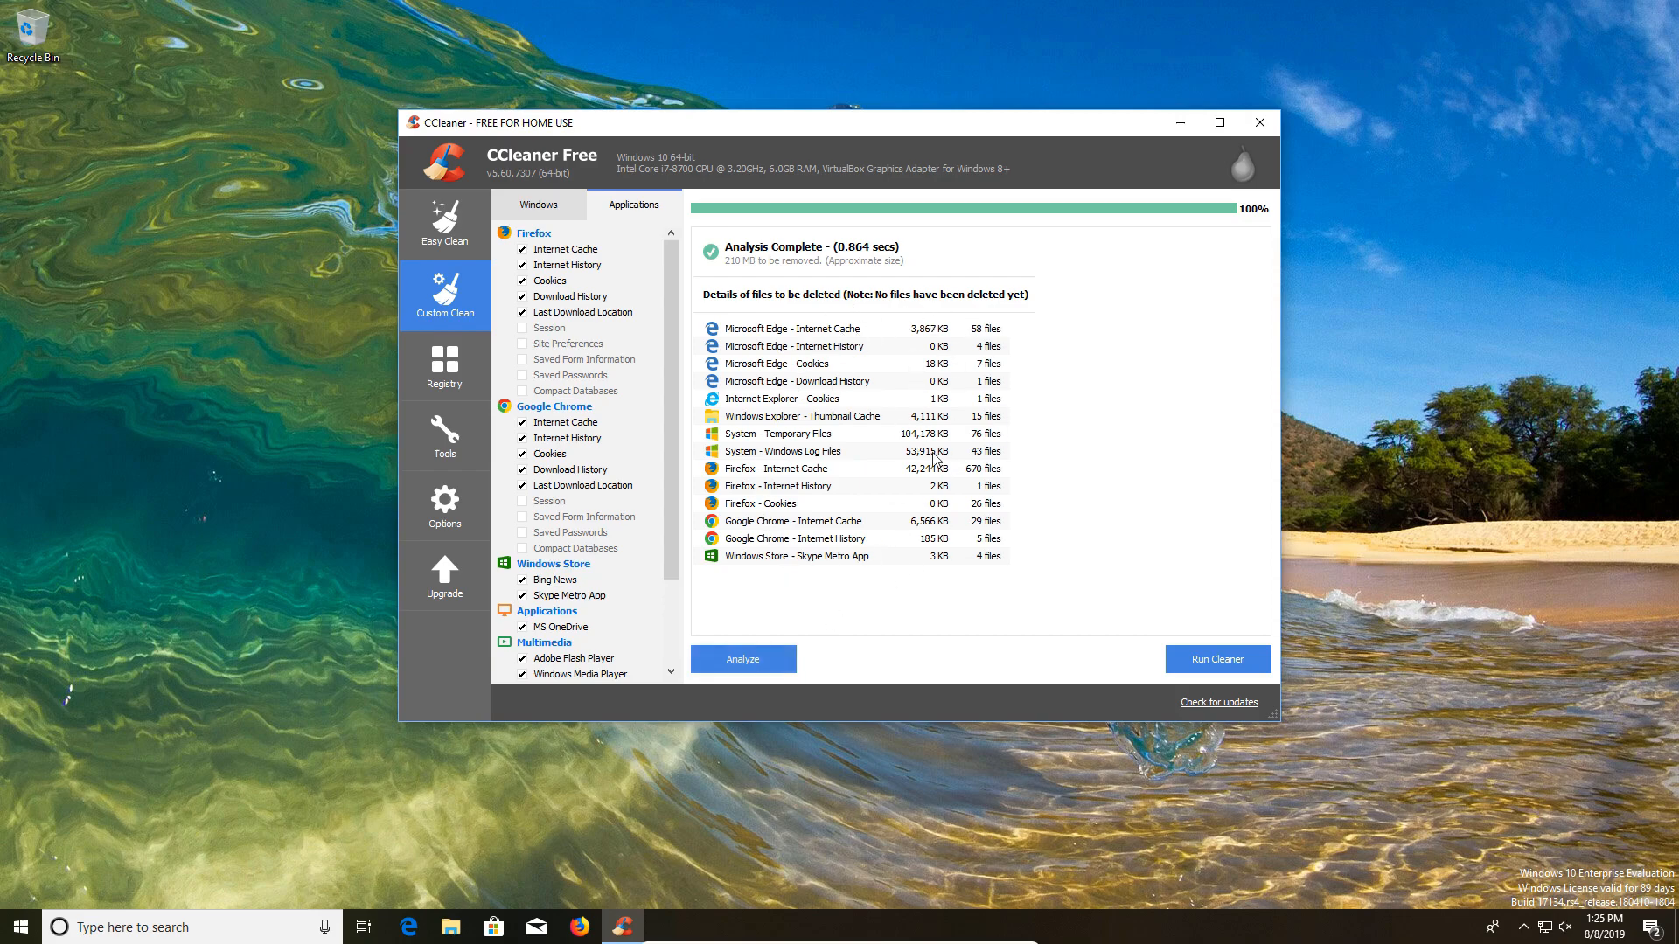
{"action": "mouse_move", "coordinate": [1182, 691]}
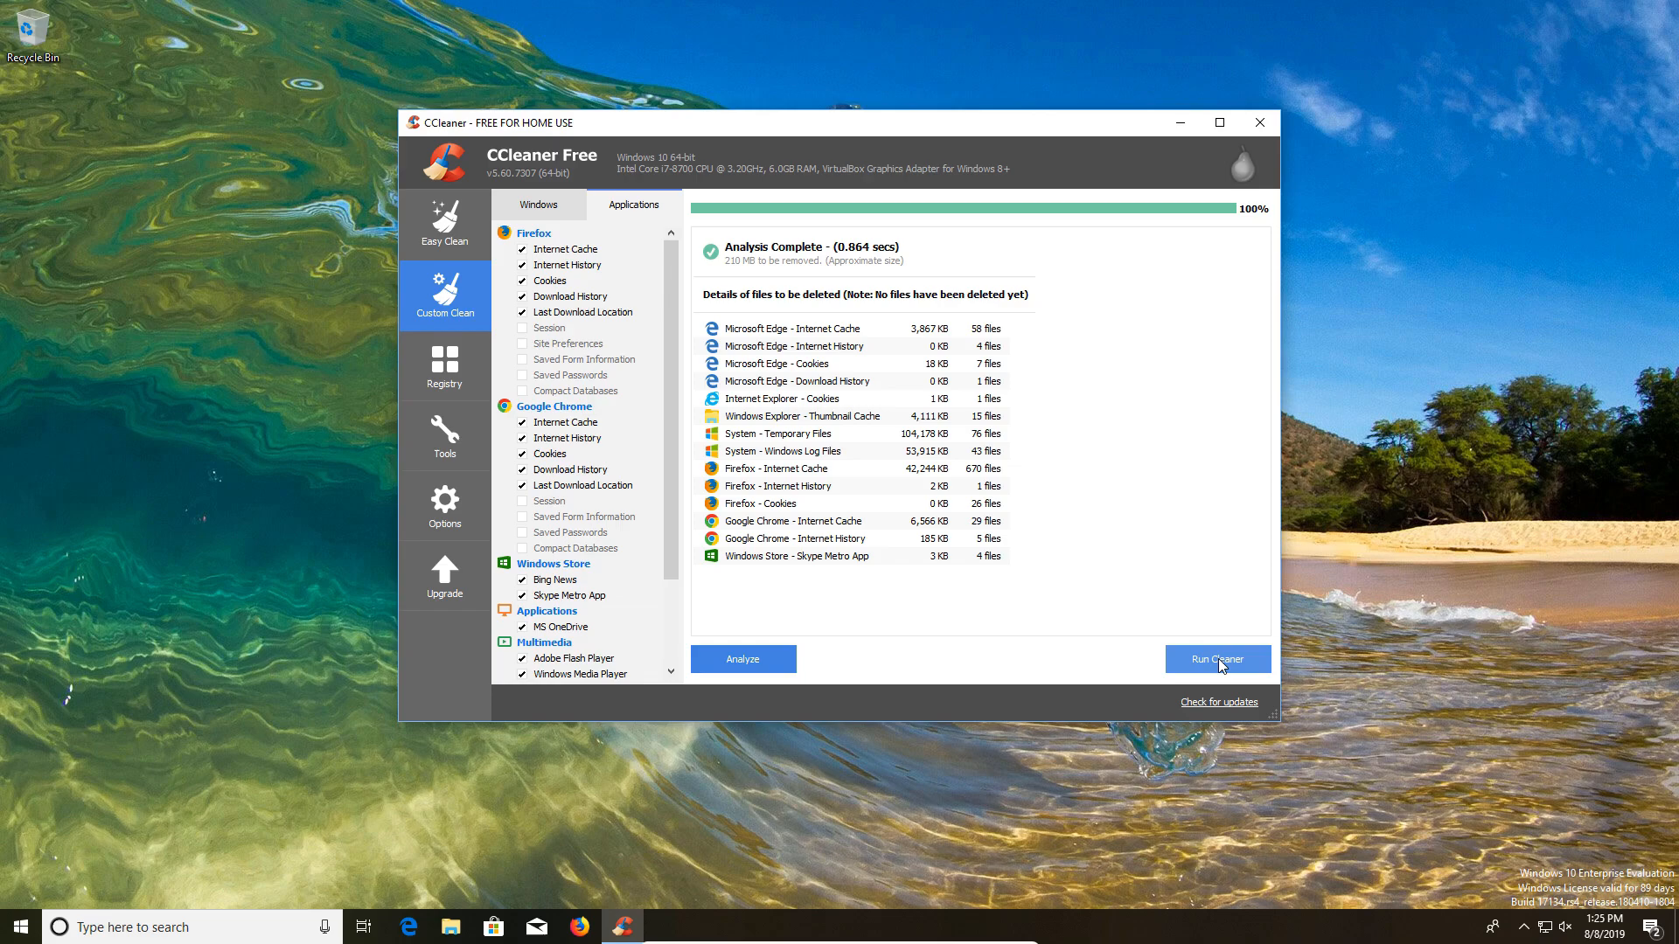
{"action": "left_click", "coordinate": [443, 364]}
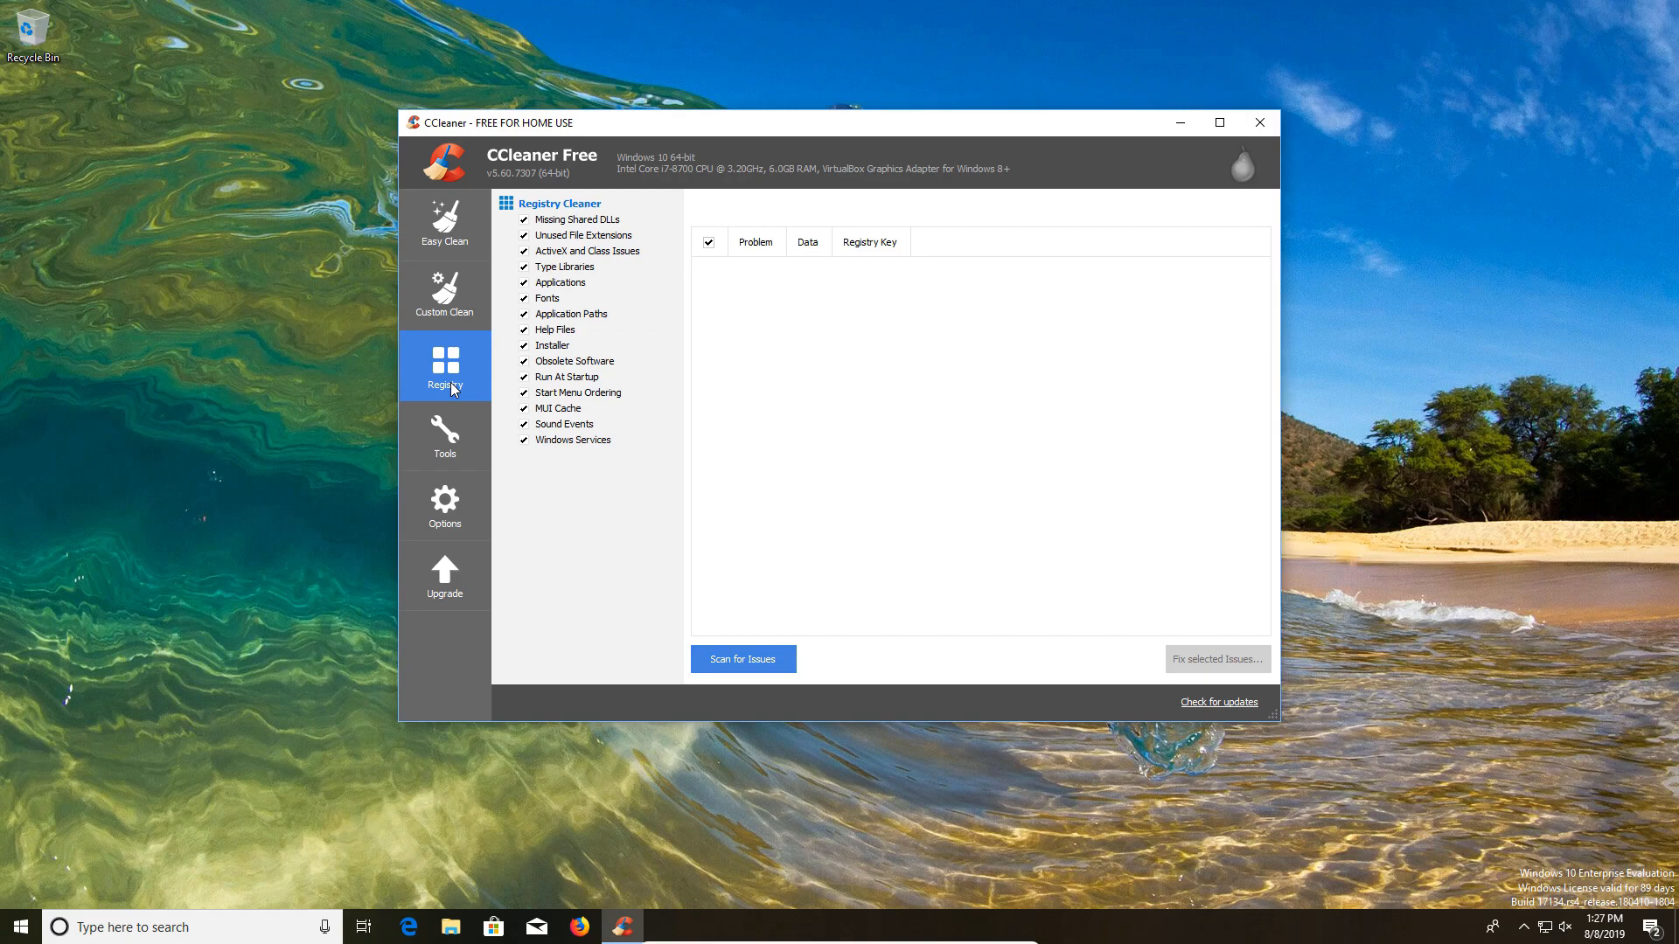
Scan the registry, fix all 65 selected issues, and rescan to confirm none remain
{"action": "left_click", "coordinate": [742, 659]}
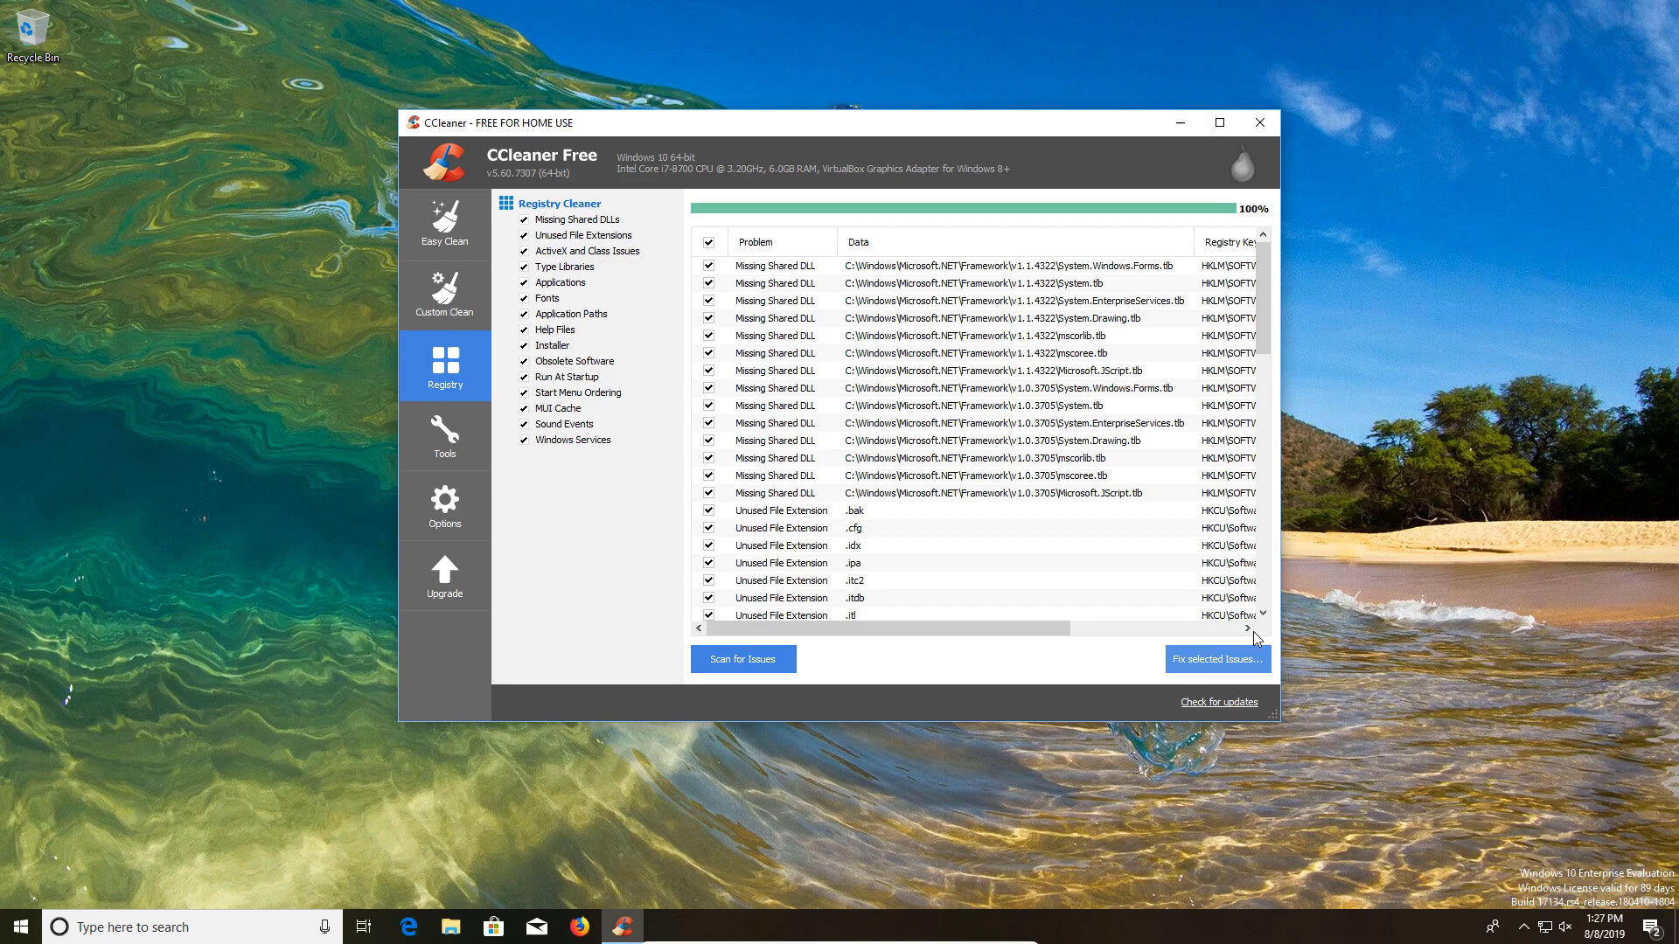
{"action": "left_click", "coordinate": [1215, 658]}
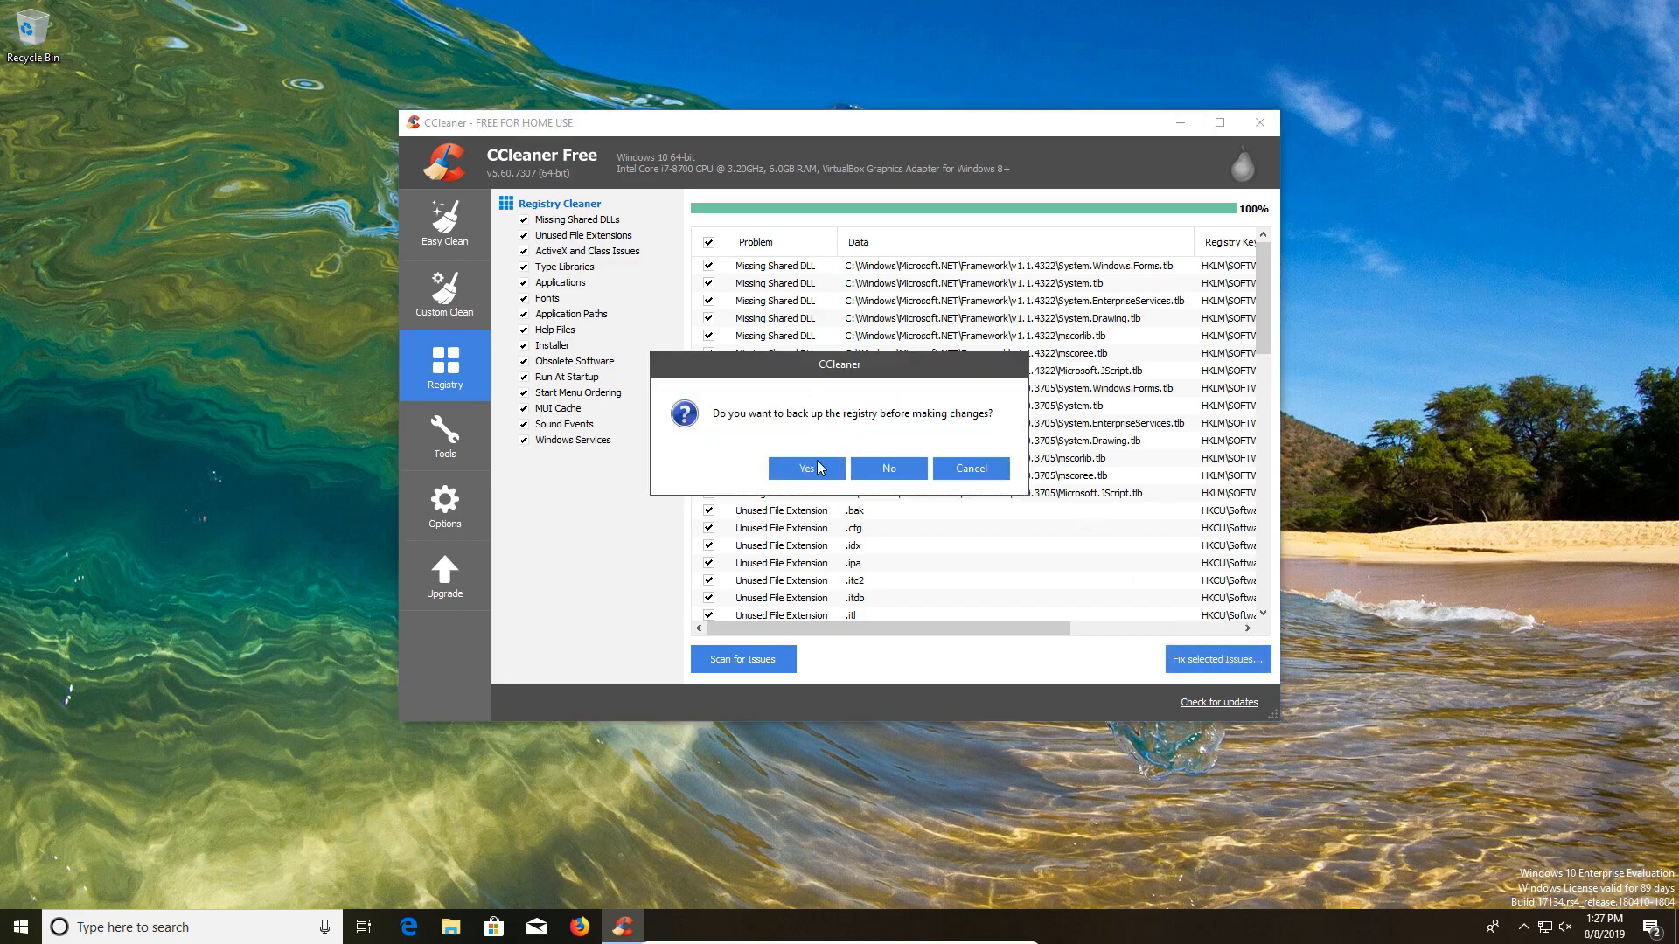
{"action": "mouse_move", "coordinate": [825, 429]}
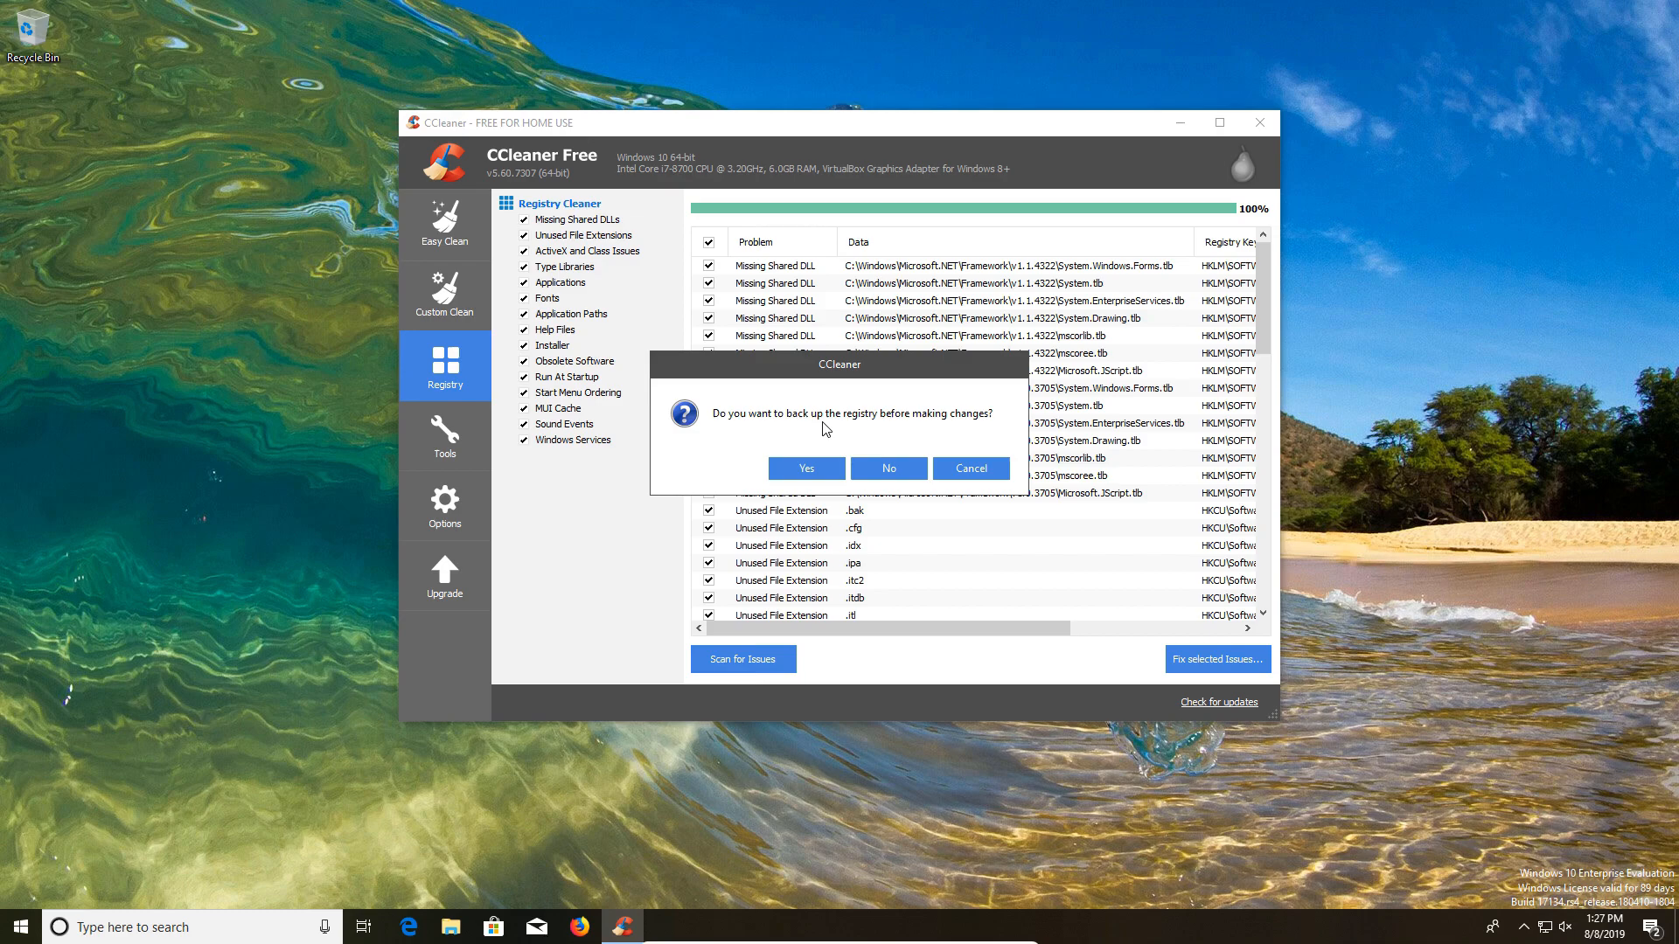
{"action": "mouse_move", "coordinate": [905, 426]}
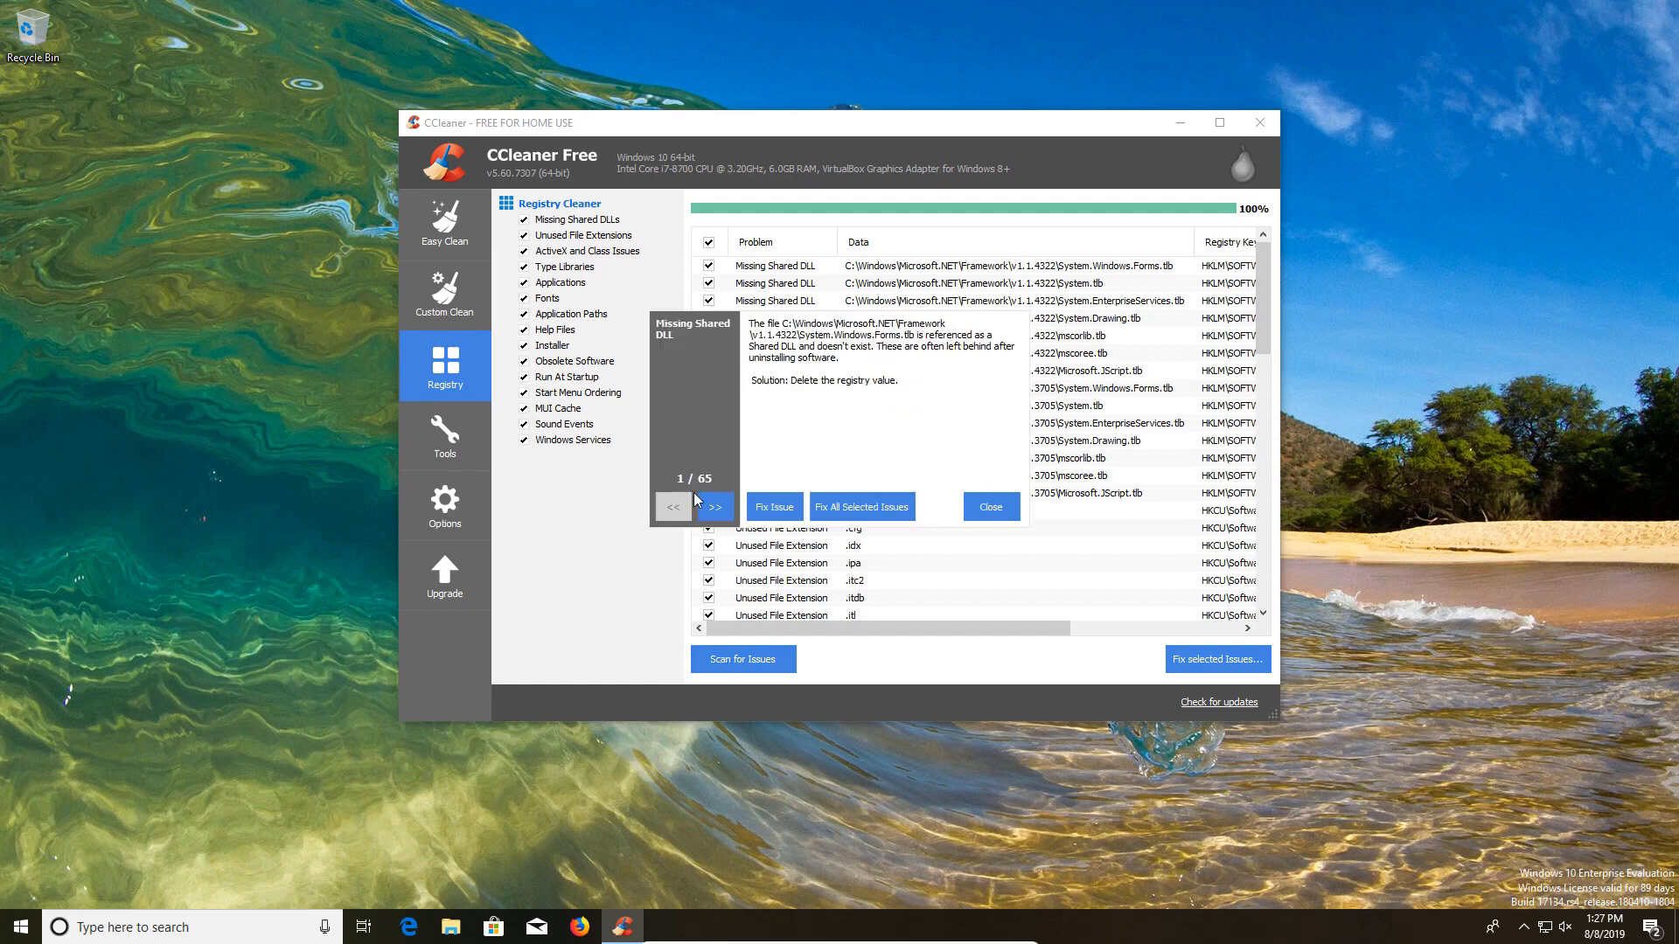
{"action": "left_click", "coordinate": [861, 506]}
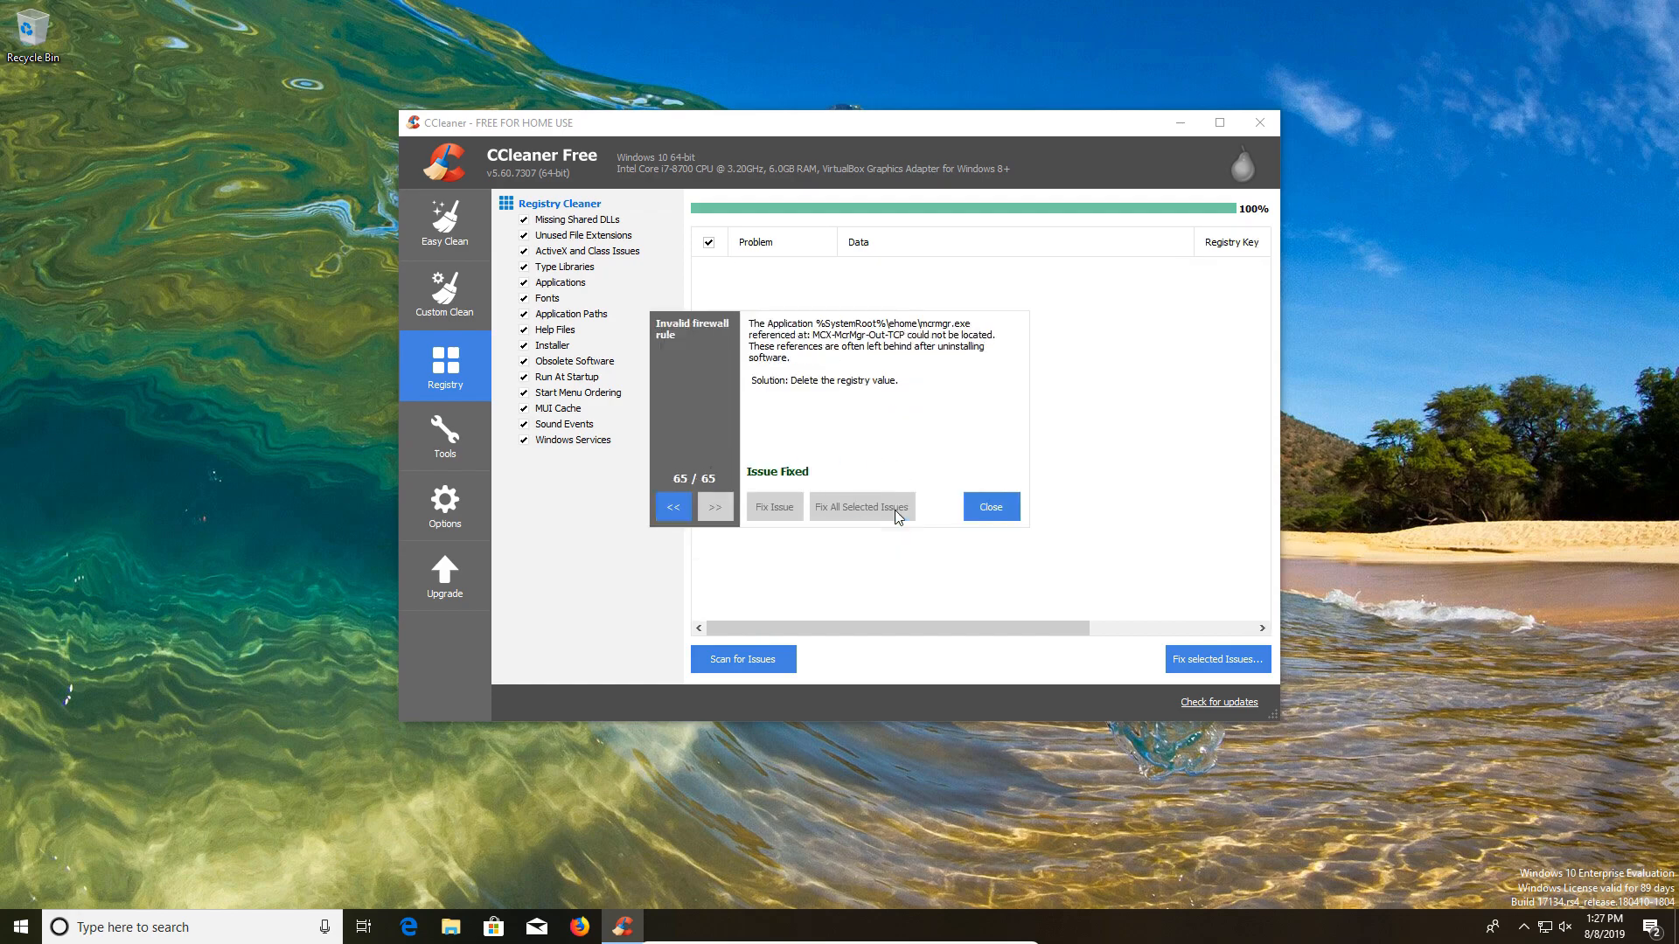
{"action": "left_click", "coordinate": [988, 506]}
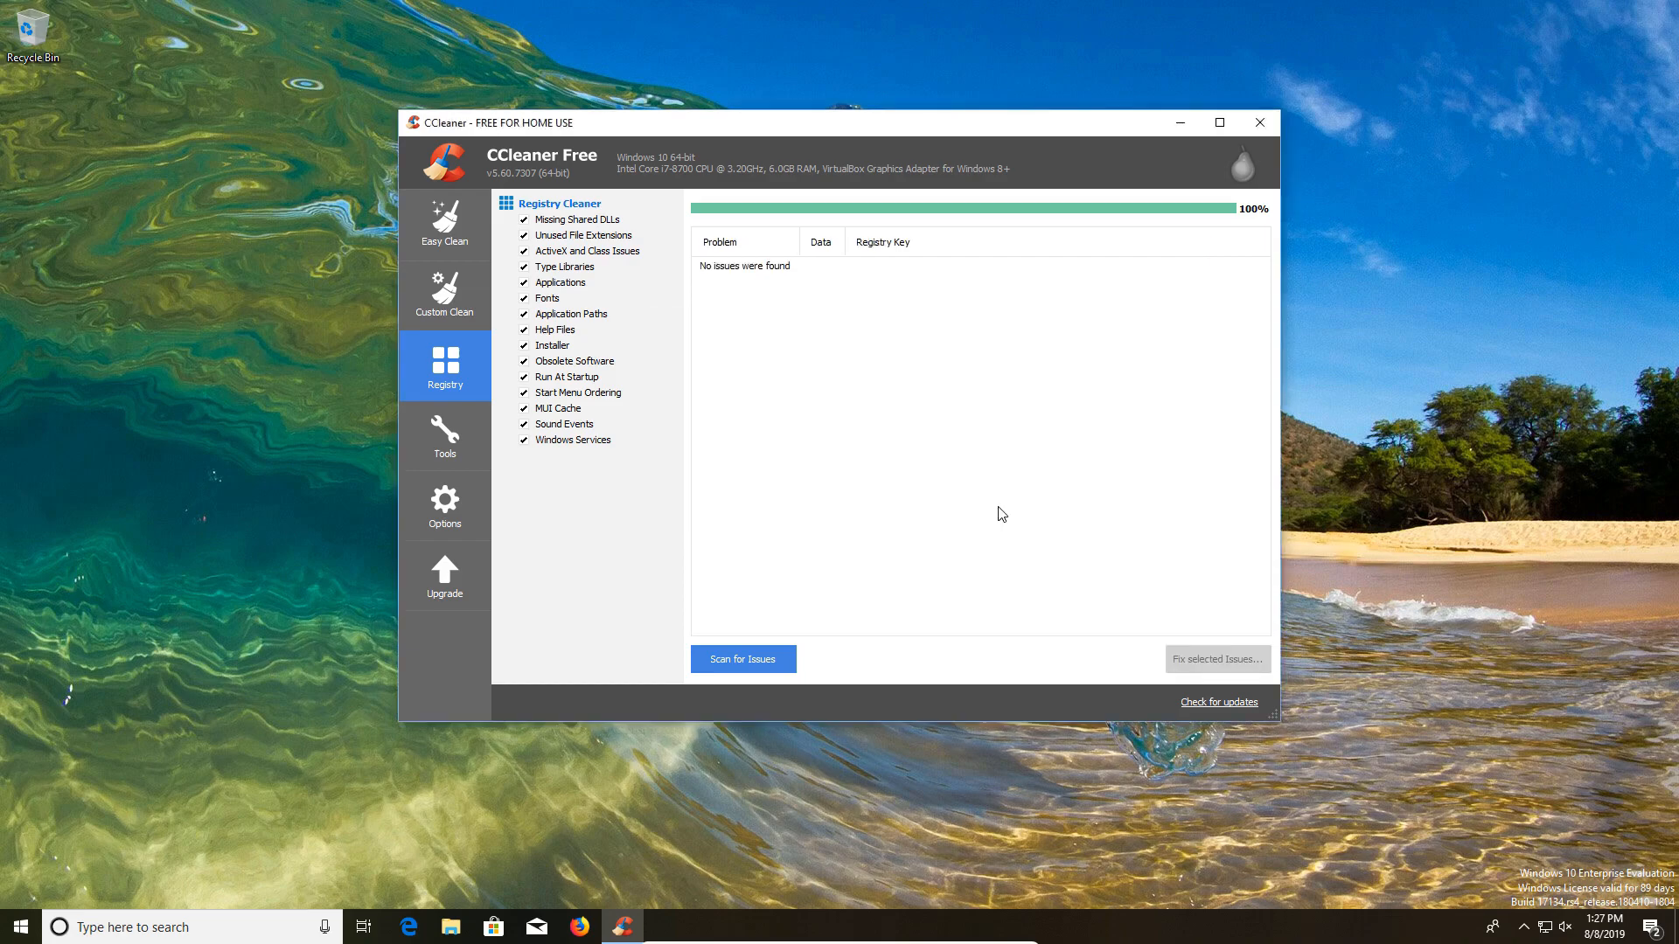
{"action": "left_click", "coordinate": [742, 658]}
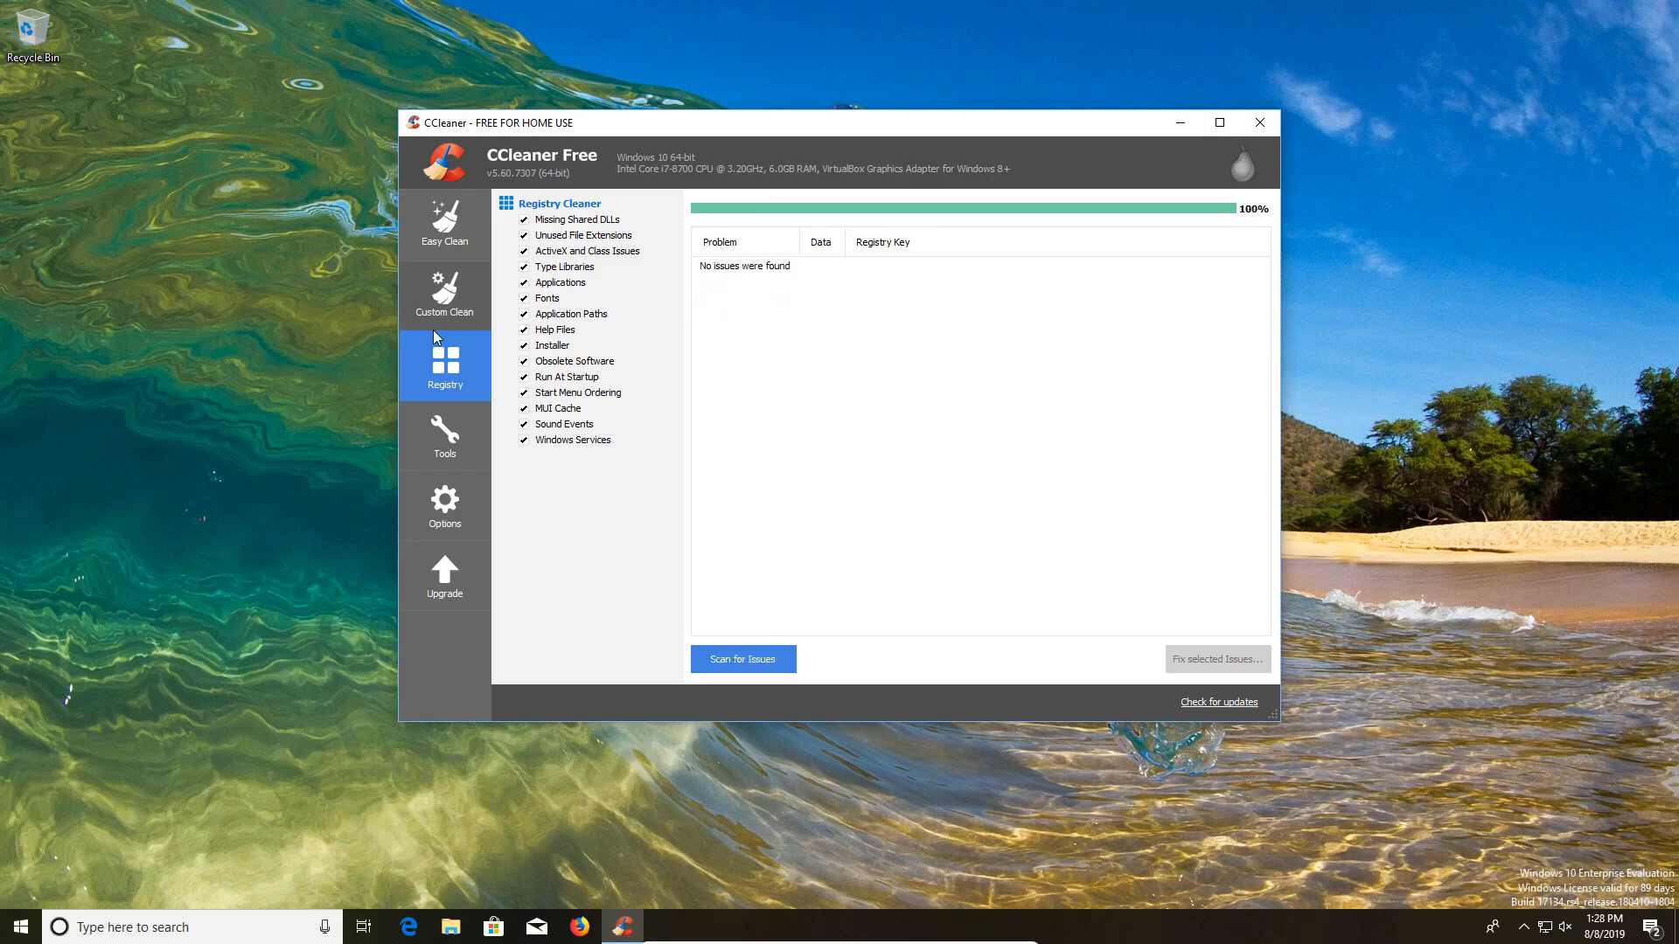
{"action": "left_click", "coordinate": [443, 437]}
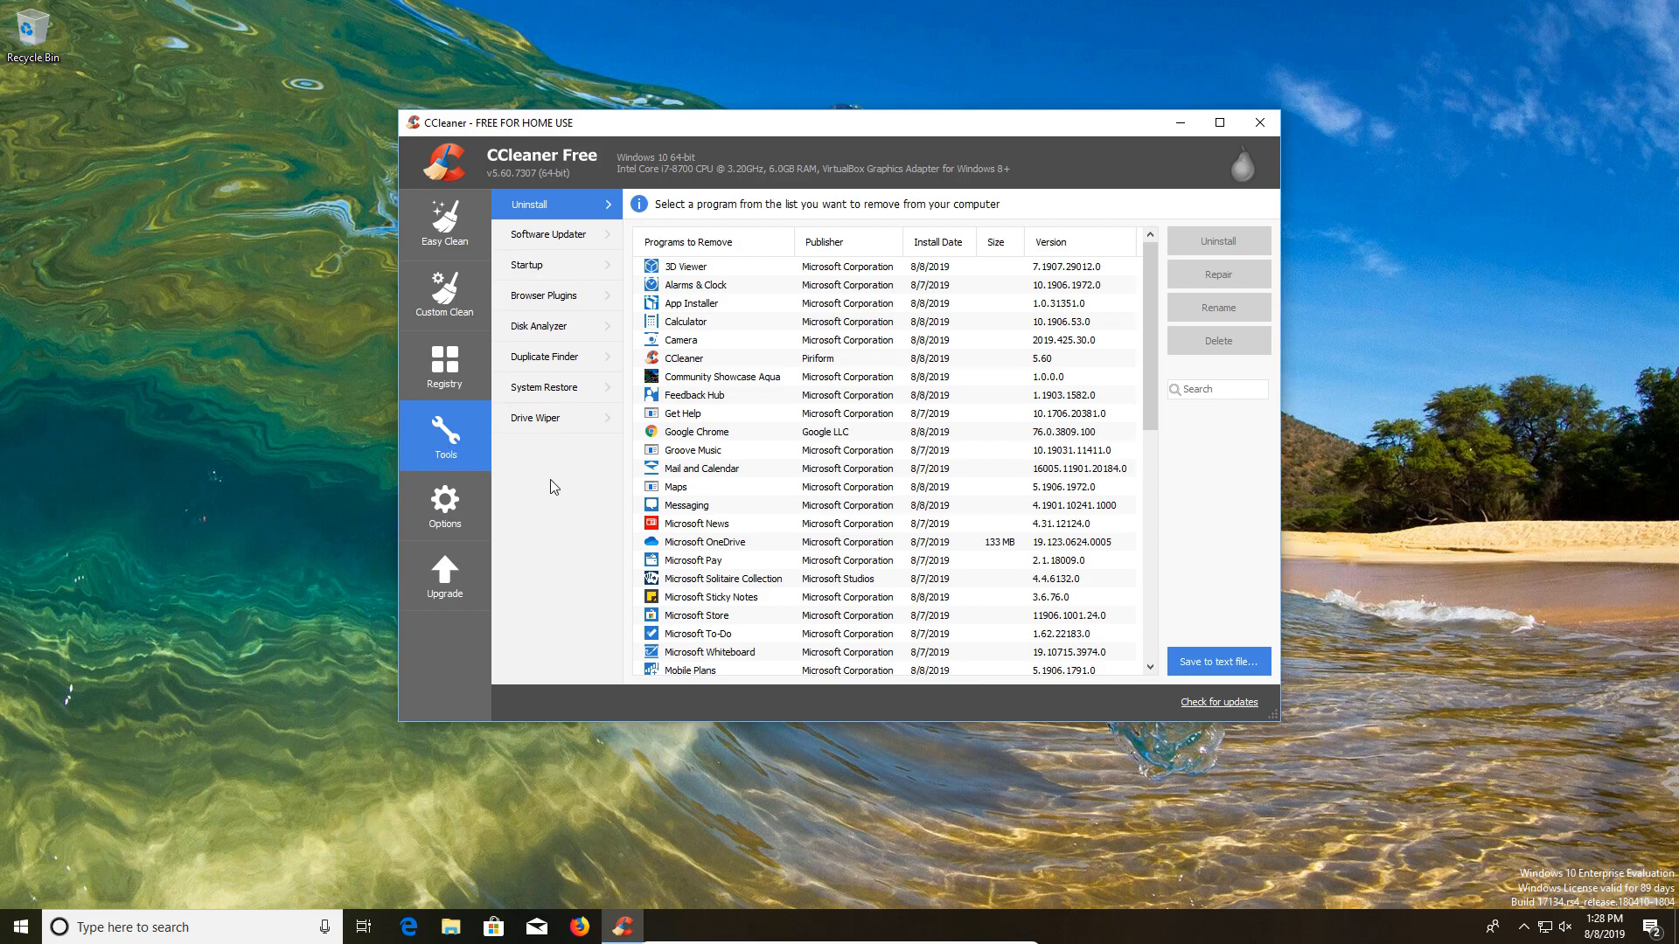
{"action": "mouse_move", "coordinate": [549, 201]}
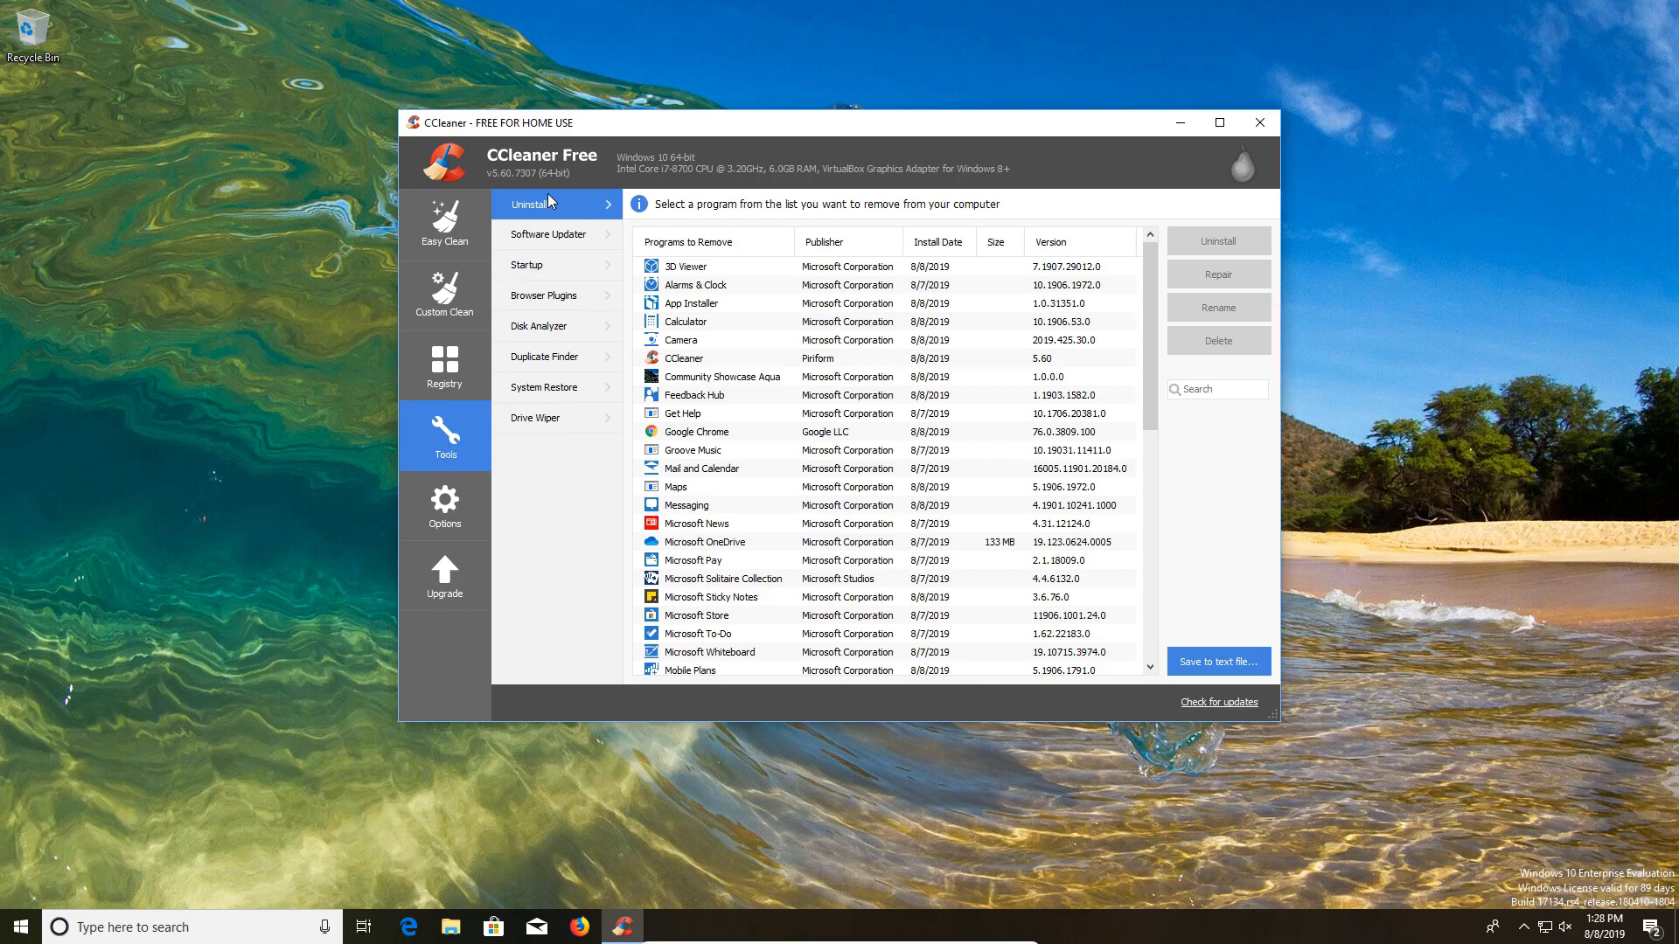
{"action": "mouse_move", "coordinate": [1117, 292]}
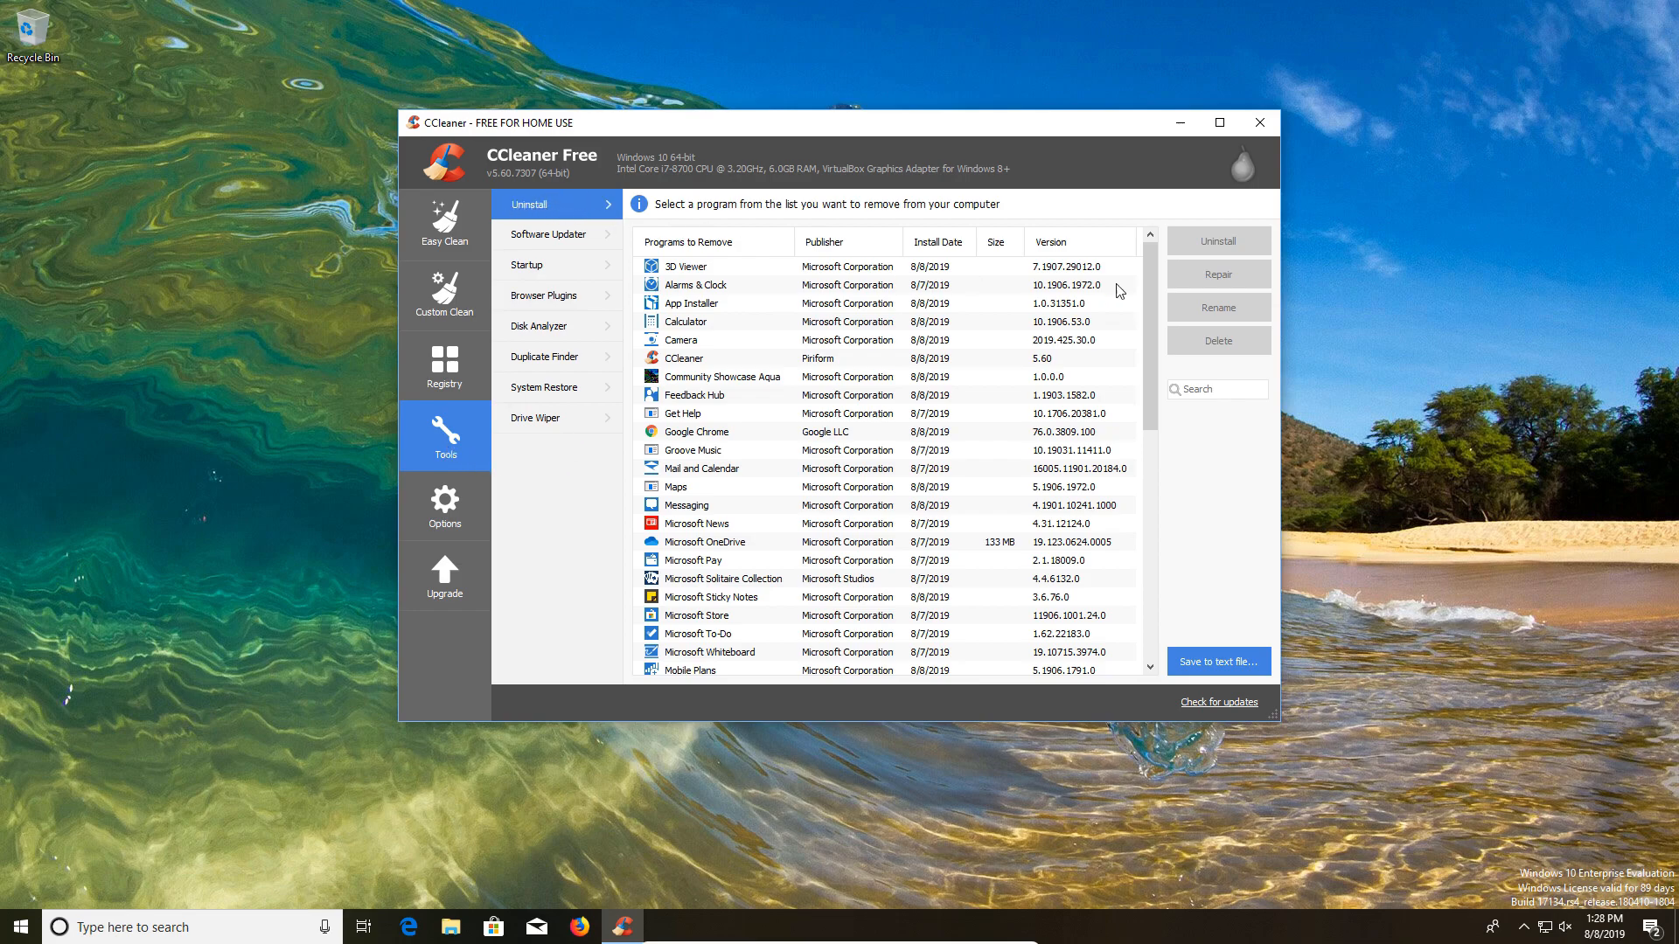
{"action": "scroll", "scroll_direction": "down", "scroll_amount": 3}
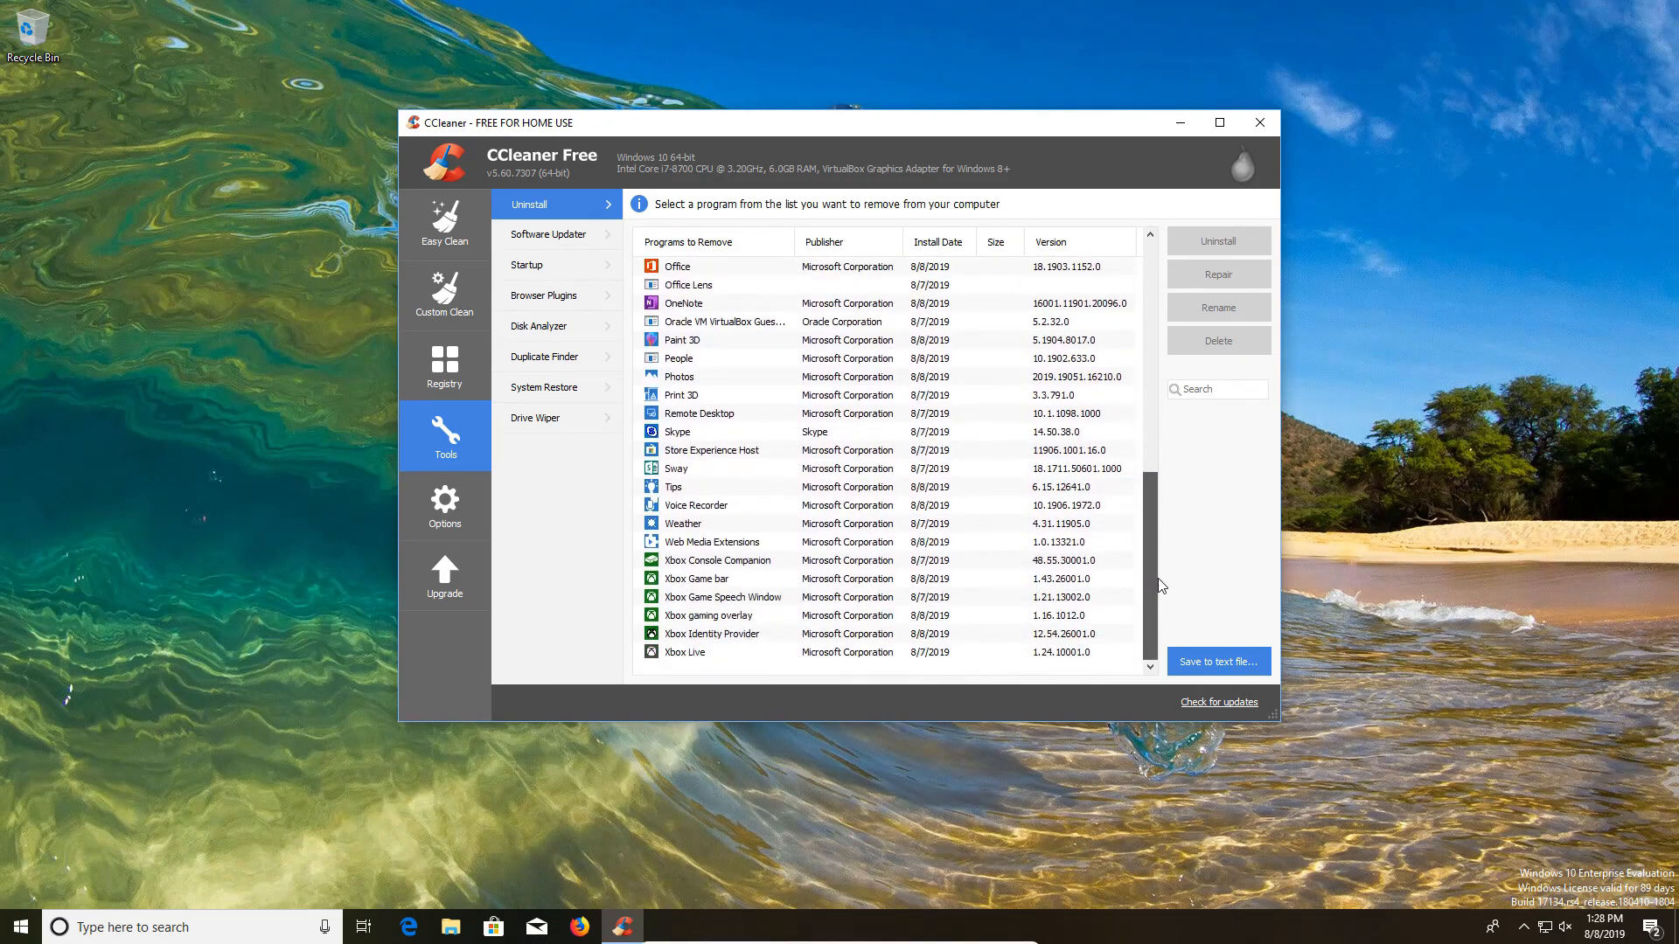
{"action": "scroll", "scroll_direction": "up", "scroll_amount": 3}
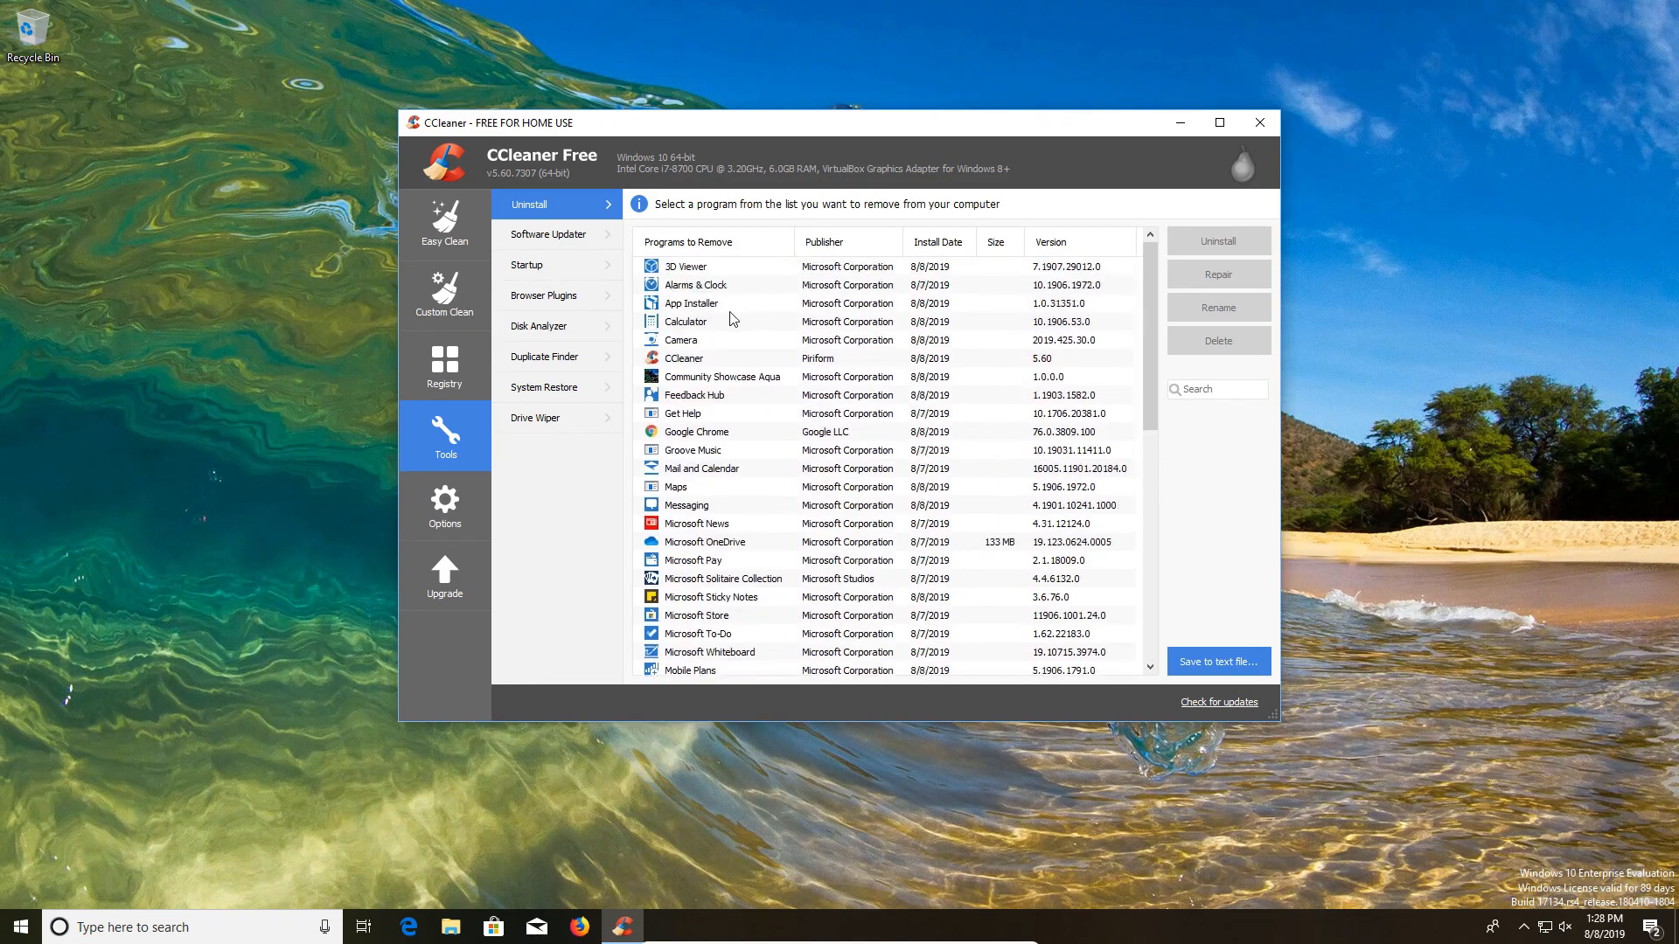
{"action": "left_click", "coordinate": [691, 303]}
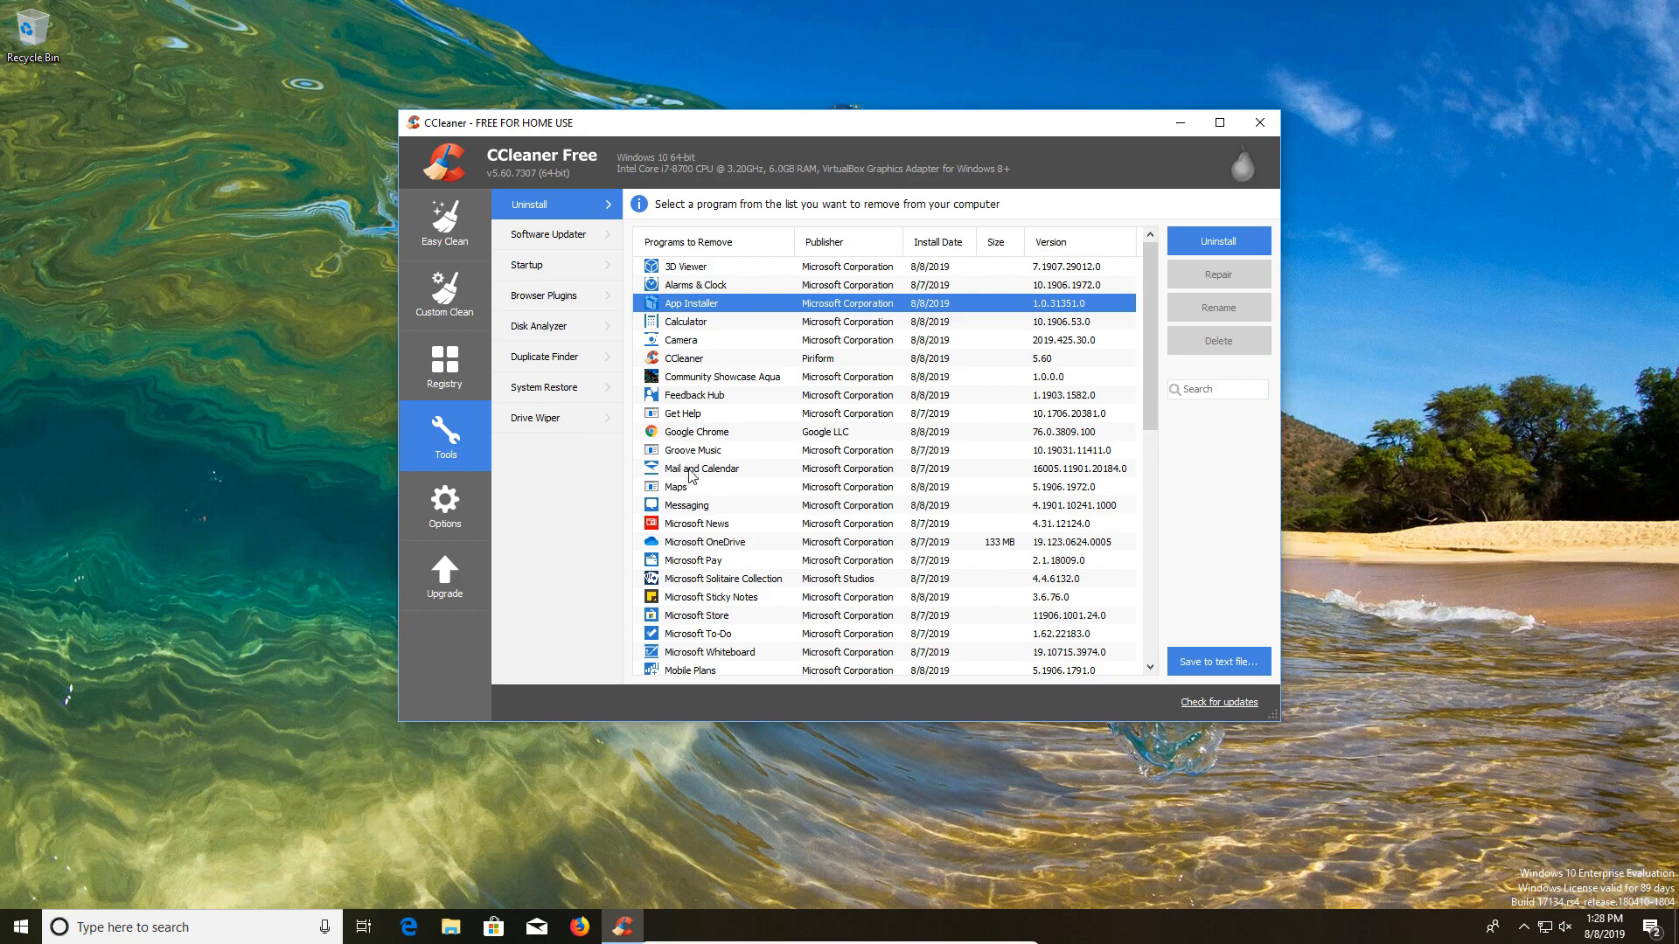
{"action": "mouse_move", "coordinate": [721, 343]}
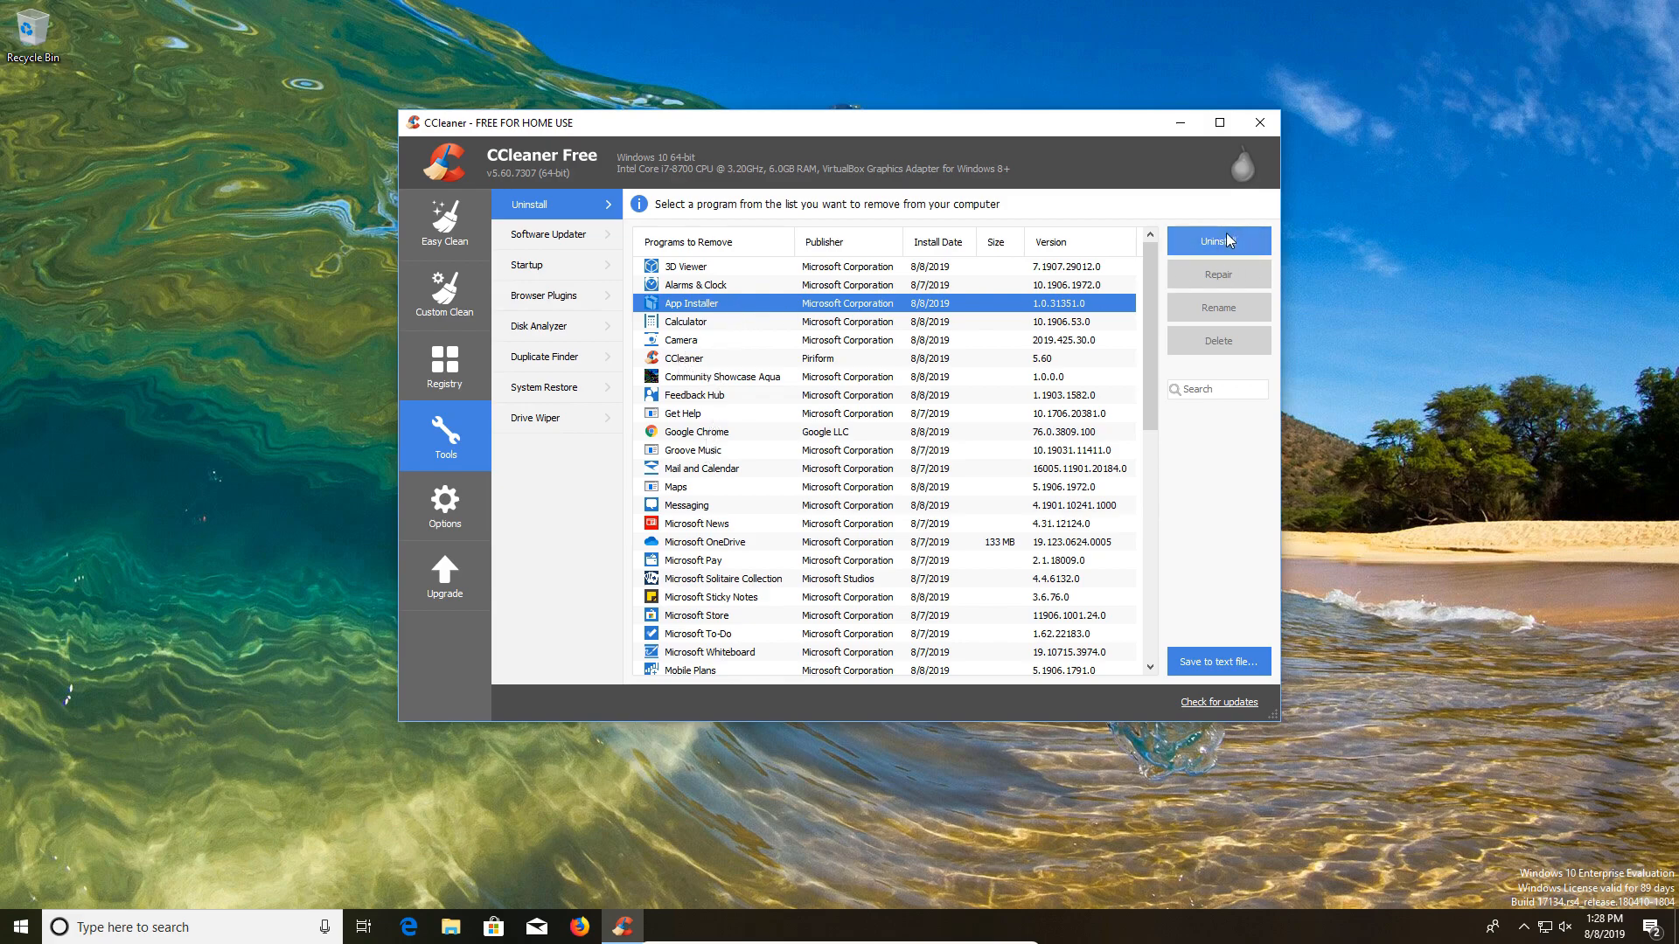
{"action": "mouse_move", "coordinate": [549, 234]}
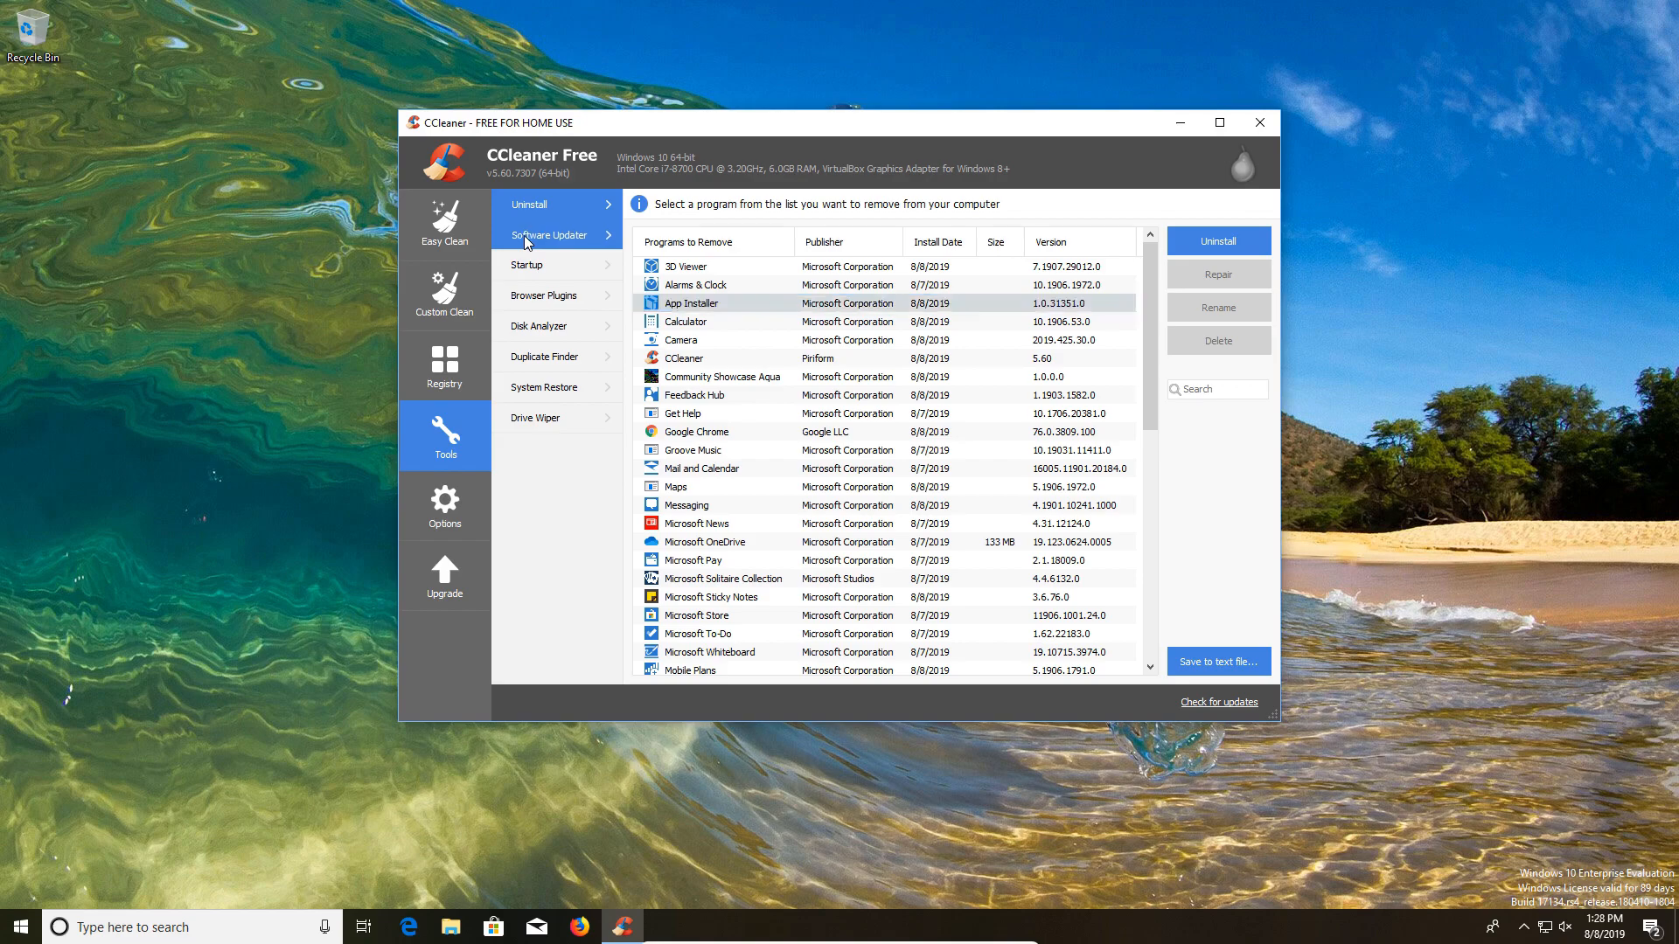
Open Software Updater, which reports all applications are up to date
{"action": "left_click", "coordinate": [552, 234]}
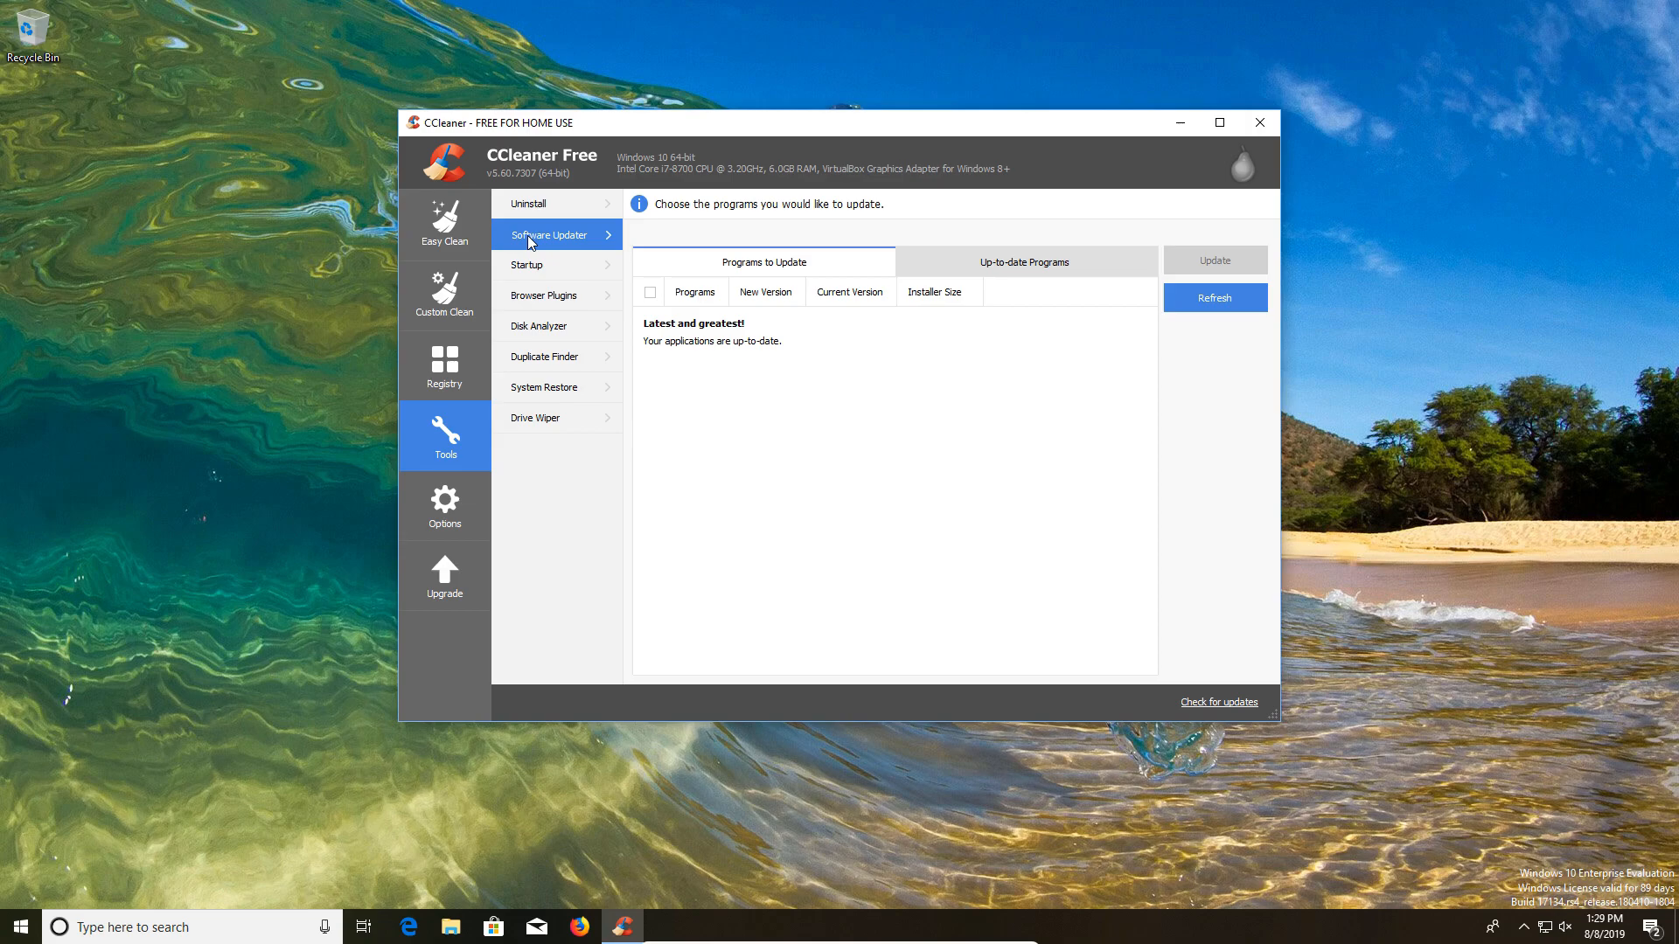
Disable CCleaner Smart Cleaning at startup, then browse the Scheduled Tasks and Context Menu lists
{"action": "left_click", "coordinate": [526, 265]}
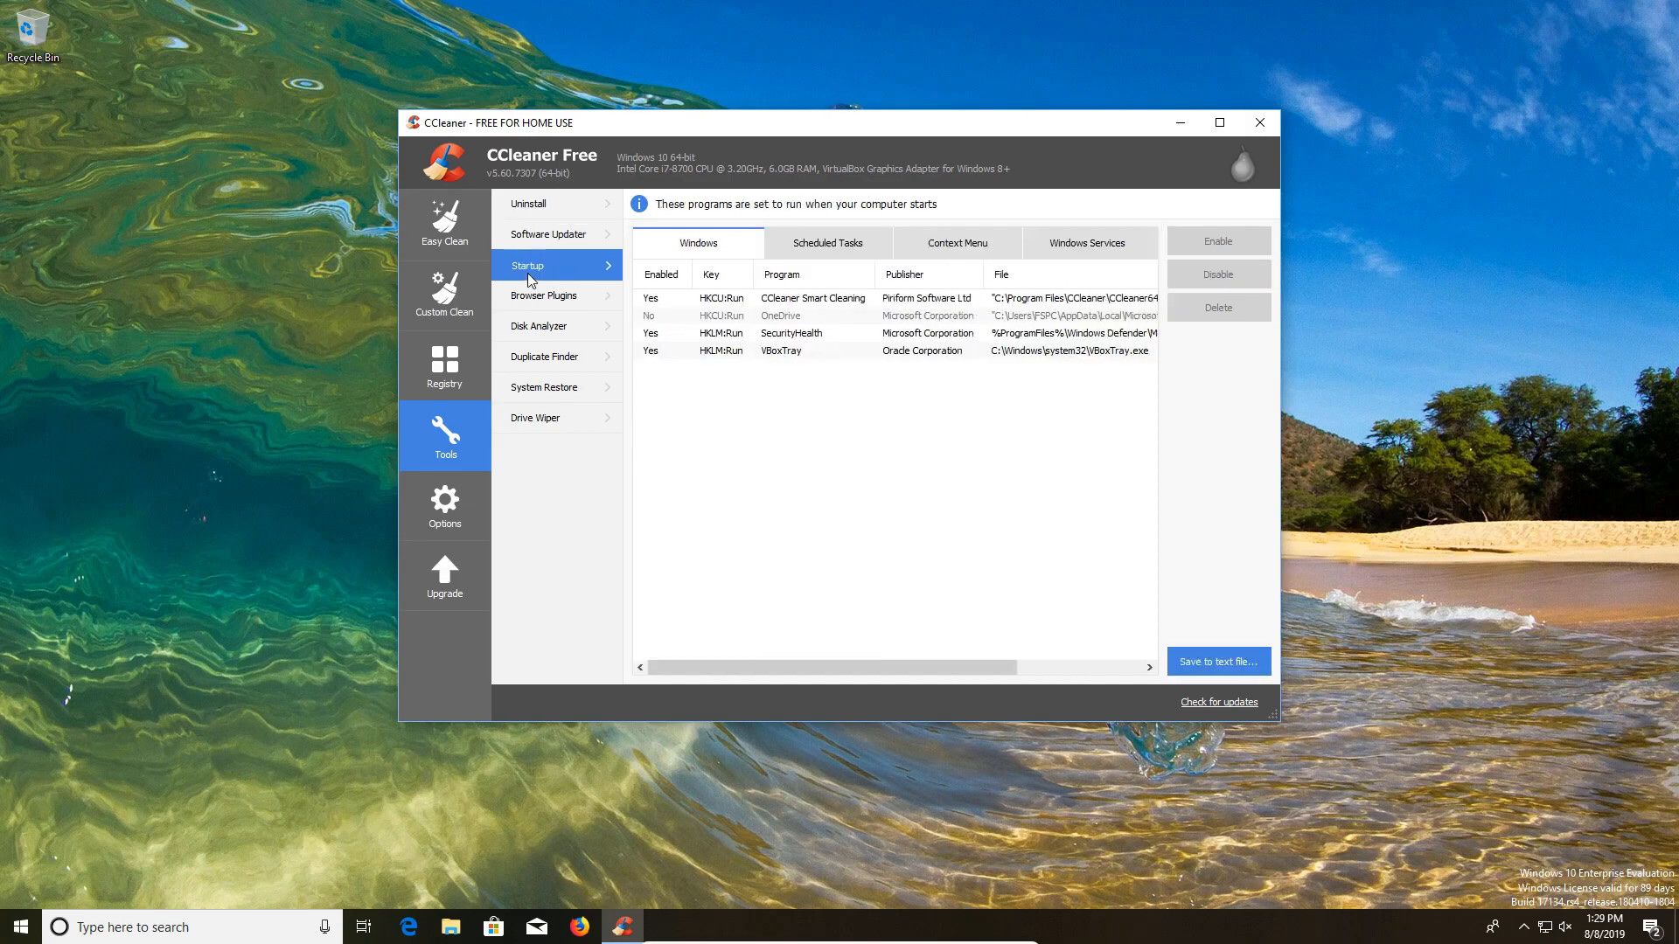
{"action": "mouse_move", "coordinate": [623, 296]}
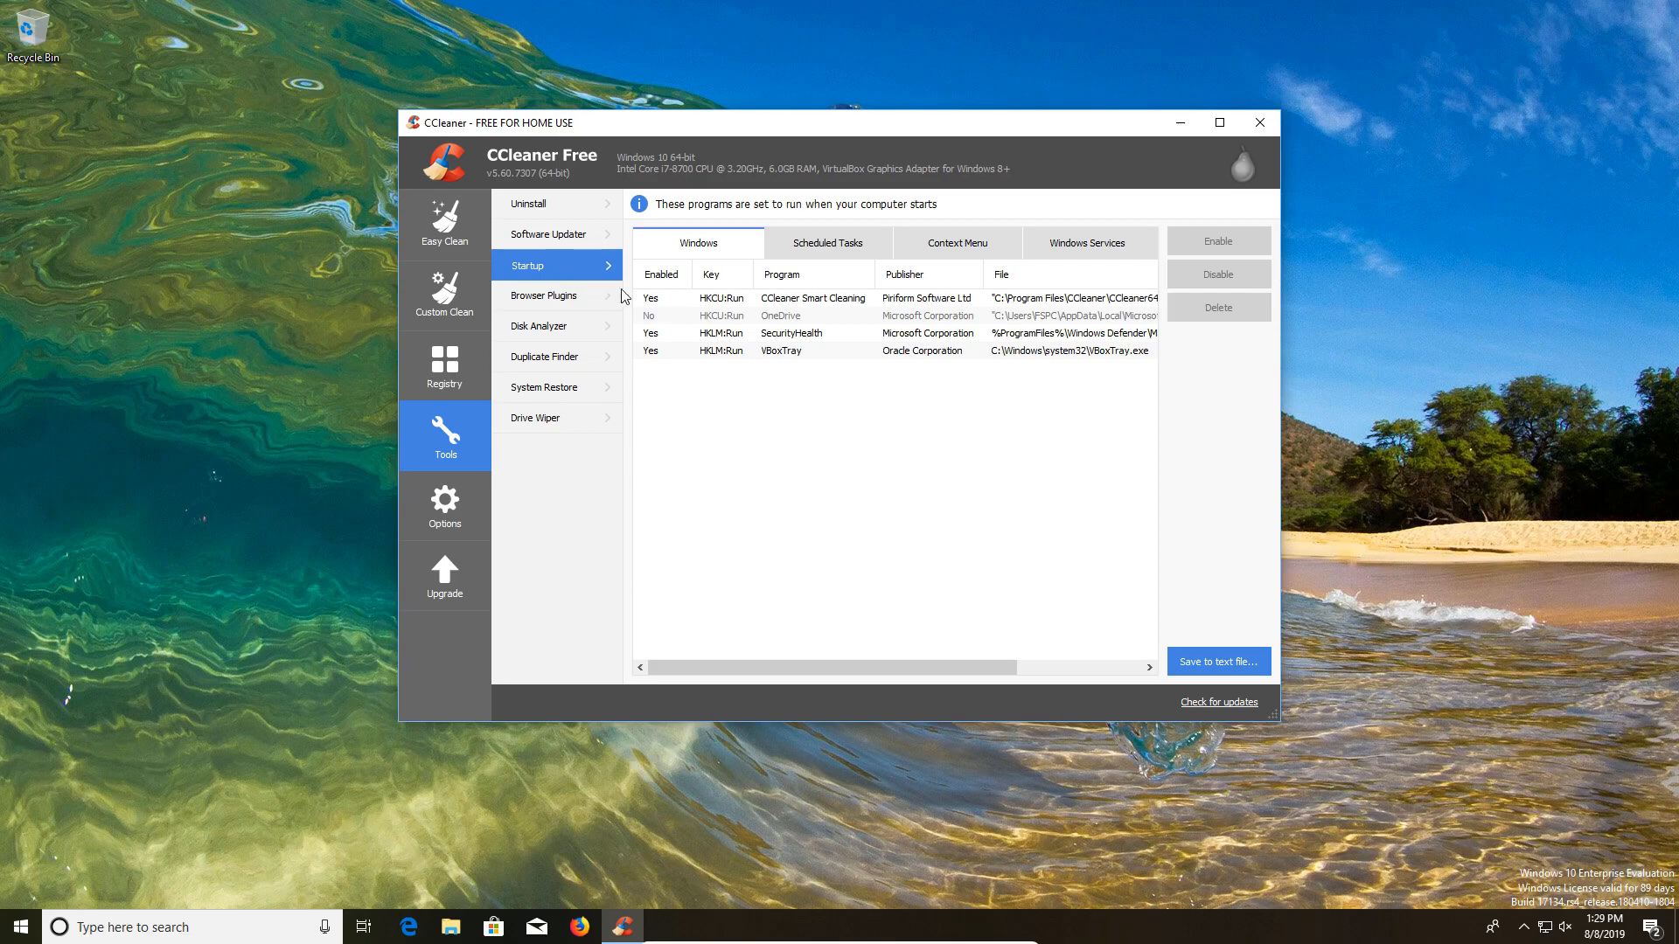
{"action": "mouse_move", "coordinate": [863, 429]}
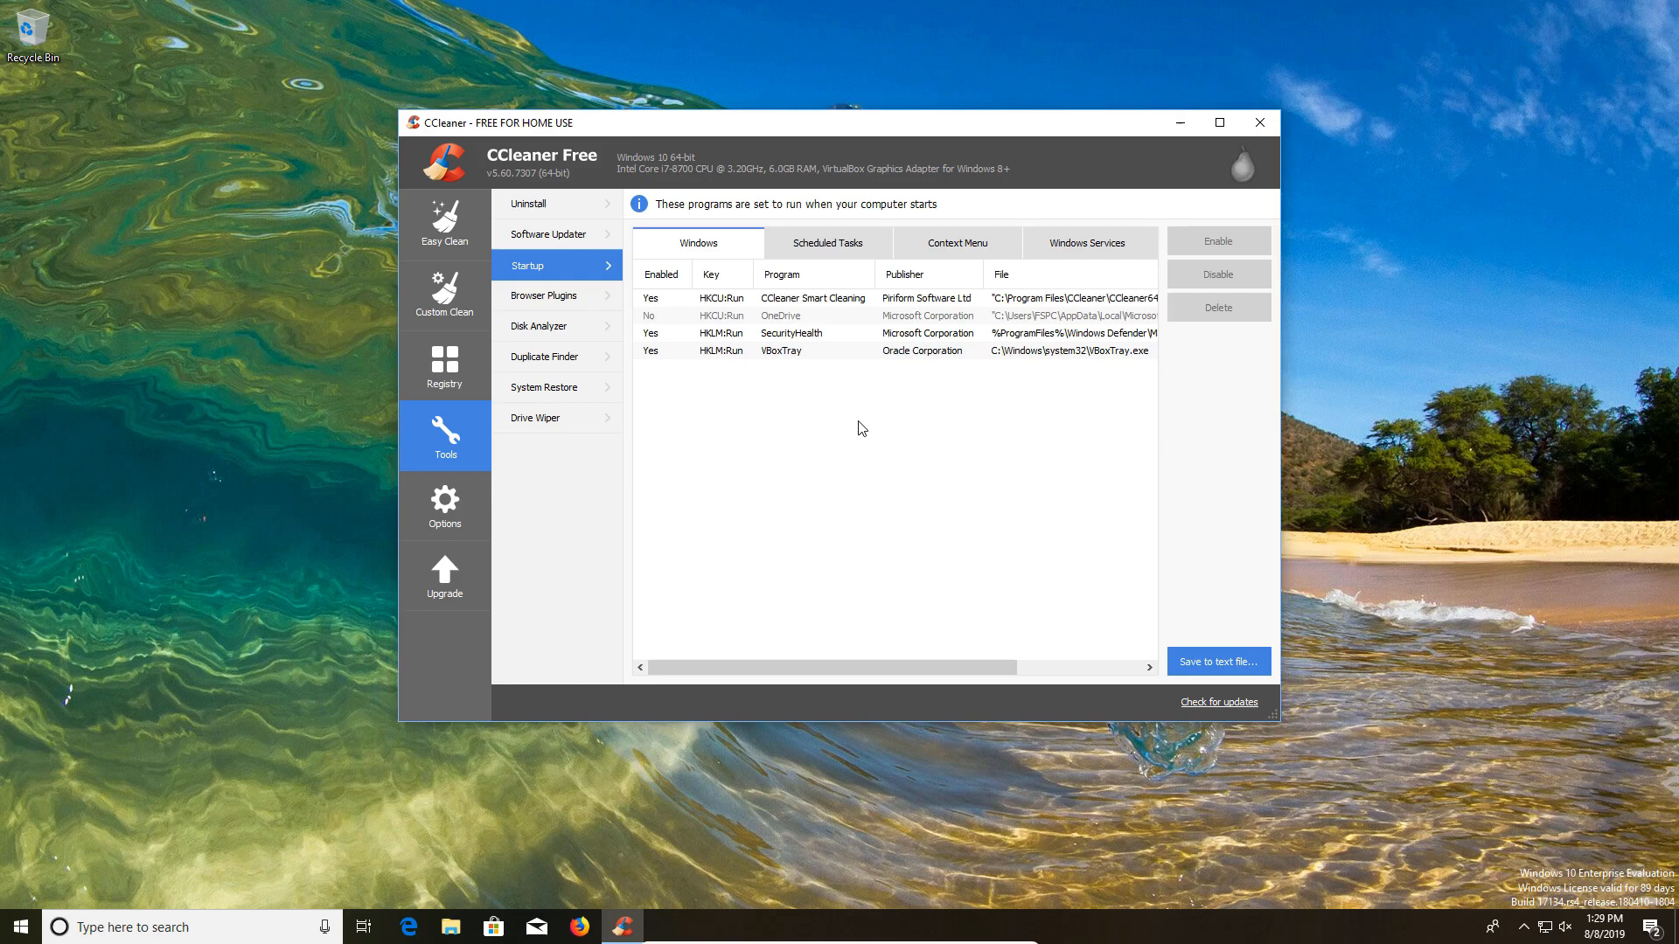
{"action": "mouse_move", "coordinate": [873, 361]}
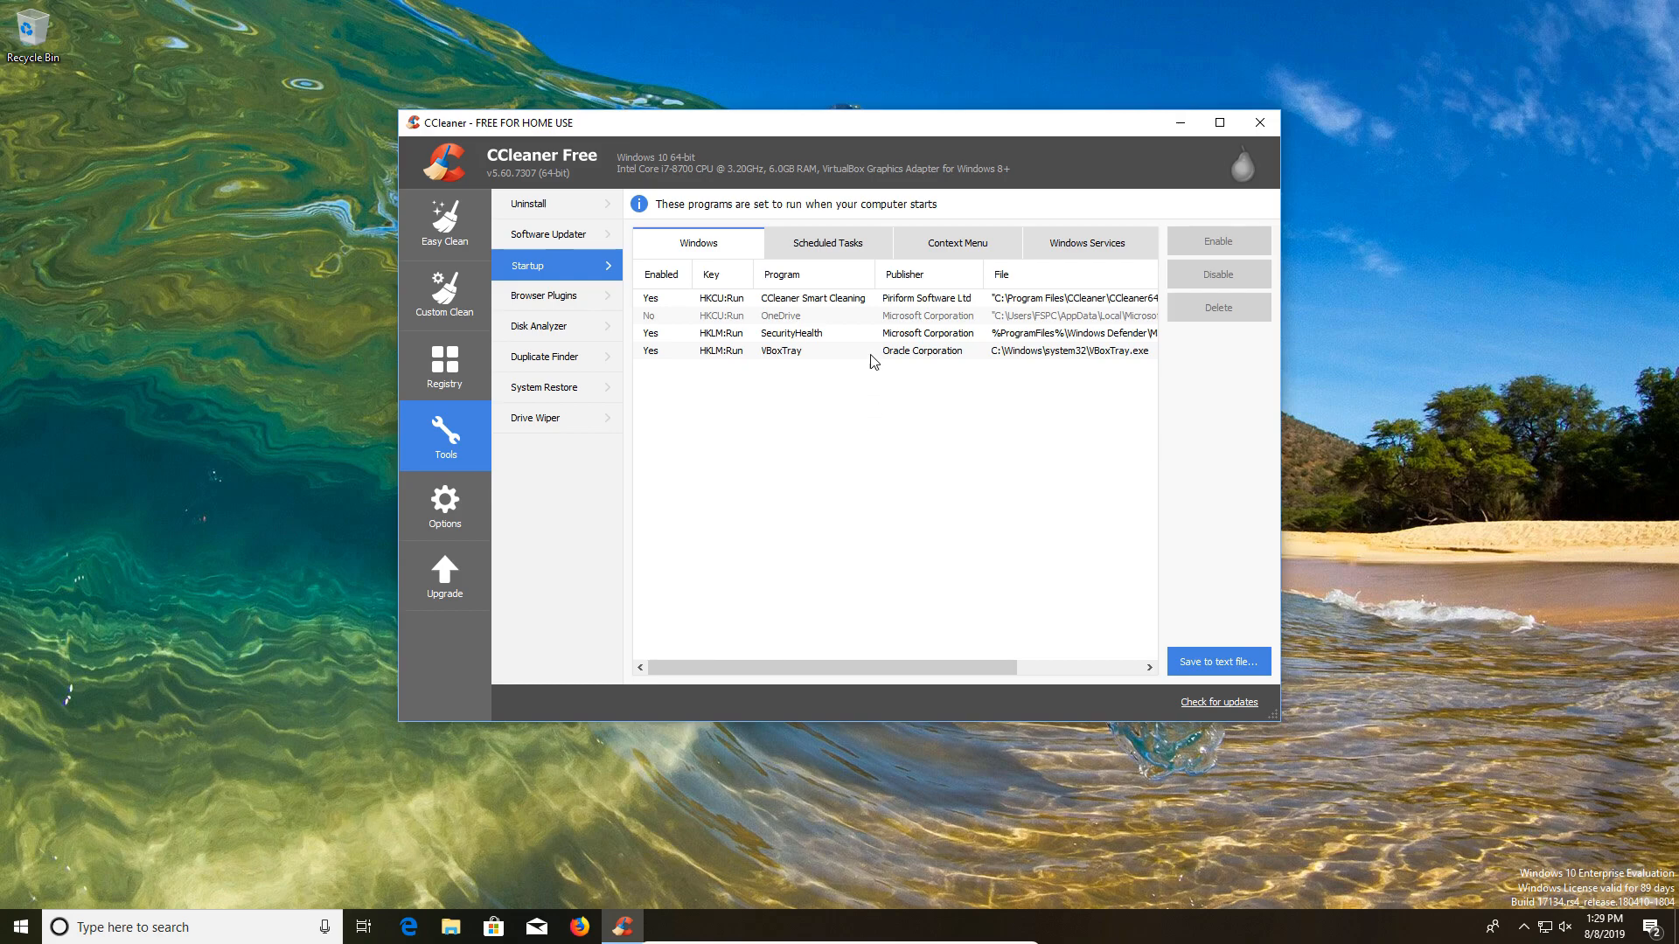
{"action": "left_click", "coordinate": [779, 297]}
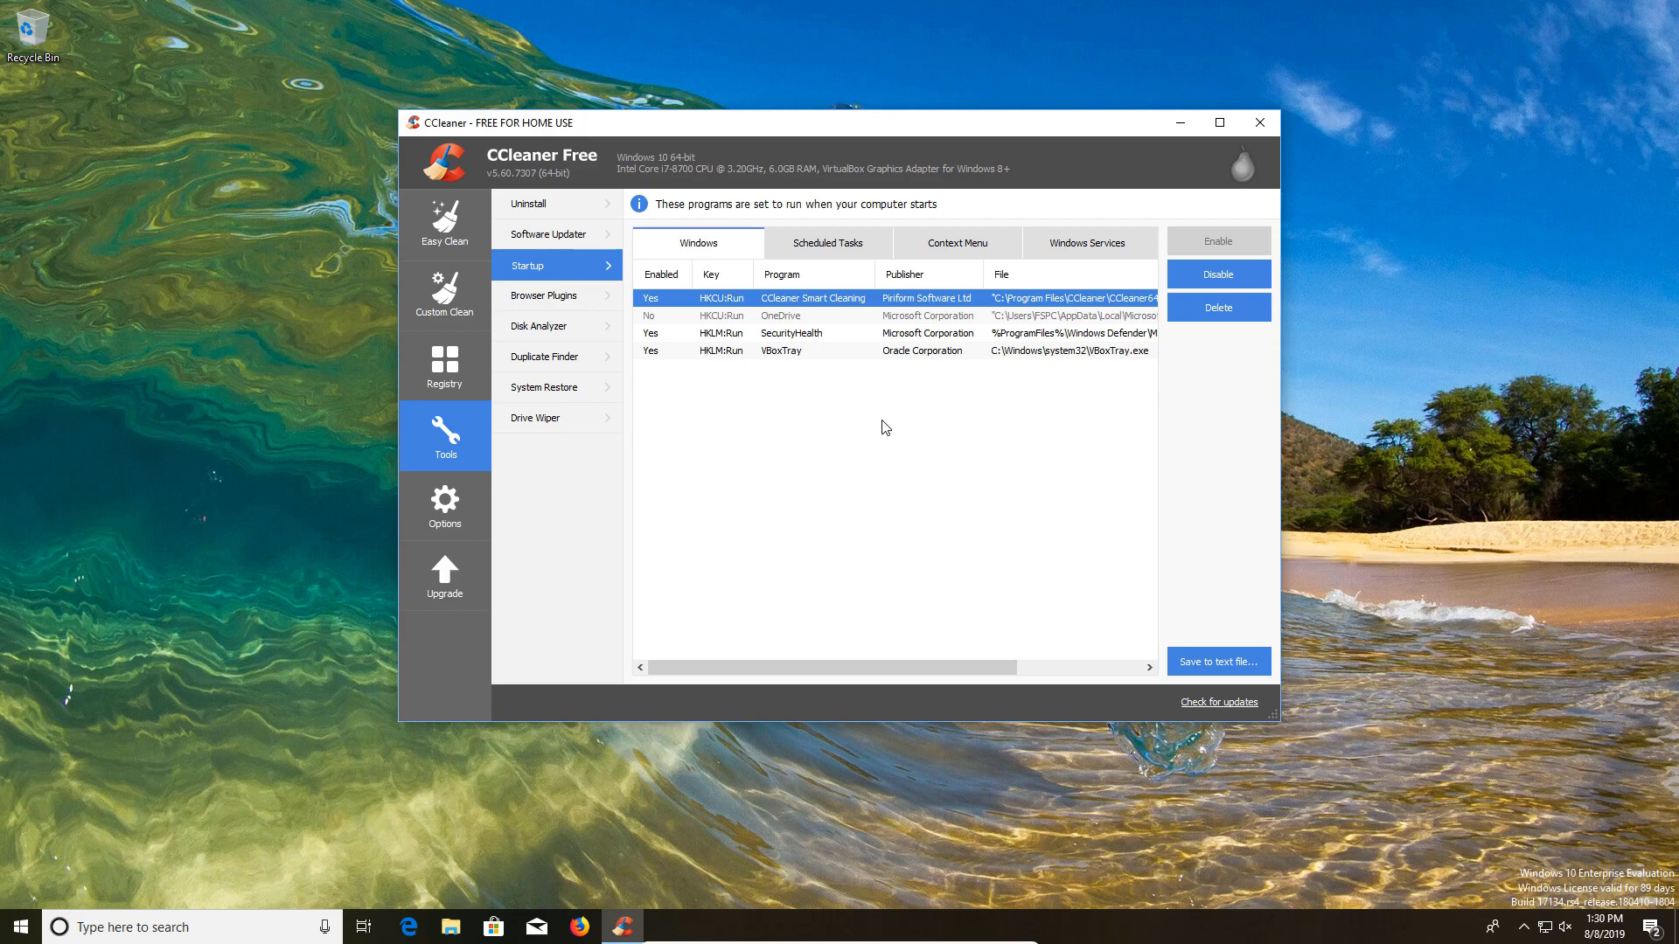
{"action": "left_click", "coordinate": [1217, 274]}
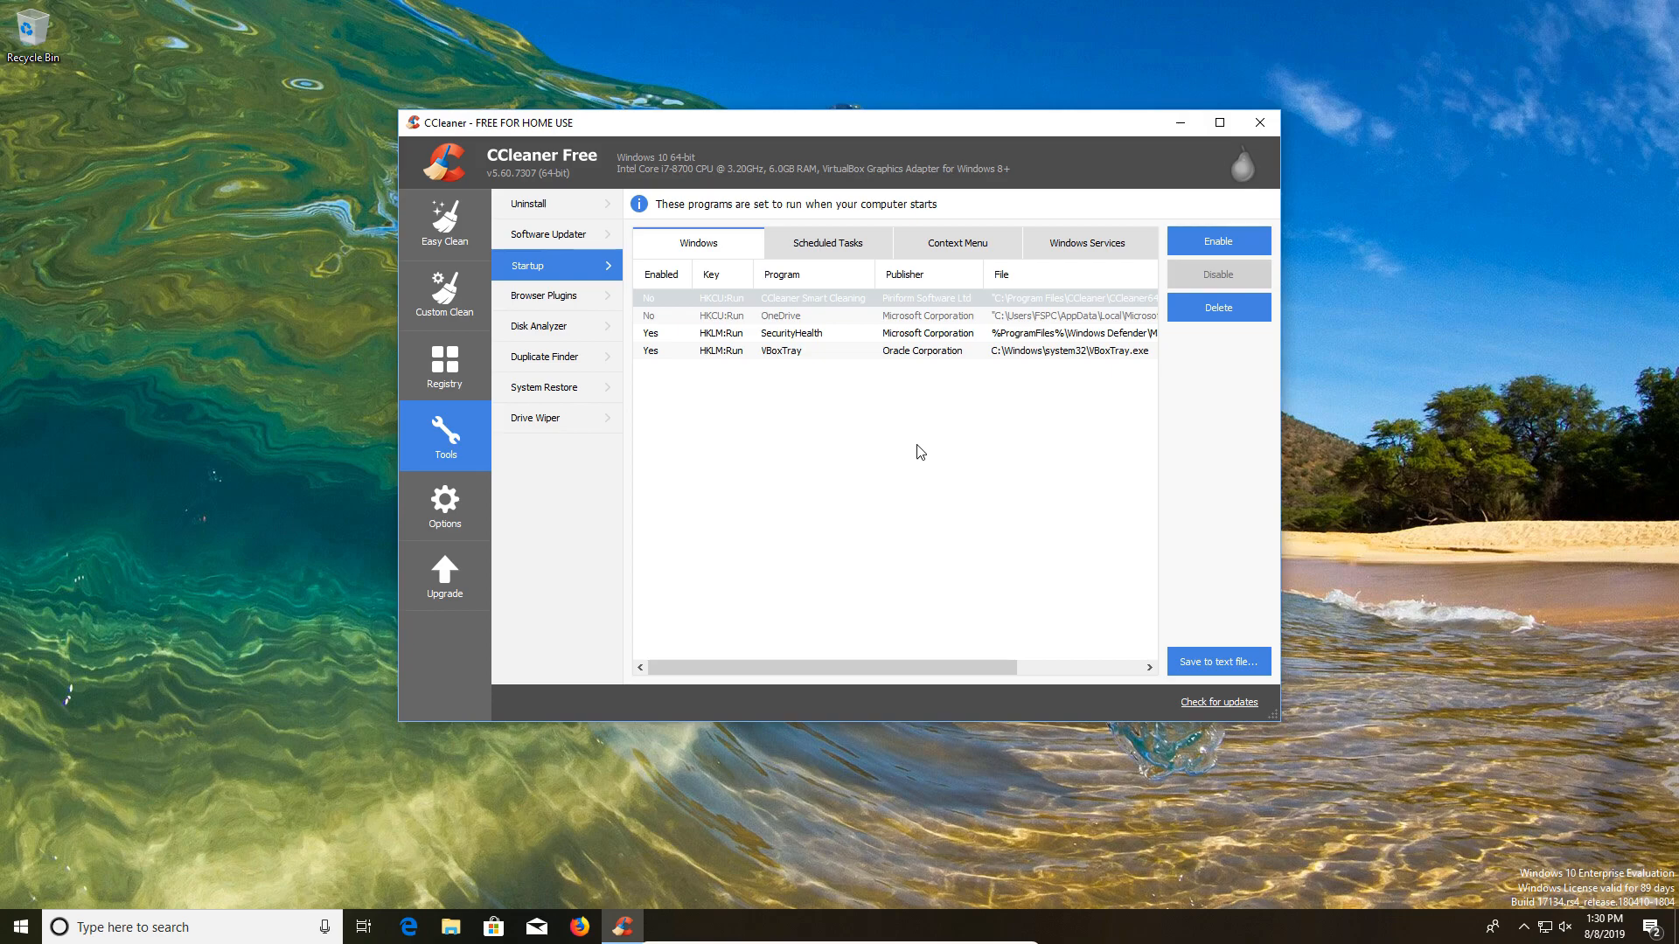
{"action": "left_click", "coordinate": [826, 242]}
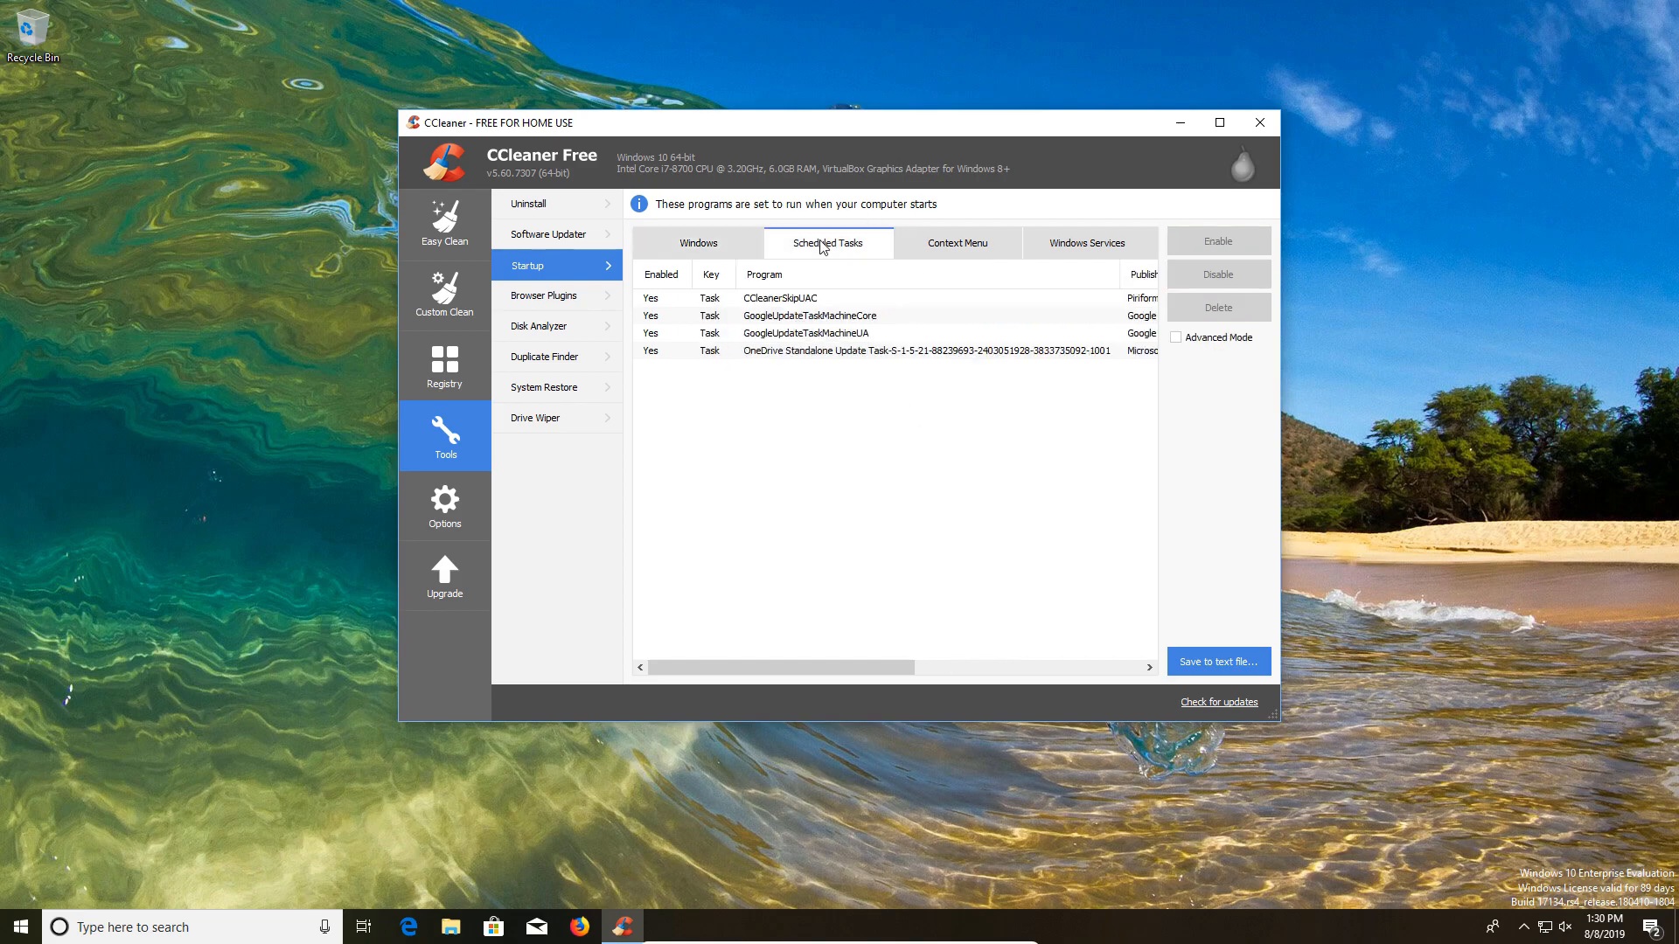
{"action": "left_click", "coordinate": [956, 243]}
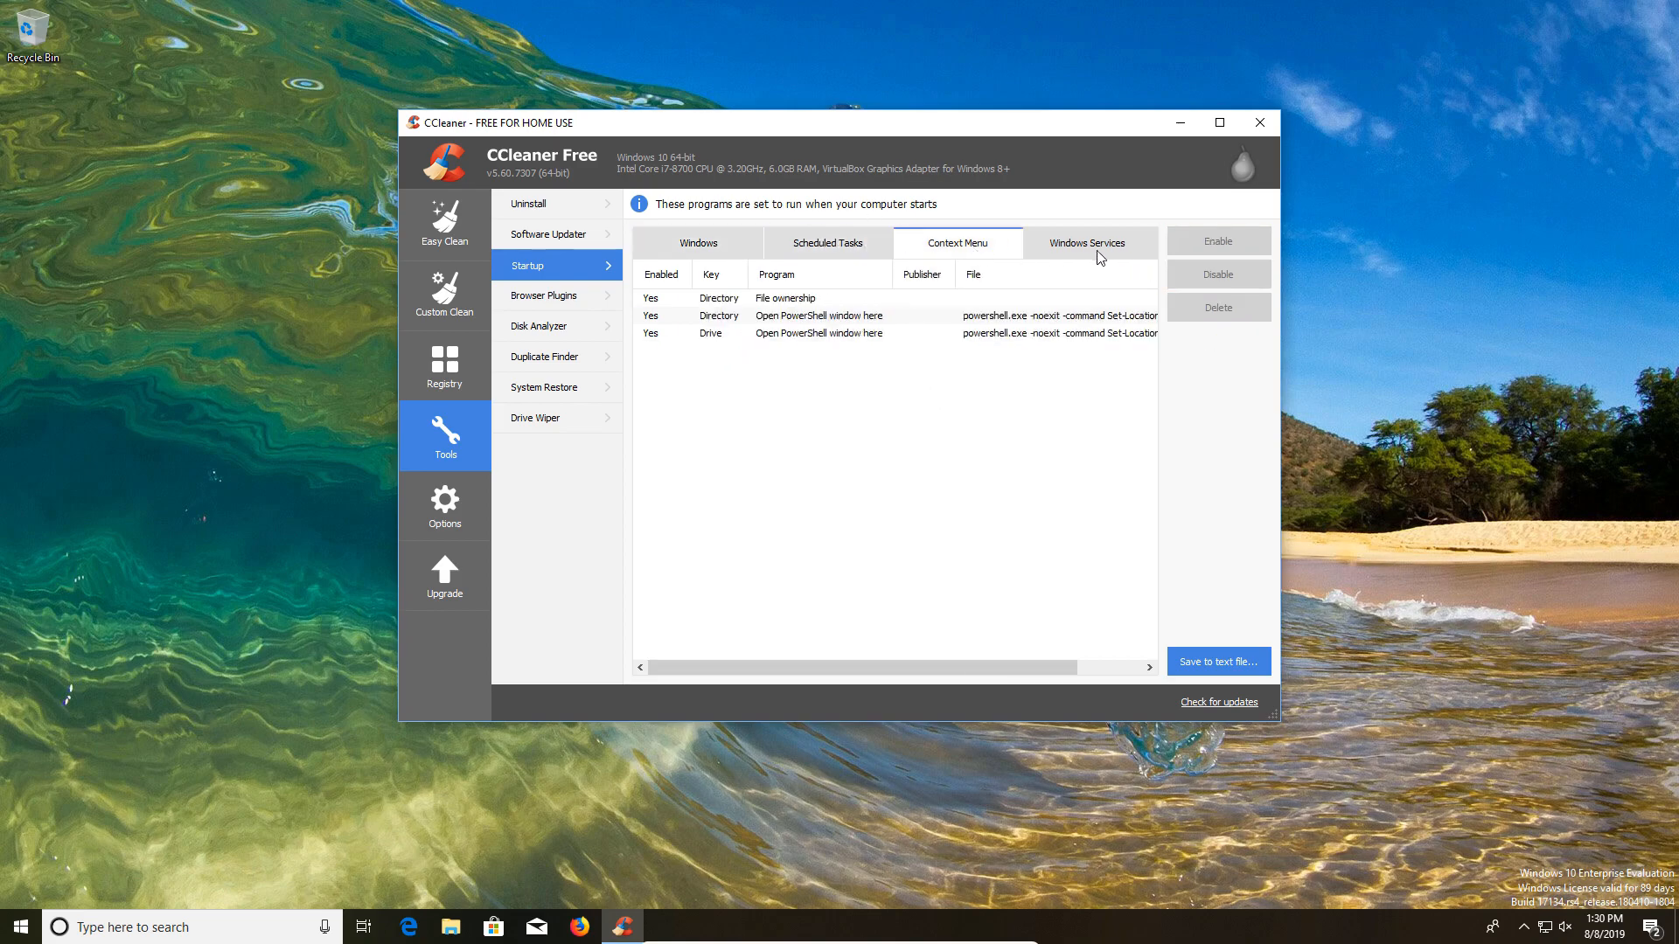
{"action": "left_click", "coordinate": [697, 242]}
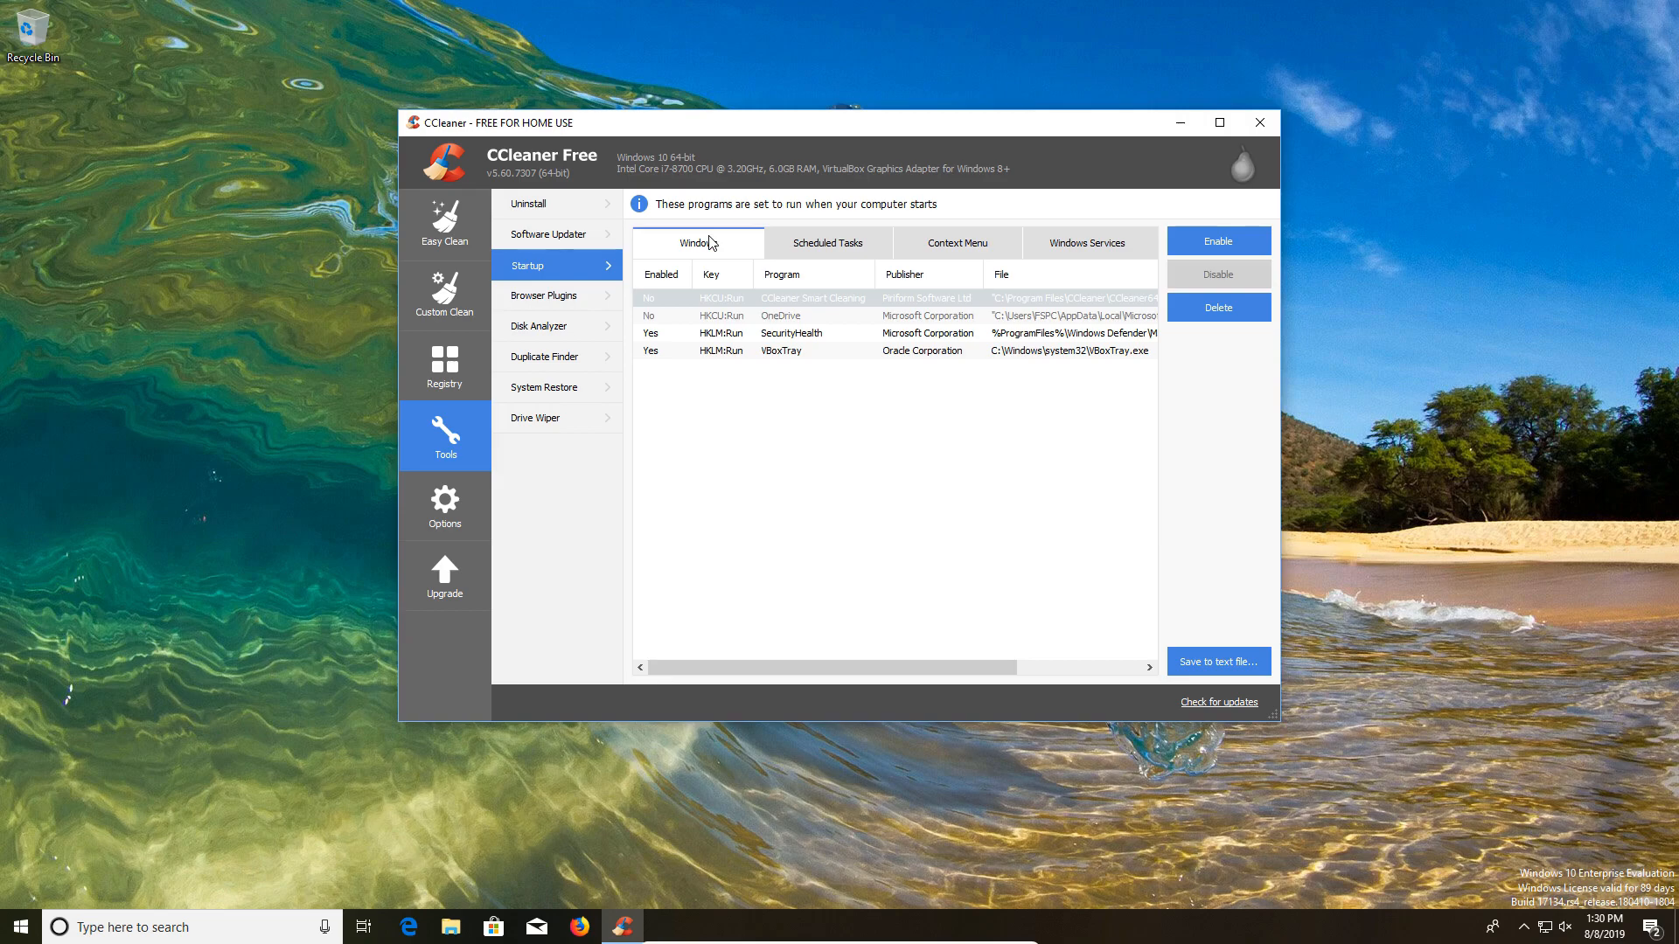
{"action": "mouse_move", "coordinate": [713, 264]}
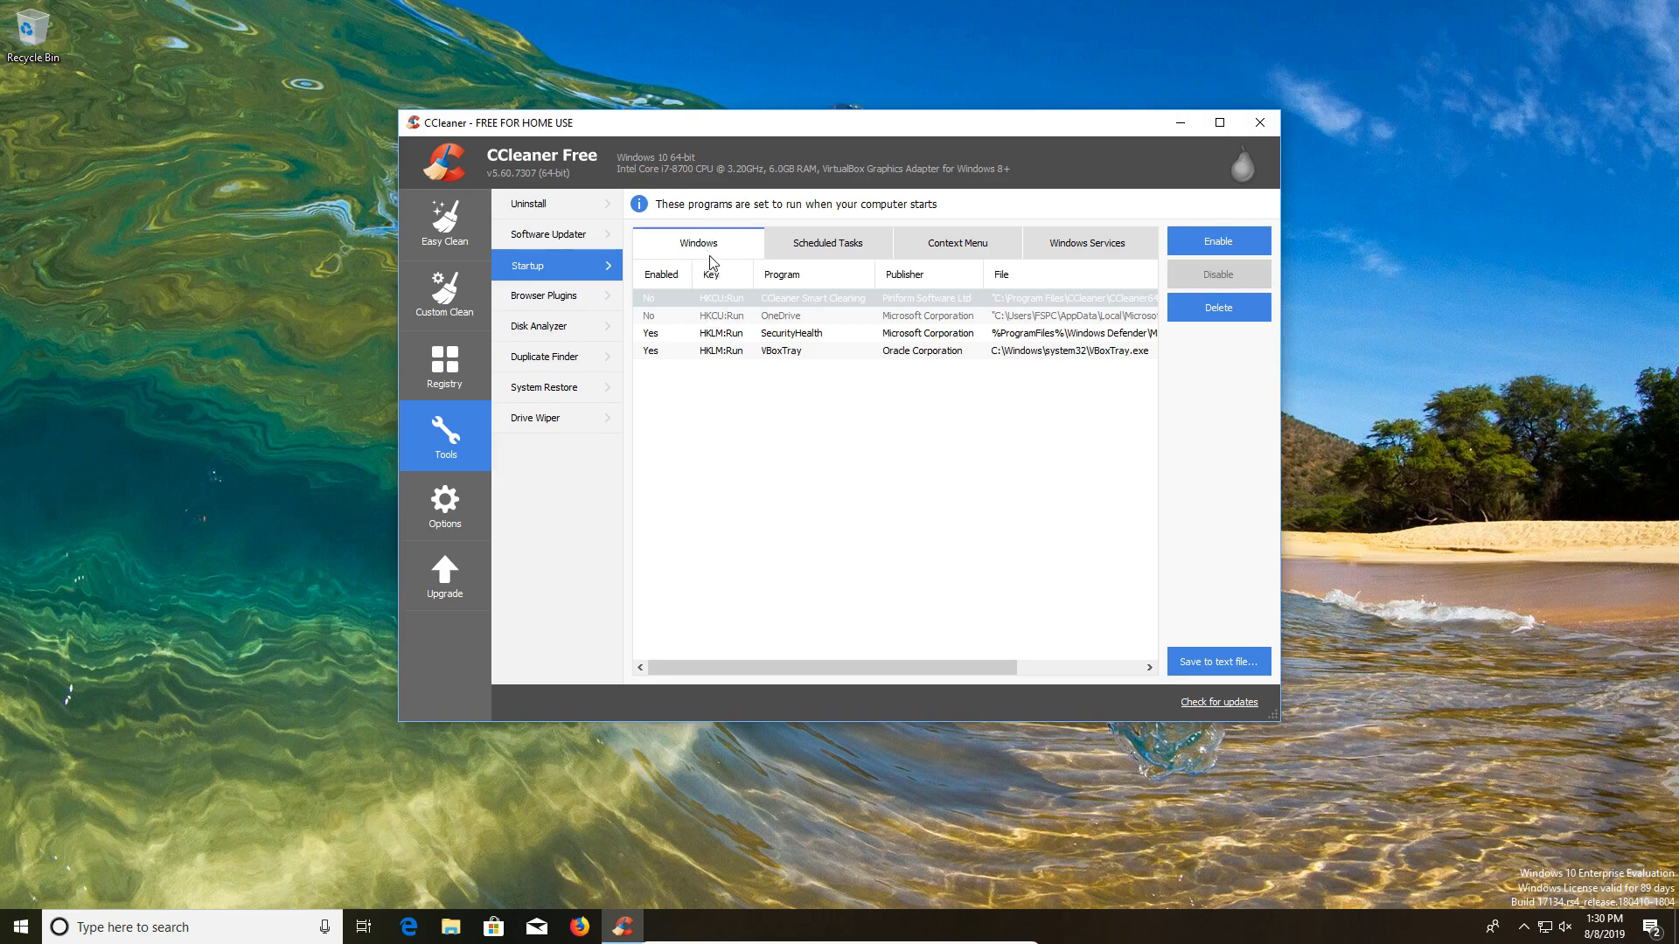
Review Chrome and Firefox browser plugins and disable Firefox's eBay extension
{"action": "left_click", "coordinate": [544, 295]}
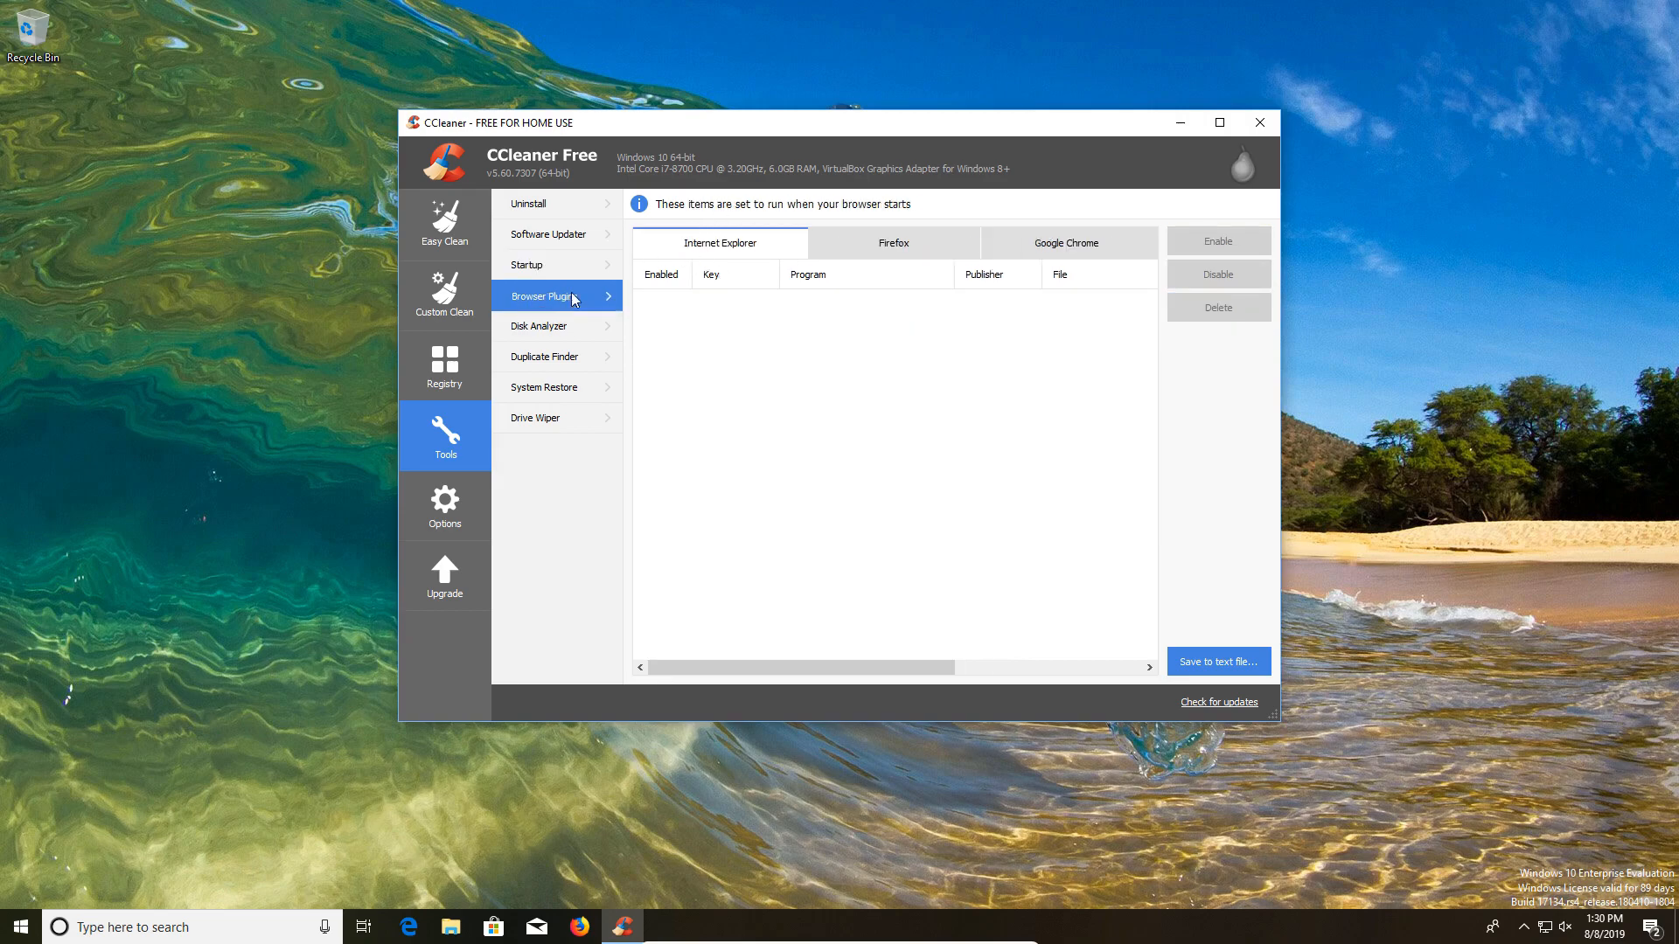
{"action": "left_click", "coordinate": [1066, 243]}
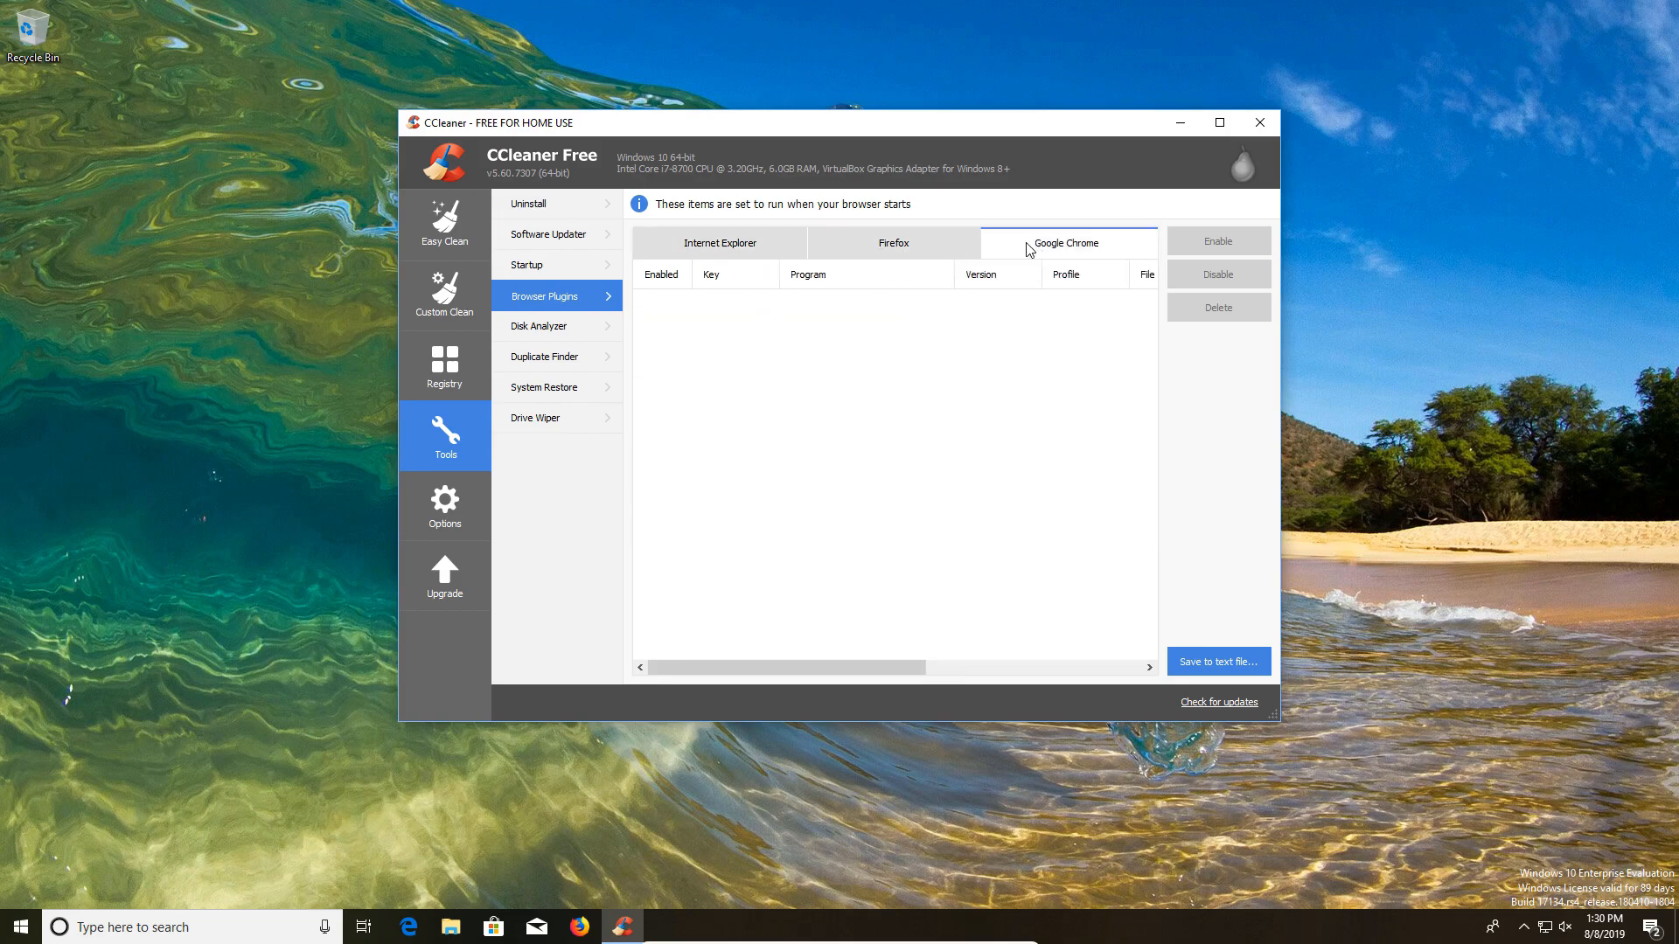
{"action": "left_click", "coordinate": [892, 242]}
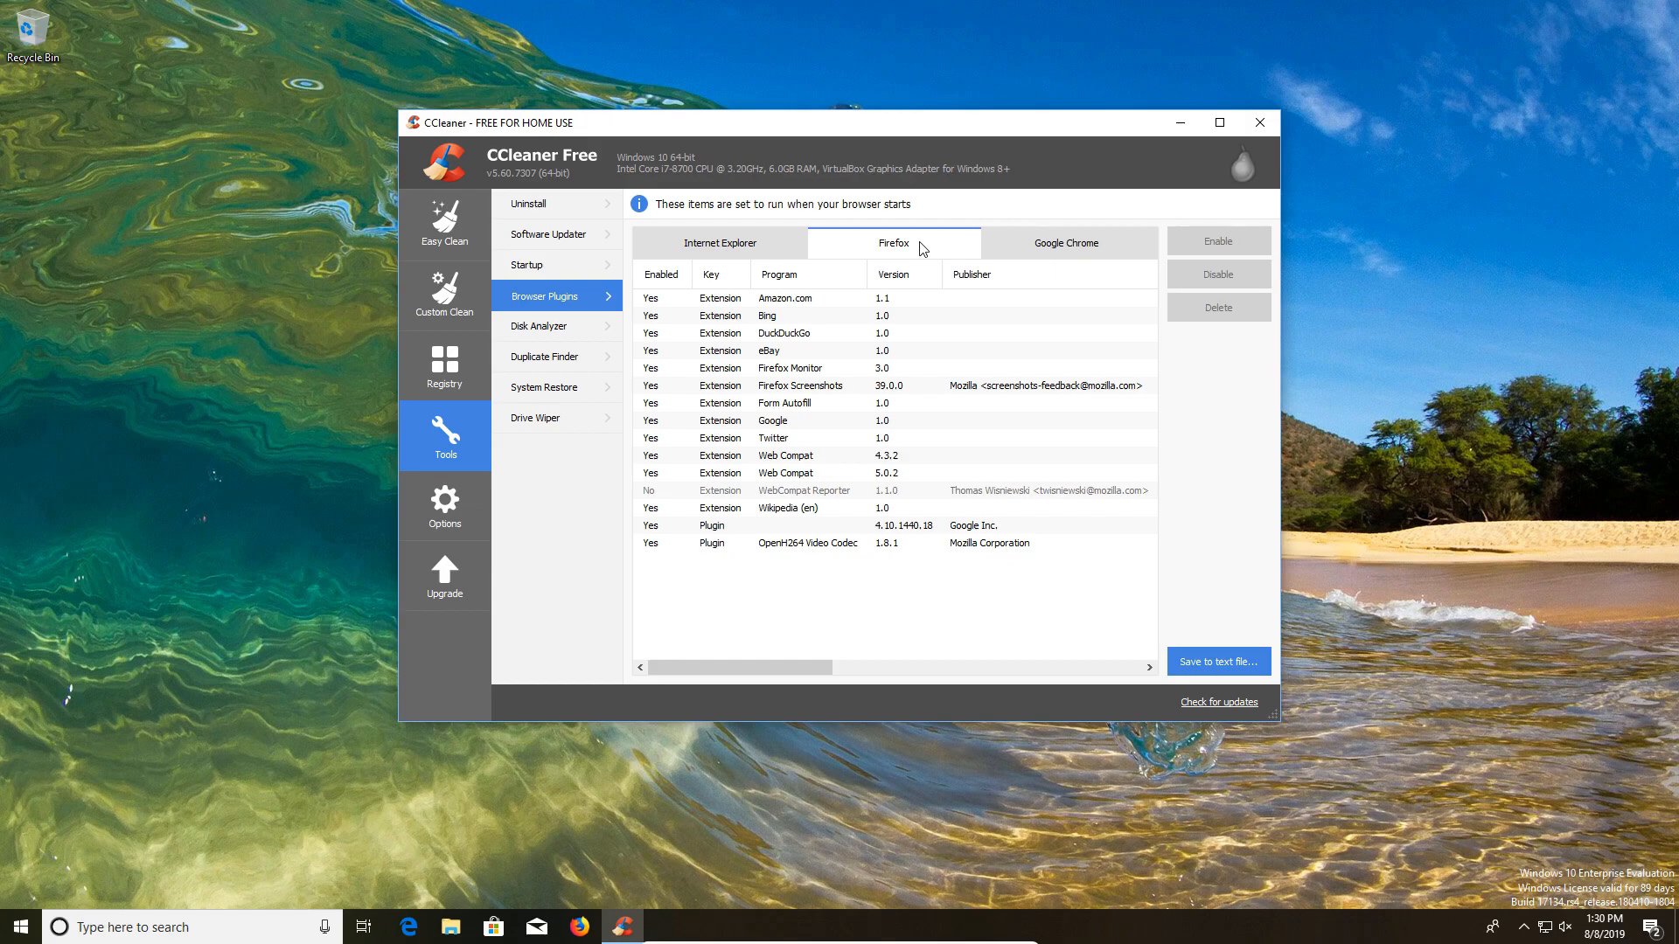
{"action": "left_click", "coordinate": [791, 367]}
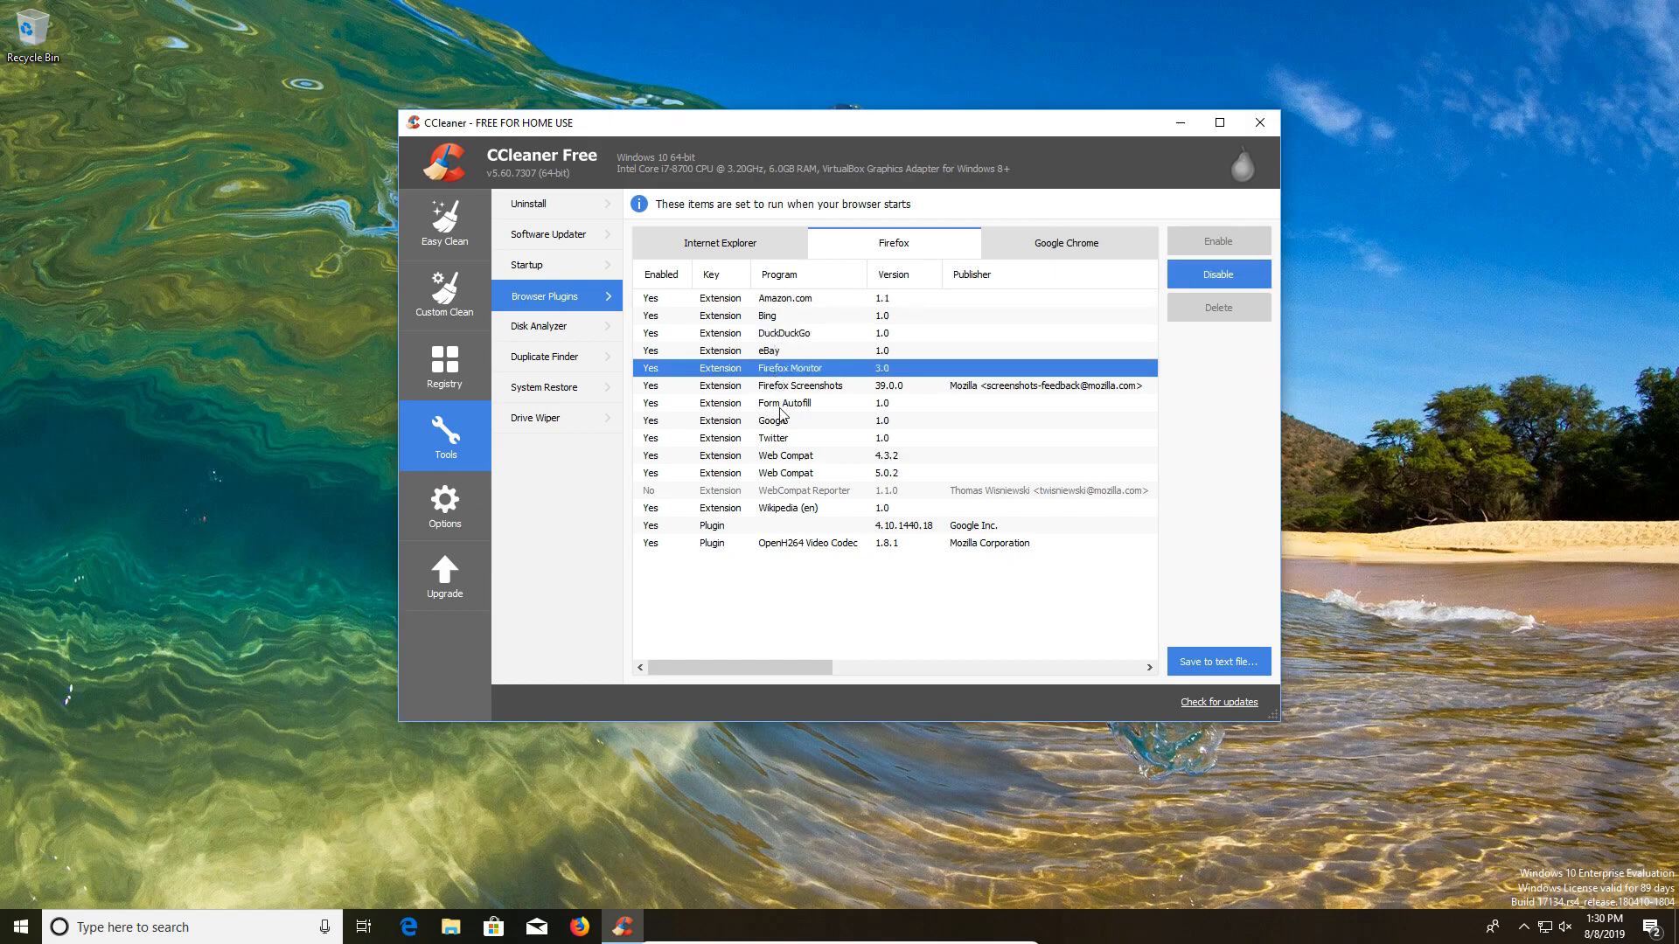
{"action": "left_click", "coordinate": [787, 350]}
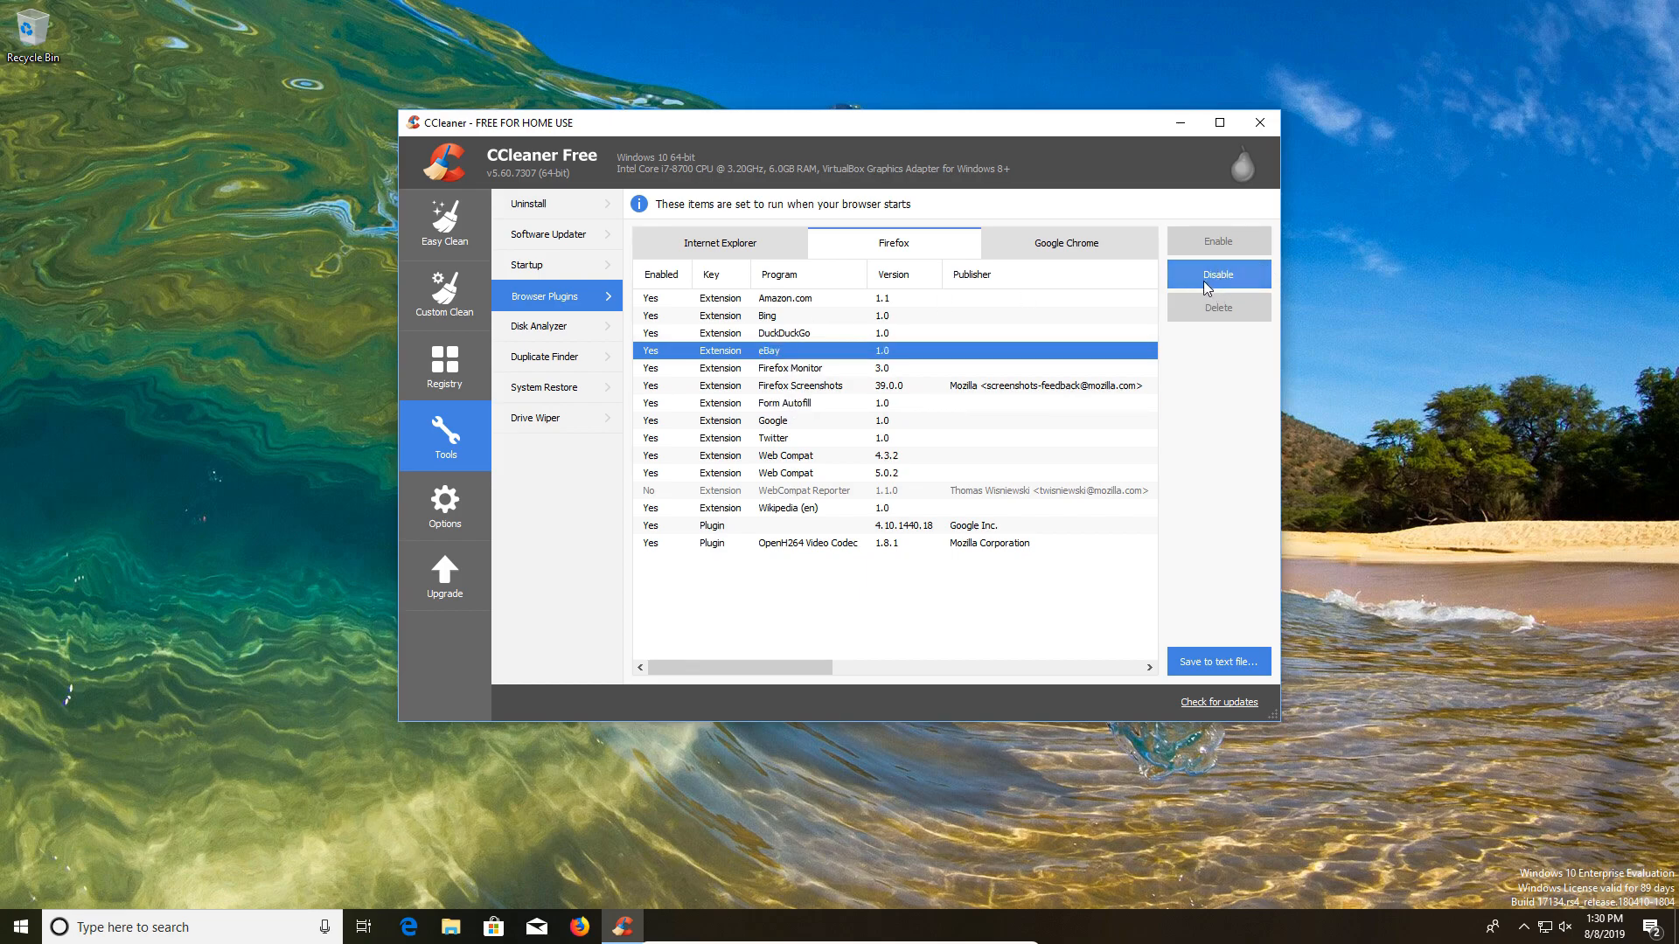
{"action": "left_click", "coordinate": [545, 326]}
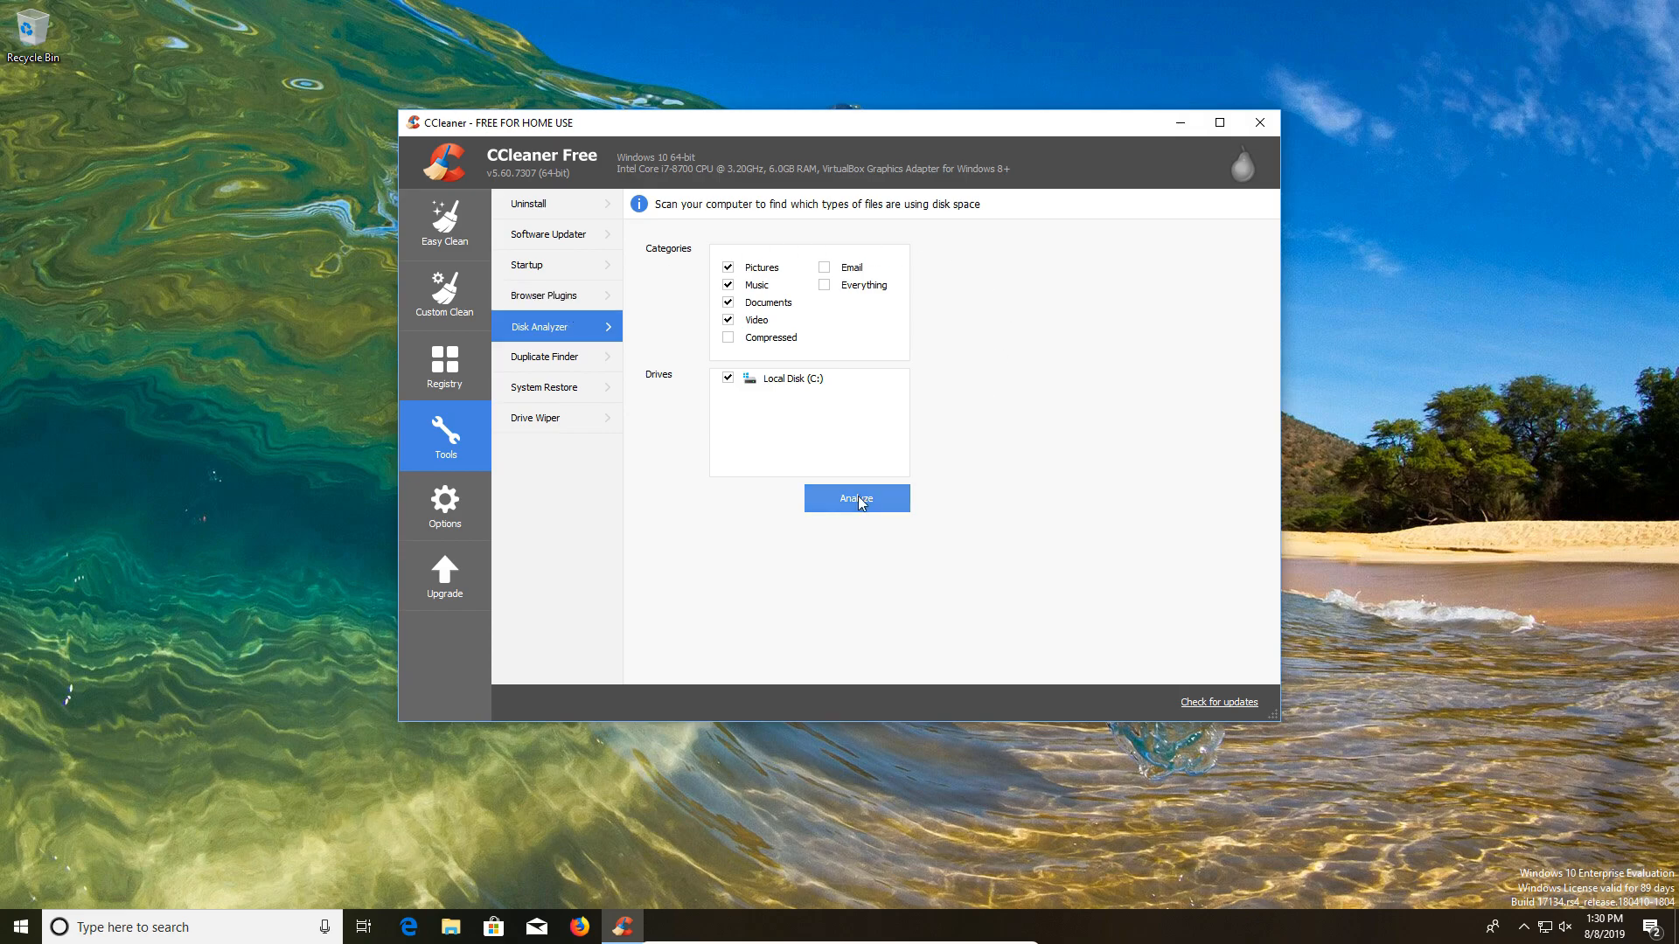
Analyze disk usage on drive C and view the Pictures and Music file lists
{"action": "left_click", "coordinate": [855, 498]}
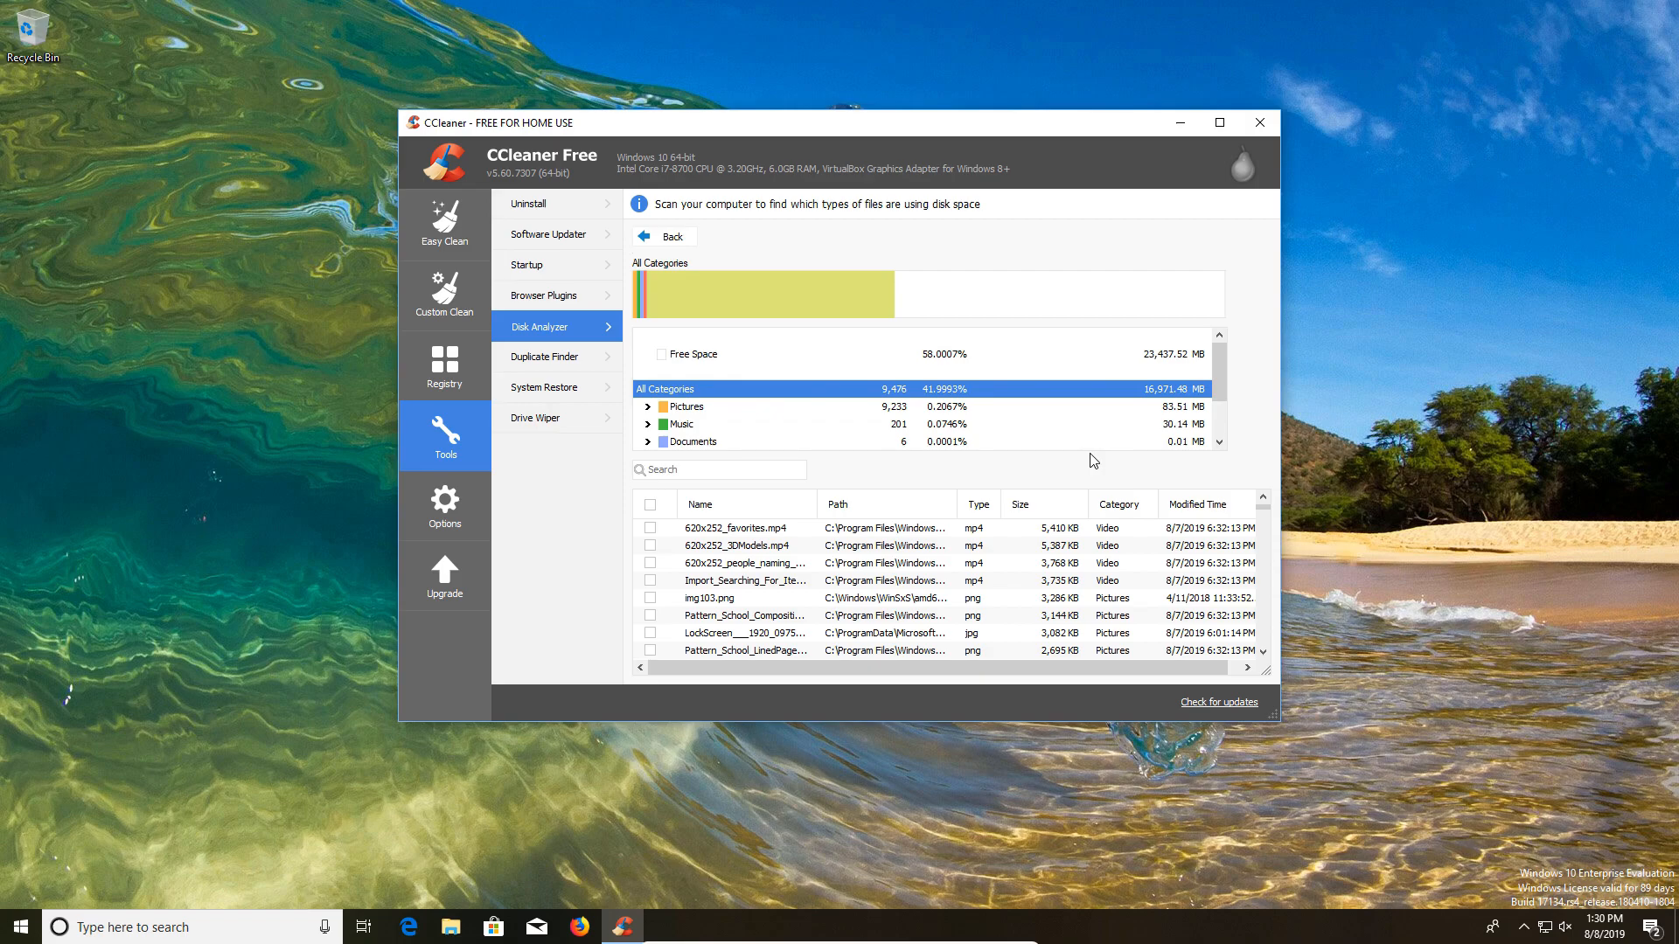
{"action": "mouse_move", "coordinate": [1249, 410]}
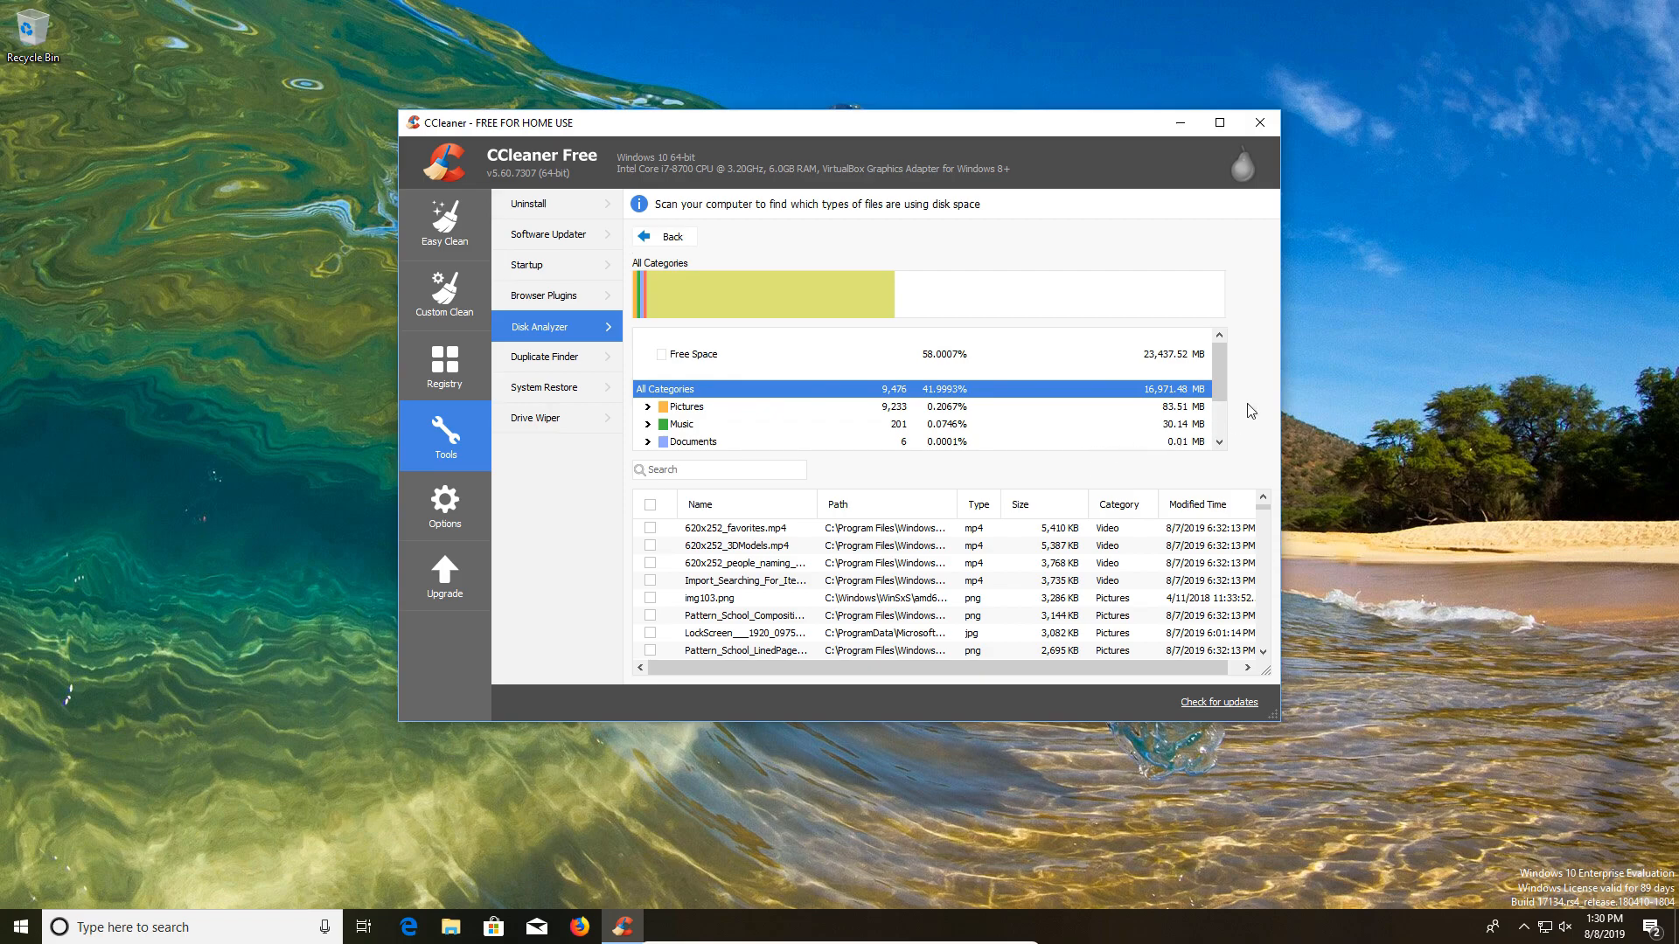
{"action": "scroll", "scroll_direction": "down", "scroll_amount": 3}
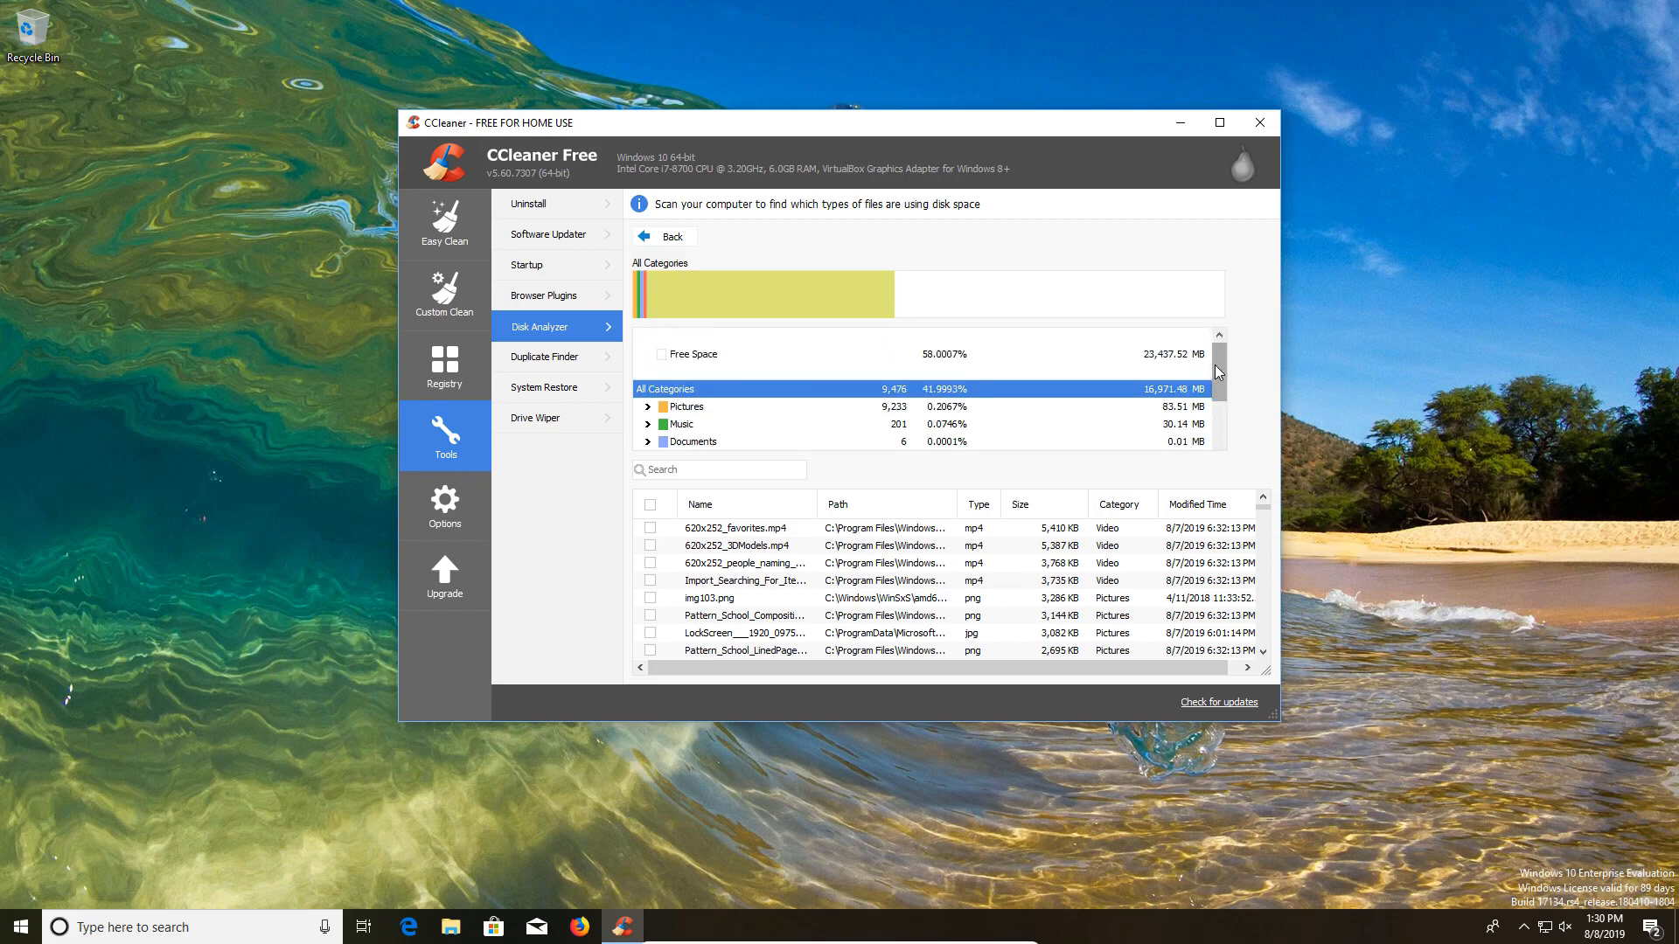
{"action": "left_click", "coordinate": [691, 405]}
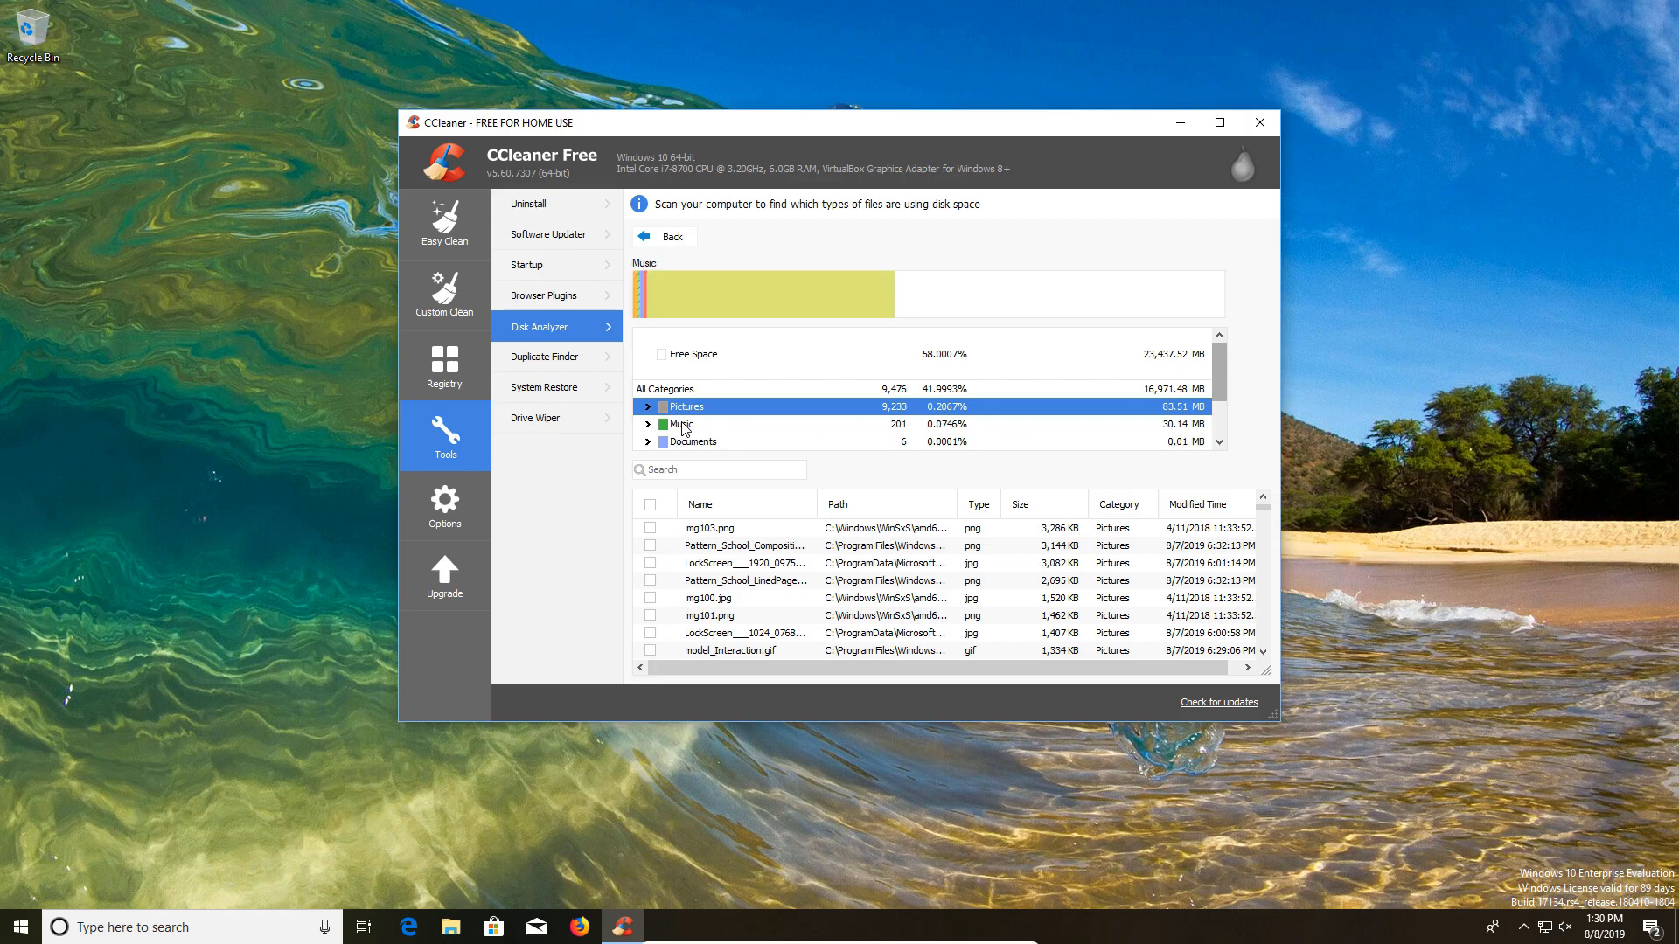
{"action": "left_click", "coordinate": [690, 441]}
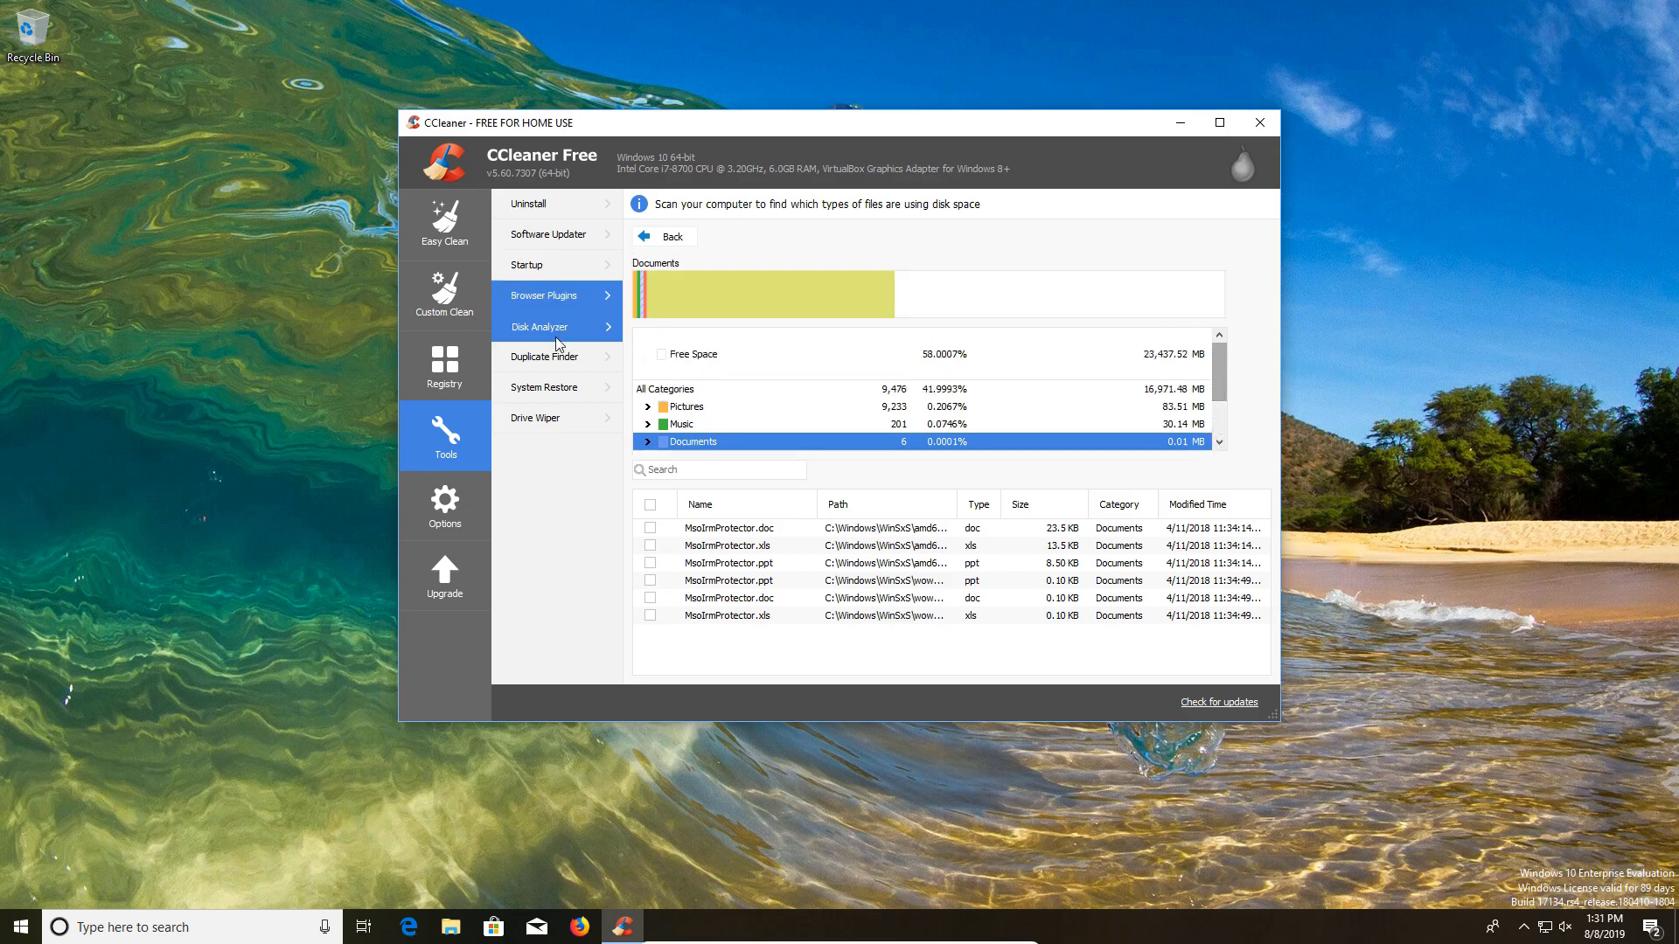
Open Duplicate Finder, set to match by name, size and modified date on drive C
{"action": "left_click", "coordinate": [544, 357]}
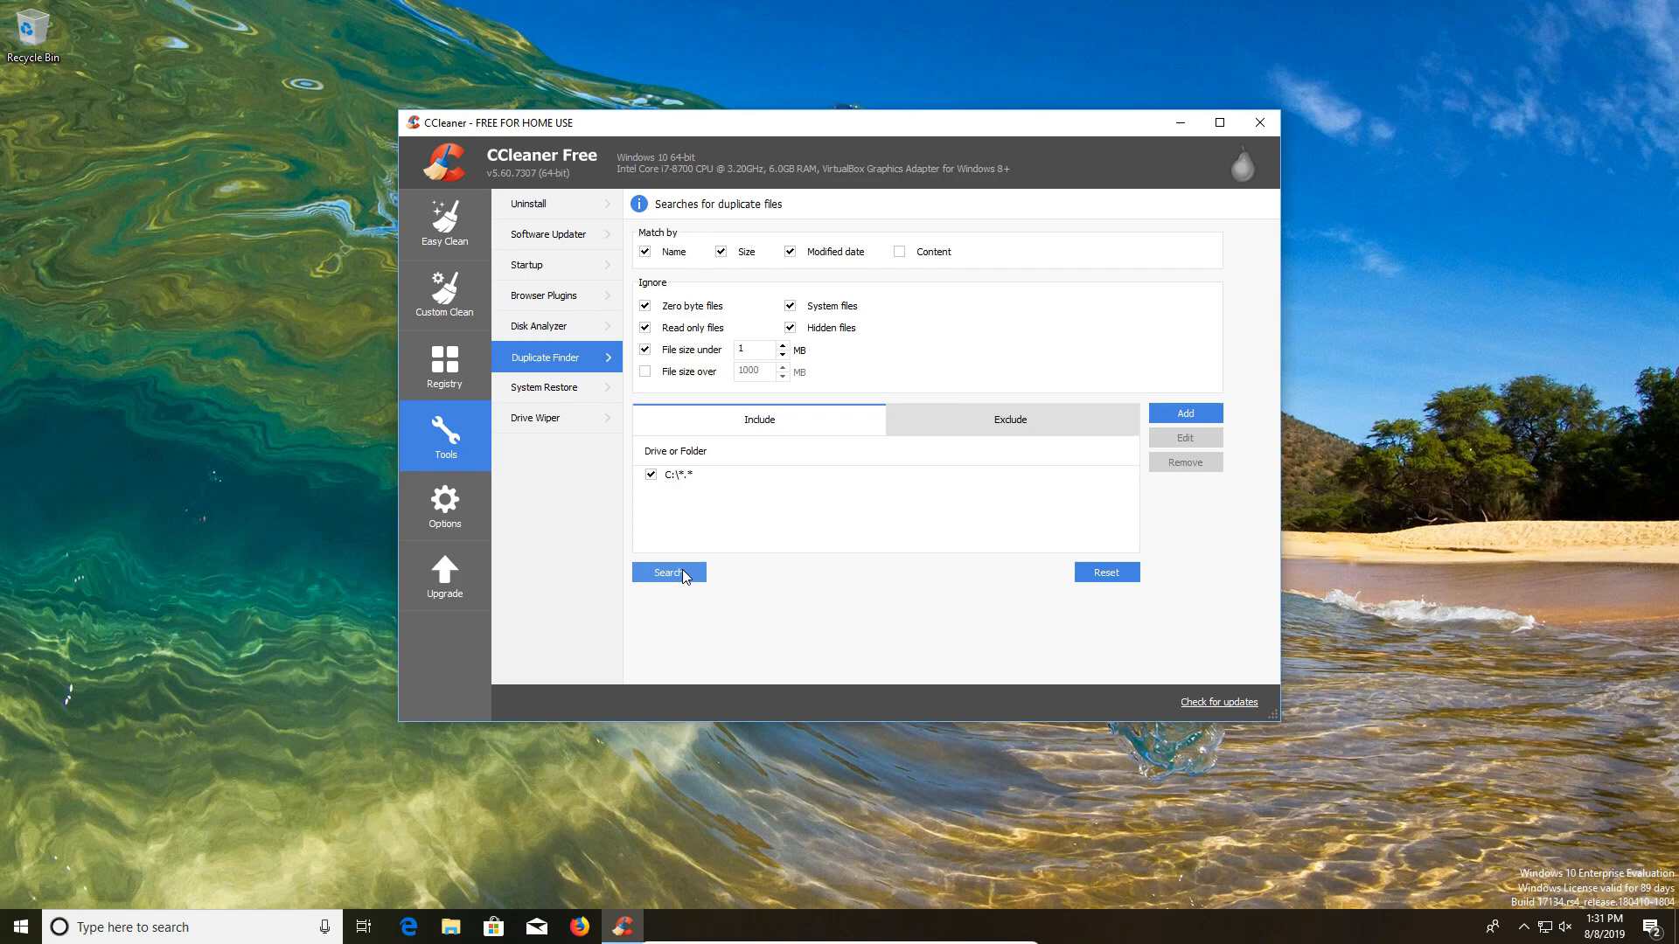
{"action": "mouse_move", "coordinate": [635, 463]}
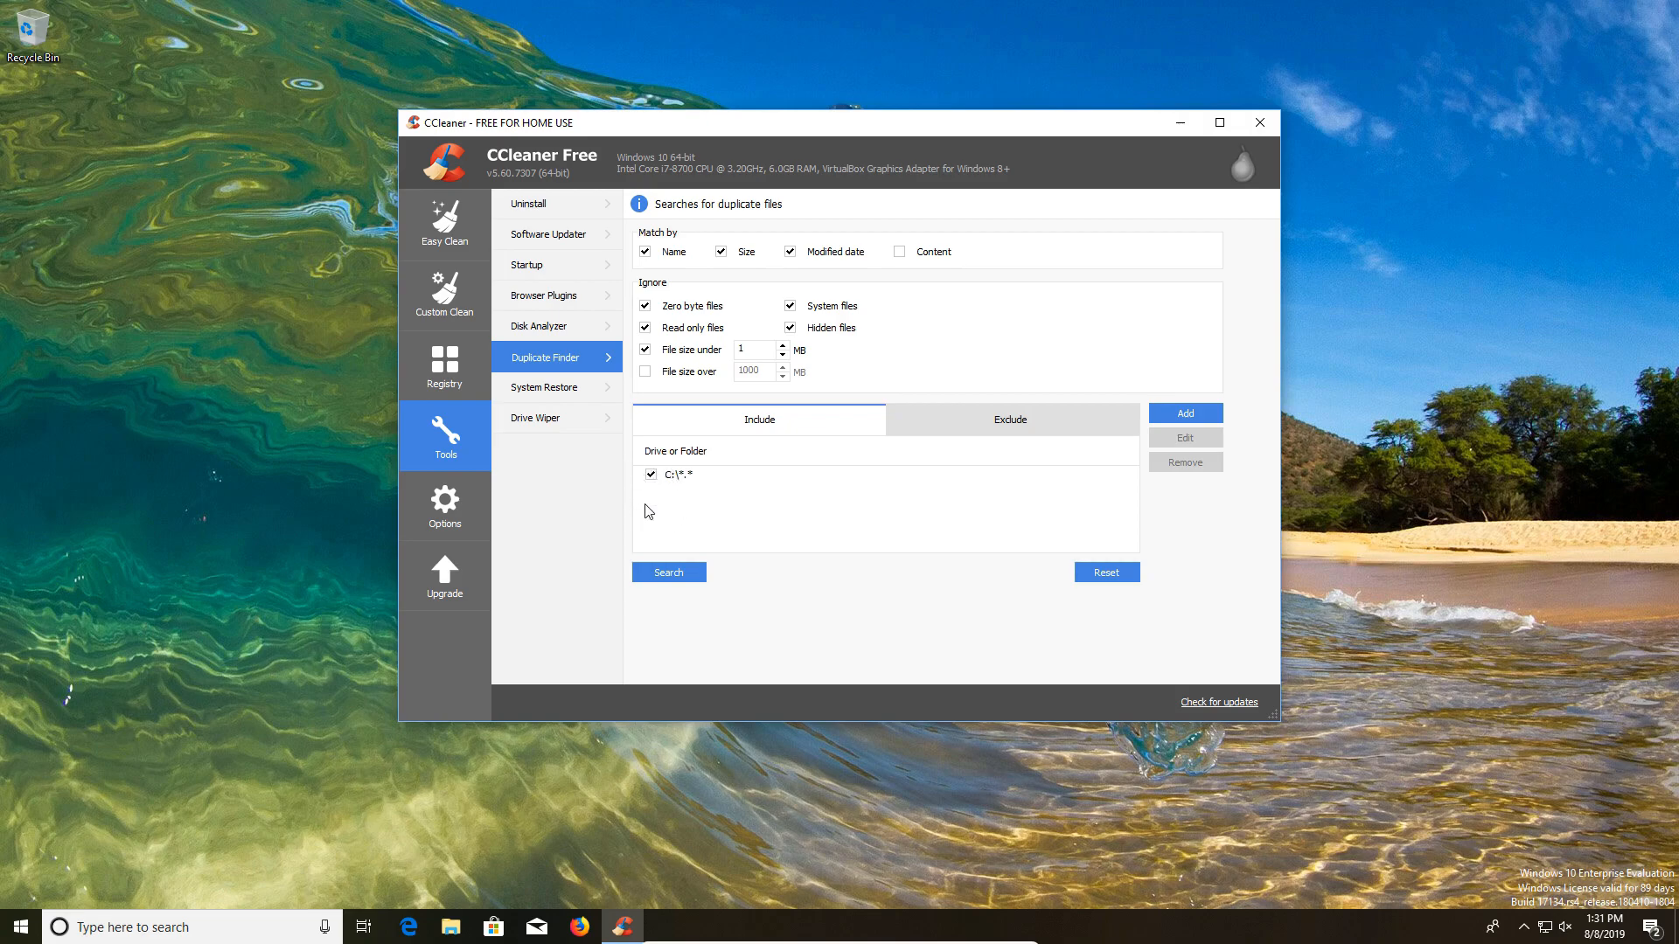
{"action": "mouse_move", "coordinate": [674, 519]}
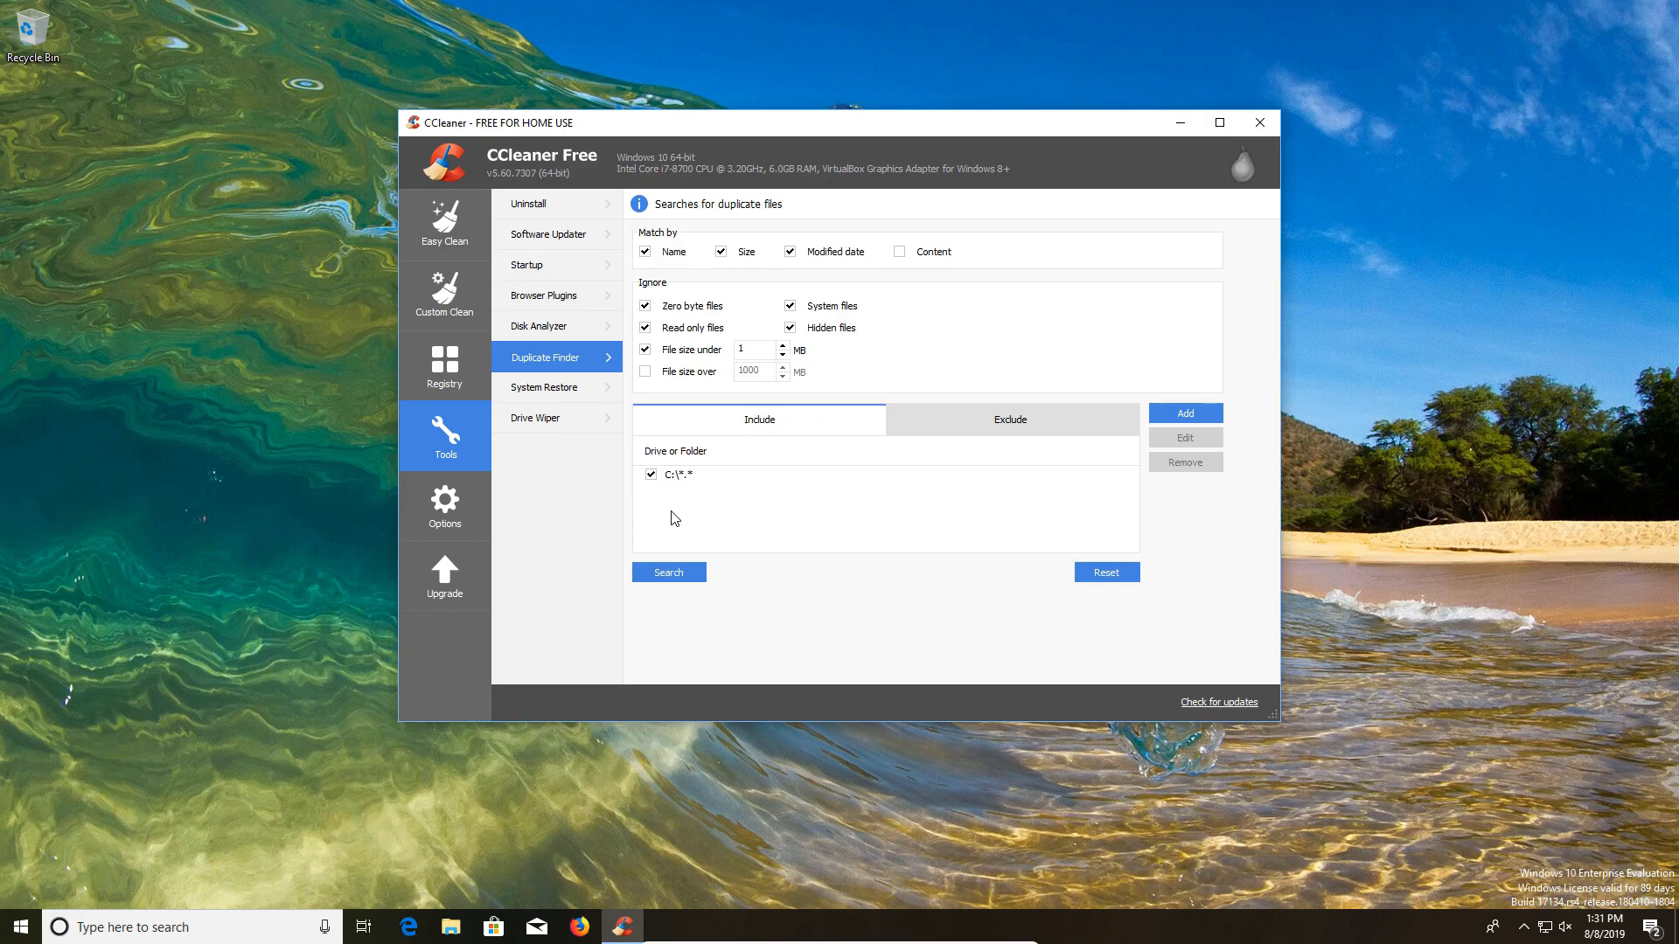
{"action": "left_click", "coordinate": [546, 387]}
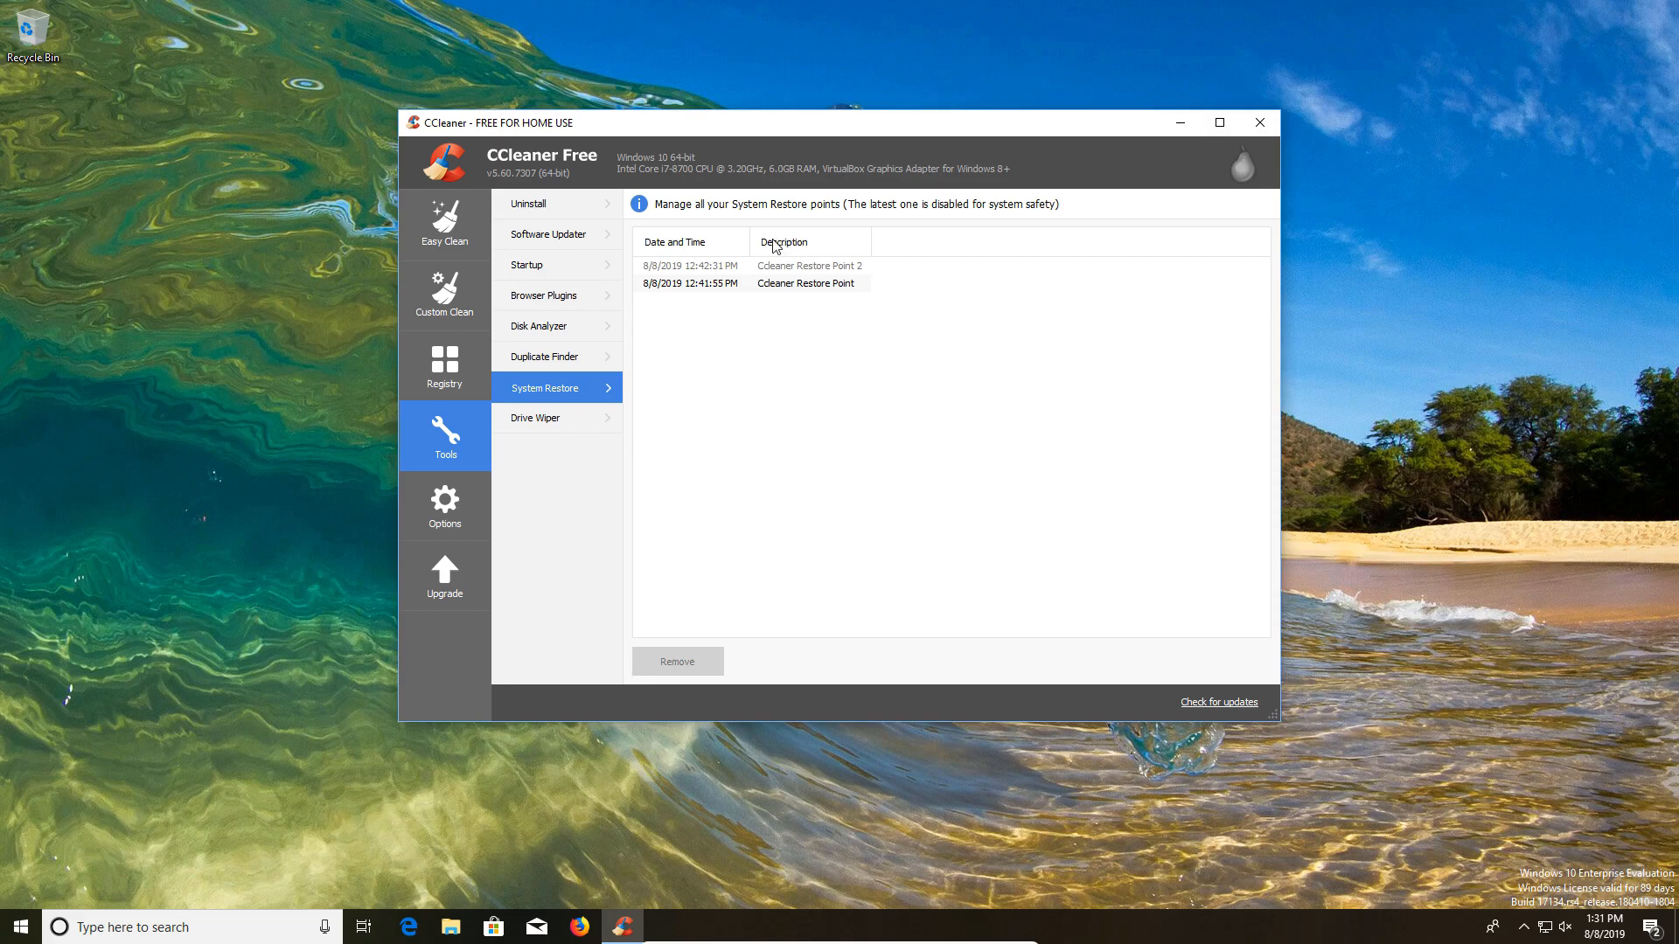
{"action": "mouse_move", "coordinate": [896, 492]}
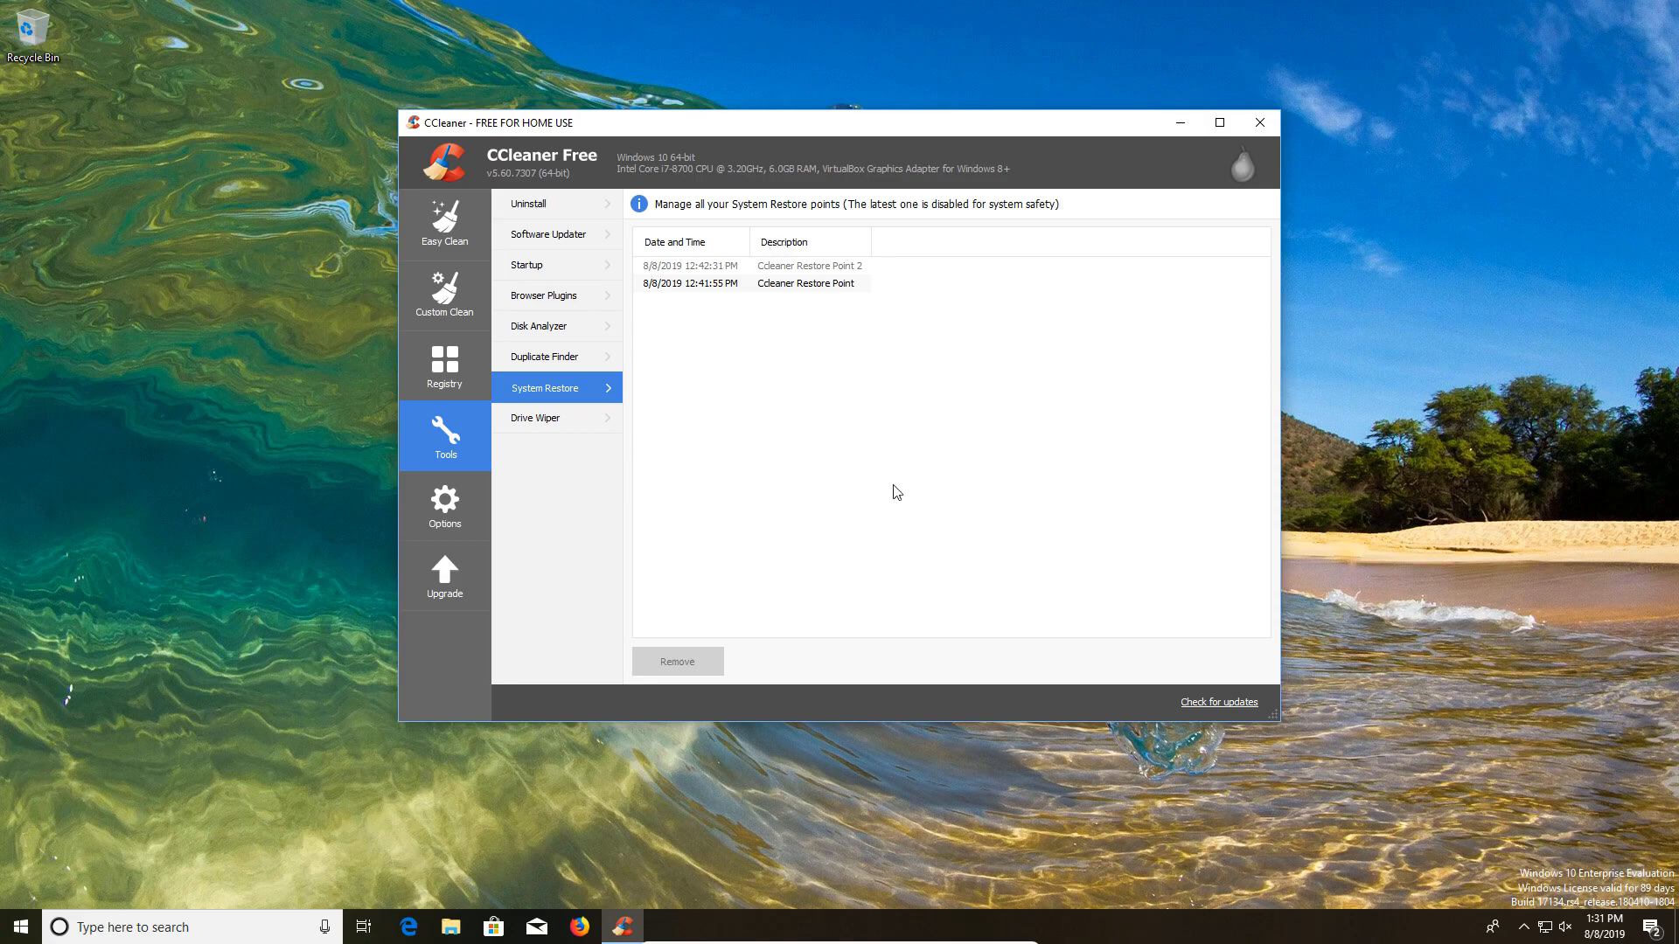
{"action": "mouse_move", "coordinate": [778, 283]}
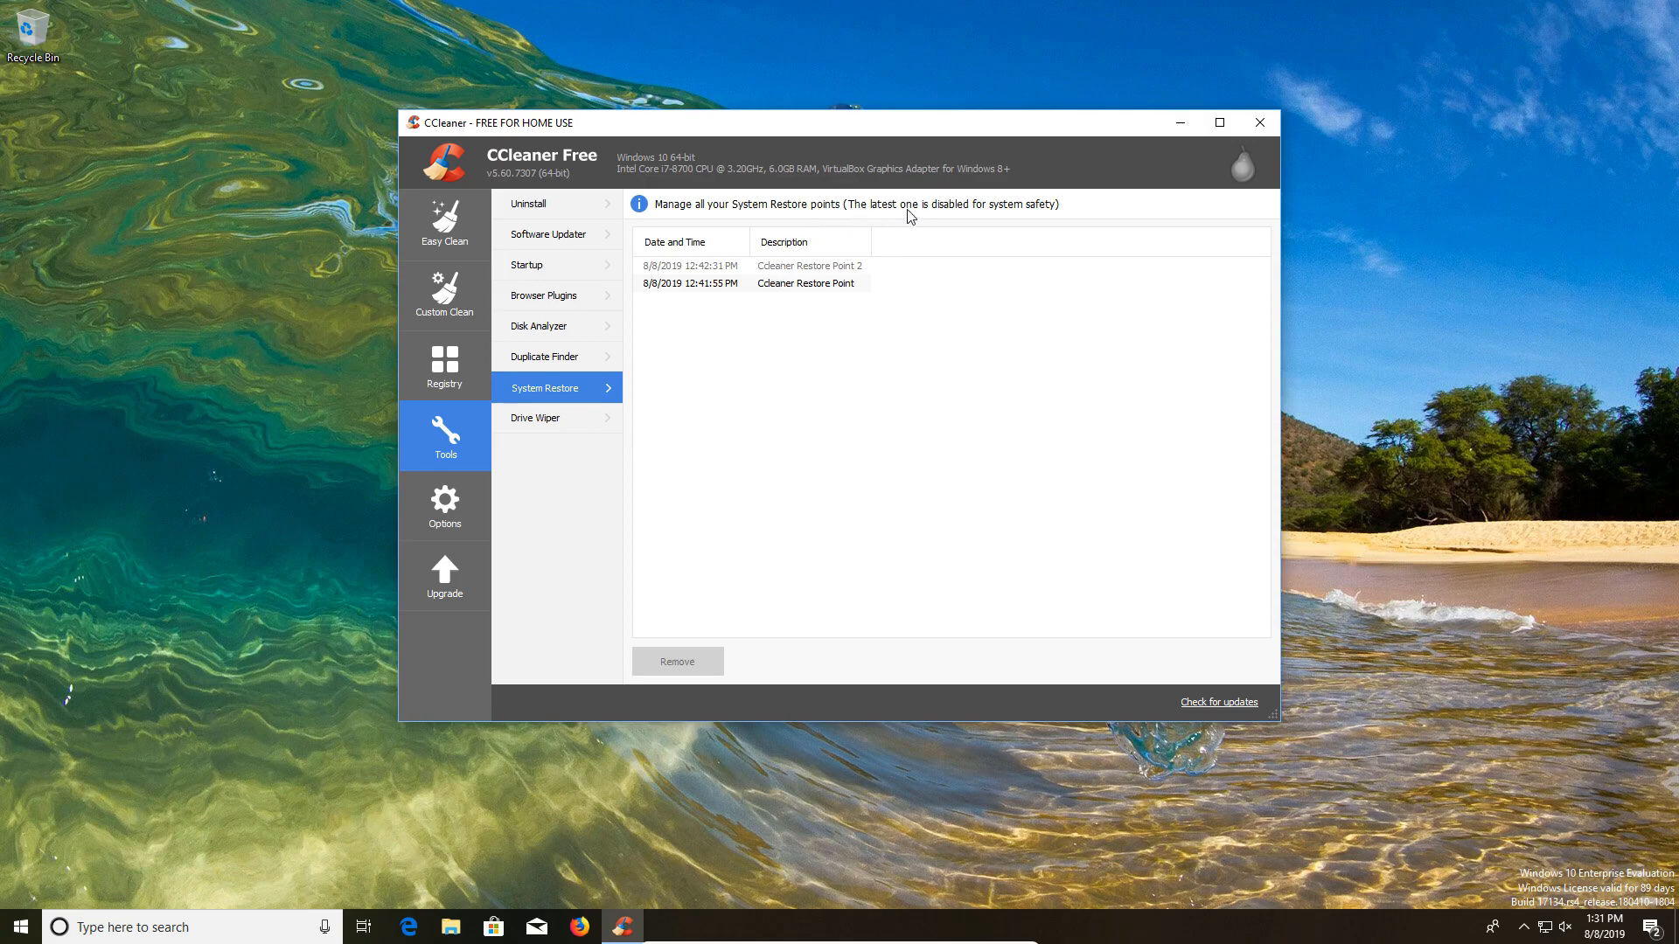
{"action": "mouse_move", "coordinate": [1025, 221]}
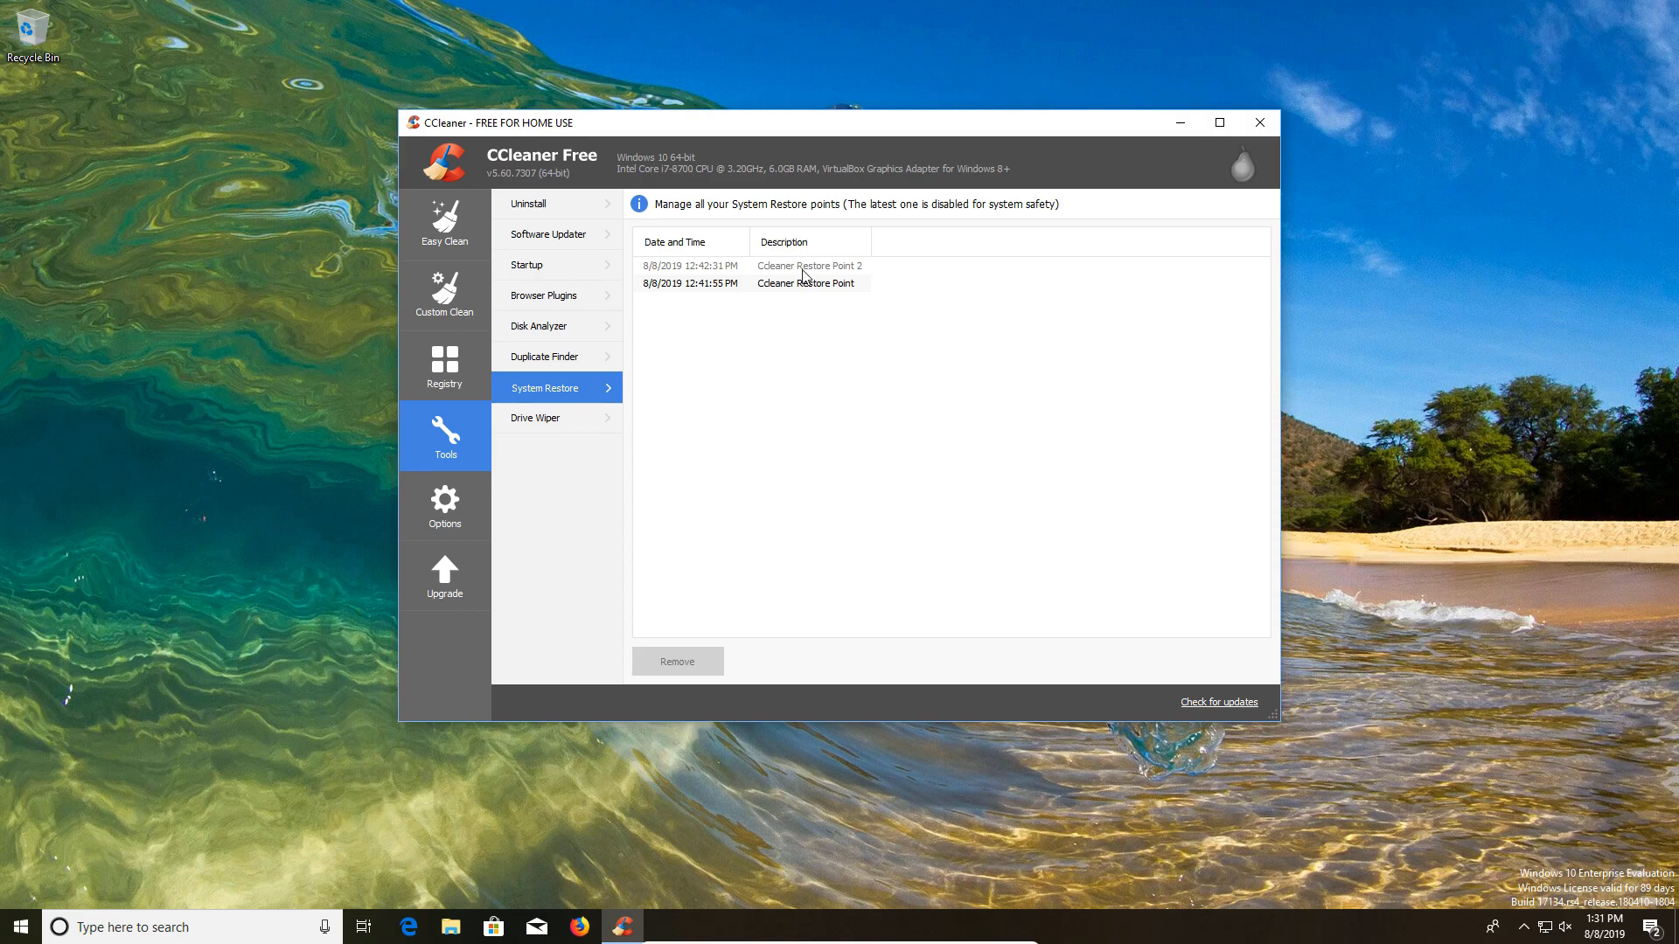
{"action": "left_click", "coordinate": [803, 282]}
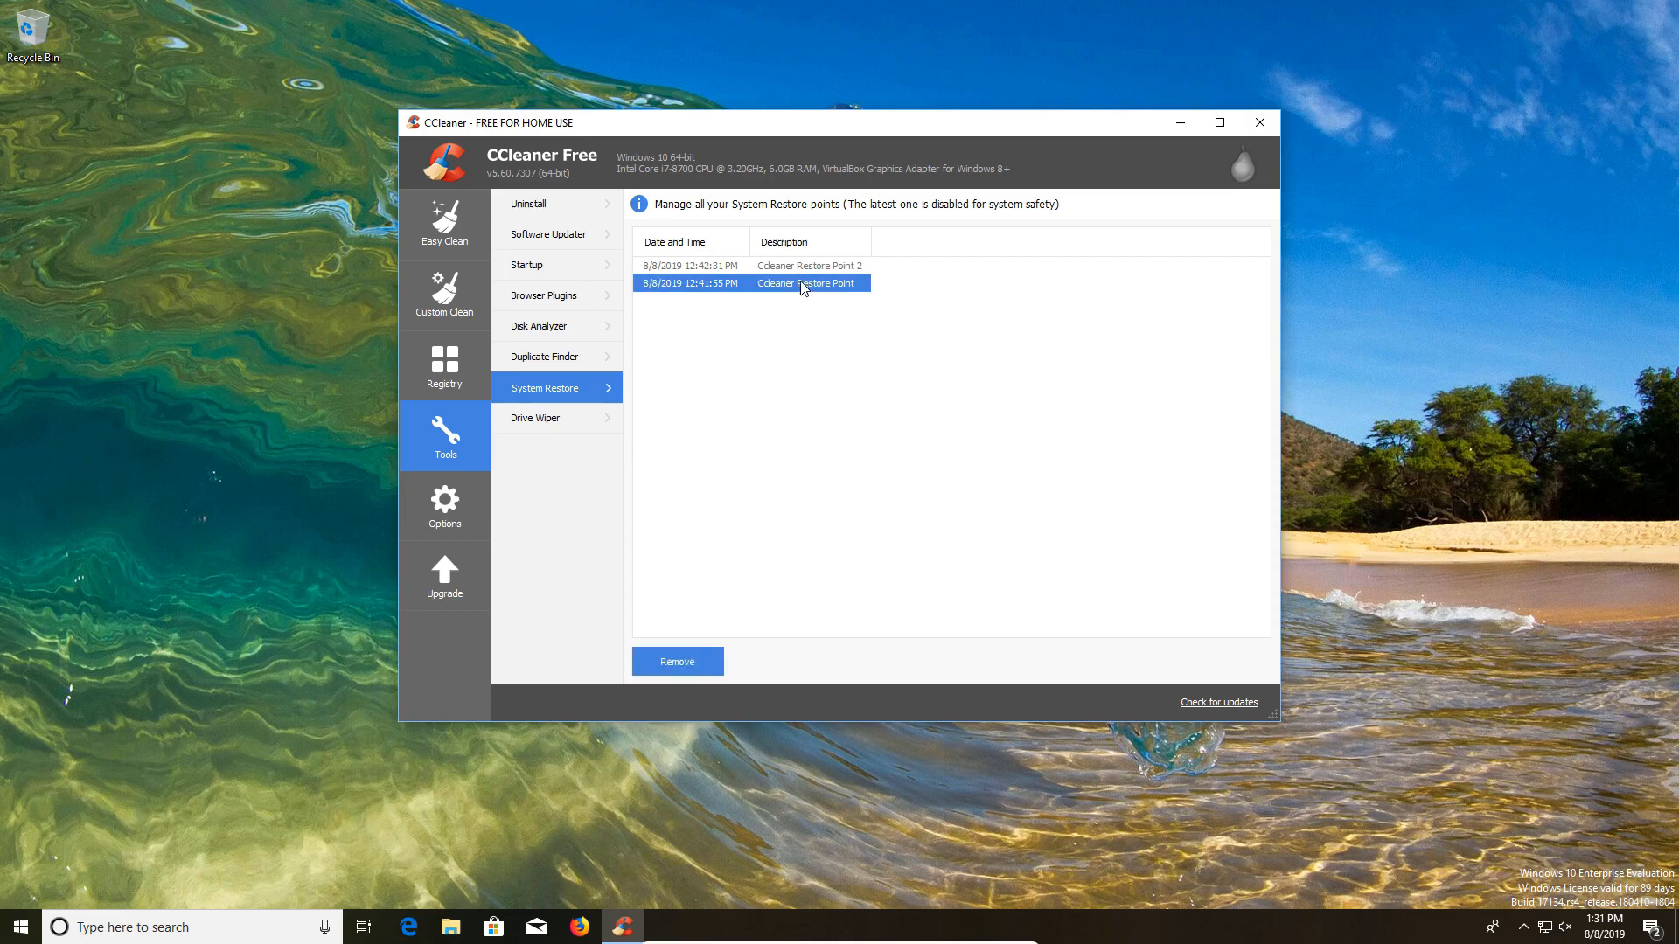
{"action": "mouse_move", "coordinate": [814, 321]}
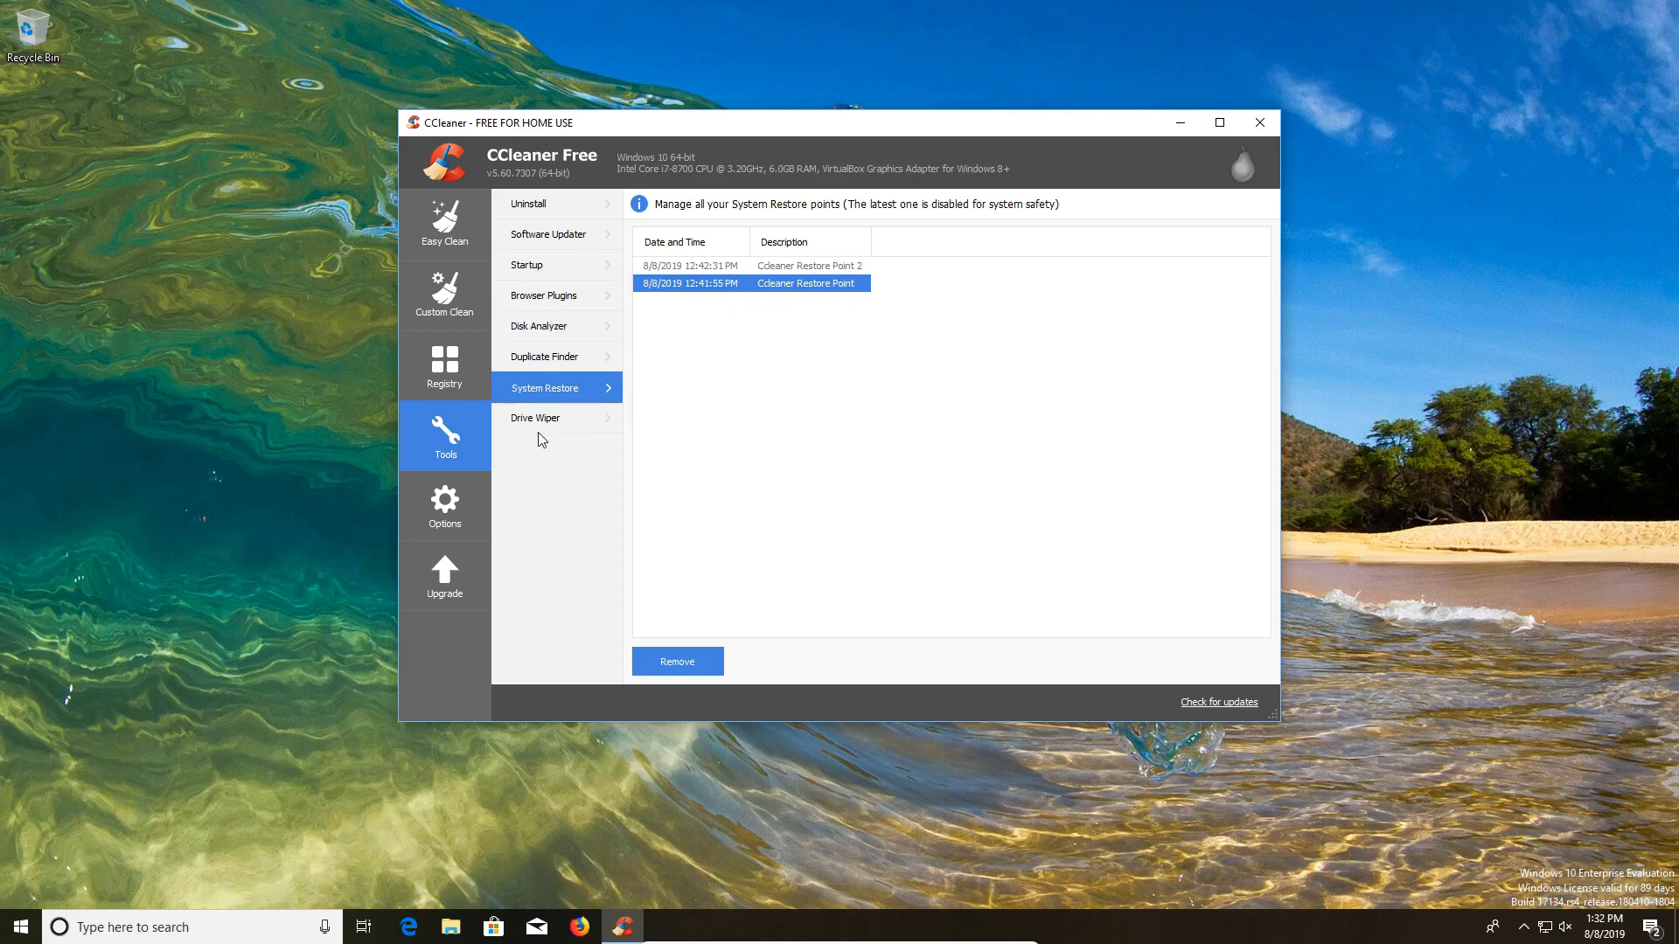
Open the Drive Wiper: free space only, simple one-pass overwrite, no drive ticked
{"action": "left_click", "coordinate": [535, 417]}
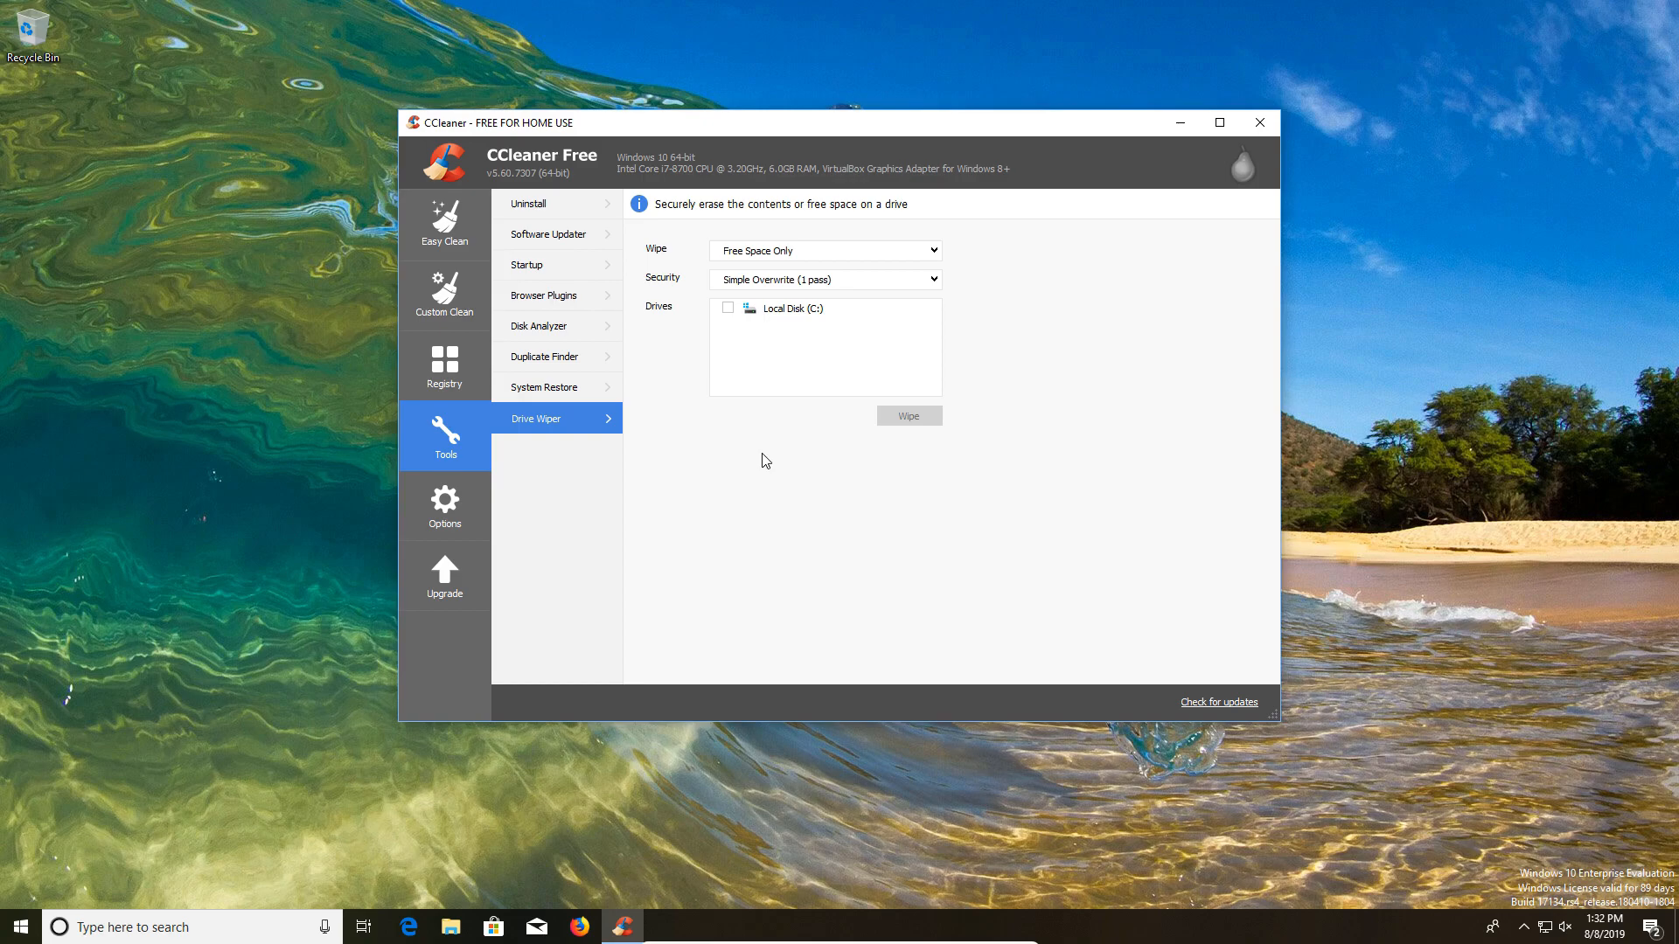
{"action": "mouse_move", "coordinate": [728, 331]}
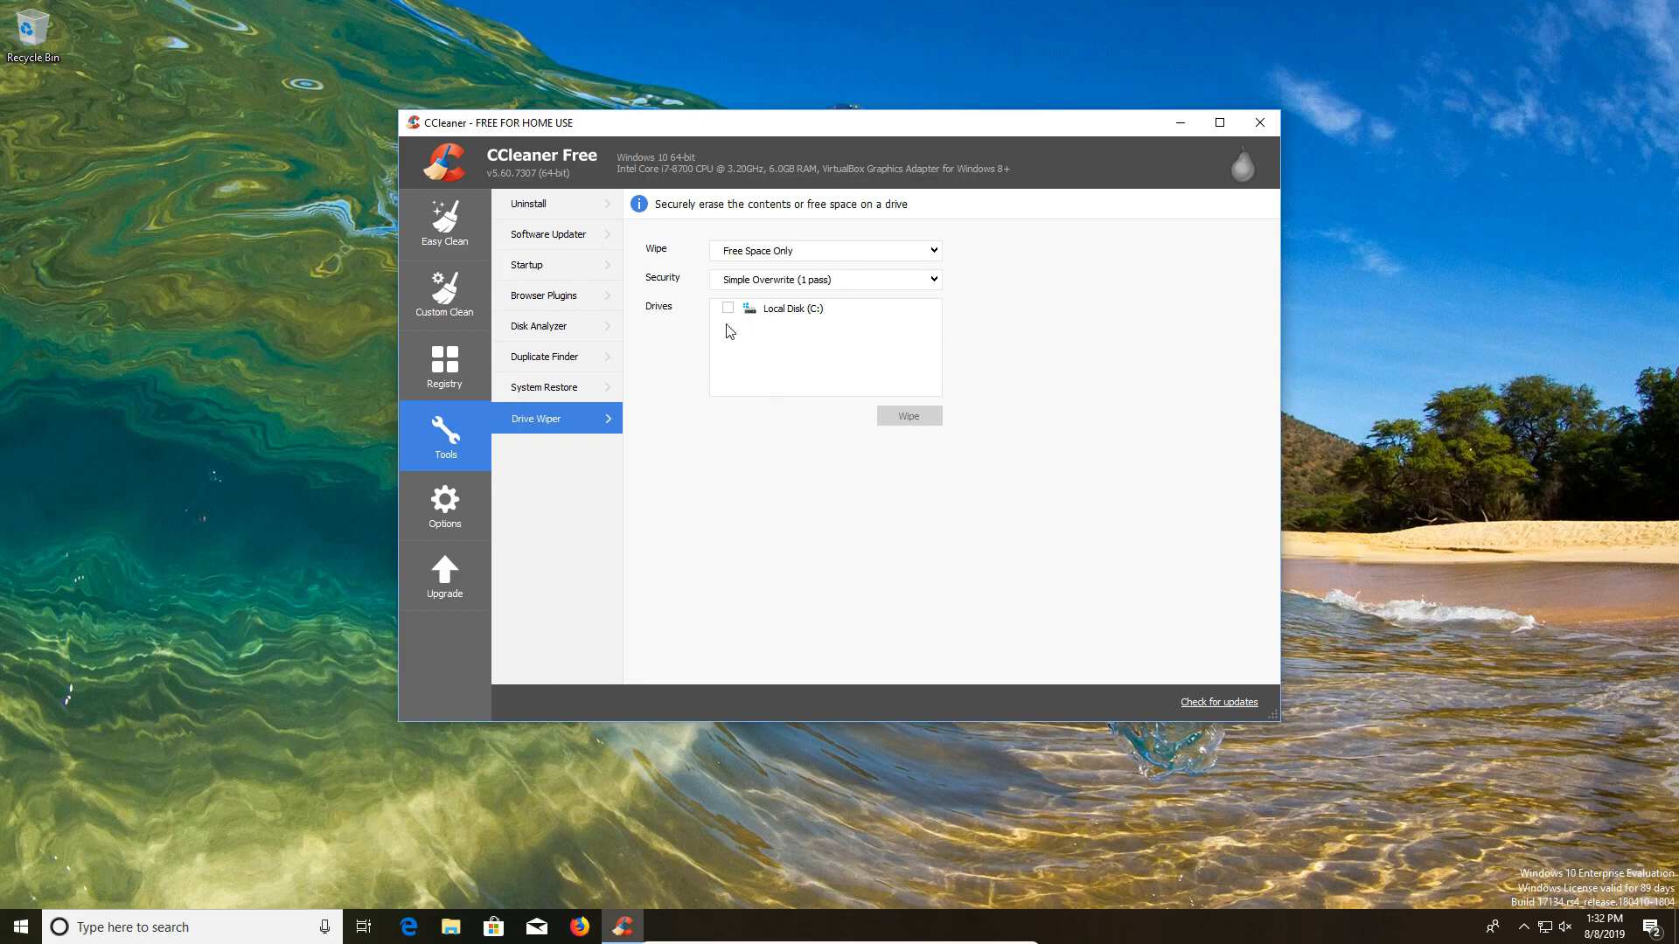
{"action": "mouse_move", "coordinate": [802, 320]}
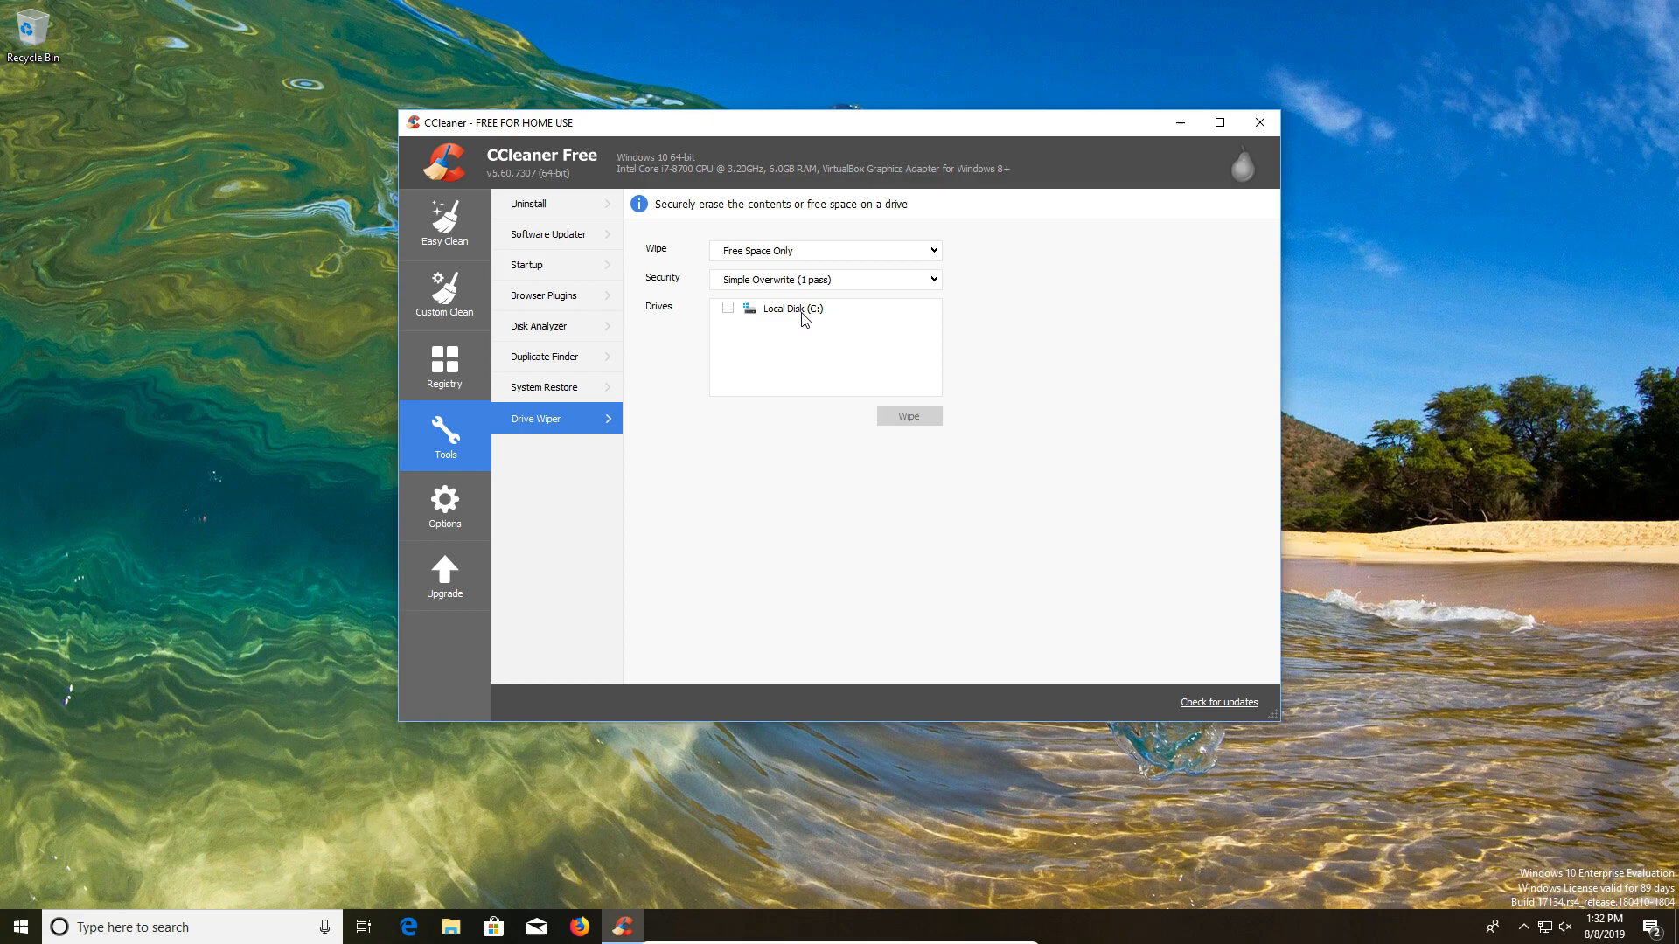
{"action": "left_click", "coordinate": [823, 249]}
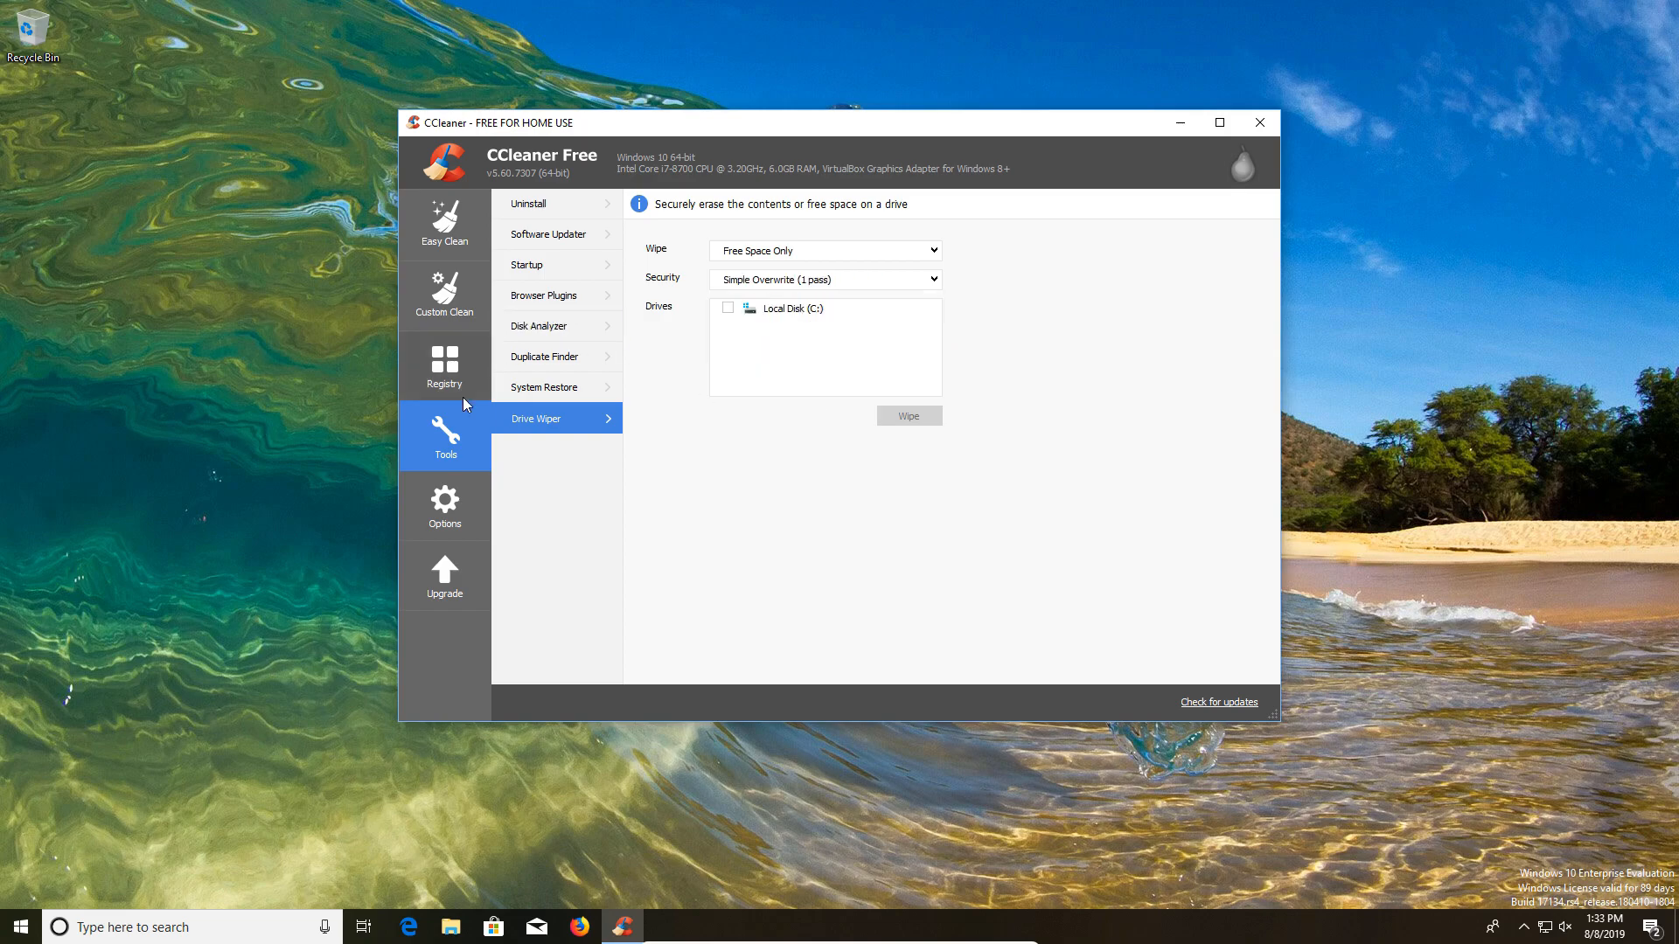
In Options settings, switch to secure file deletion with a simple one-pass overwrite
{"action": "left_click", "coordinate": [443, 506]}
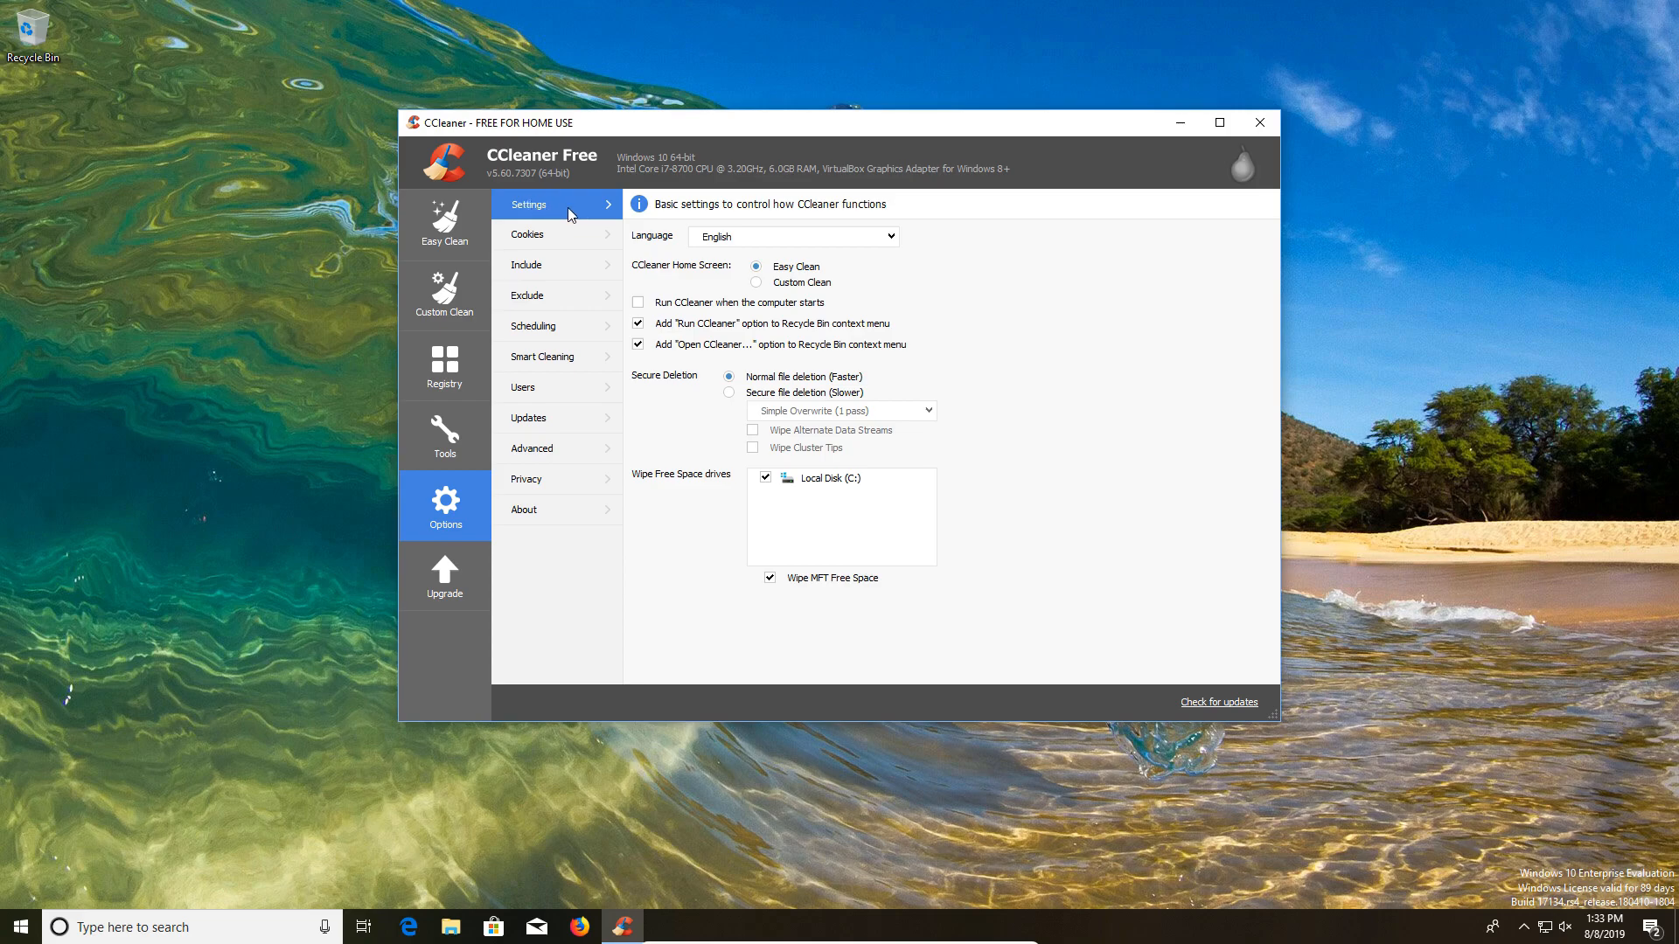
{"action": "mouse_move", "coordinate": [639, 305]}
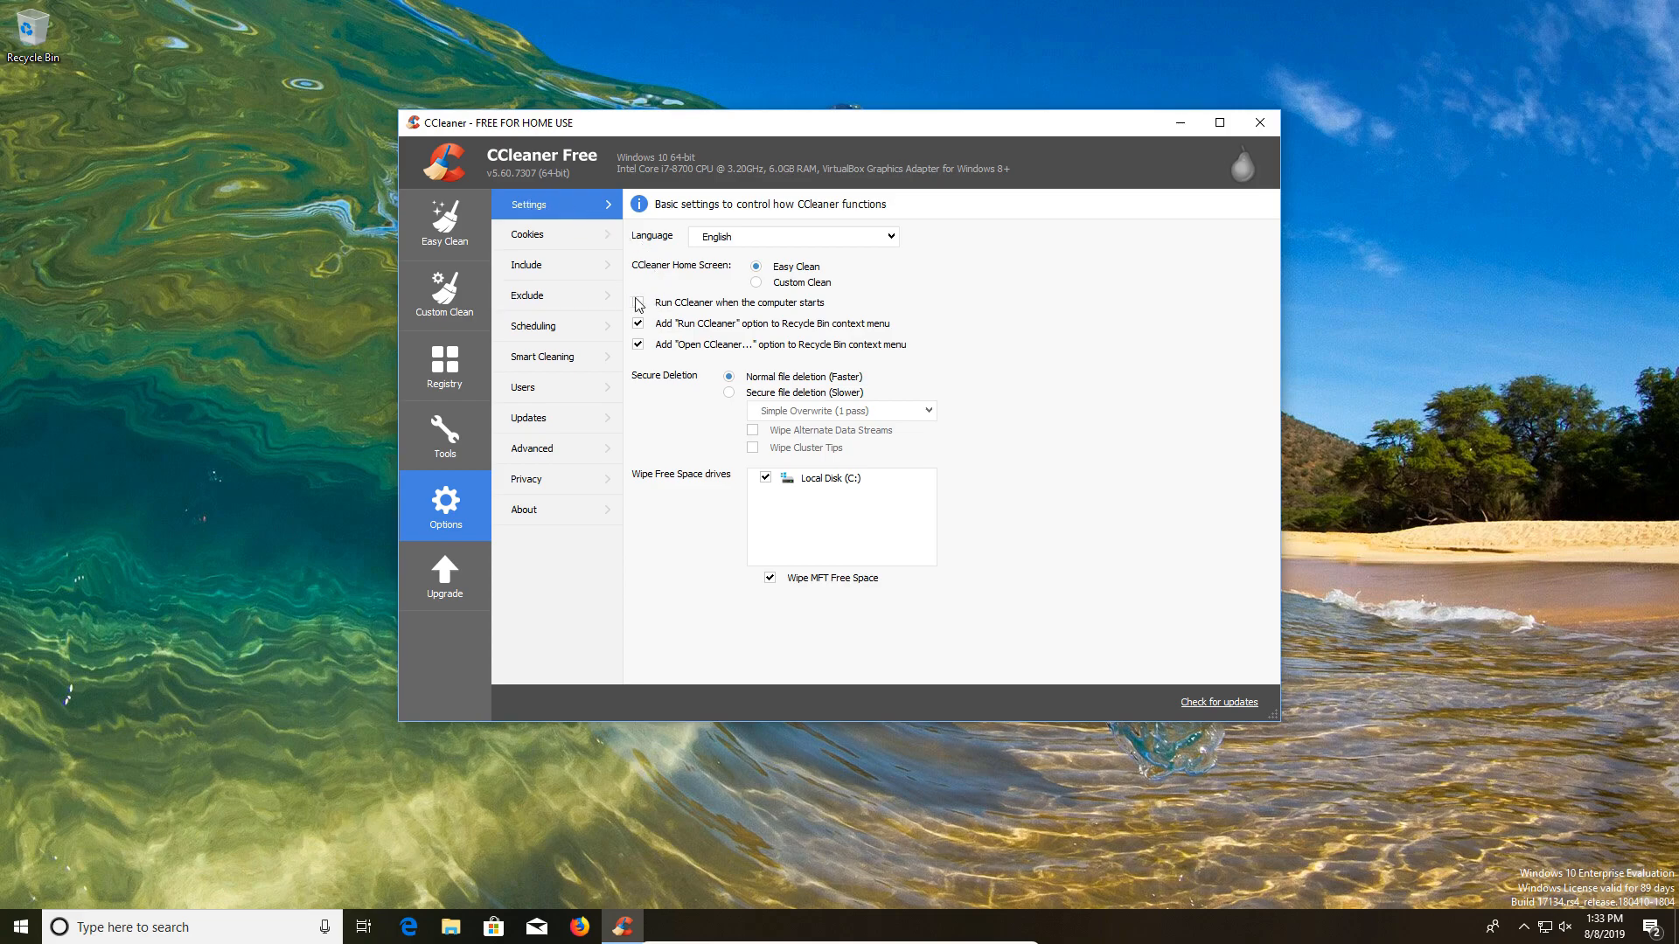
{"action": "left_click", "coordinate": [637, 304]}
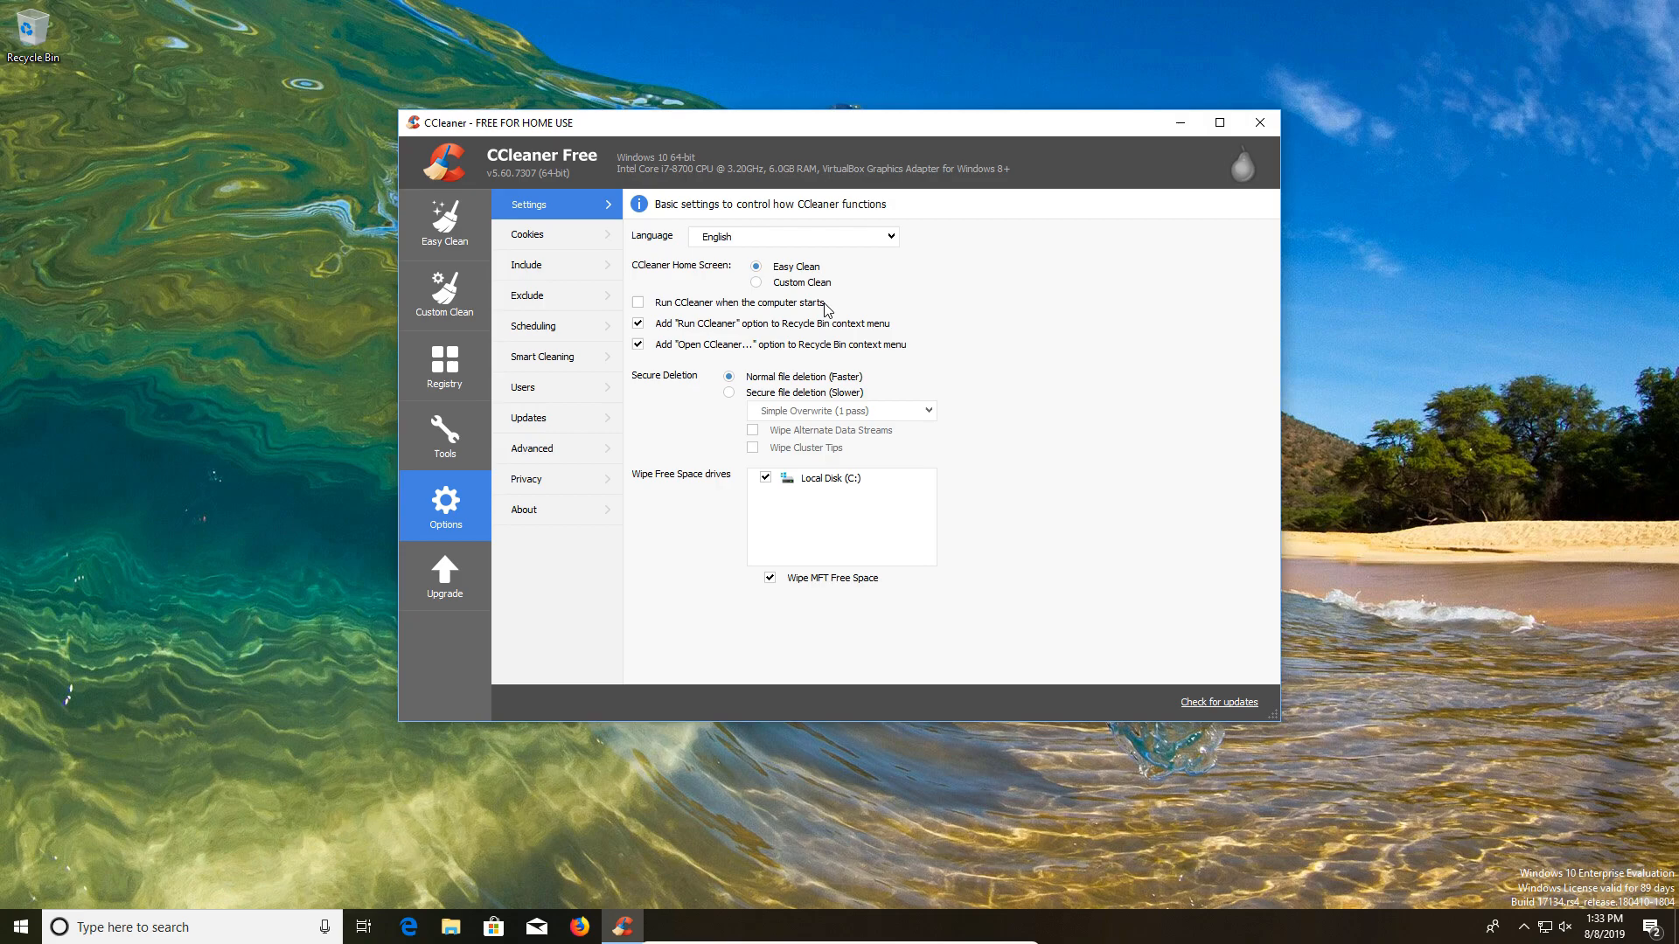
{"action": "mouse_move", "coordinate": [653, 311]}
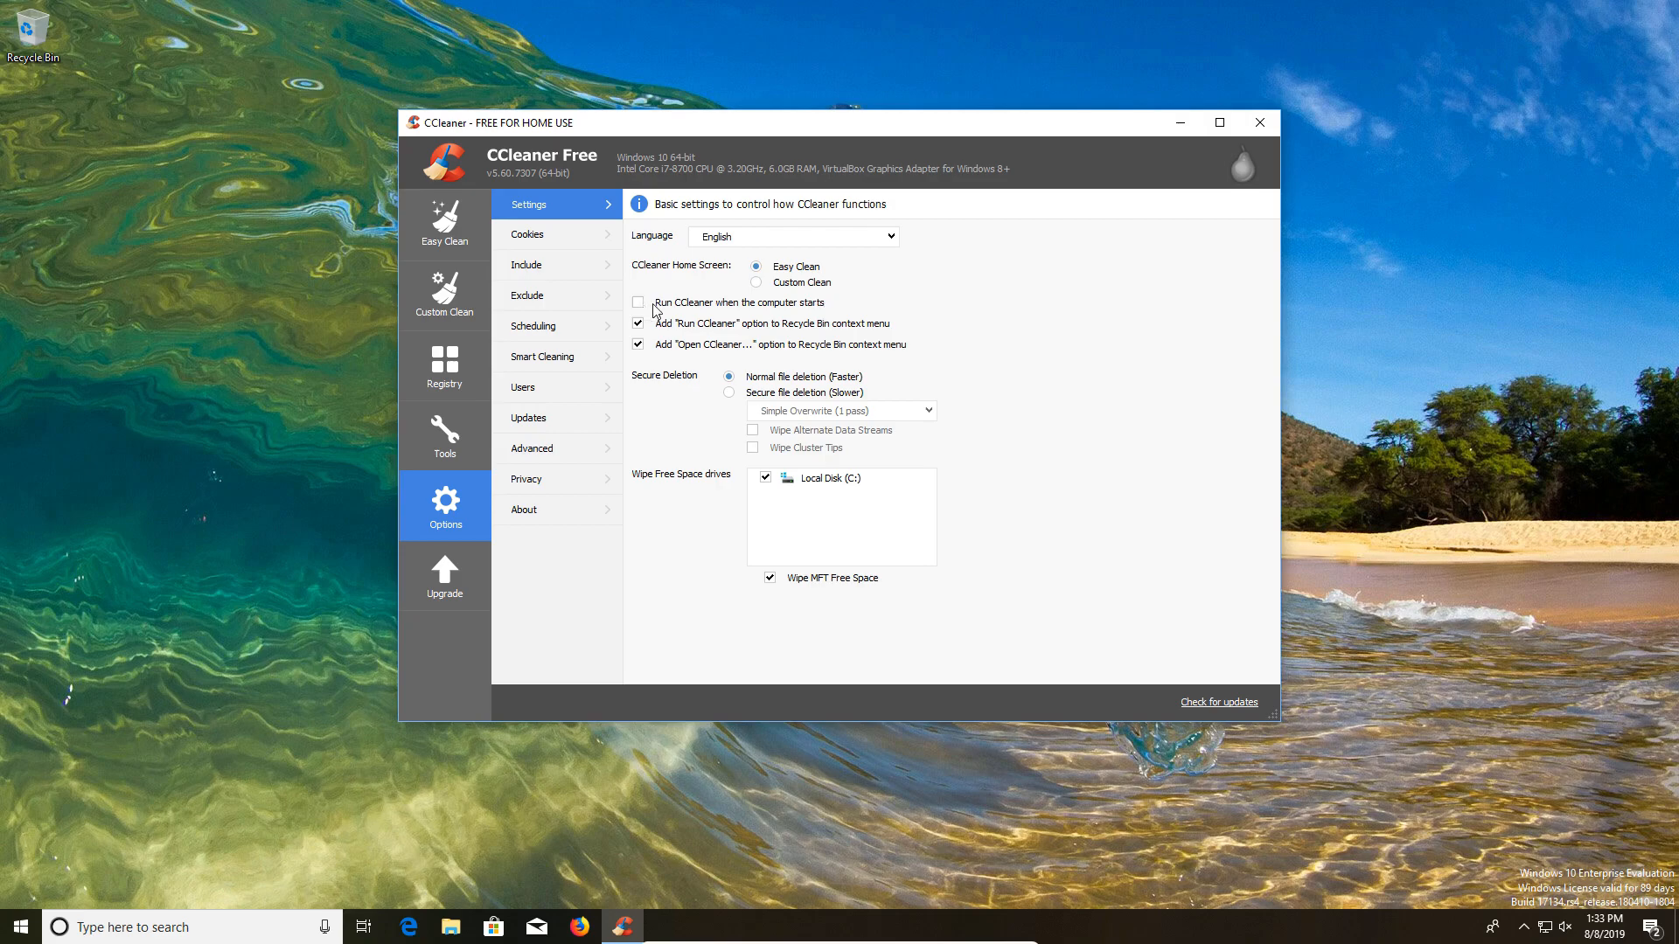
{"action": "mouse_move", "coordinate": [692, 385]}
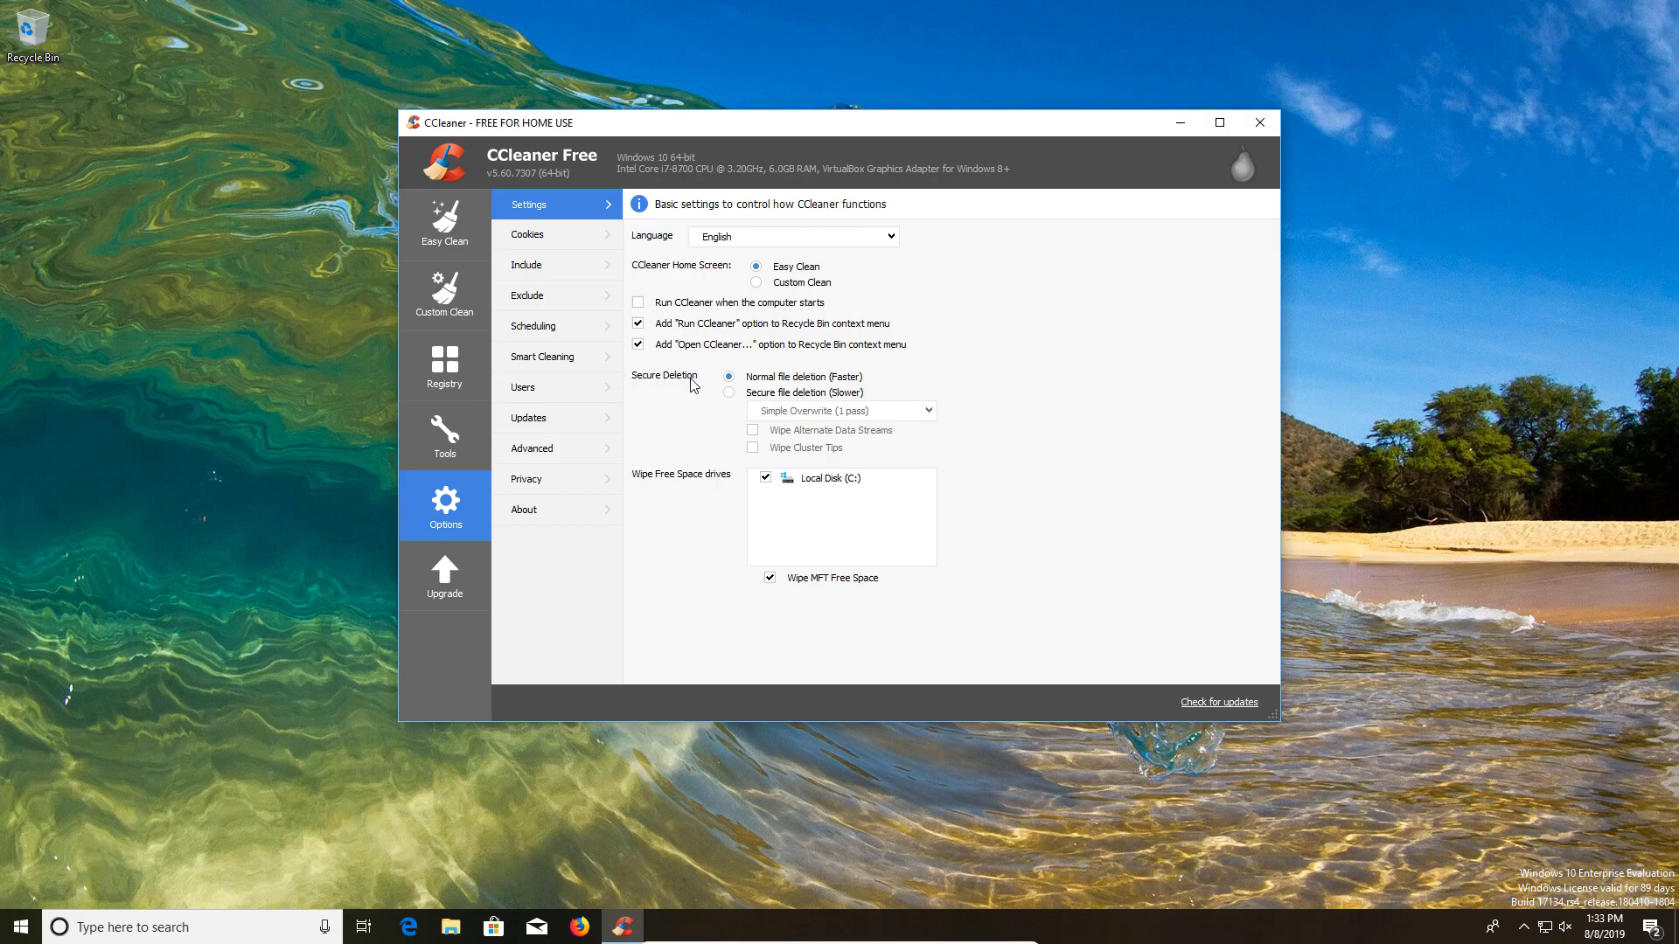
{"action": "left_click", "coordinate": [729, 393]}
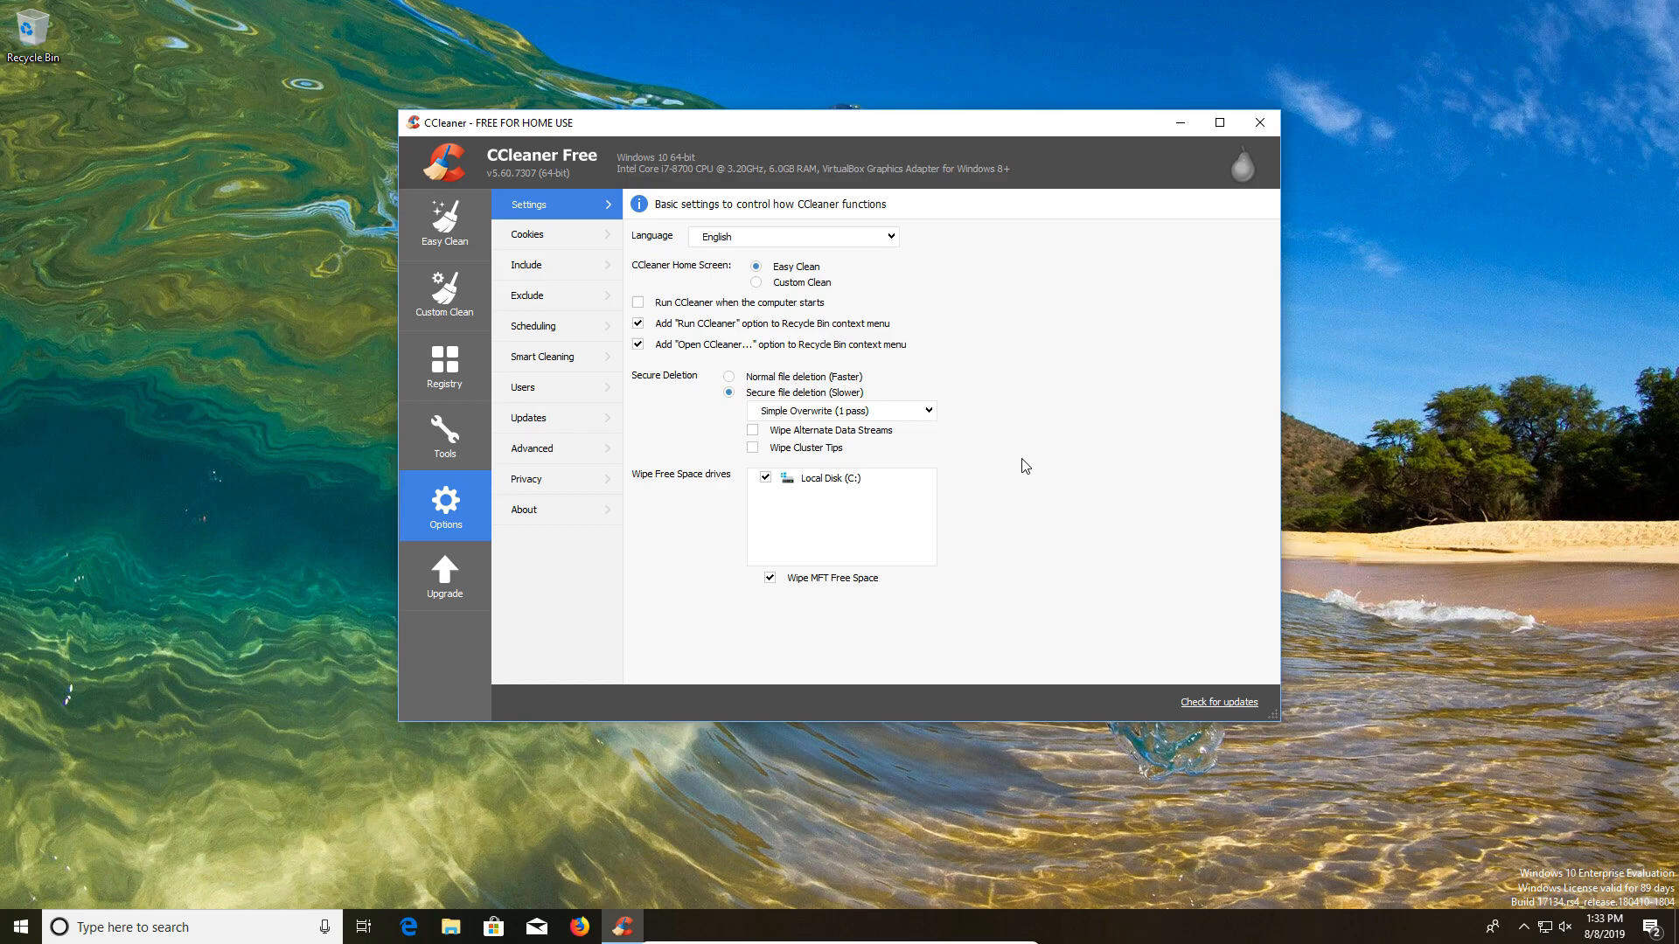
{"action": "mouse_move", "coordinate": [712, 424]}
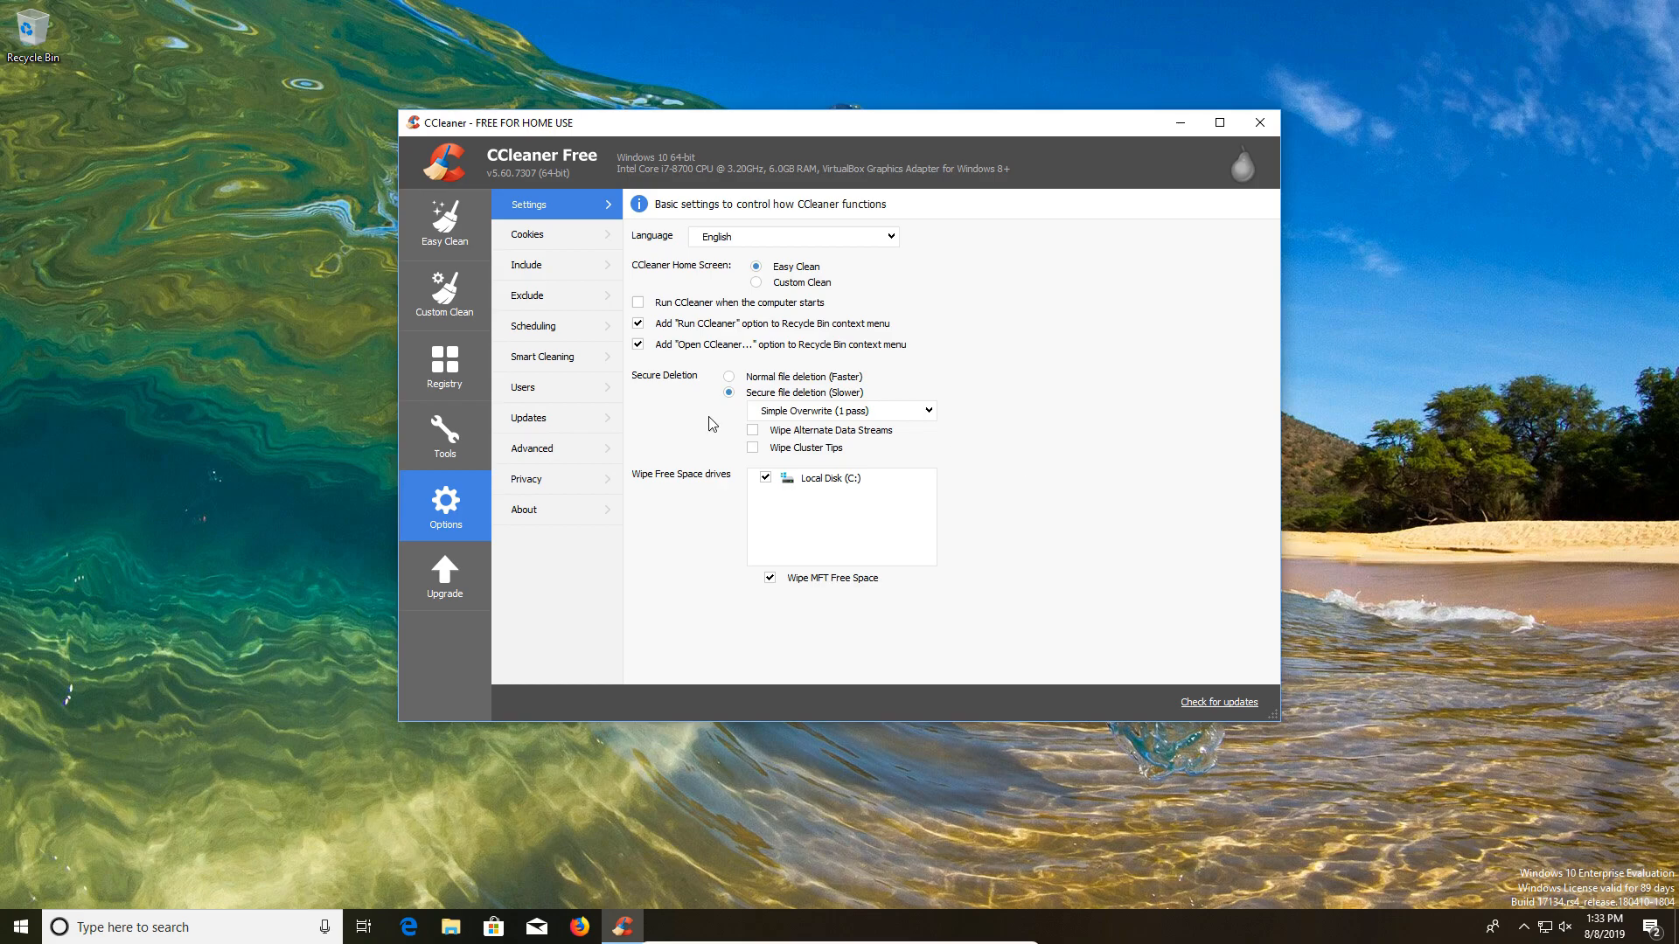
{"action": "left_click", "coordinate": [444, 295]}
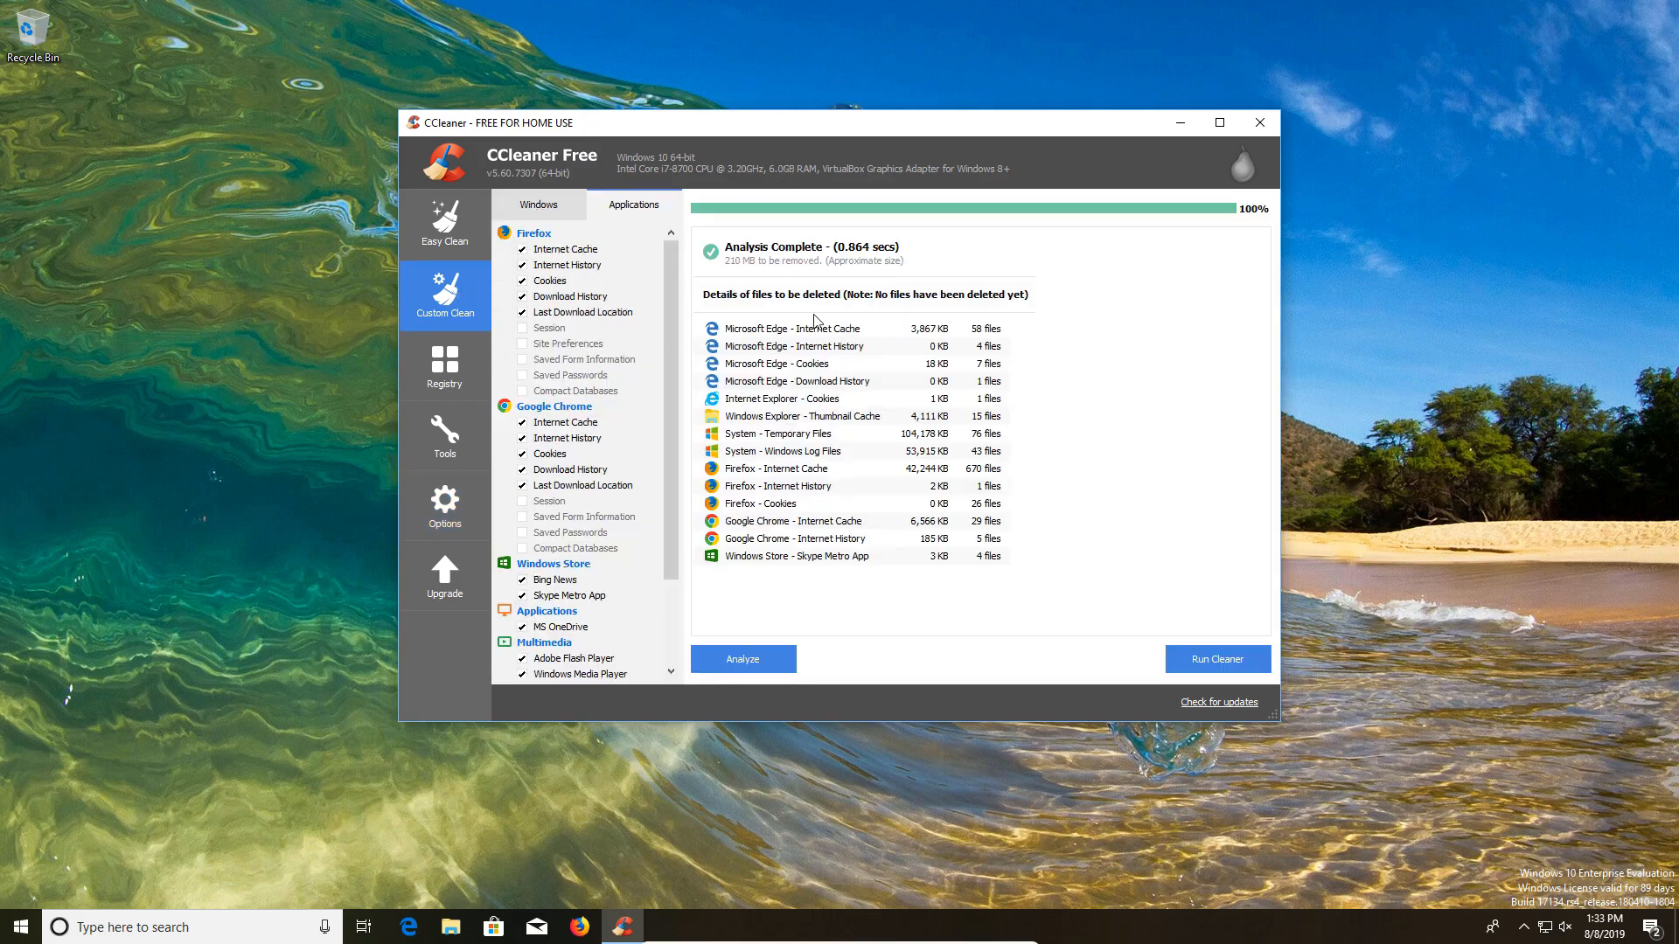
{"action": "left_click", "coordinate": [443, 504]}
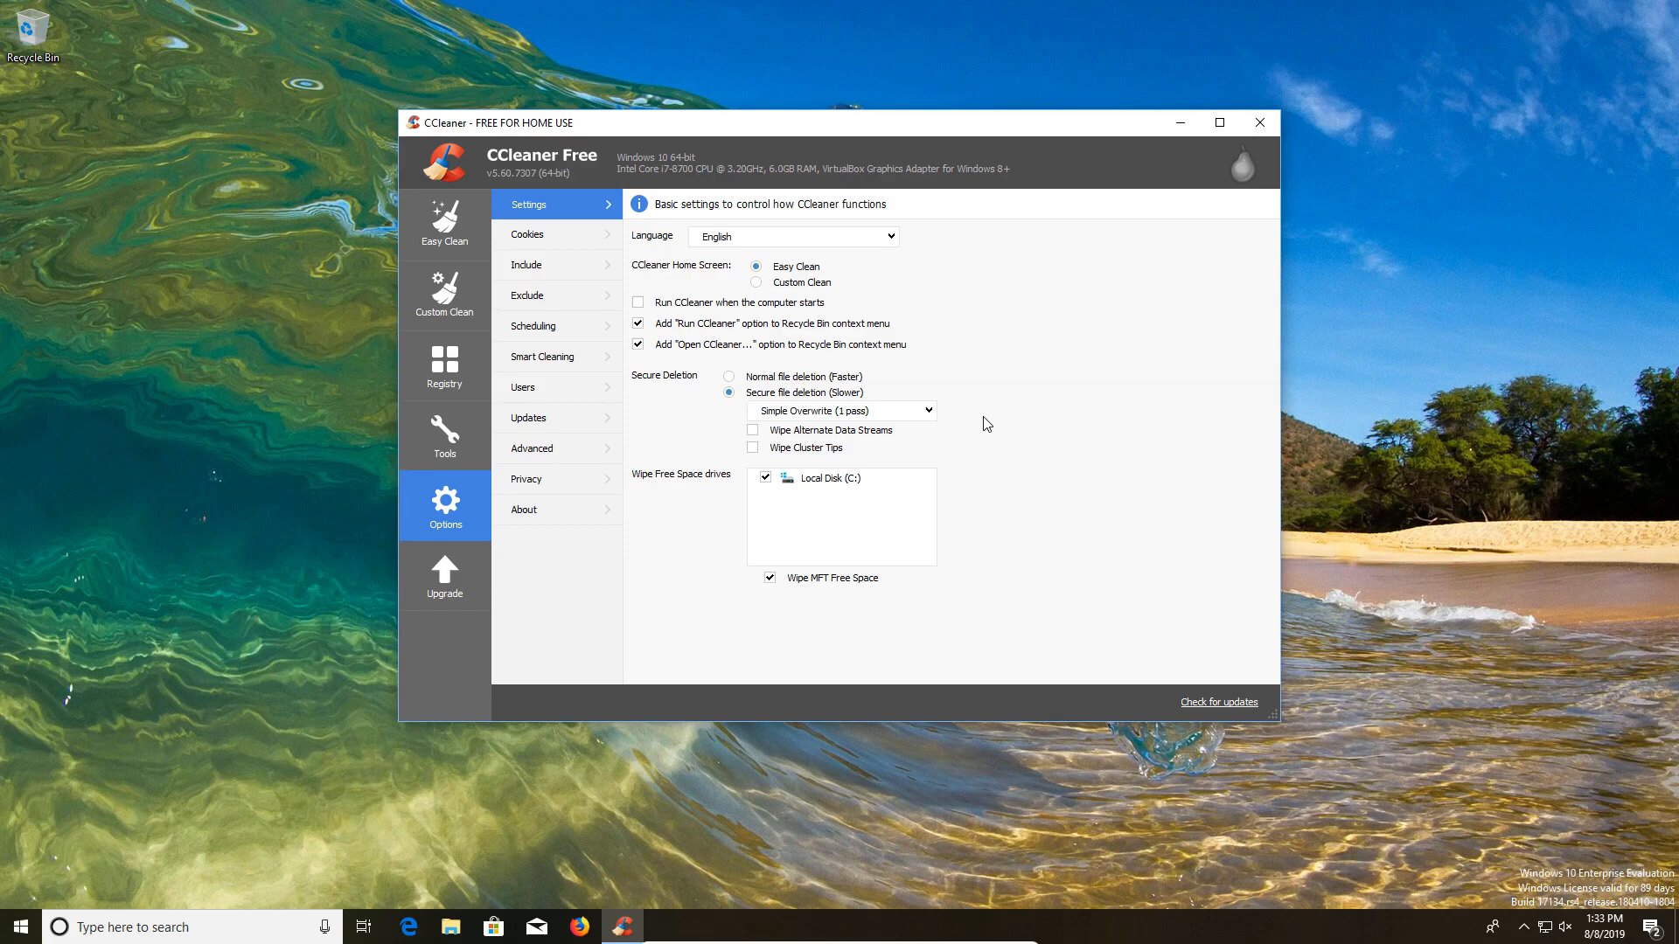
{"action": "mouse_move", "coordinate": [271, 224]}
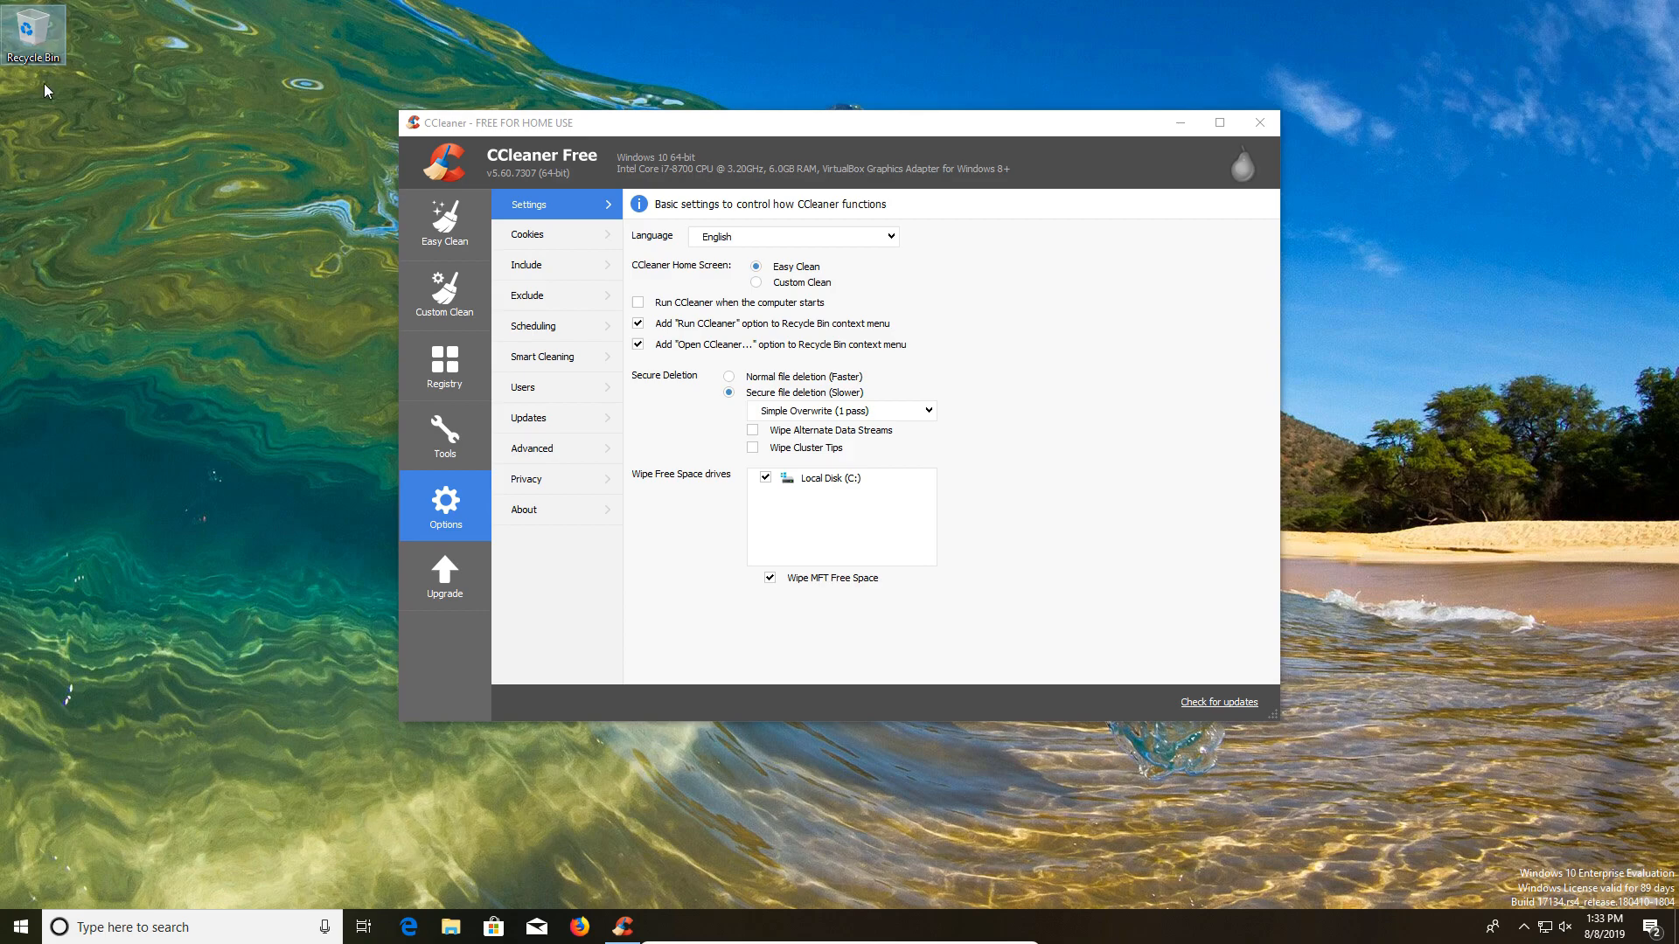
{"action": "mouse_move", "coordinate": [1019, 405]}
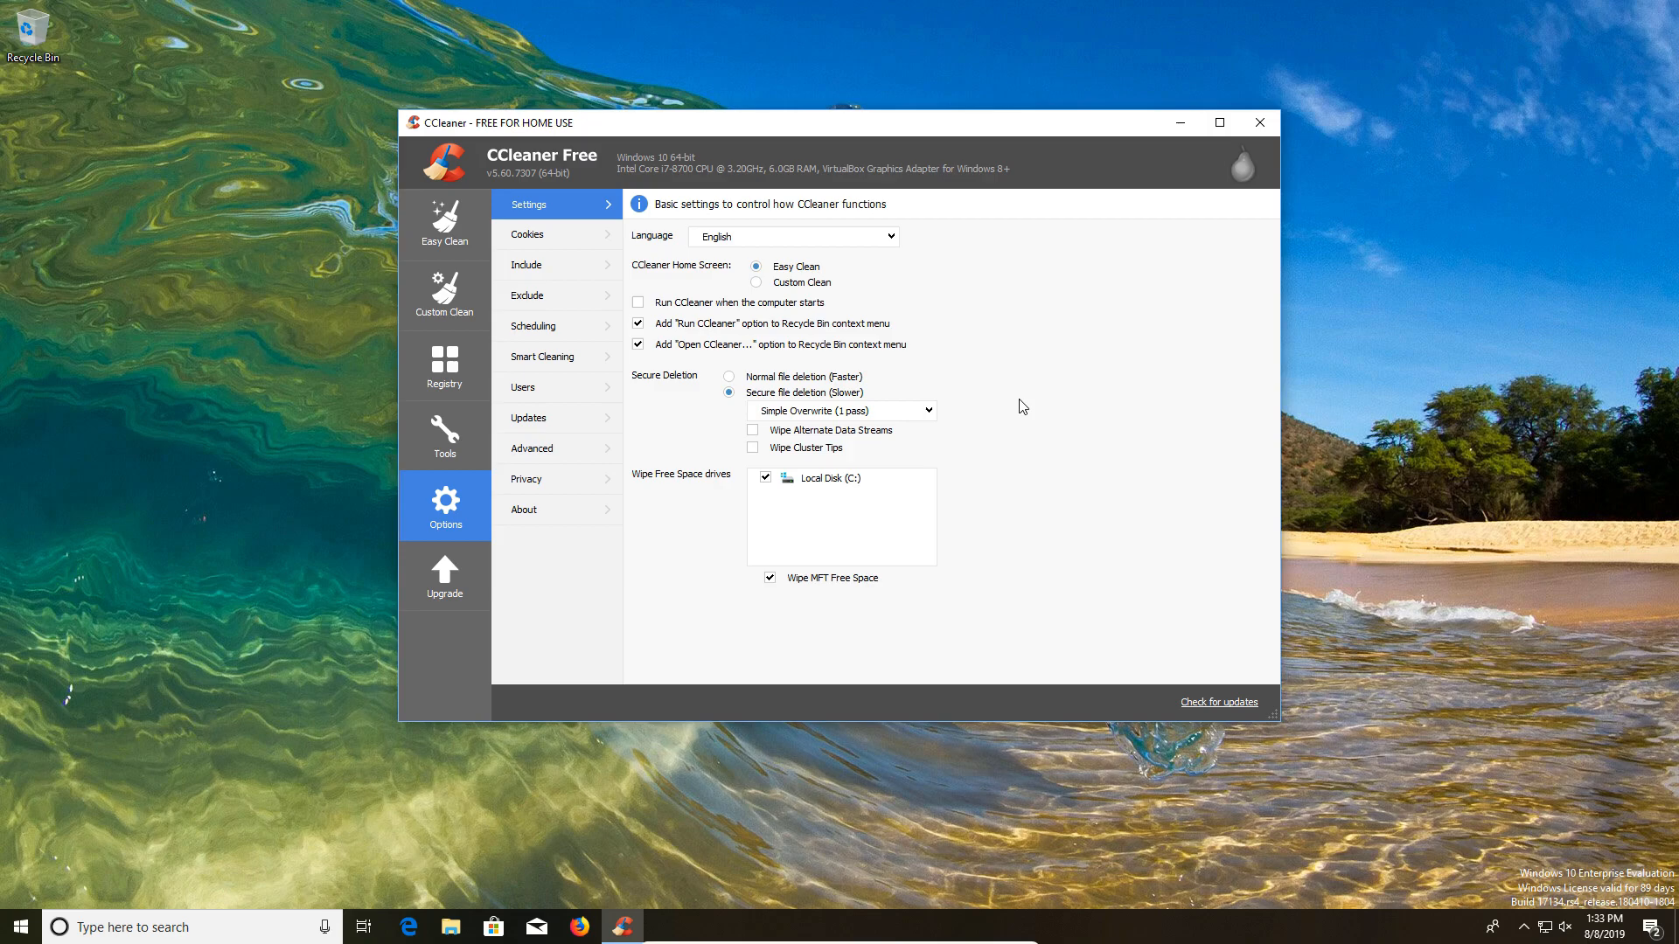
{"action": "mouse_move", "coordinate": [1082, 421]}
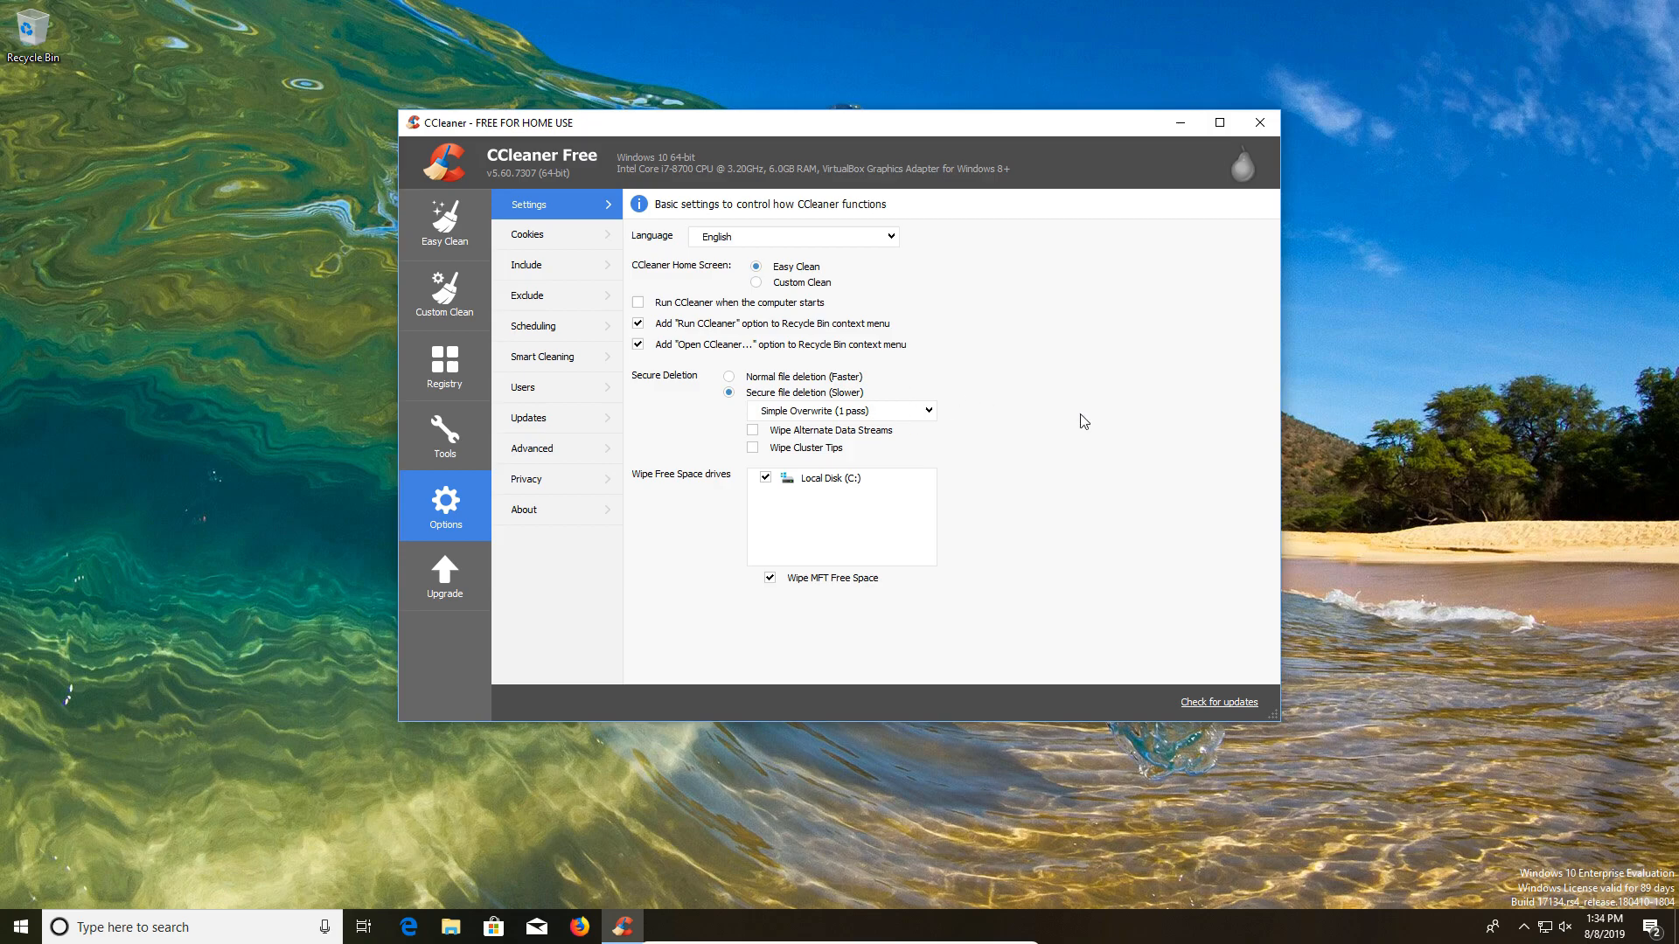
{"action": "mouse_move", "coordinate": [1048, 410]}
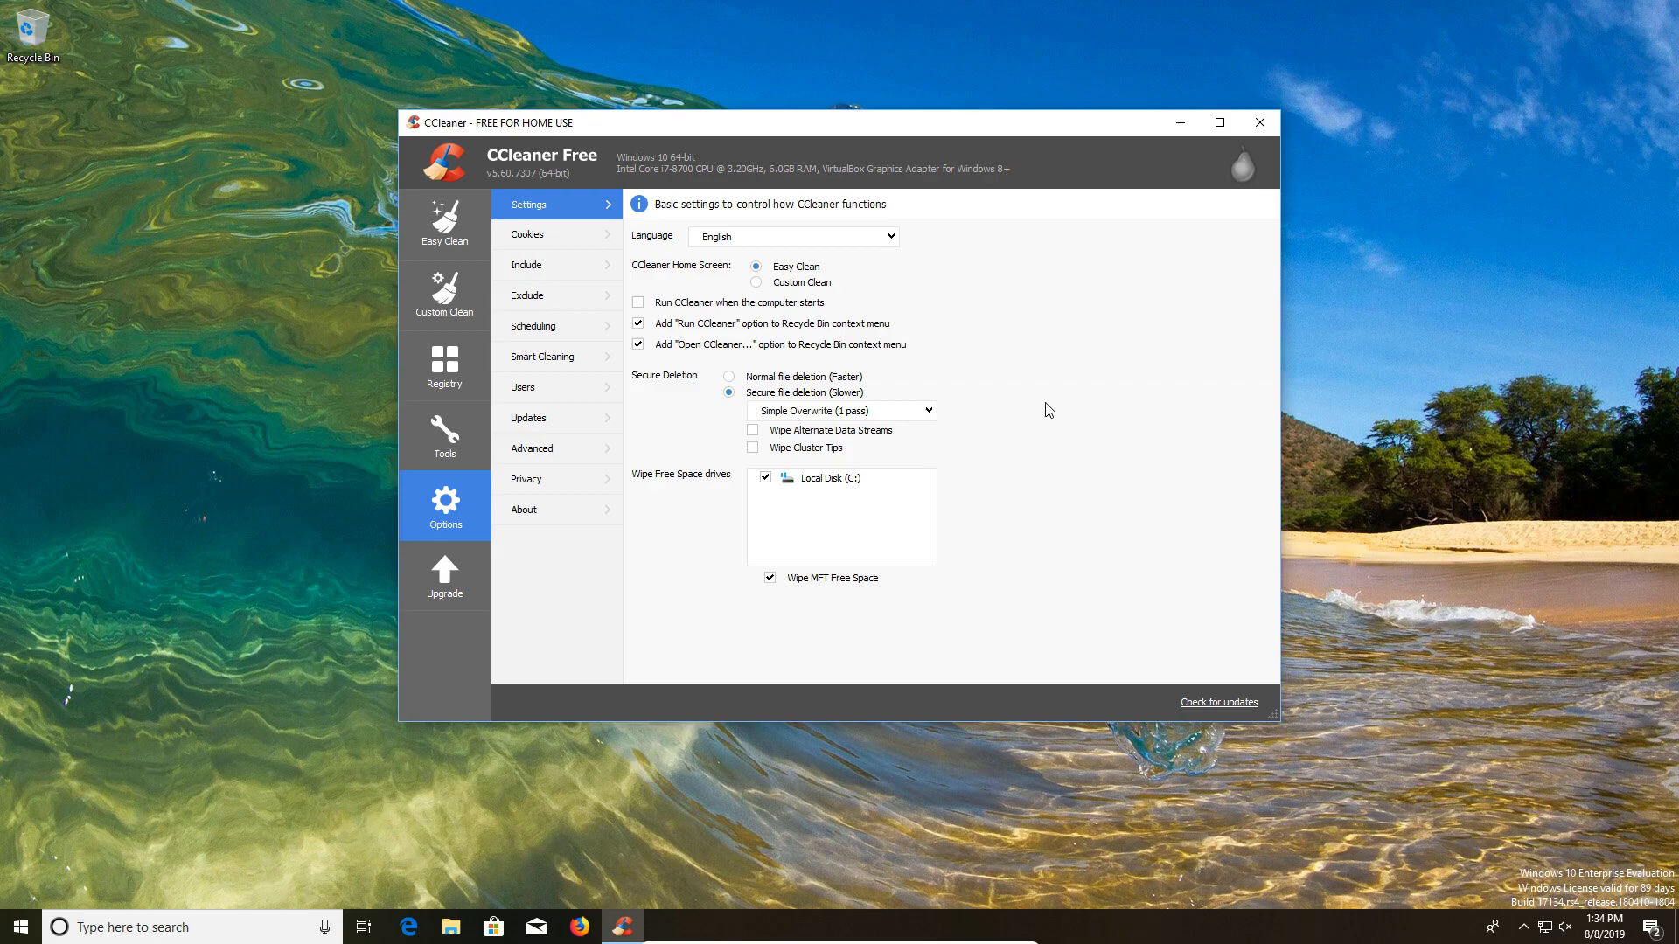
Browse the Exclude, Users, Advanced, Privacy and About option pages
{"action": "left_click", "coordinate": [525, 295]}
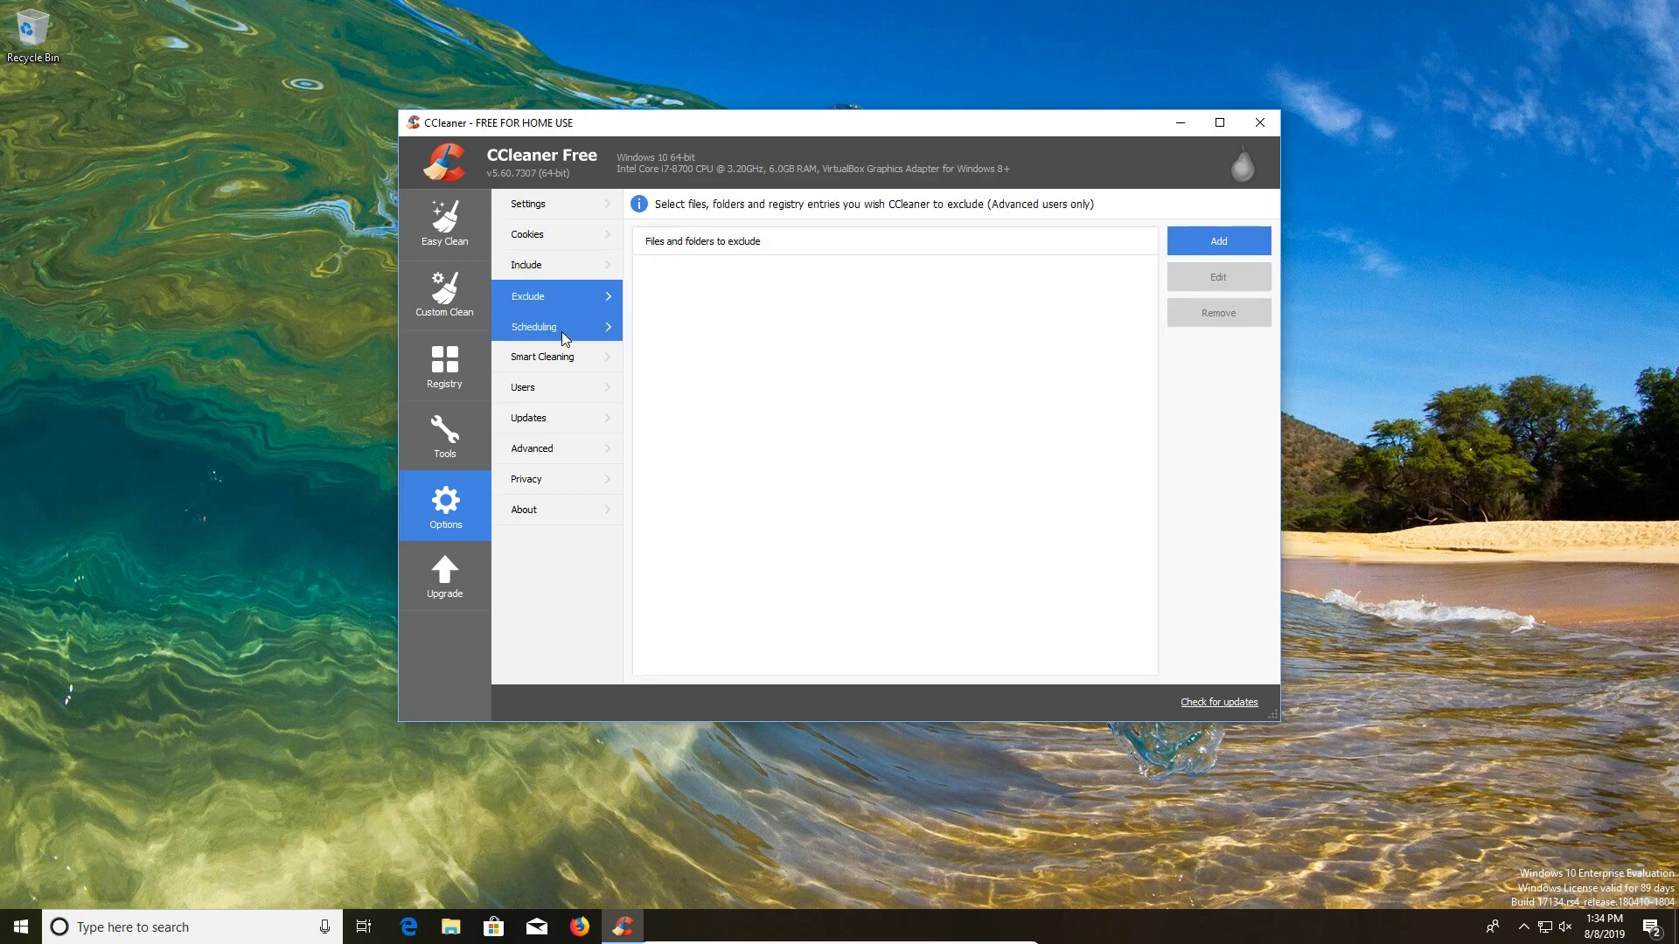
{"action": "left_click", "coordinate": [523, 388]}
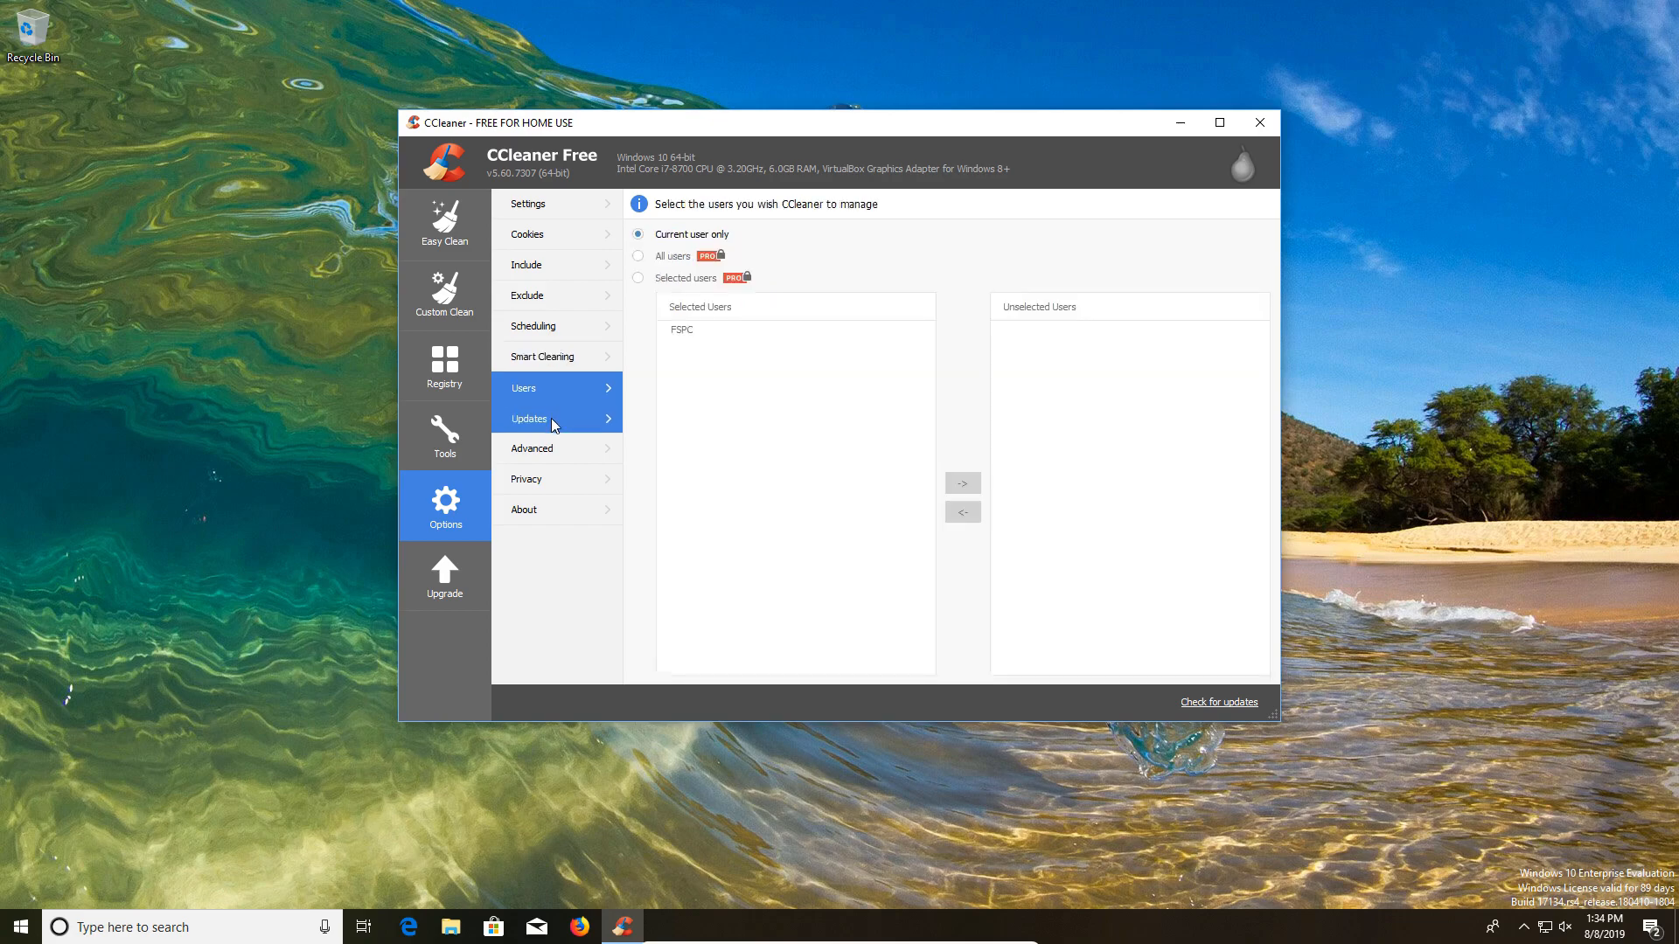
{"action": "left_click", "coordinate": [531, 449]}
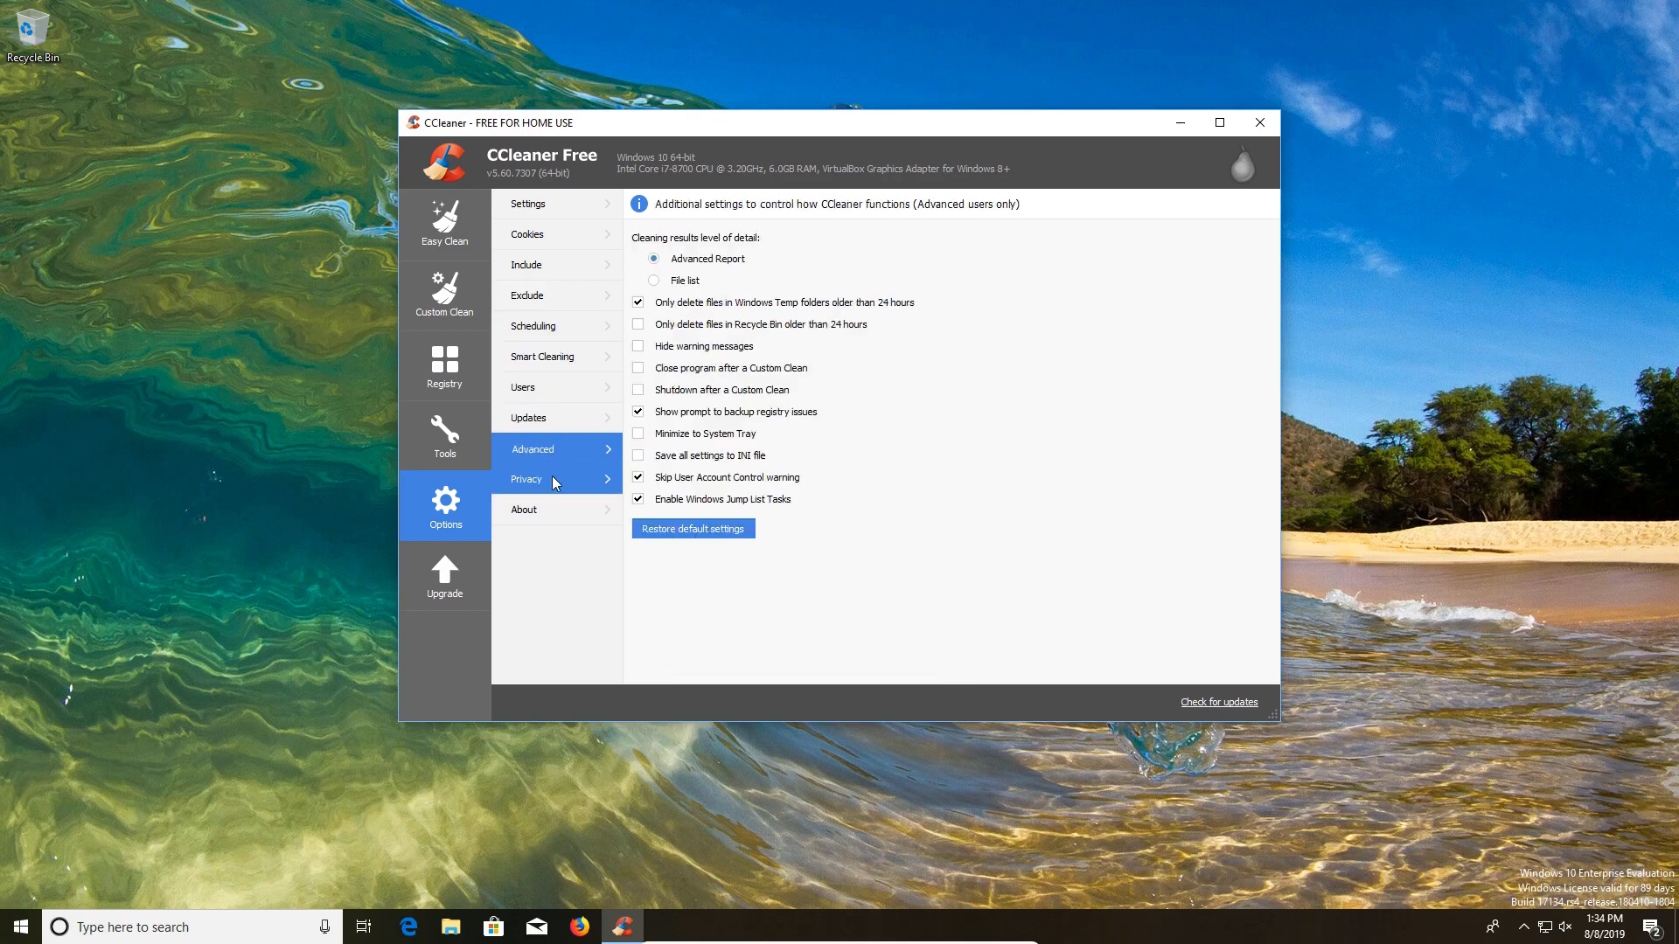
{"action": "left_click", "coordinate": [526, 479]}
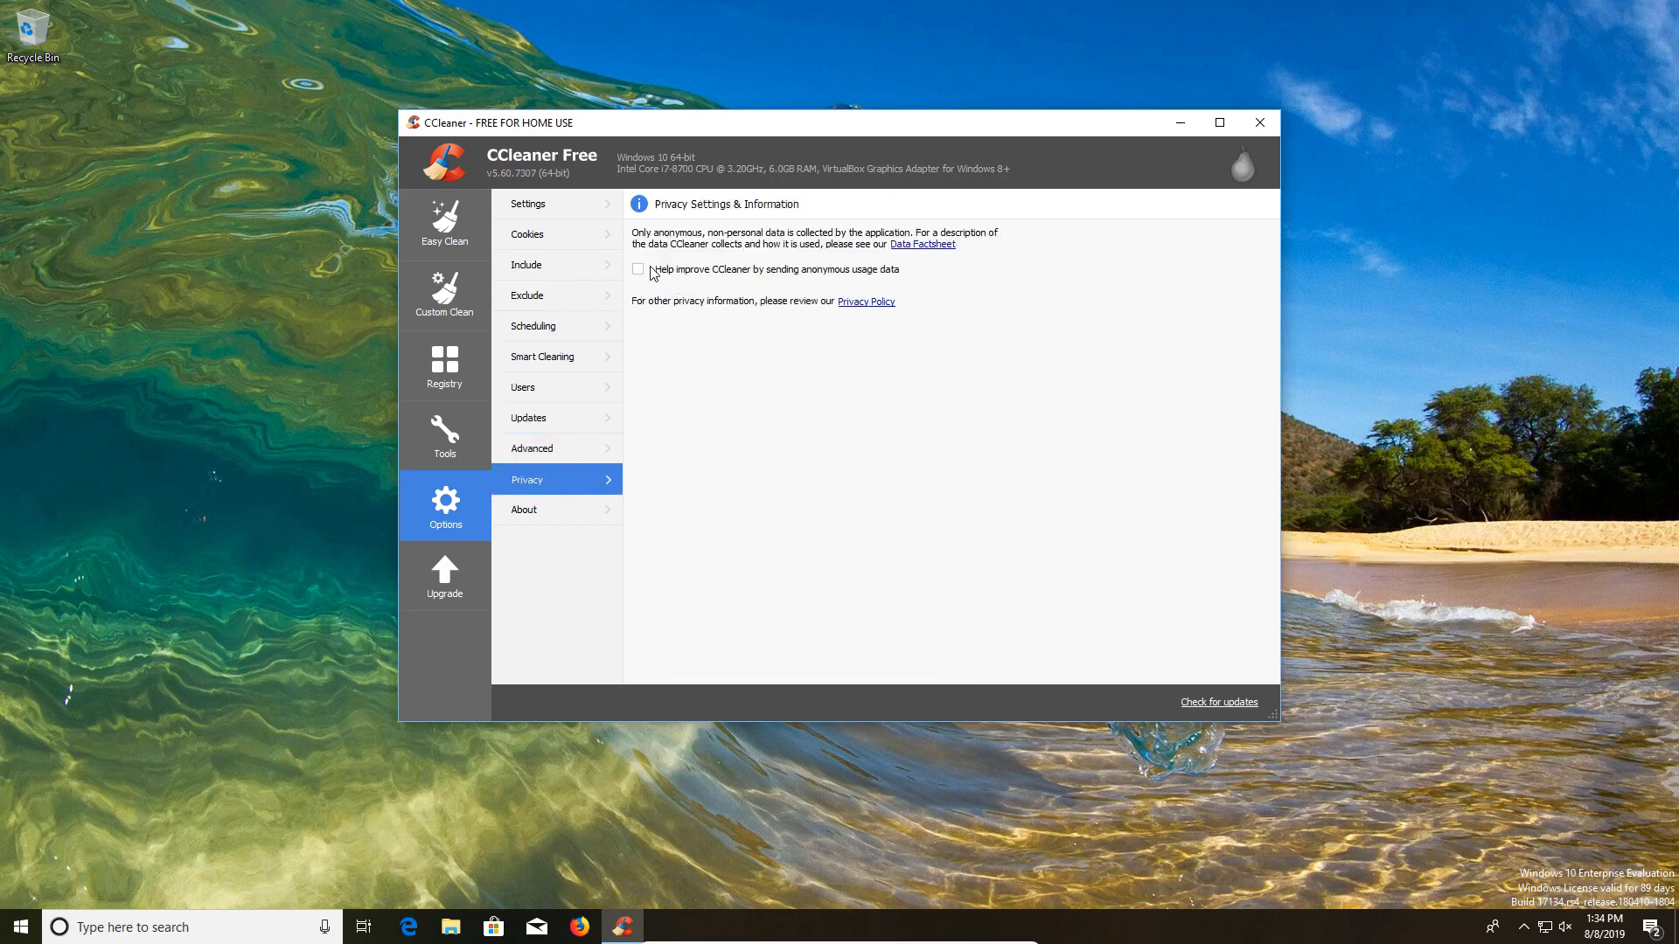
{"action": "mouse_move", "coordinate": [792, 444]}
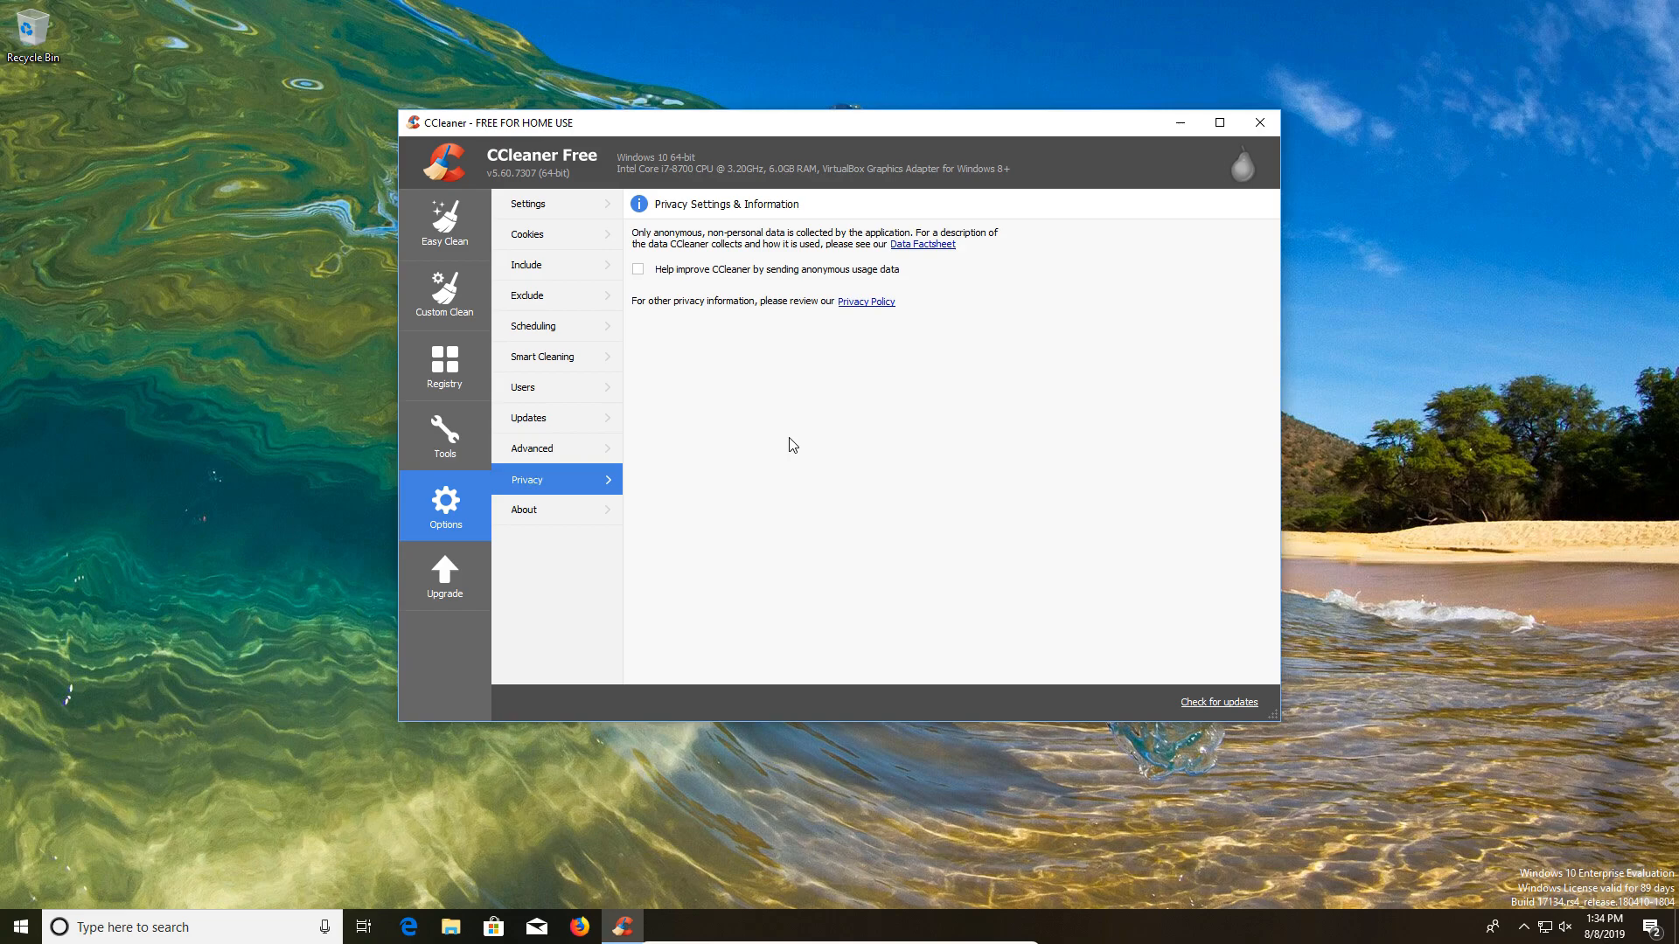
{"action": "left_click", "coordinate": [524, 510]}
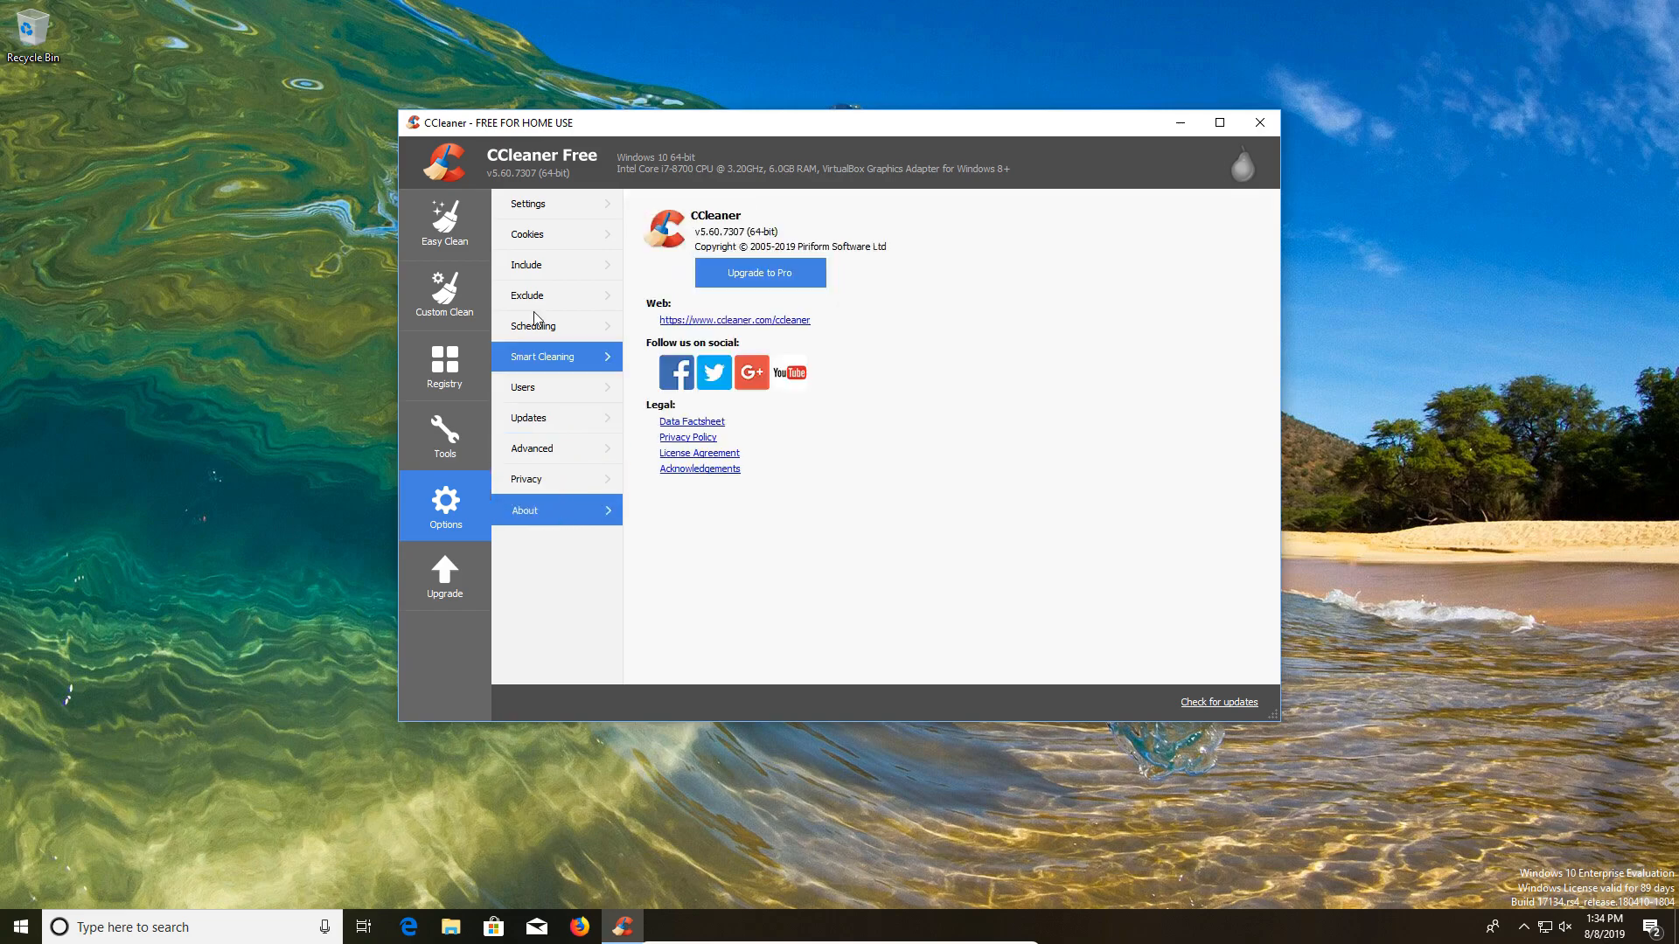
{"action": "left_click", "coordinate": [526, 204]}
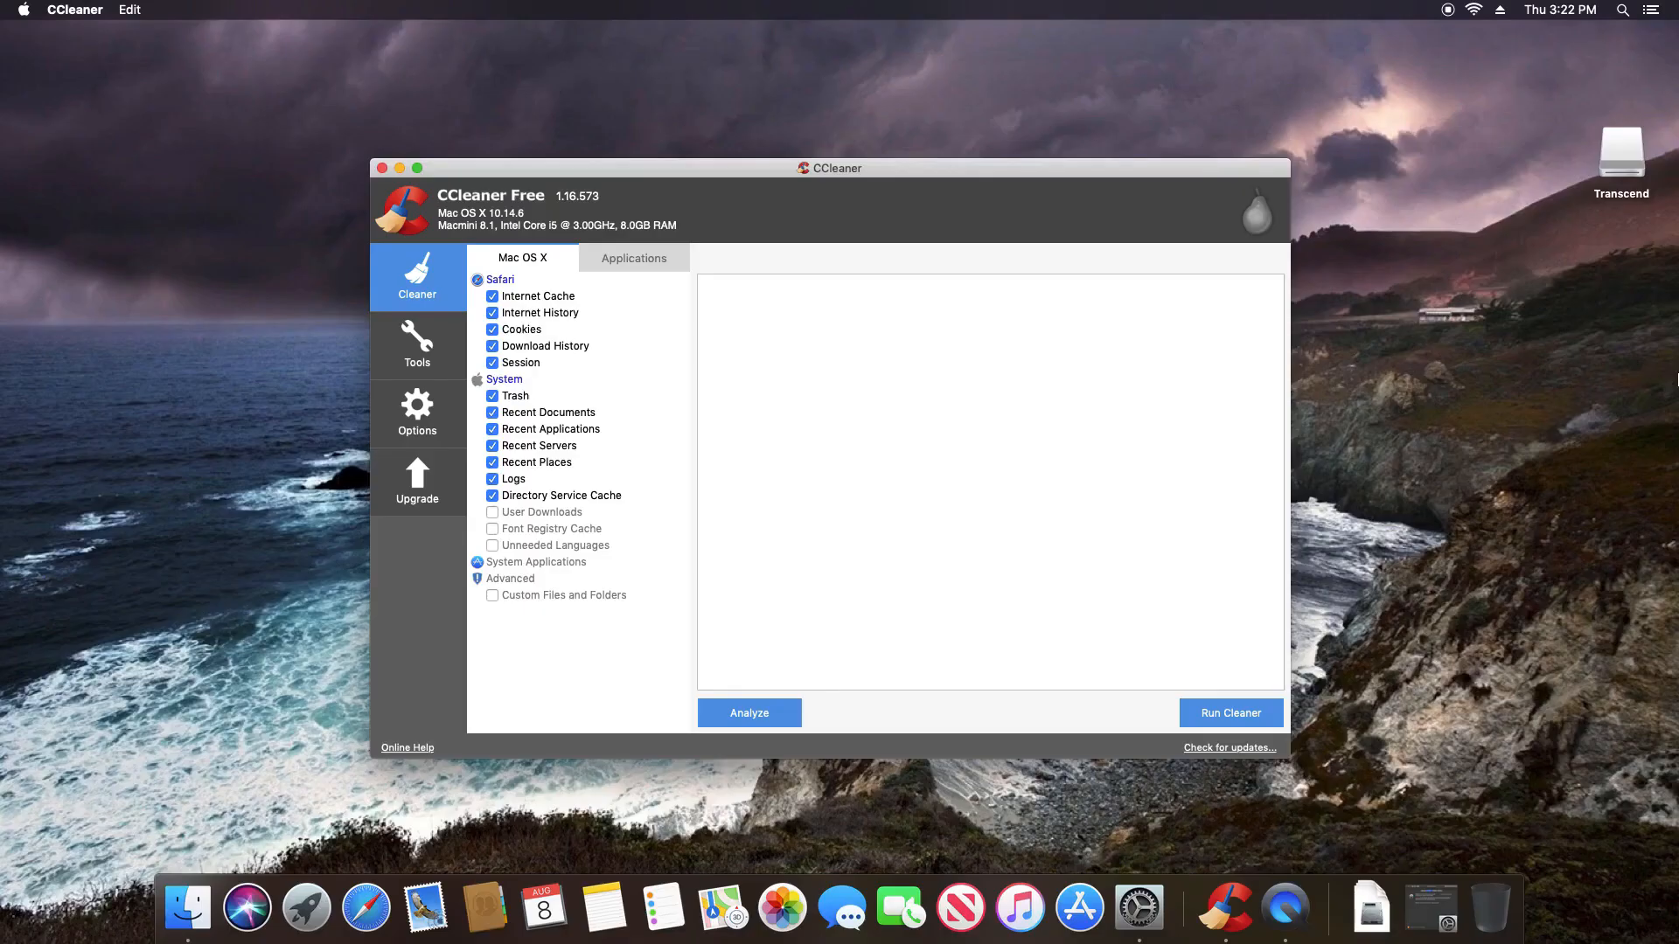
{"action": "mouse_move", "coordinate": [835, 191]}
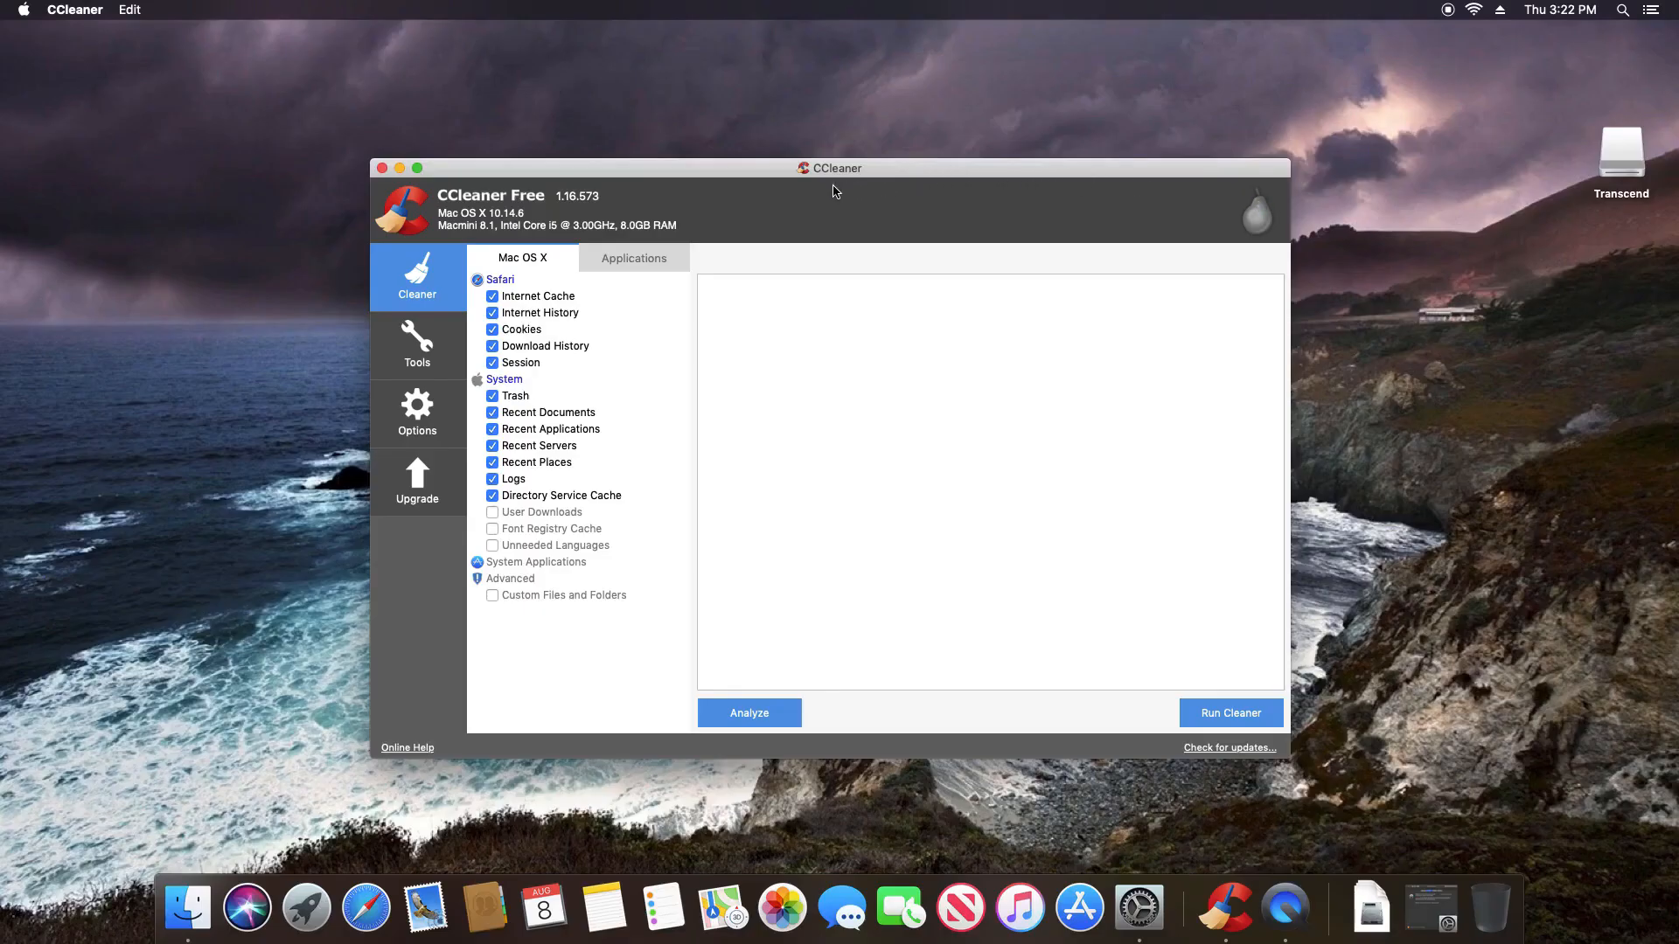
{"action": "mouse_move", "coordinate": [418, 281]}
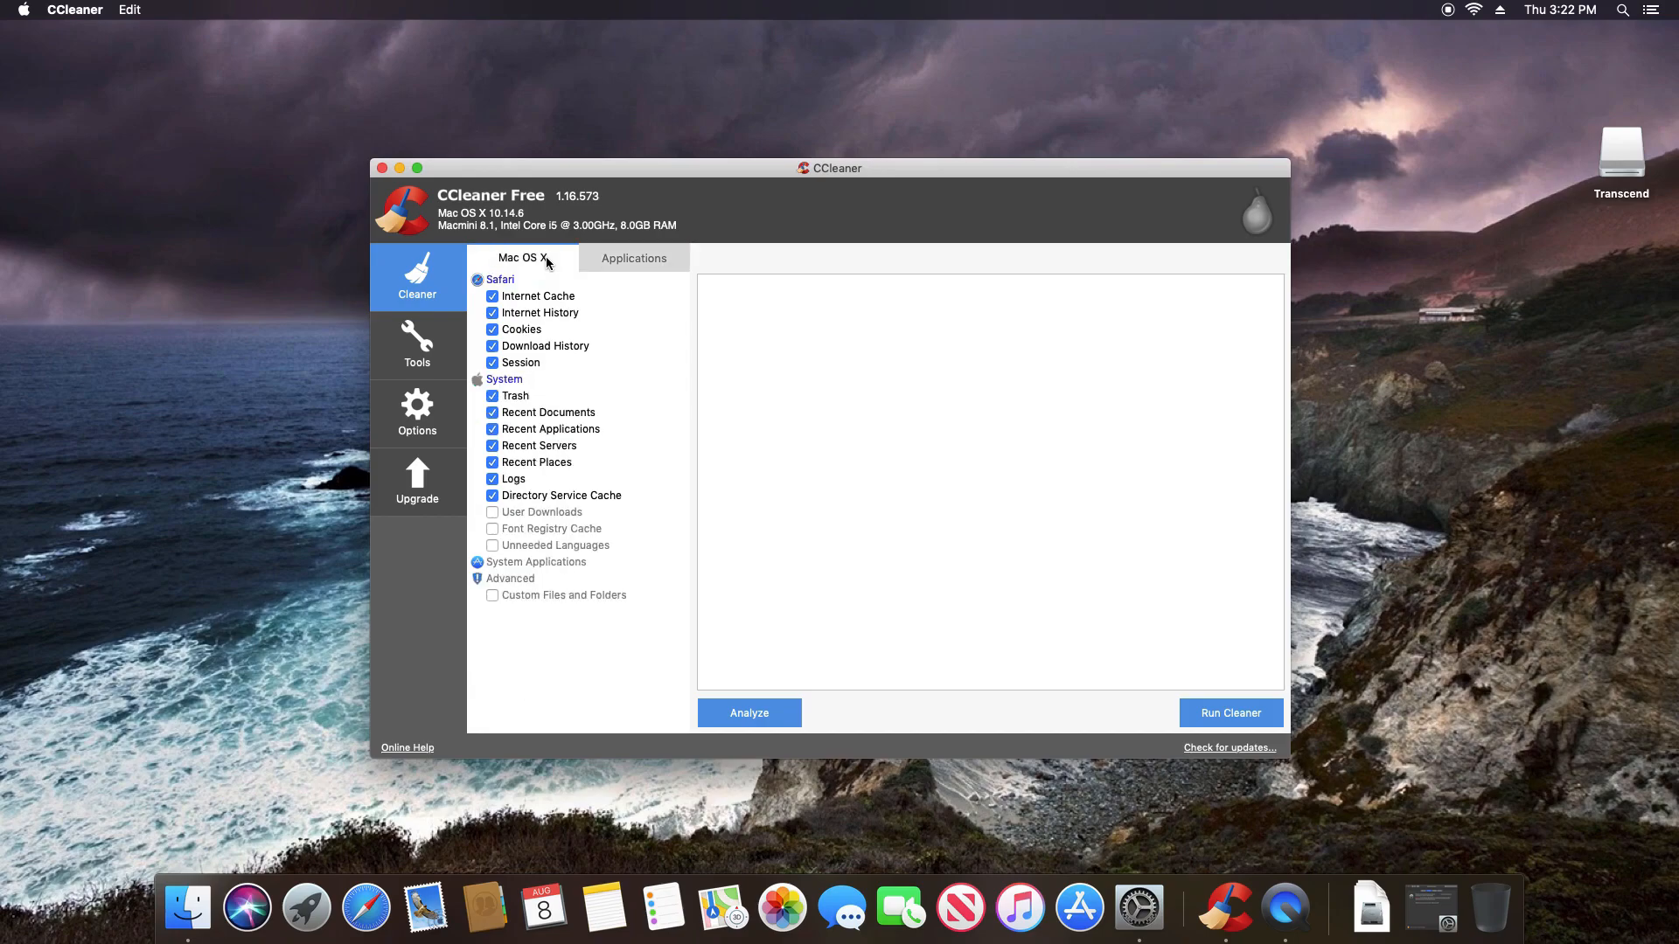
Compare the Mac OS X and Applications checklists, then show Tools' installed applications
{"action": "left_click", "coordinate": [633, 258]}
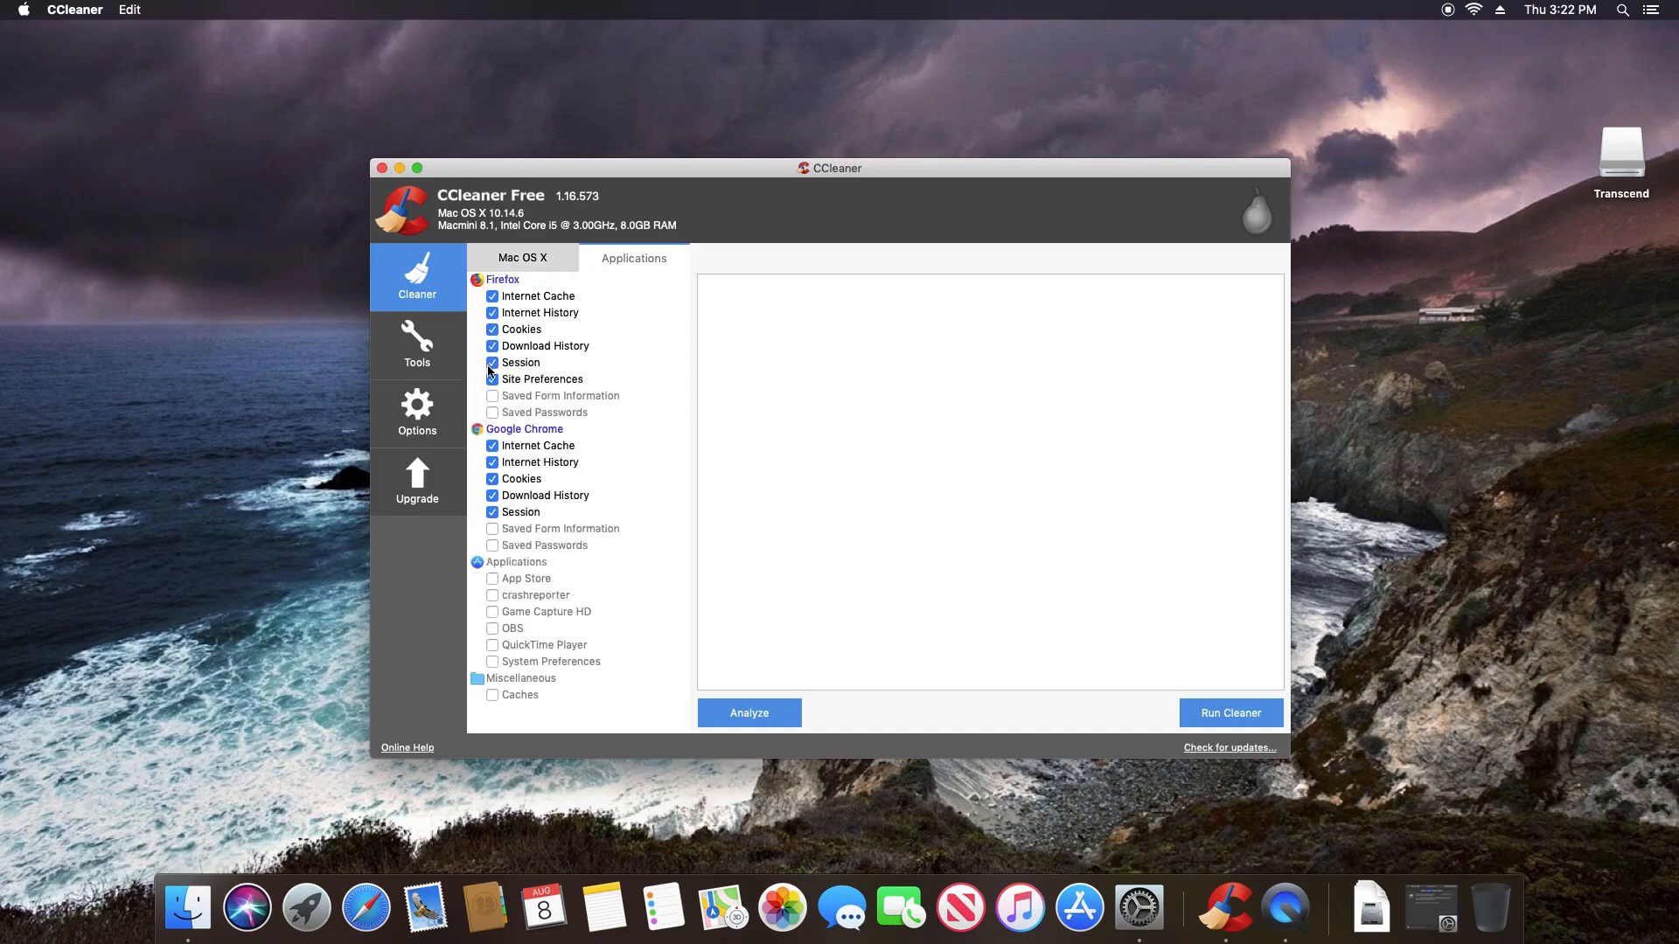
{"action": "left_click", "coordinate": [523, 258]}
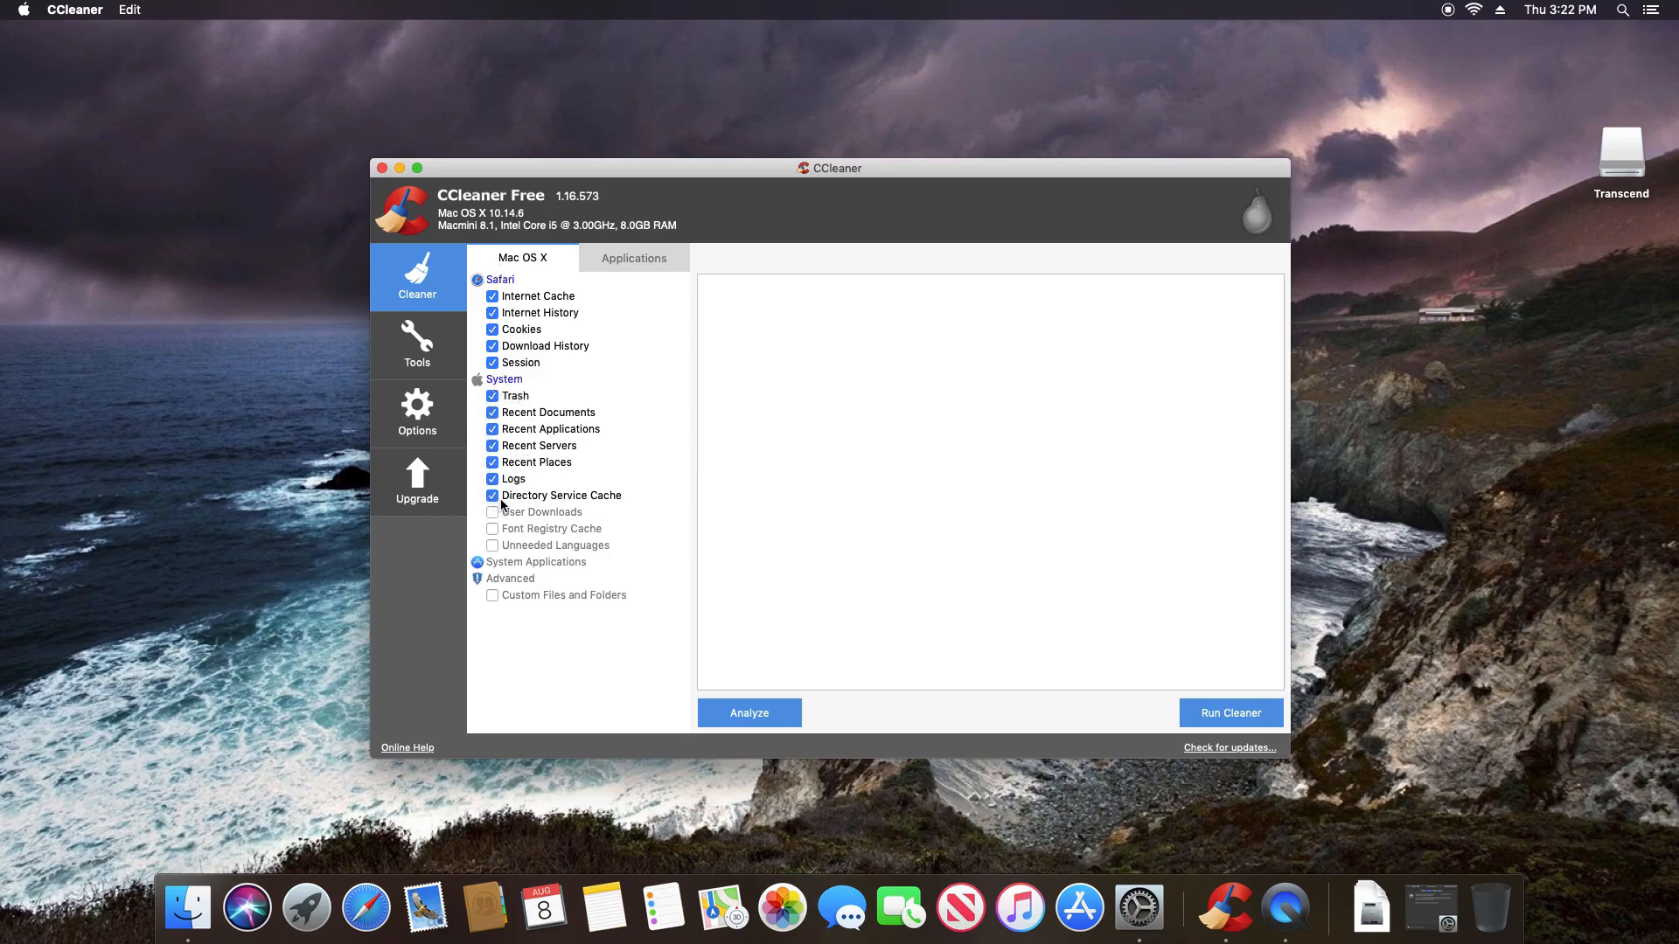
{"action": "left_click", "coordinate": [634, 258]}
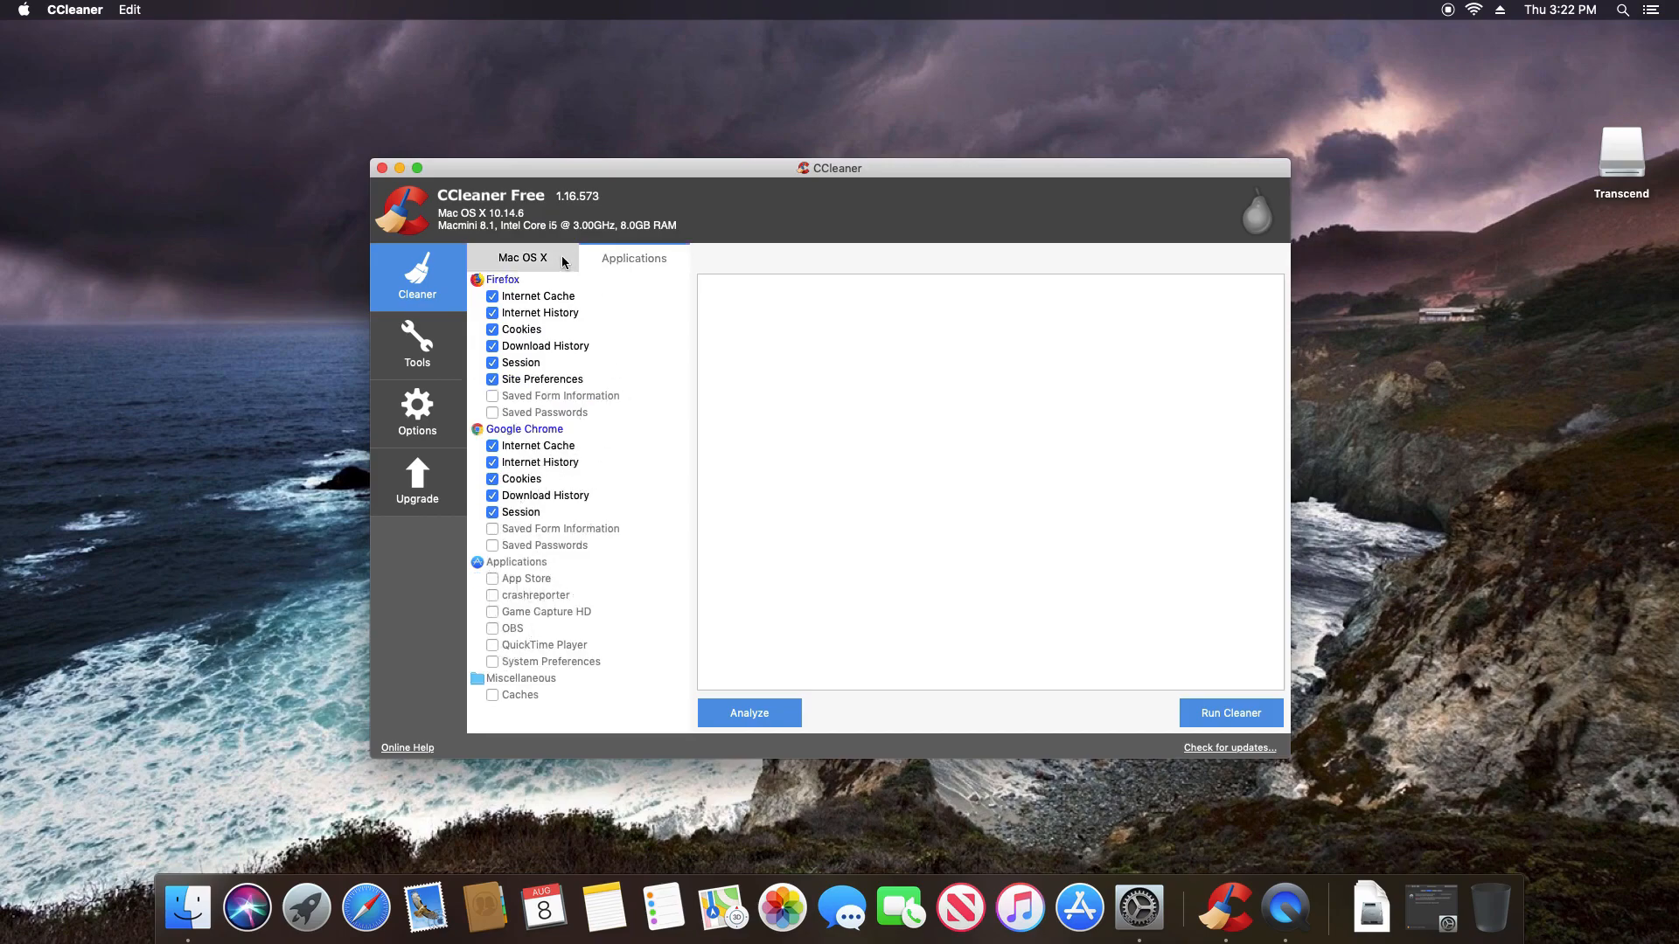
{"action": "left_click", "coordinate": [523, 258]}
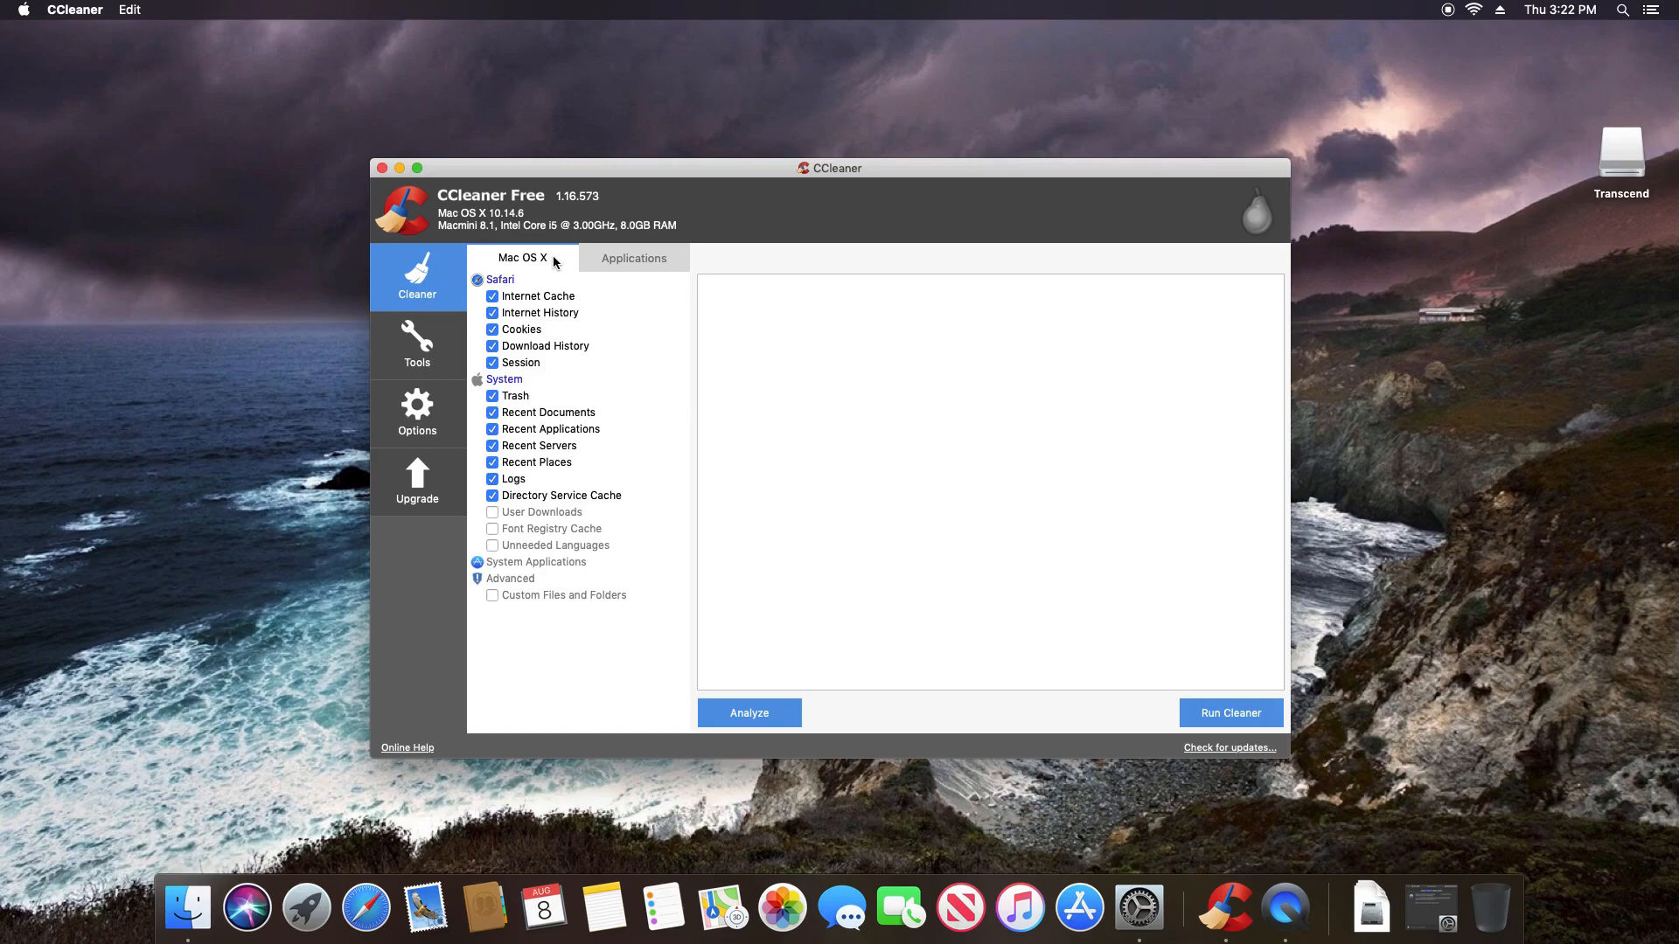
{"action": "left_click", "coordinate": [417, 344]}
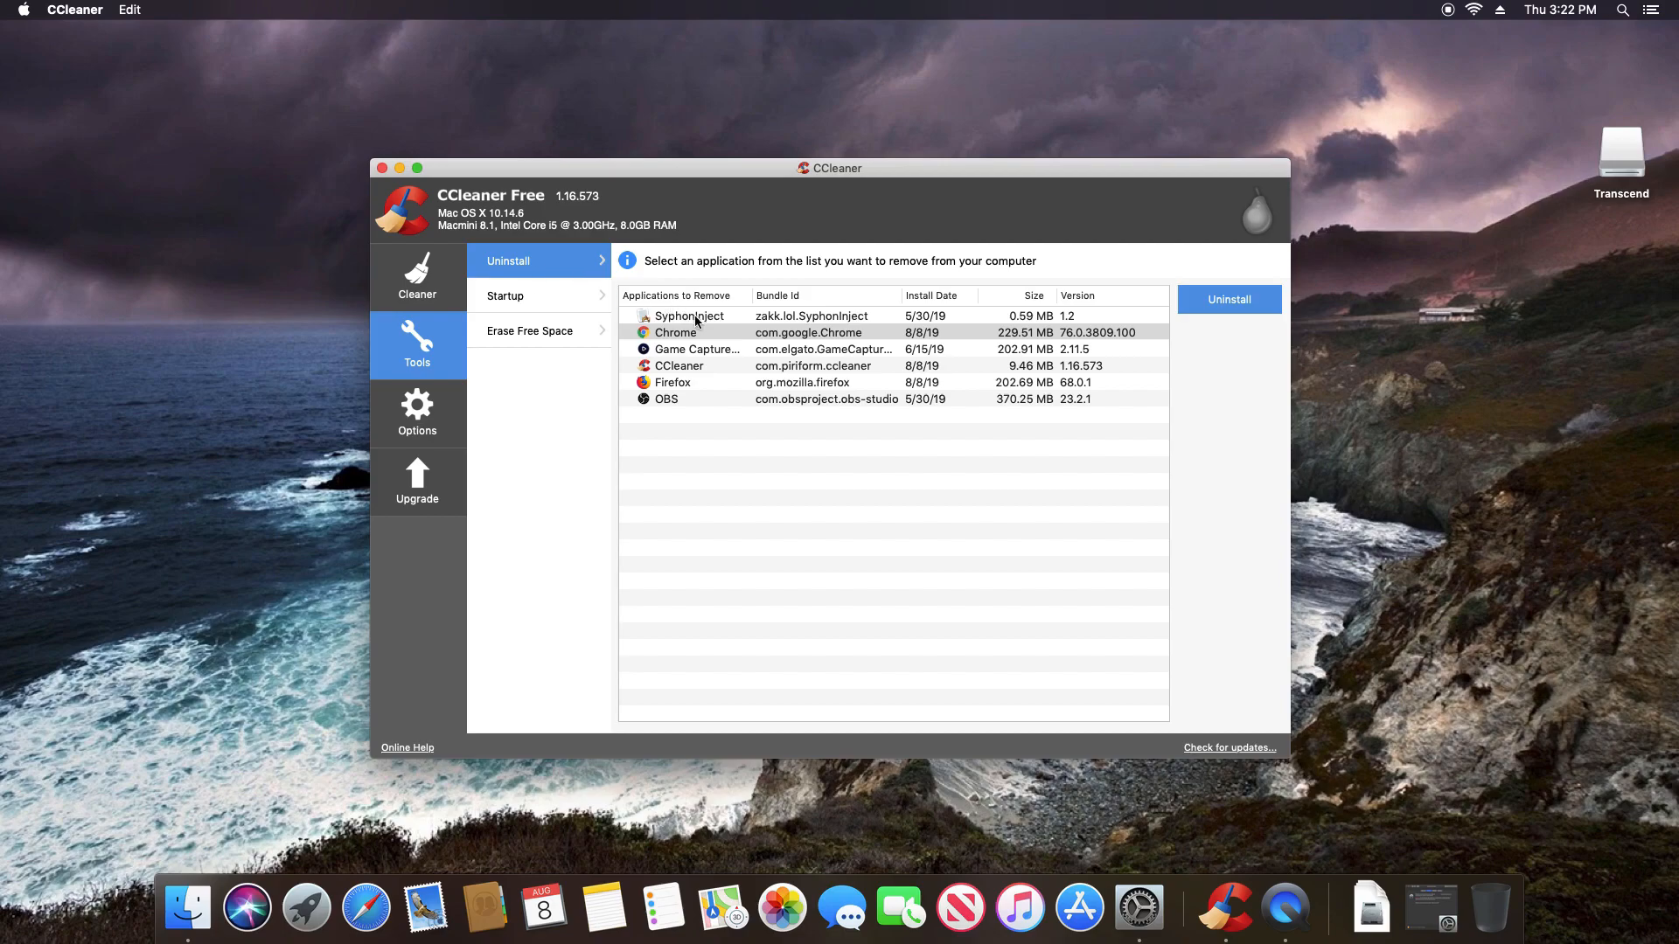
{"action": "mouse_move", "coordinate": [681, 408]}
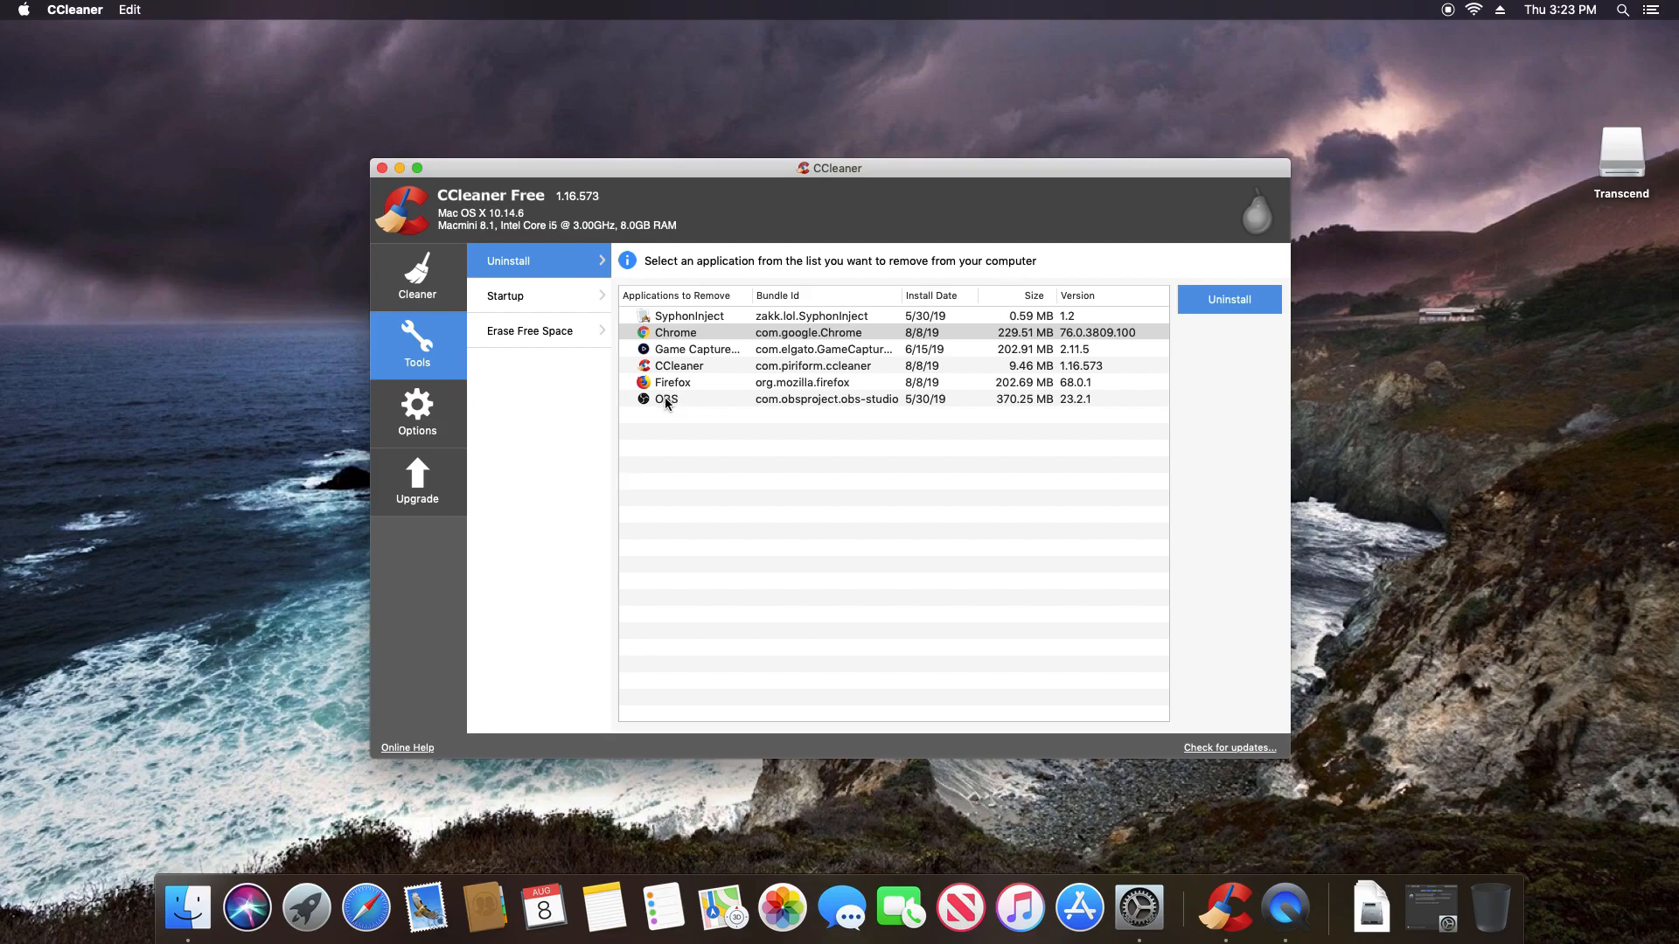
Select OBS in the installed applications list and start uninstalling it
{"action": "left_click", "coordinate": [666, 399]}
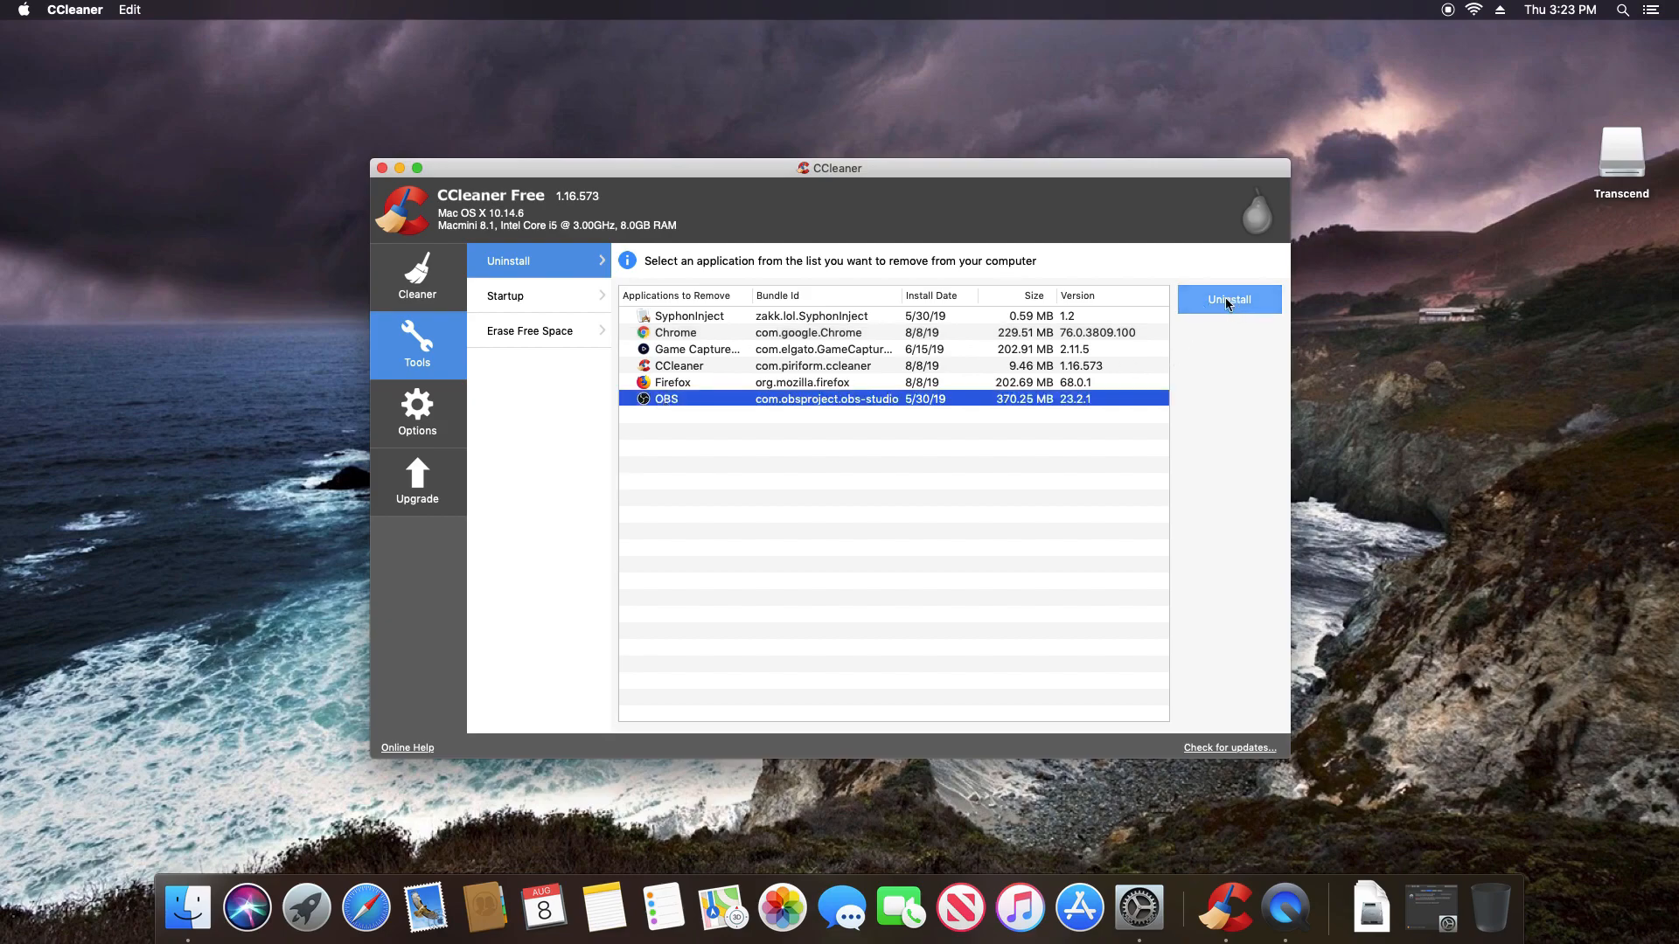
{"action": "left_click", "coordinate": [506, 295]}
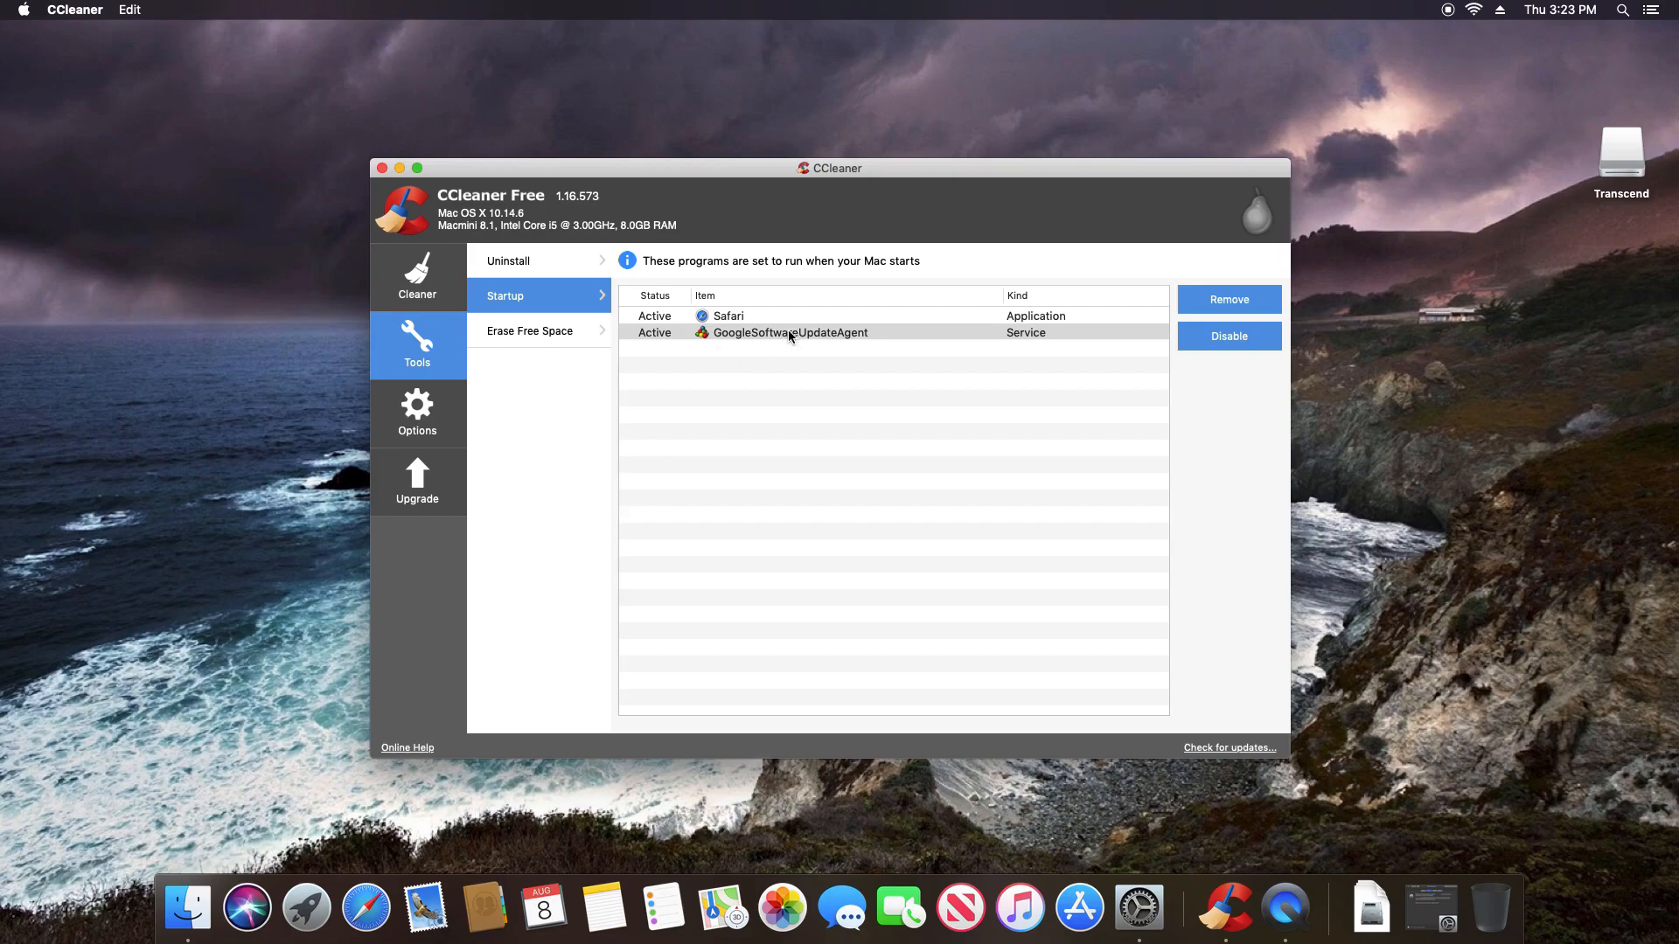
Disable GoogleSoftwareUpdateAgent at startup and refresh the startup list
{"action": "left_click", "coordinate": [789, 333]}
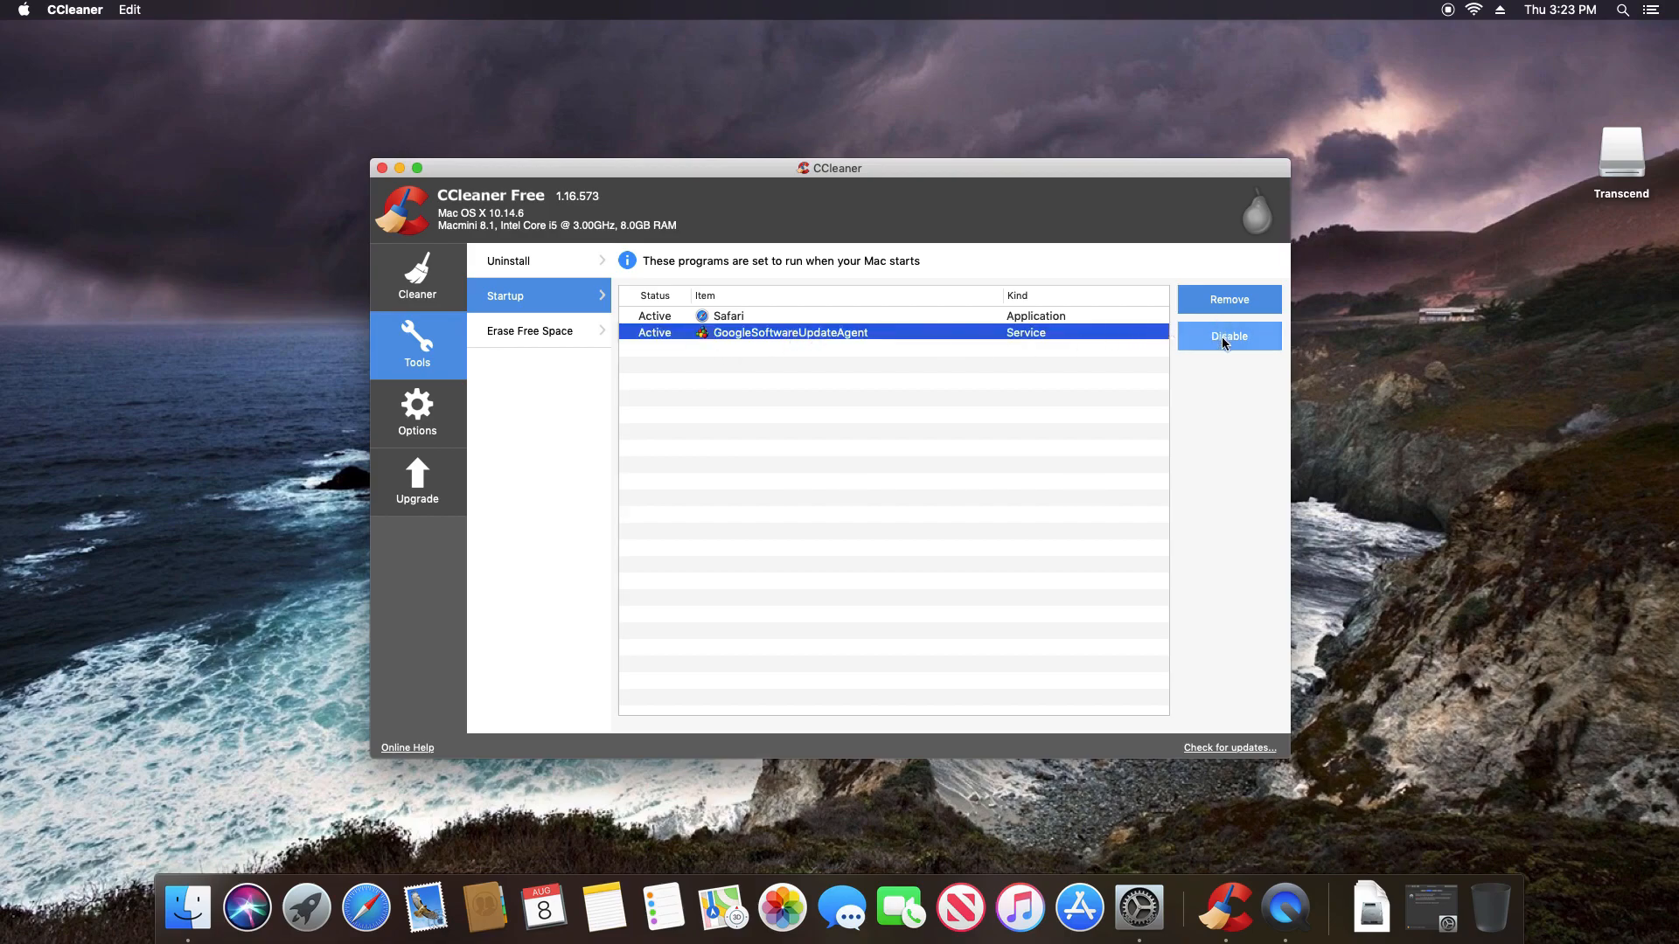
{"action": "left_click", "coordinate": [1228, 336]}
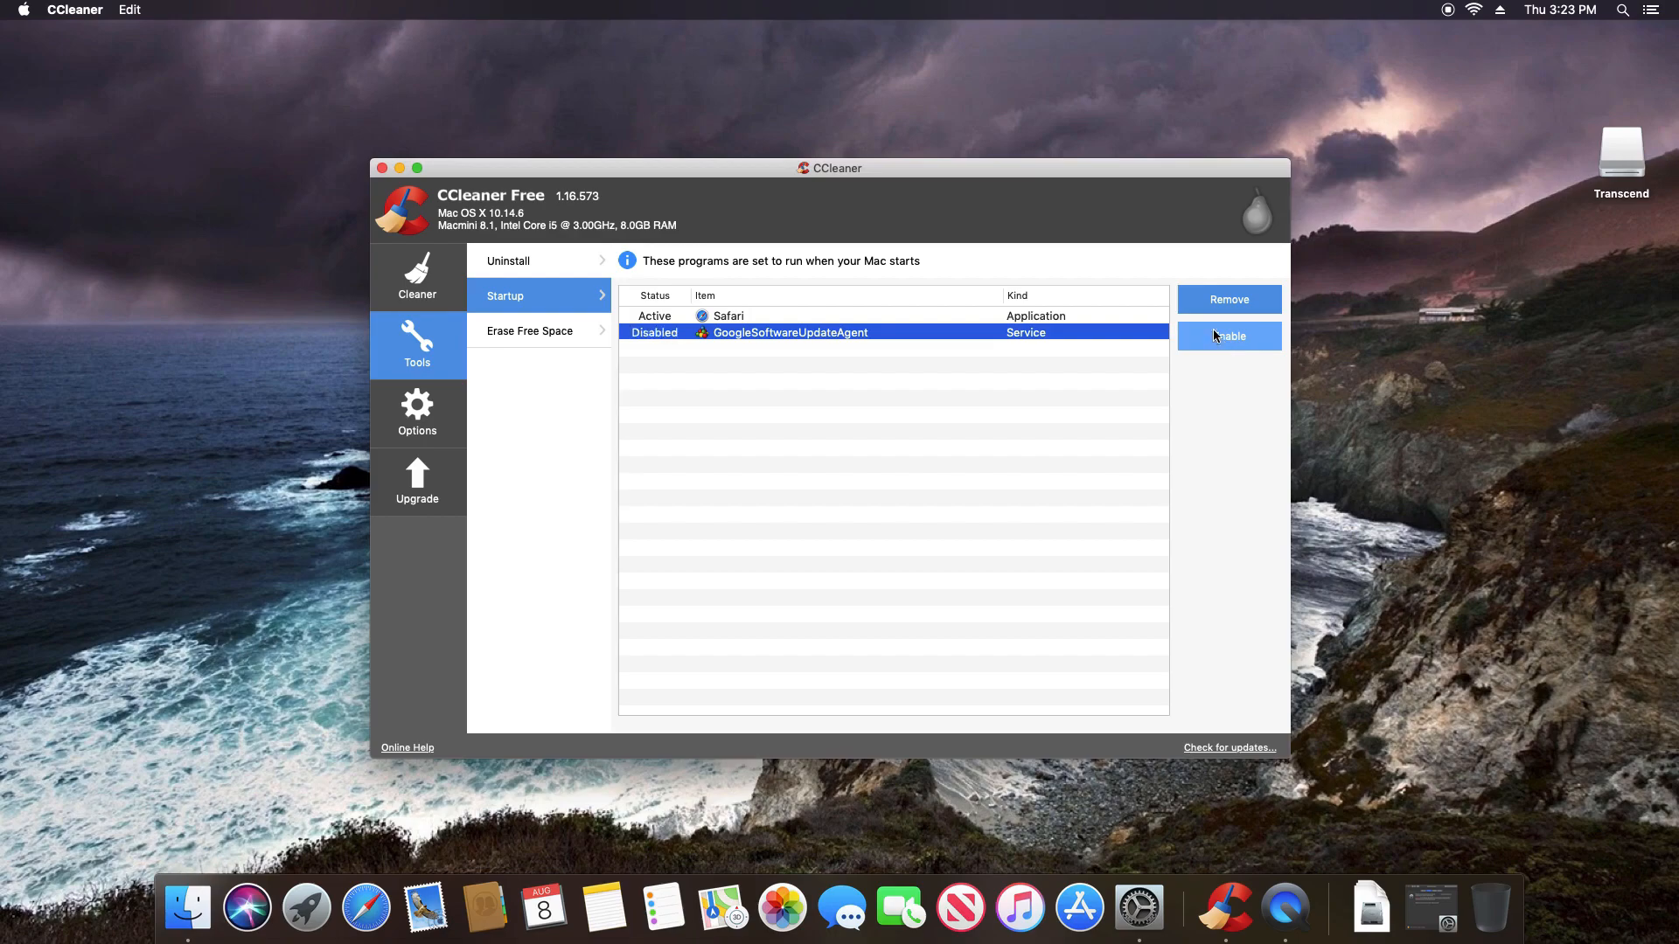
{"action": "left_click", "coordinate": [1227, 299]}
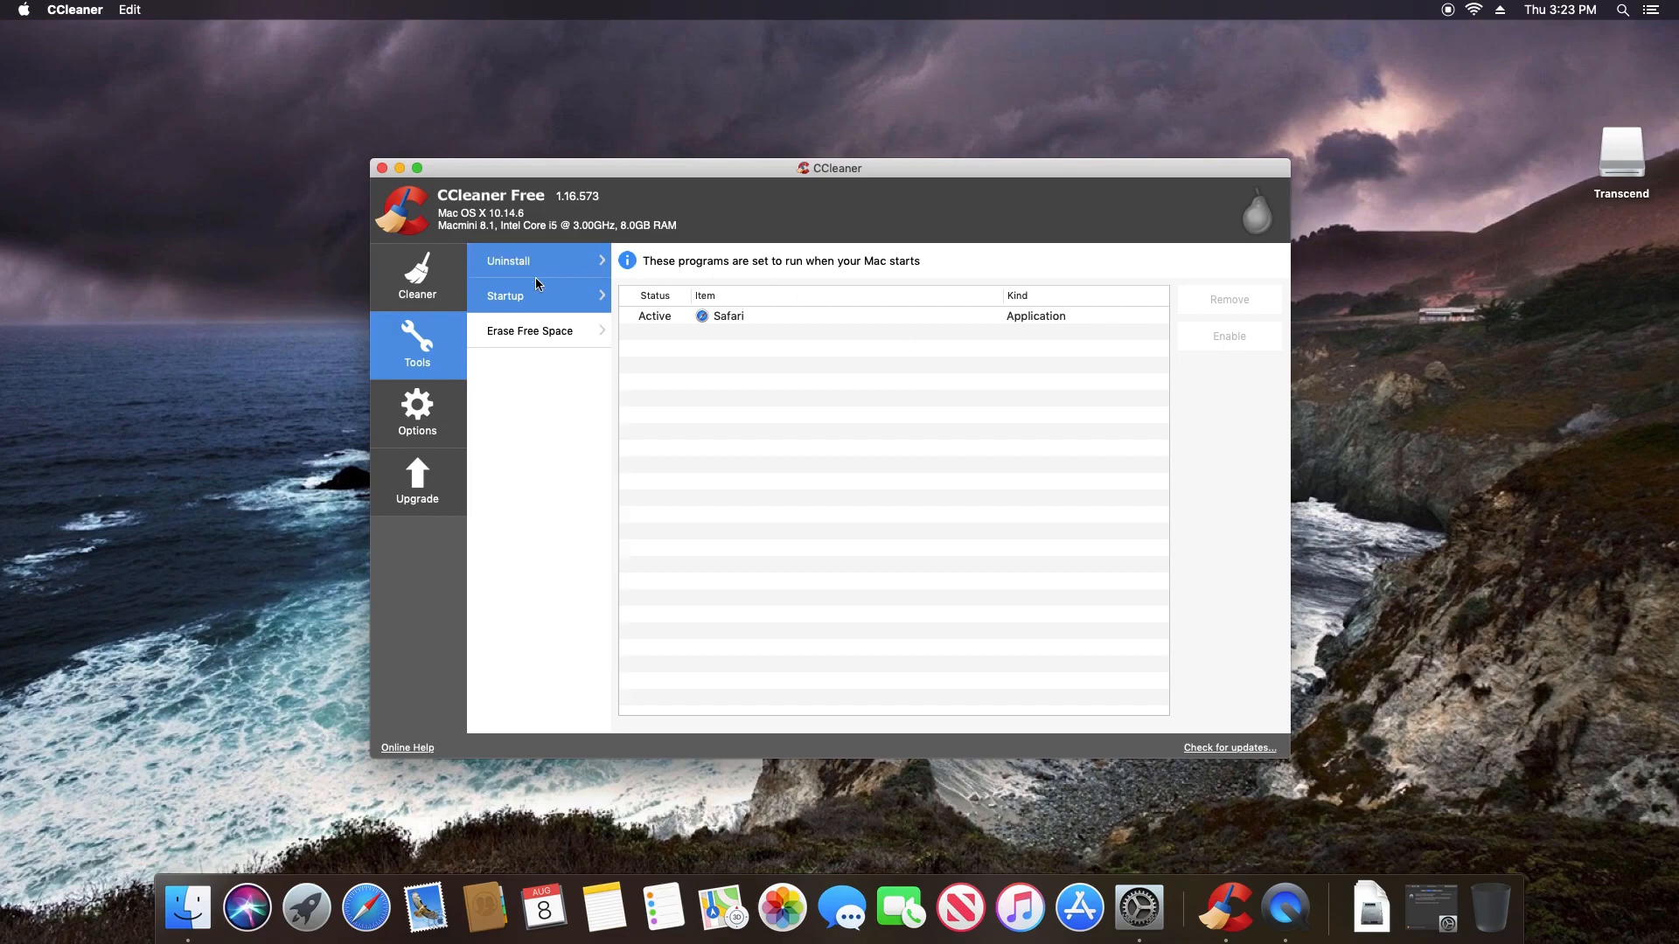
Set Erase Free Space to the Transcend volume with Zero Out security
{"action": "left_click", "coordinate": [529, 330]}
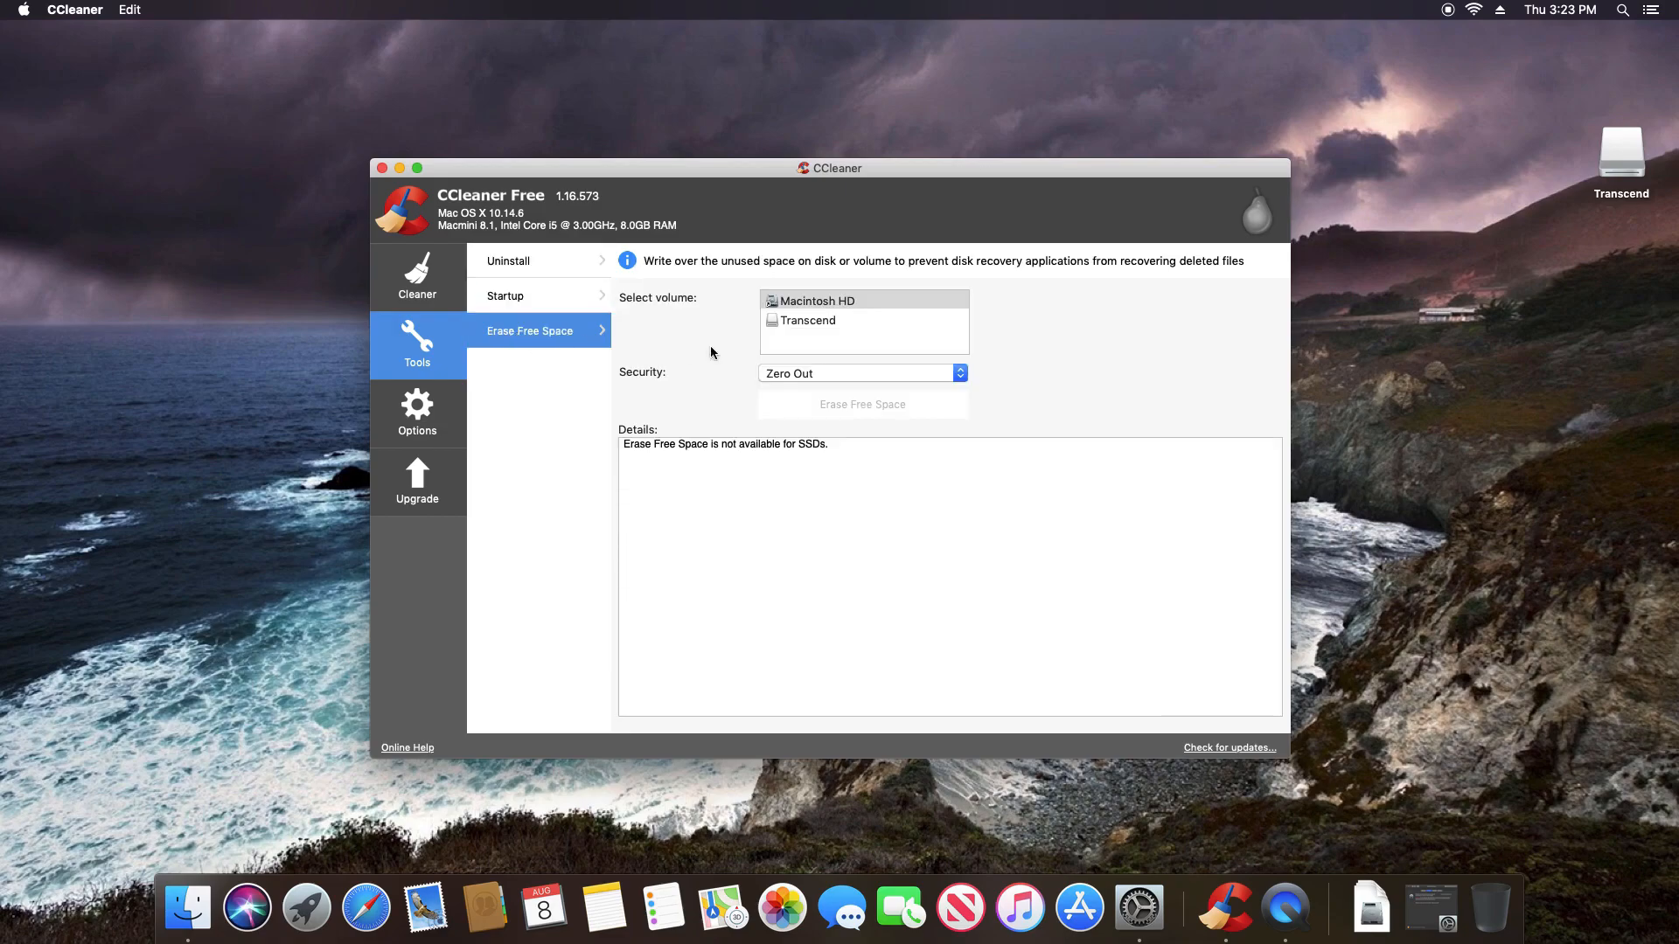
{"action": "left_click", "coordinate": [807, 320]}
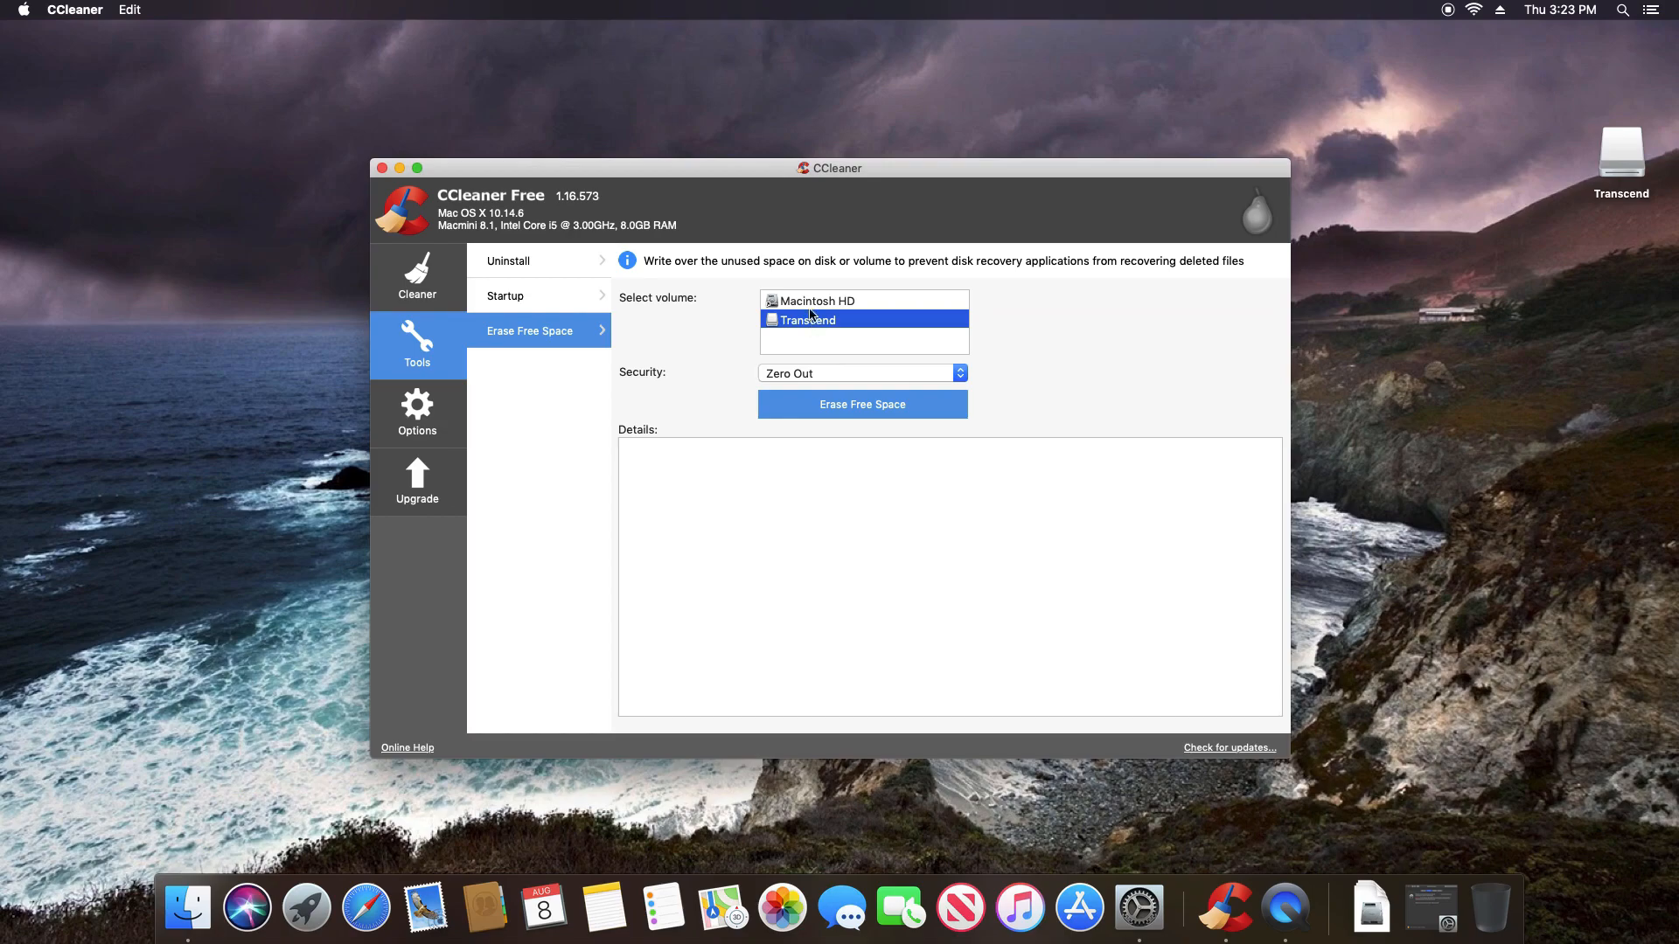
{"action": "mouse_move", "coordinate": [900, 354]}
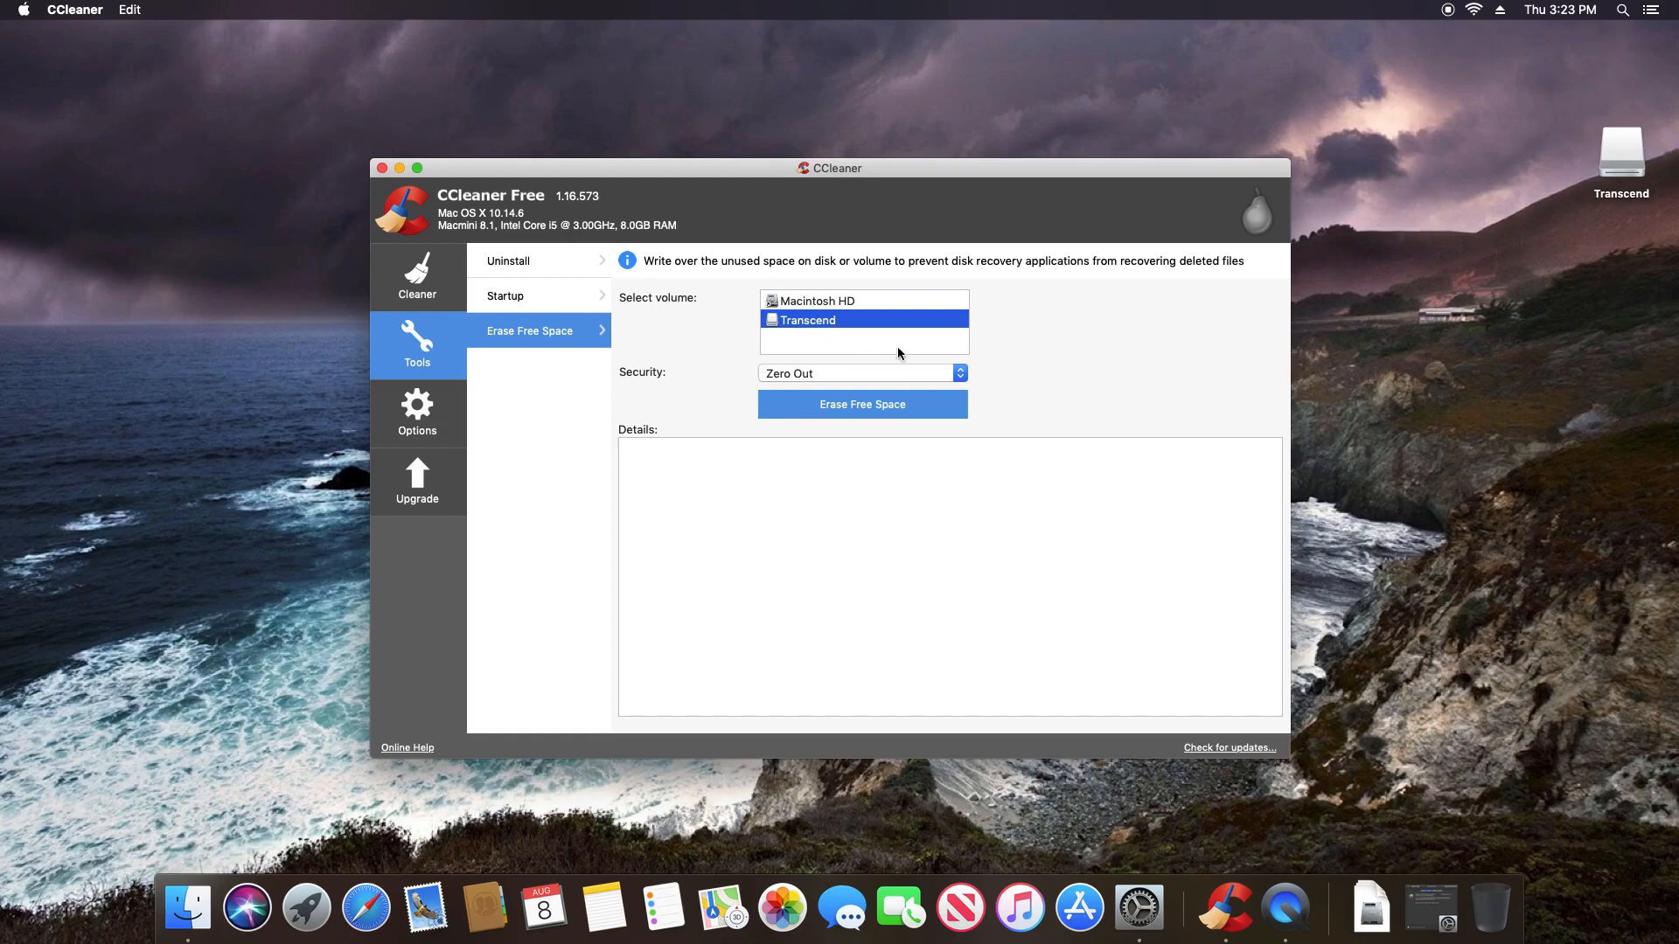
{"action": "left_click", "coordinate": [860, 372]}
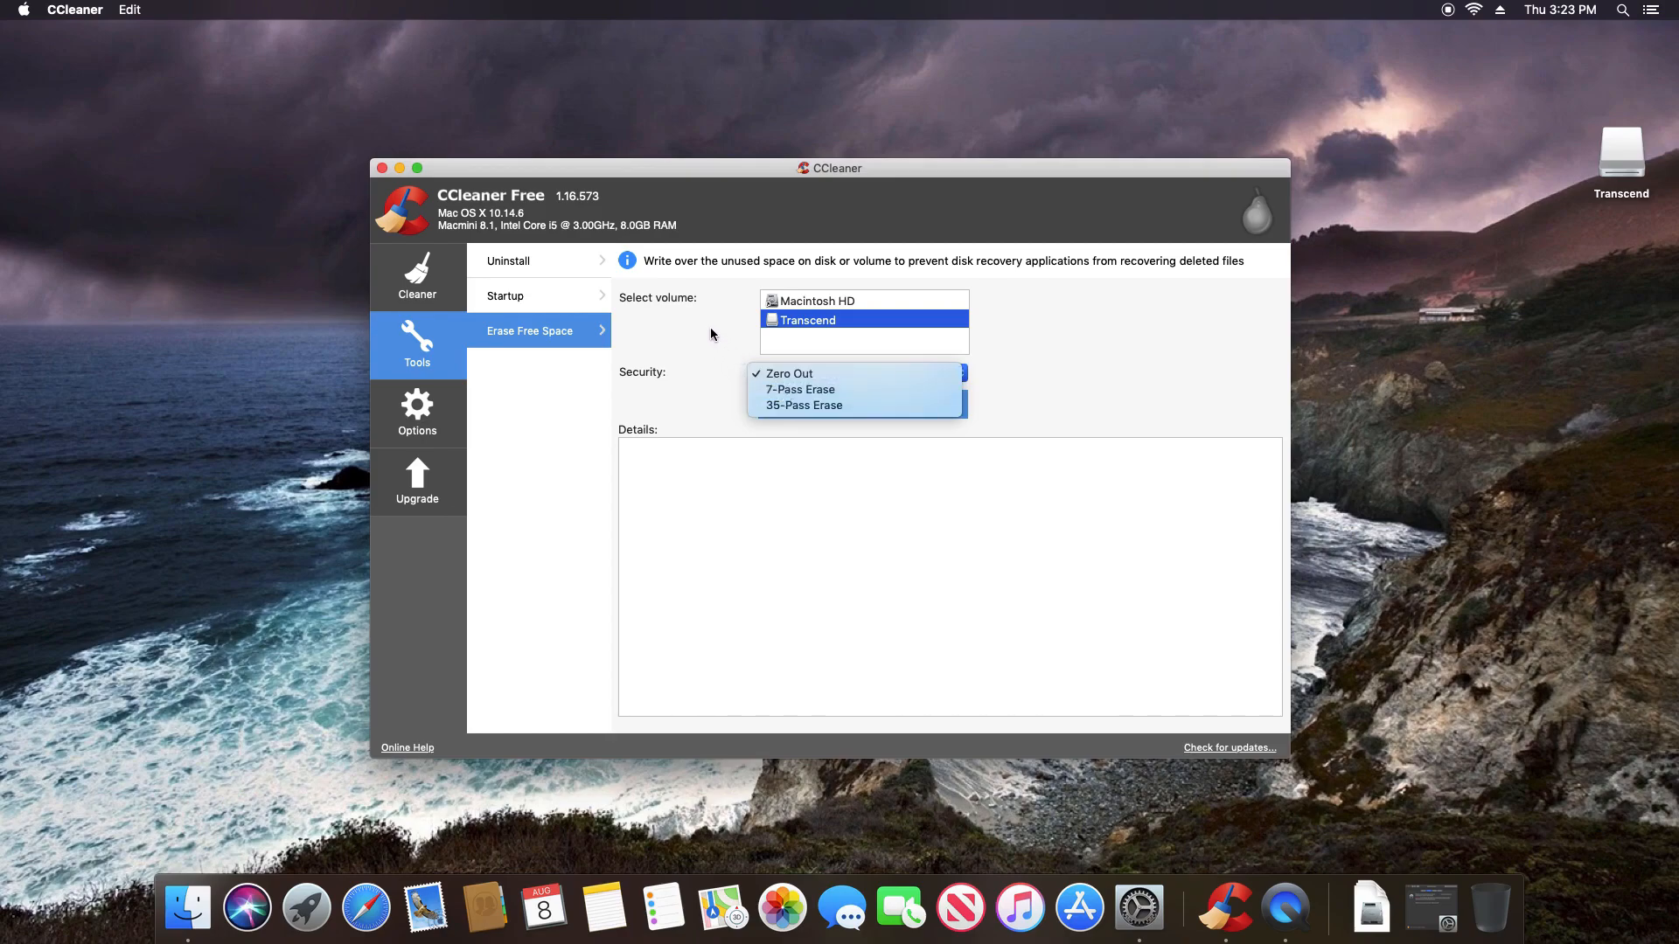
{"action": "left_click", "coordinate": [789, 373]}
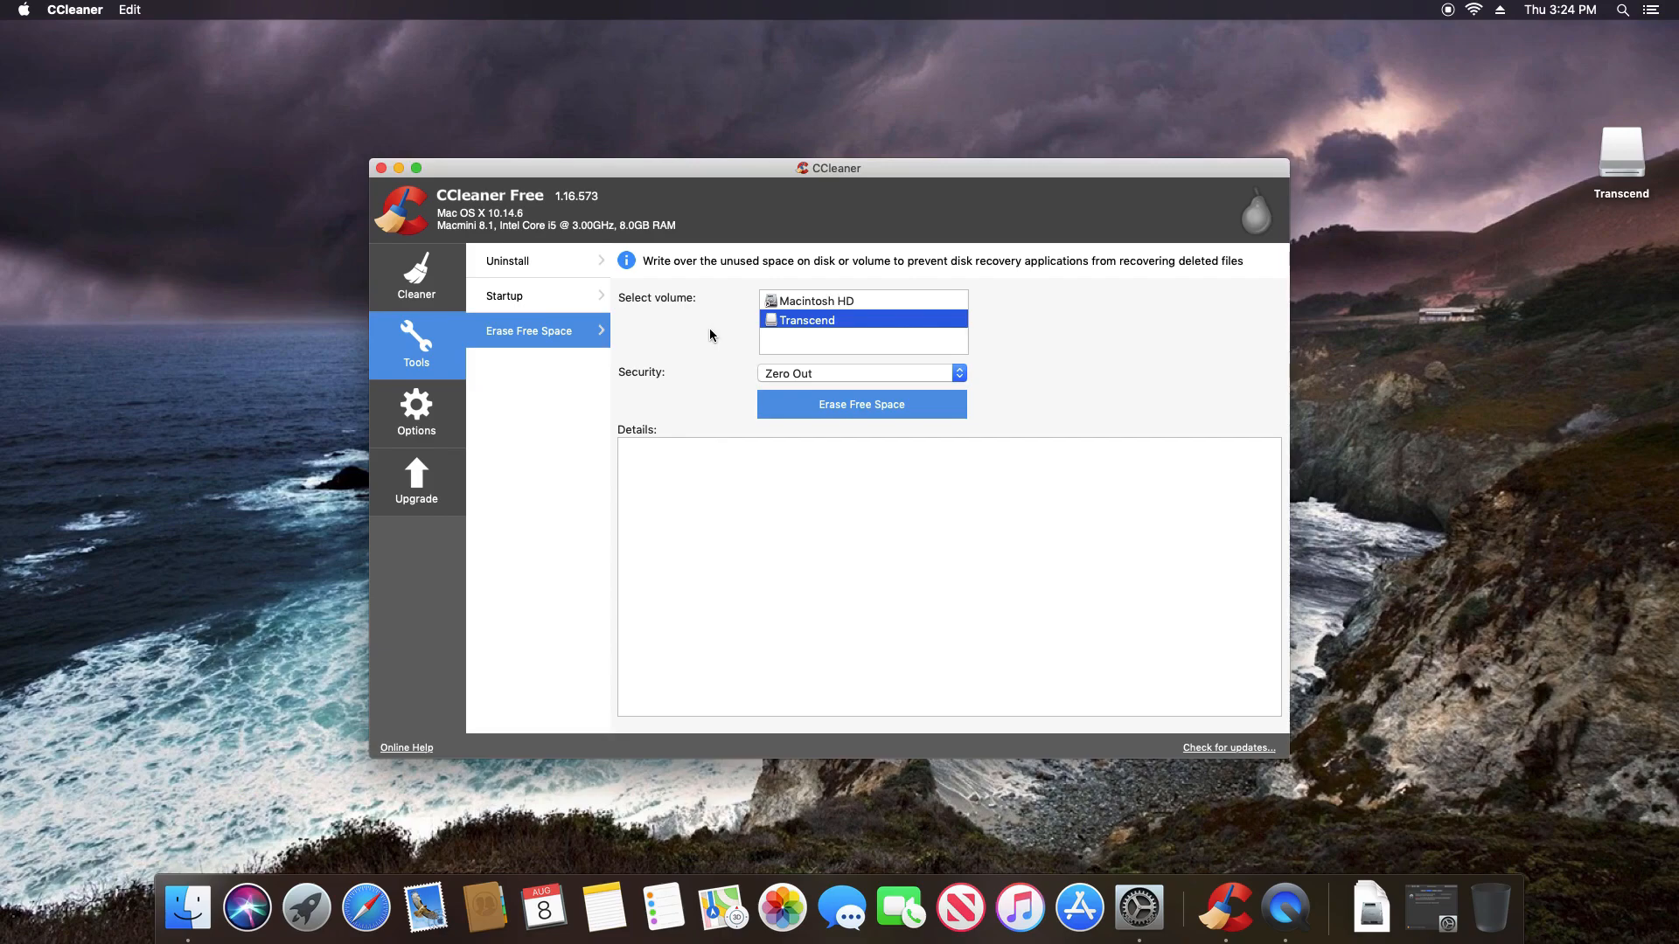
{"action": "mouse_move", "coordinate": [1140, 909]}
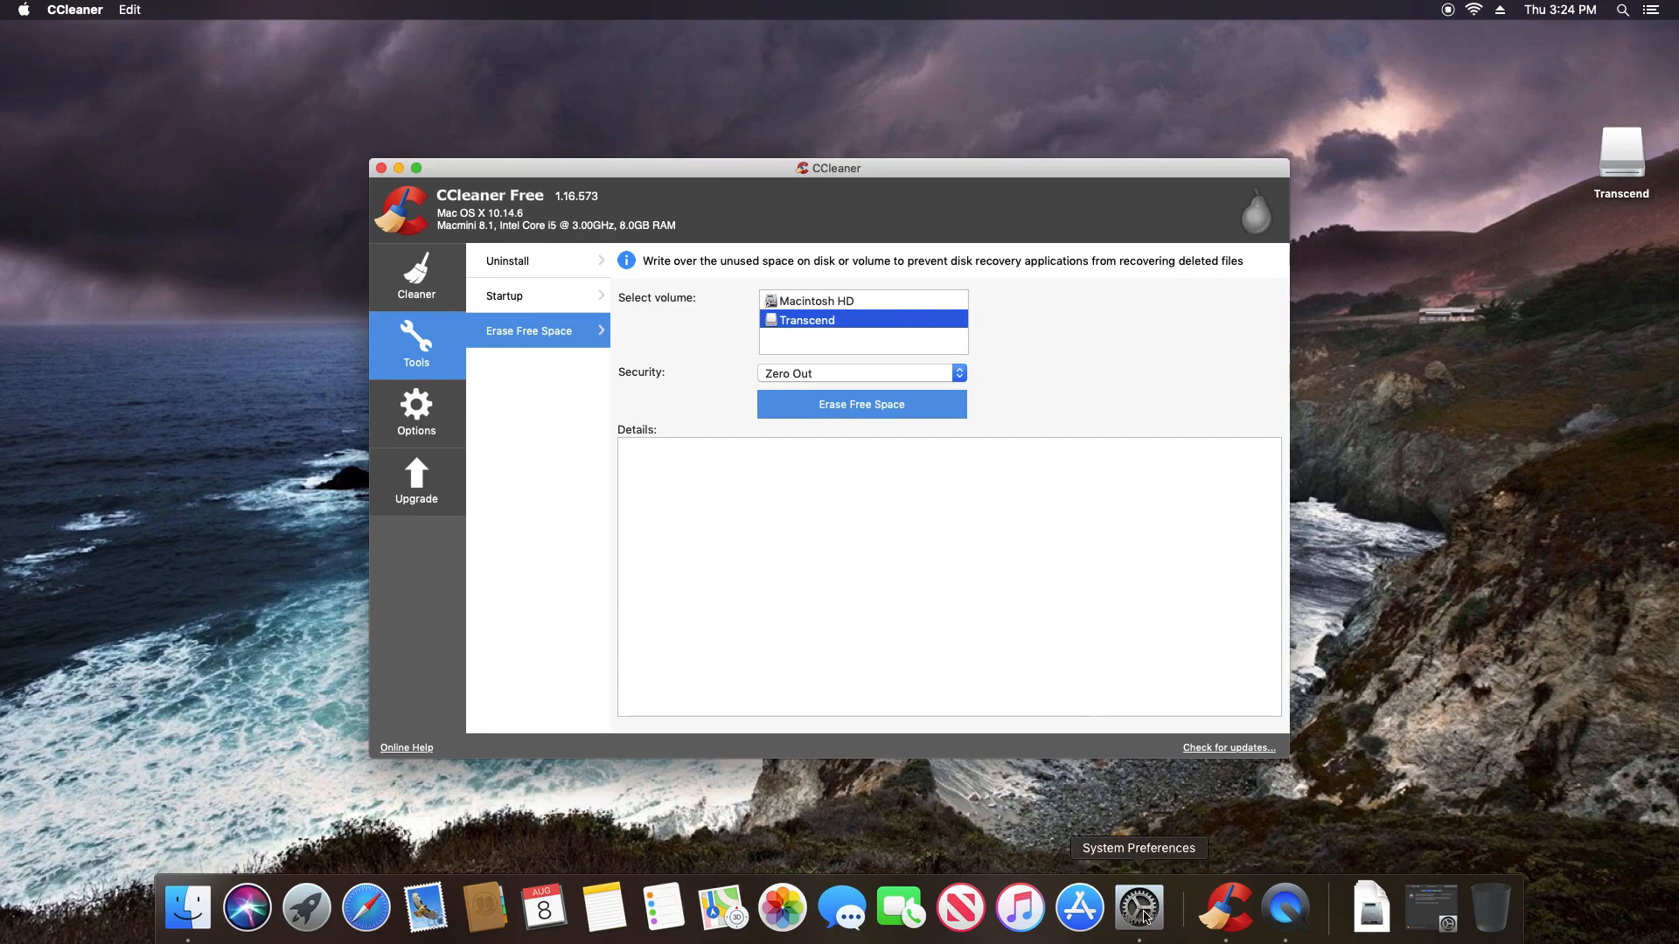
Open System Preferences and go to Security & Privacy's FileVault settings
{"action": "left_click", "coordinate": [1167, 910]}
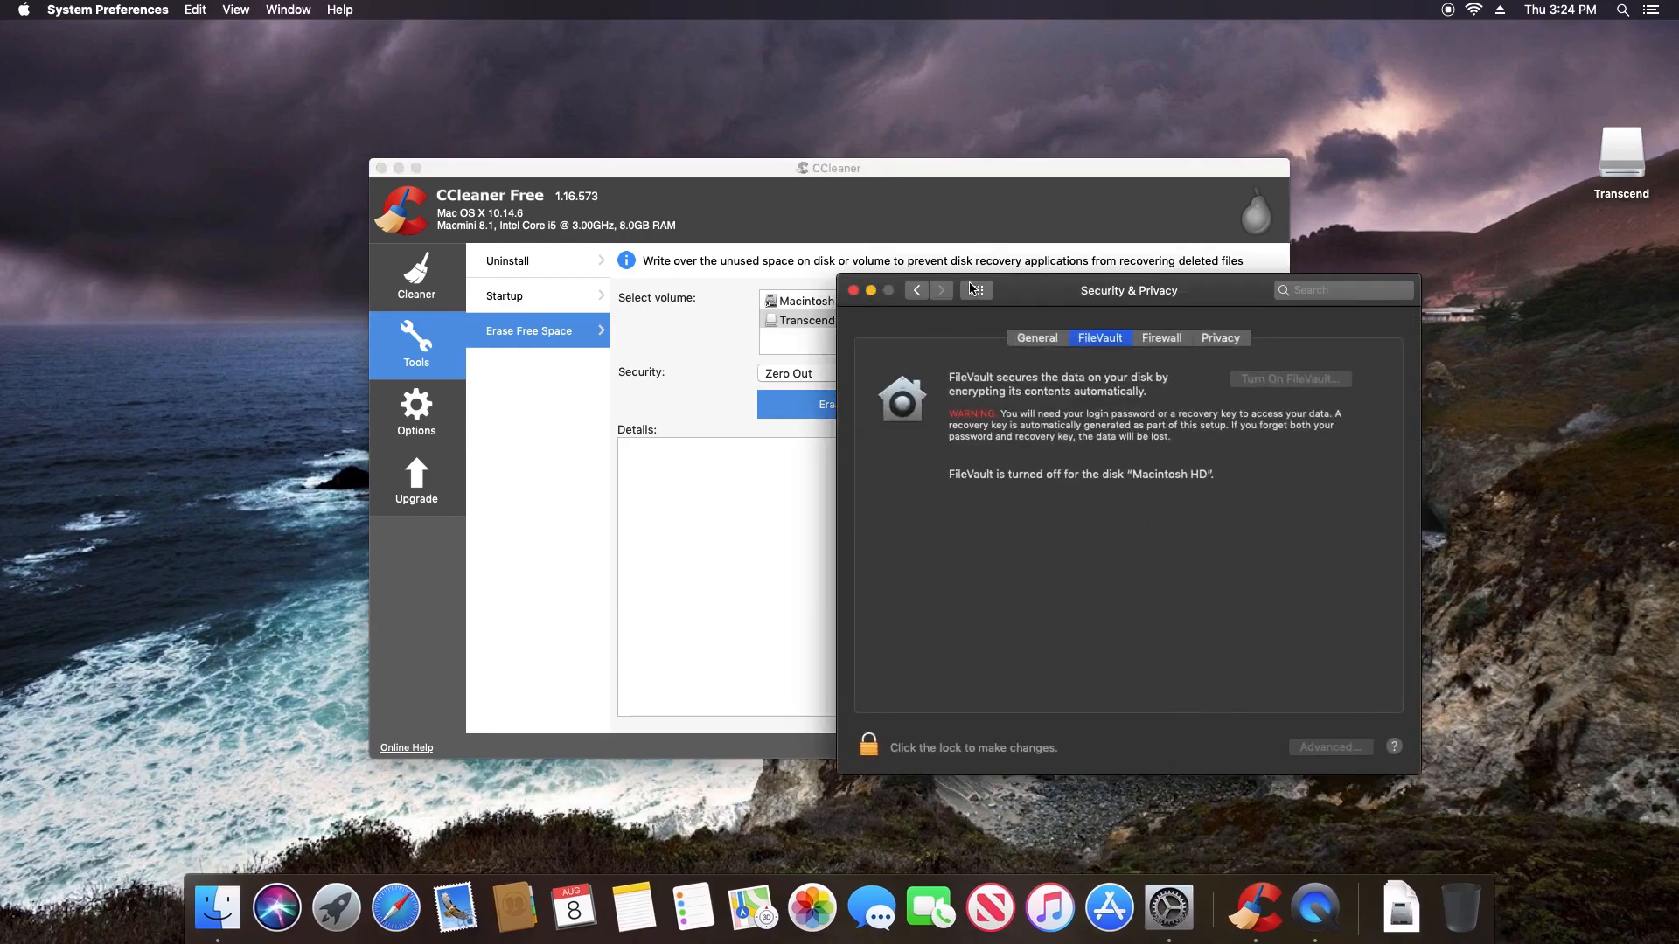
{"action": "left_click", "coordinate": [974, 290]}
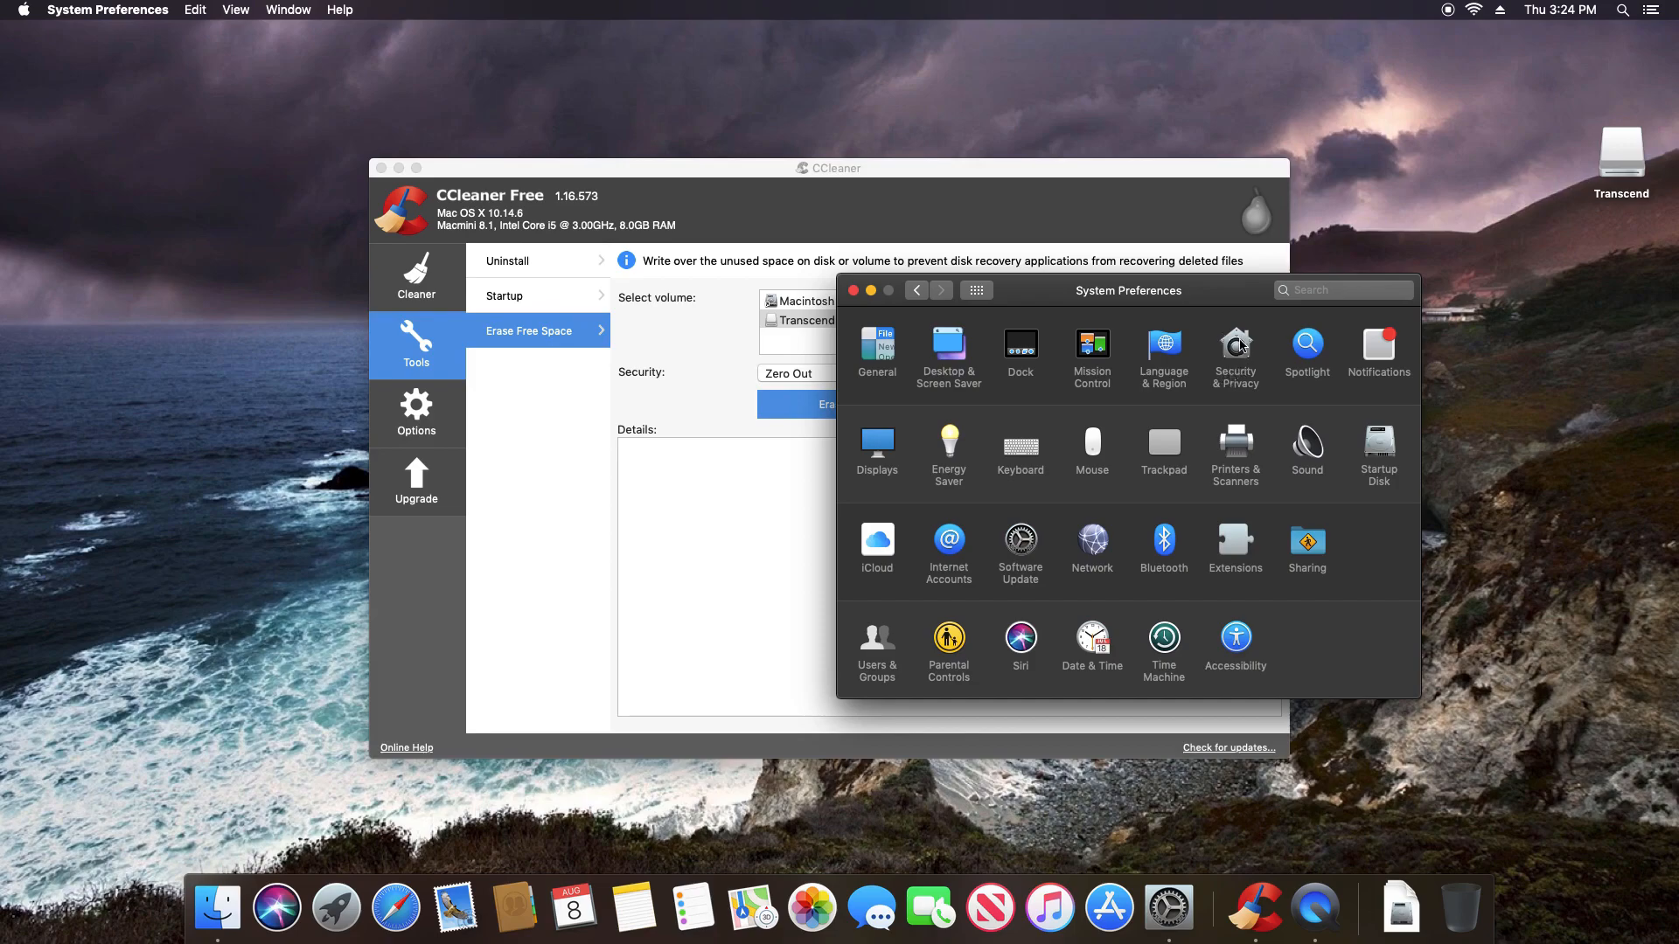
{"action": "left_click", "coordinate": [1234, 348]}
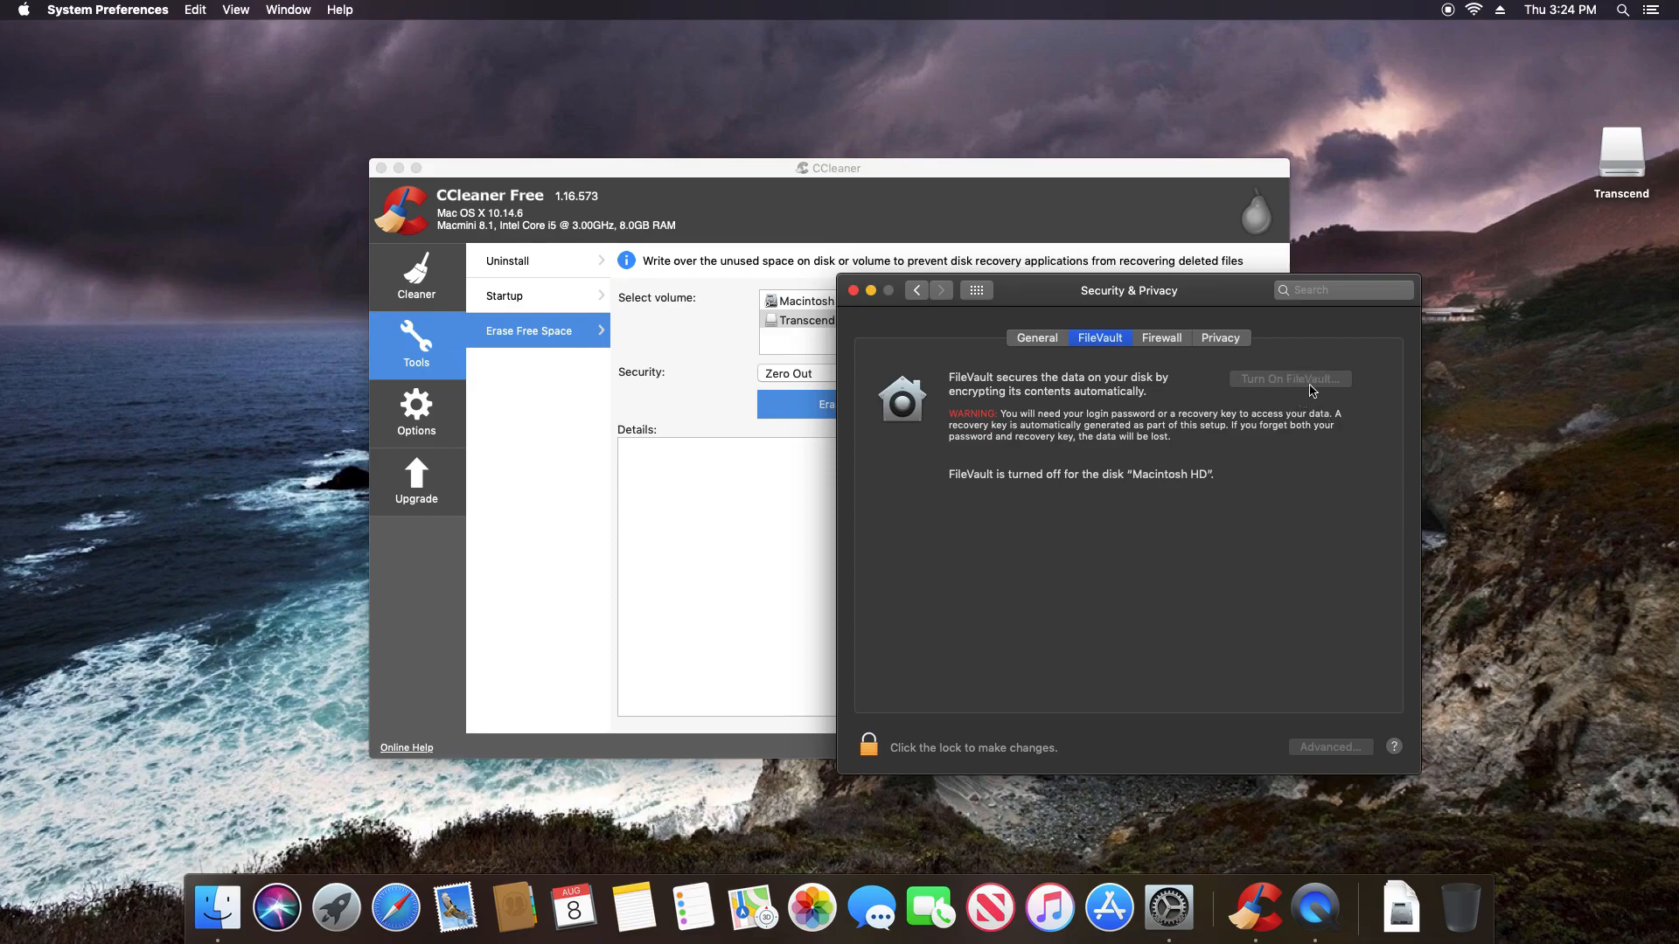
{"action": "mouse_move", "coordinate": [1277, 424]}
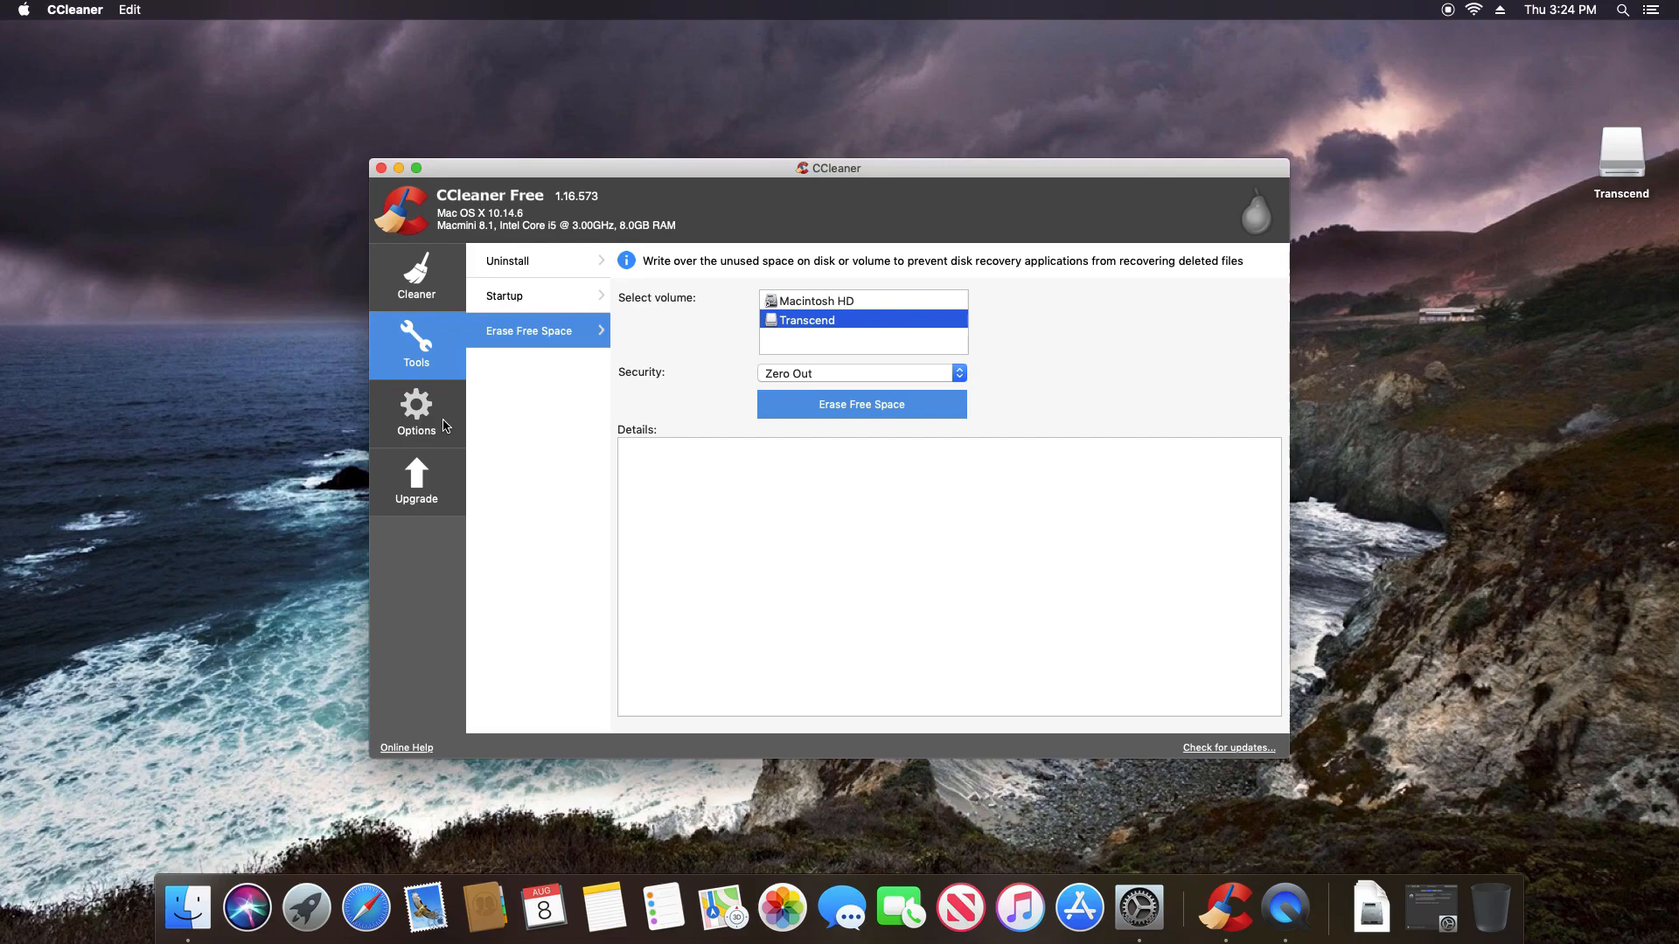
In Options settings, try secure file deletion, then revert to normal deletion
{"action": "left_click", "coordinate": [415, 412]}
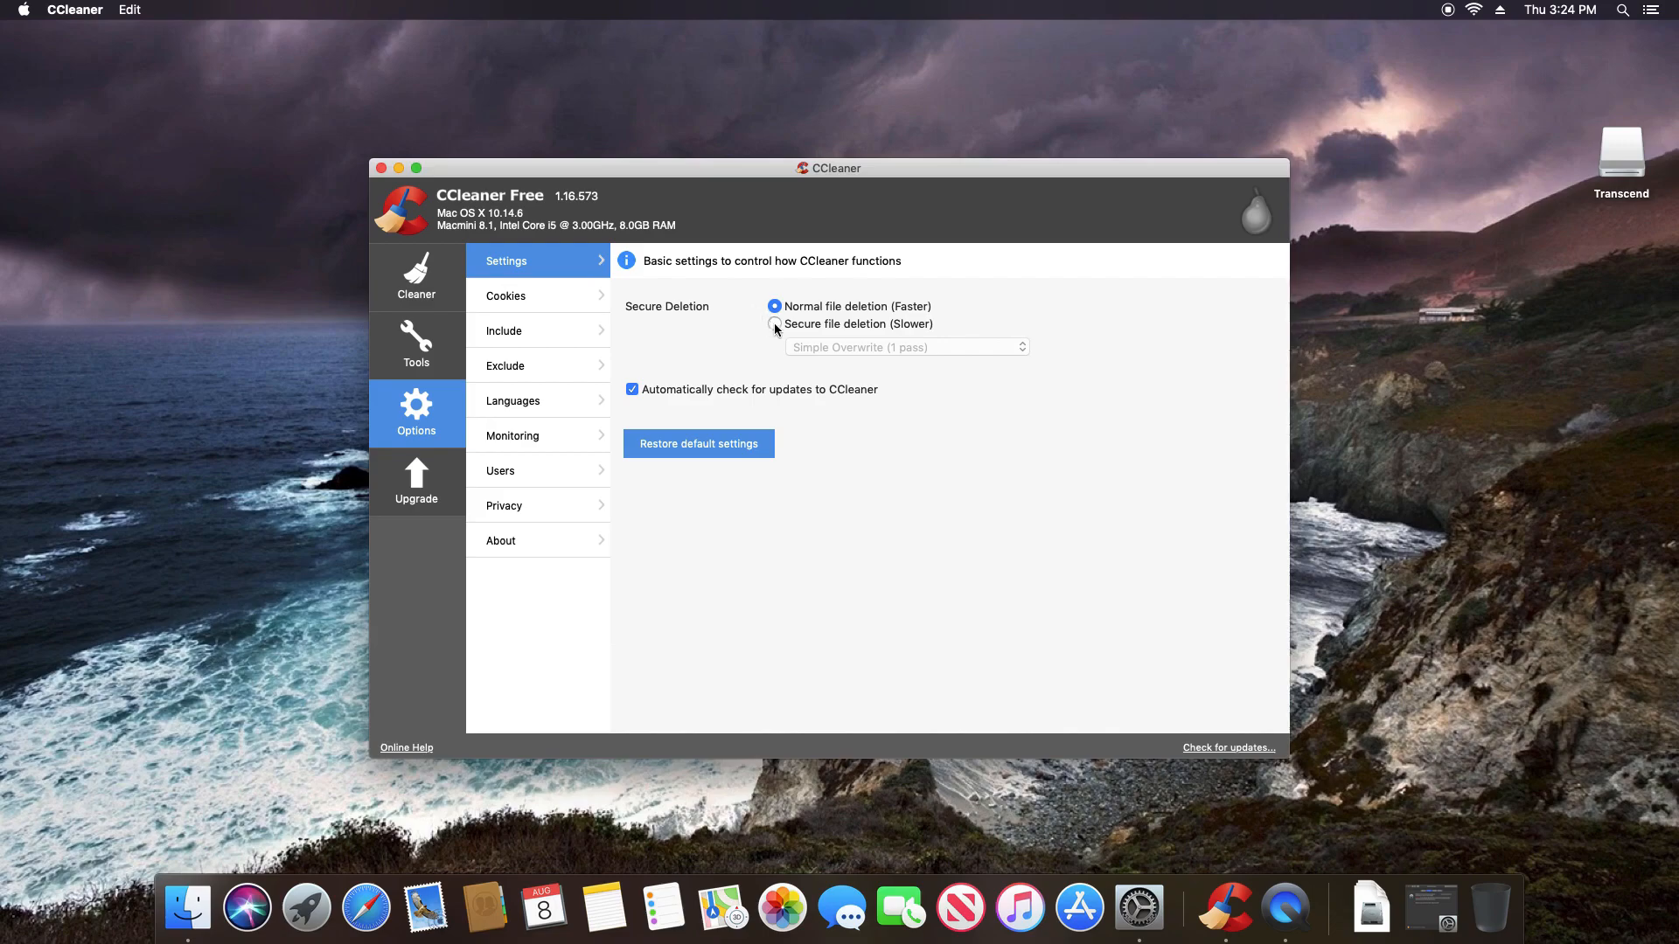
{"action": "left_click", "coordinate": [776, 324]}
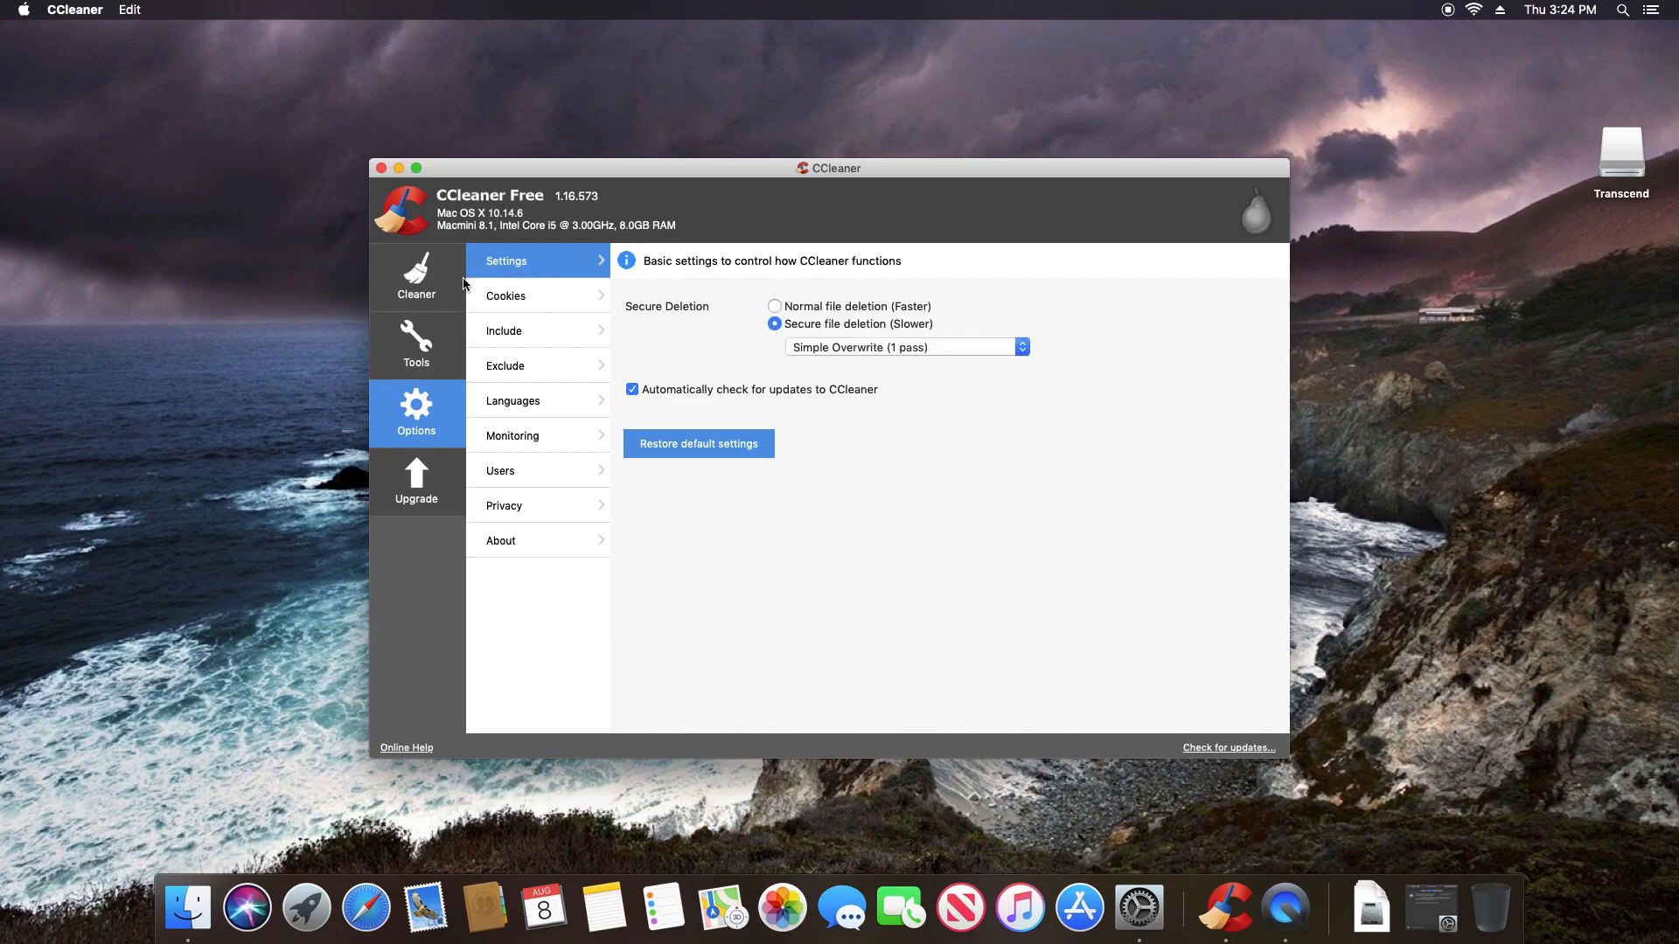
{"action": "left_click", "coordinate": [774, 306]}
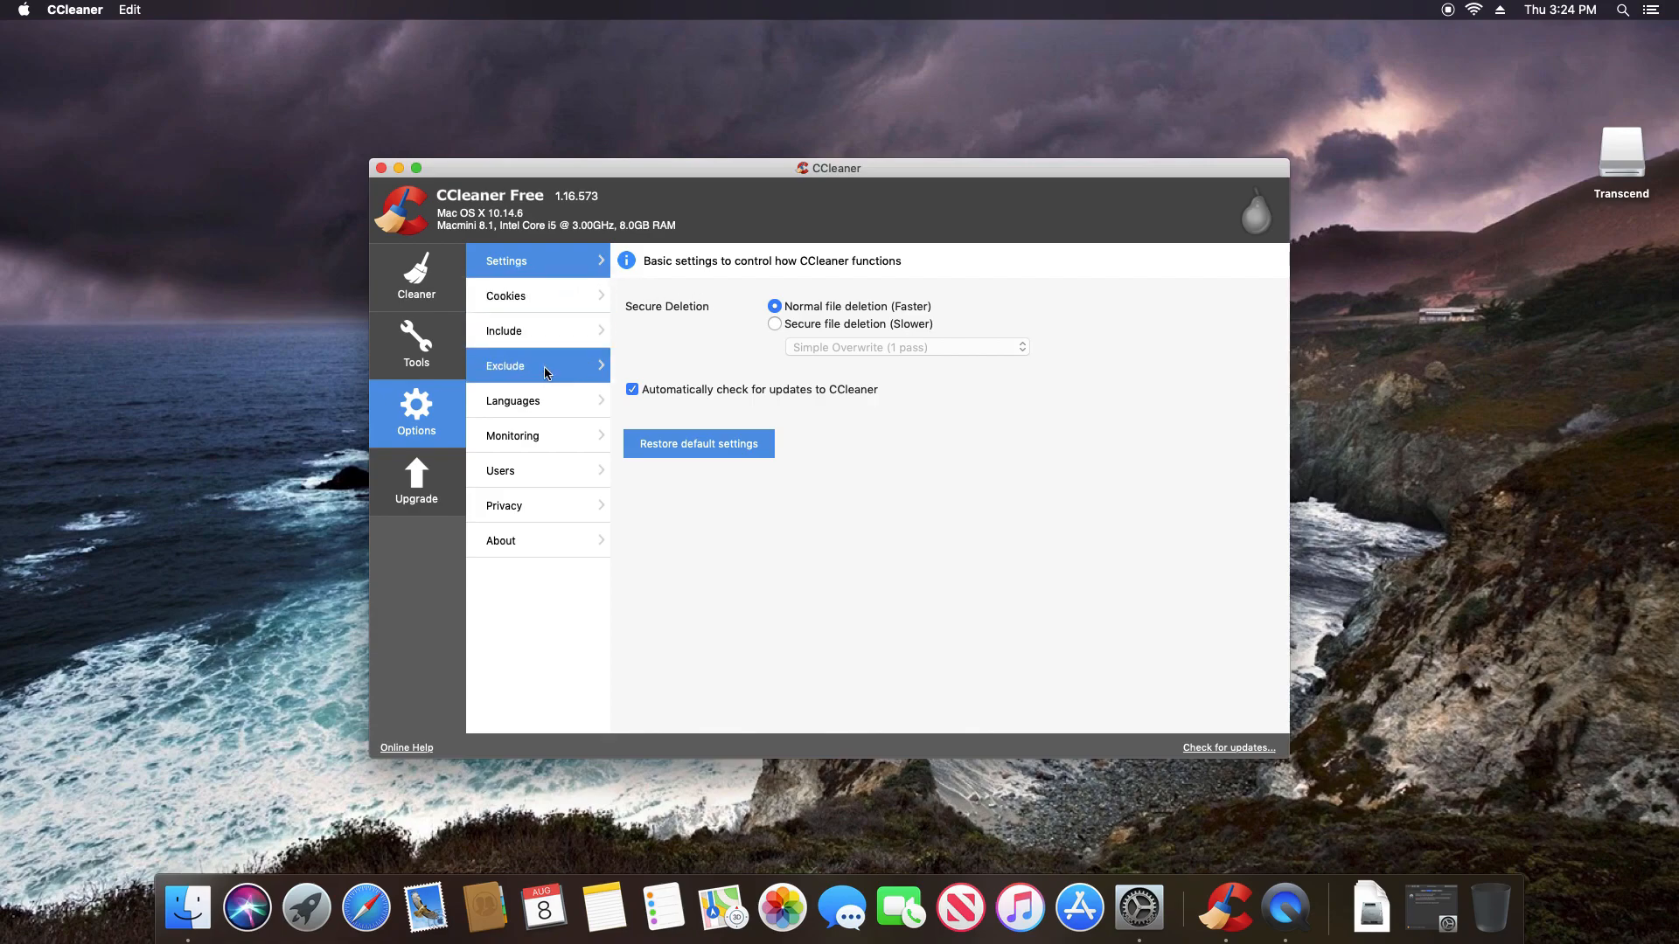
{"action": "mouse_move", "coordinate": [676, 376]}
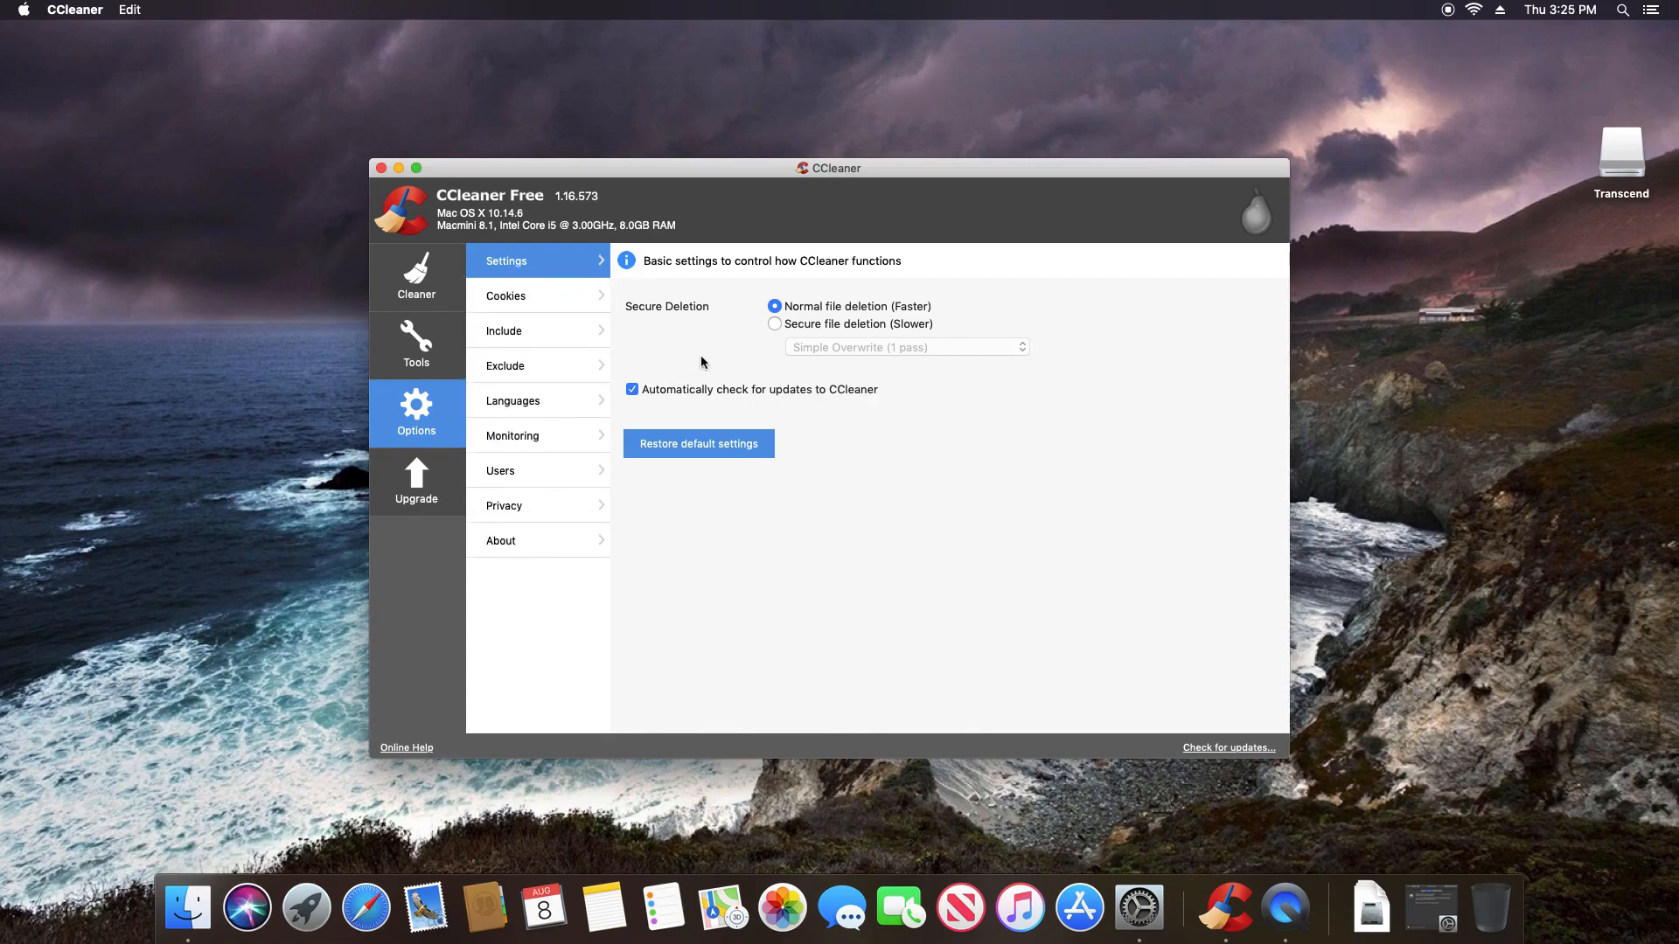
Return to the Cleaner section and close the CCleaner window
{"action": "left_click", "coordinate": [416, 277]}
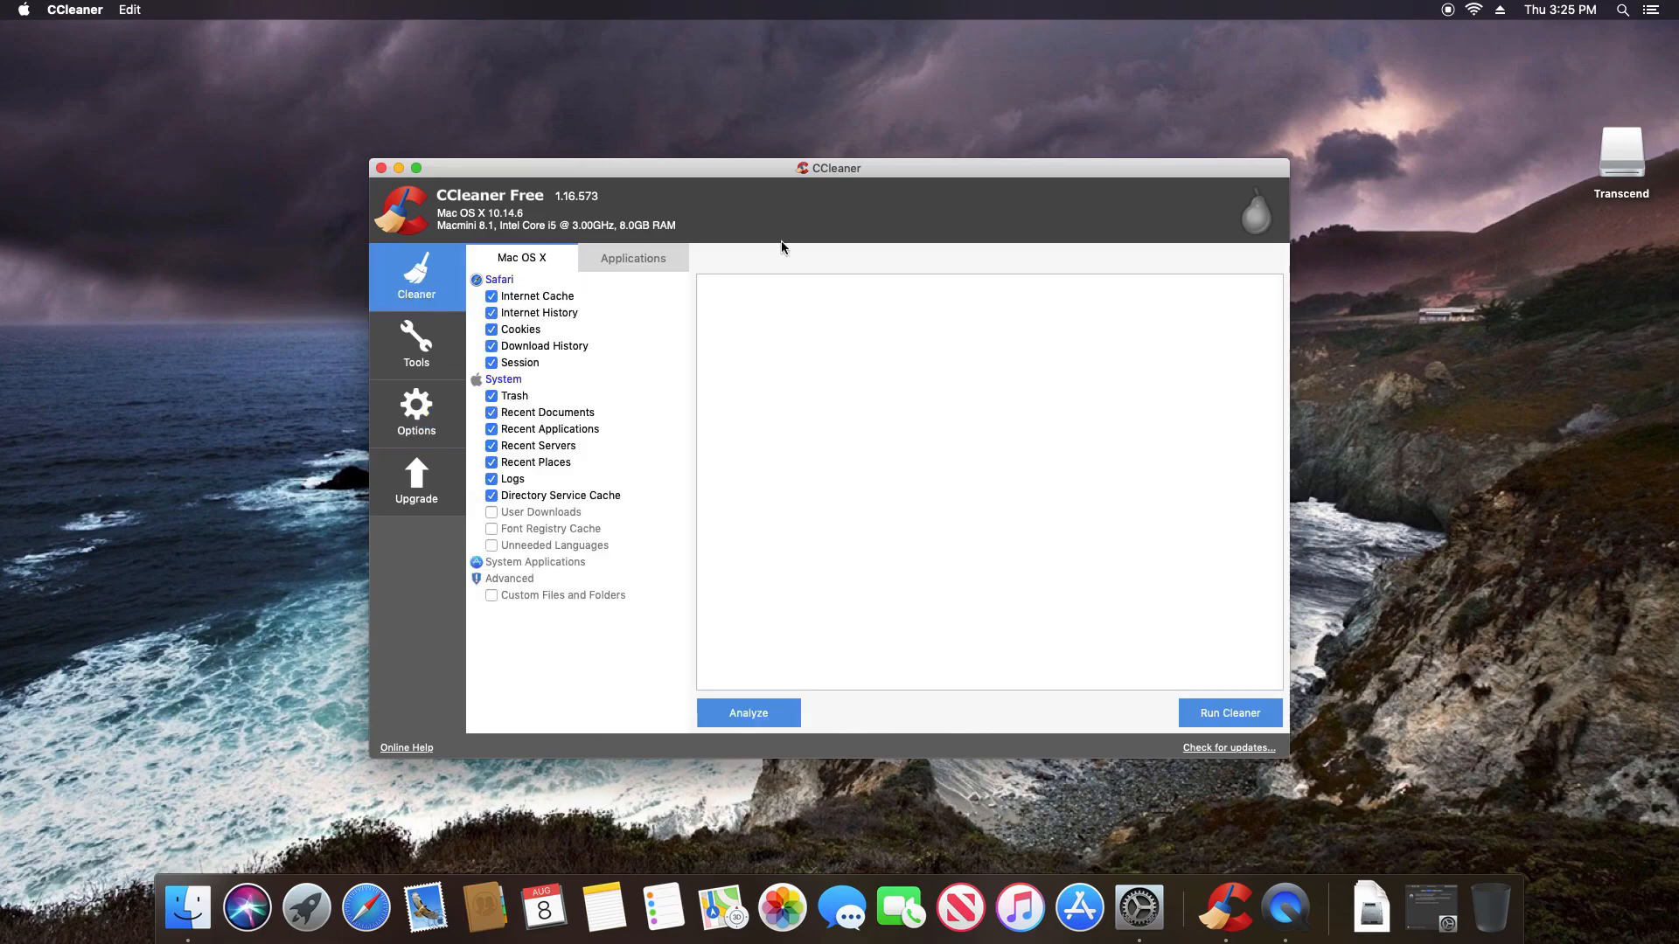
{"action": "mouse_move", "coordinate": [838, 235]}
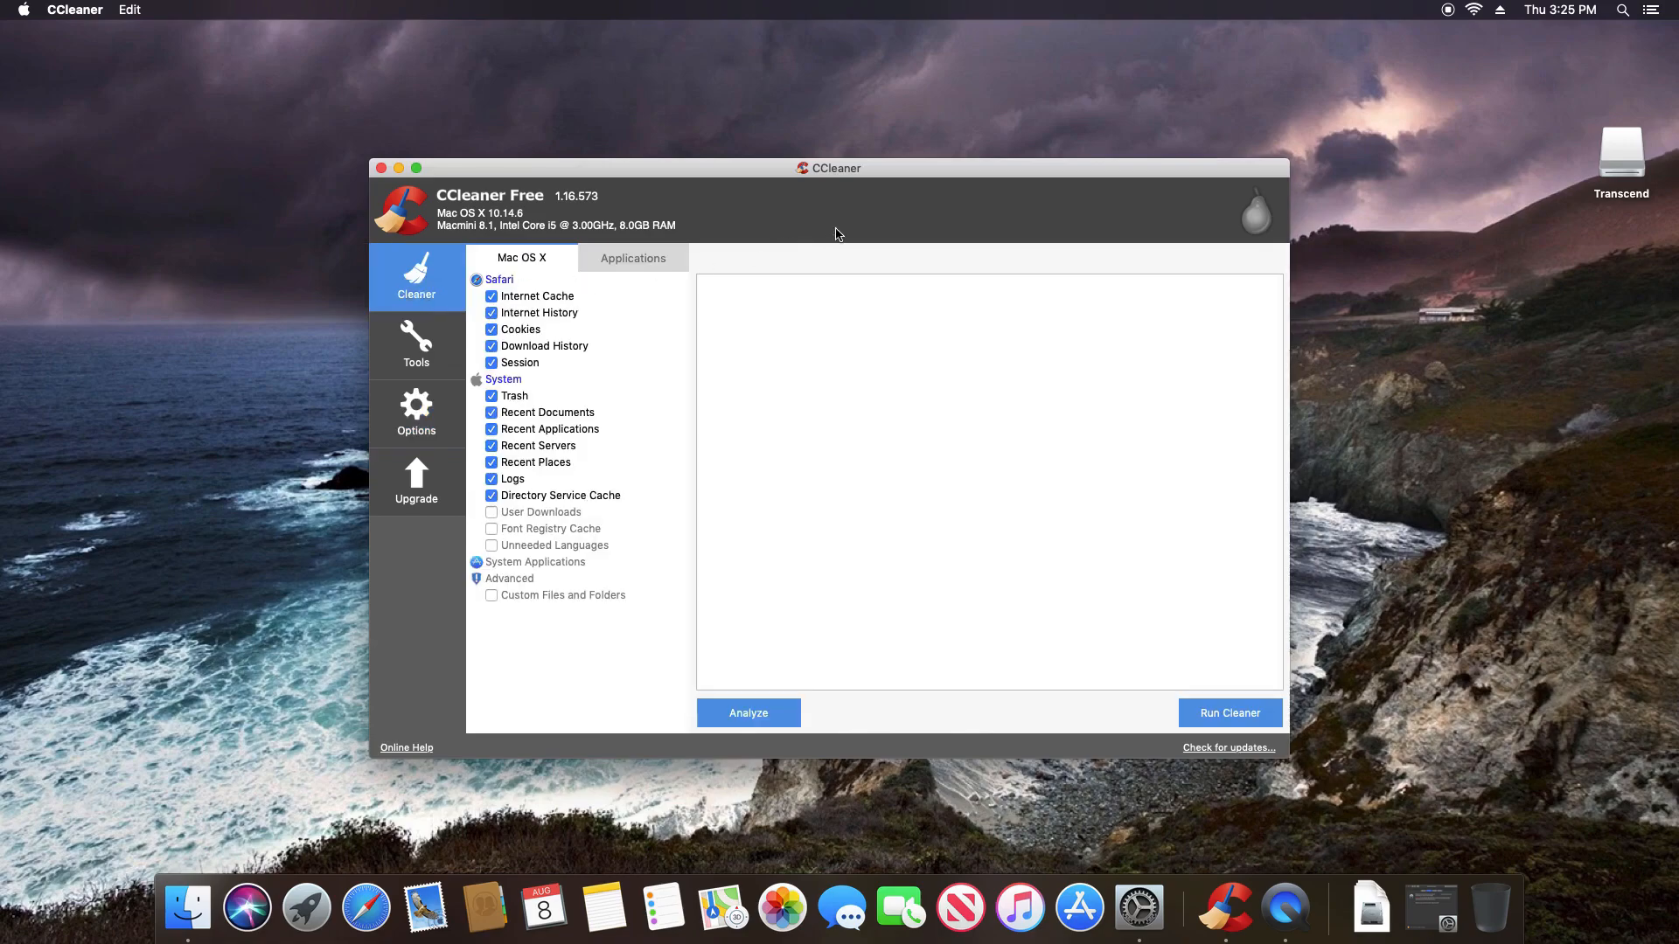
{"action": "left_click", "coordinate": [381, 168]}
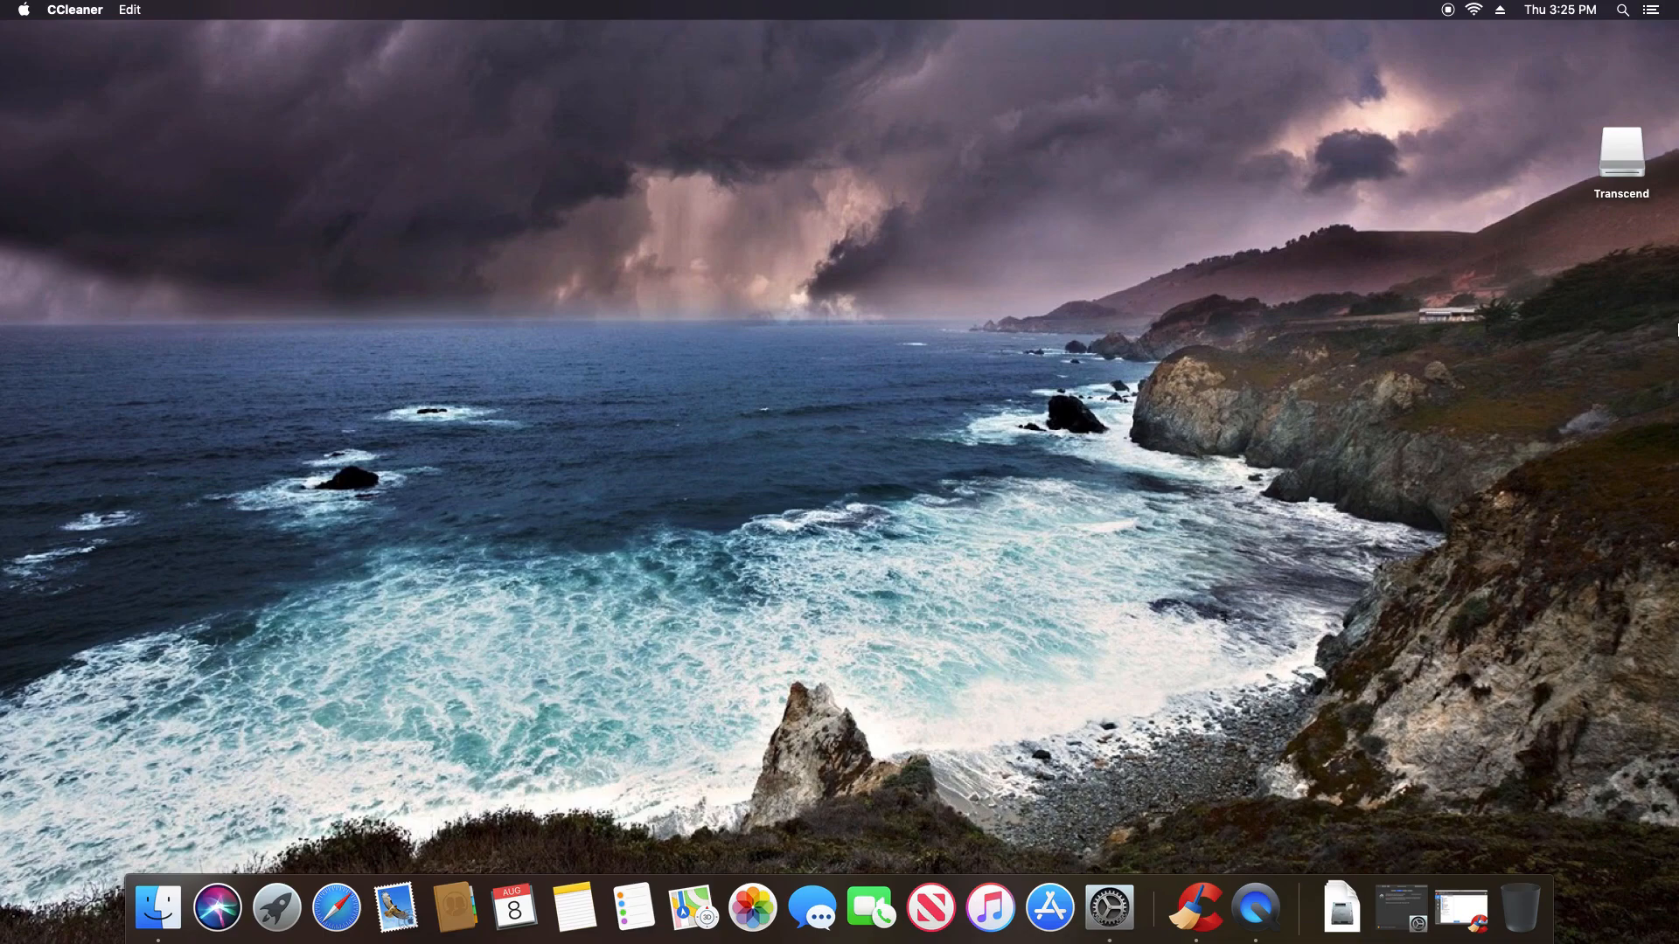